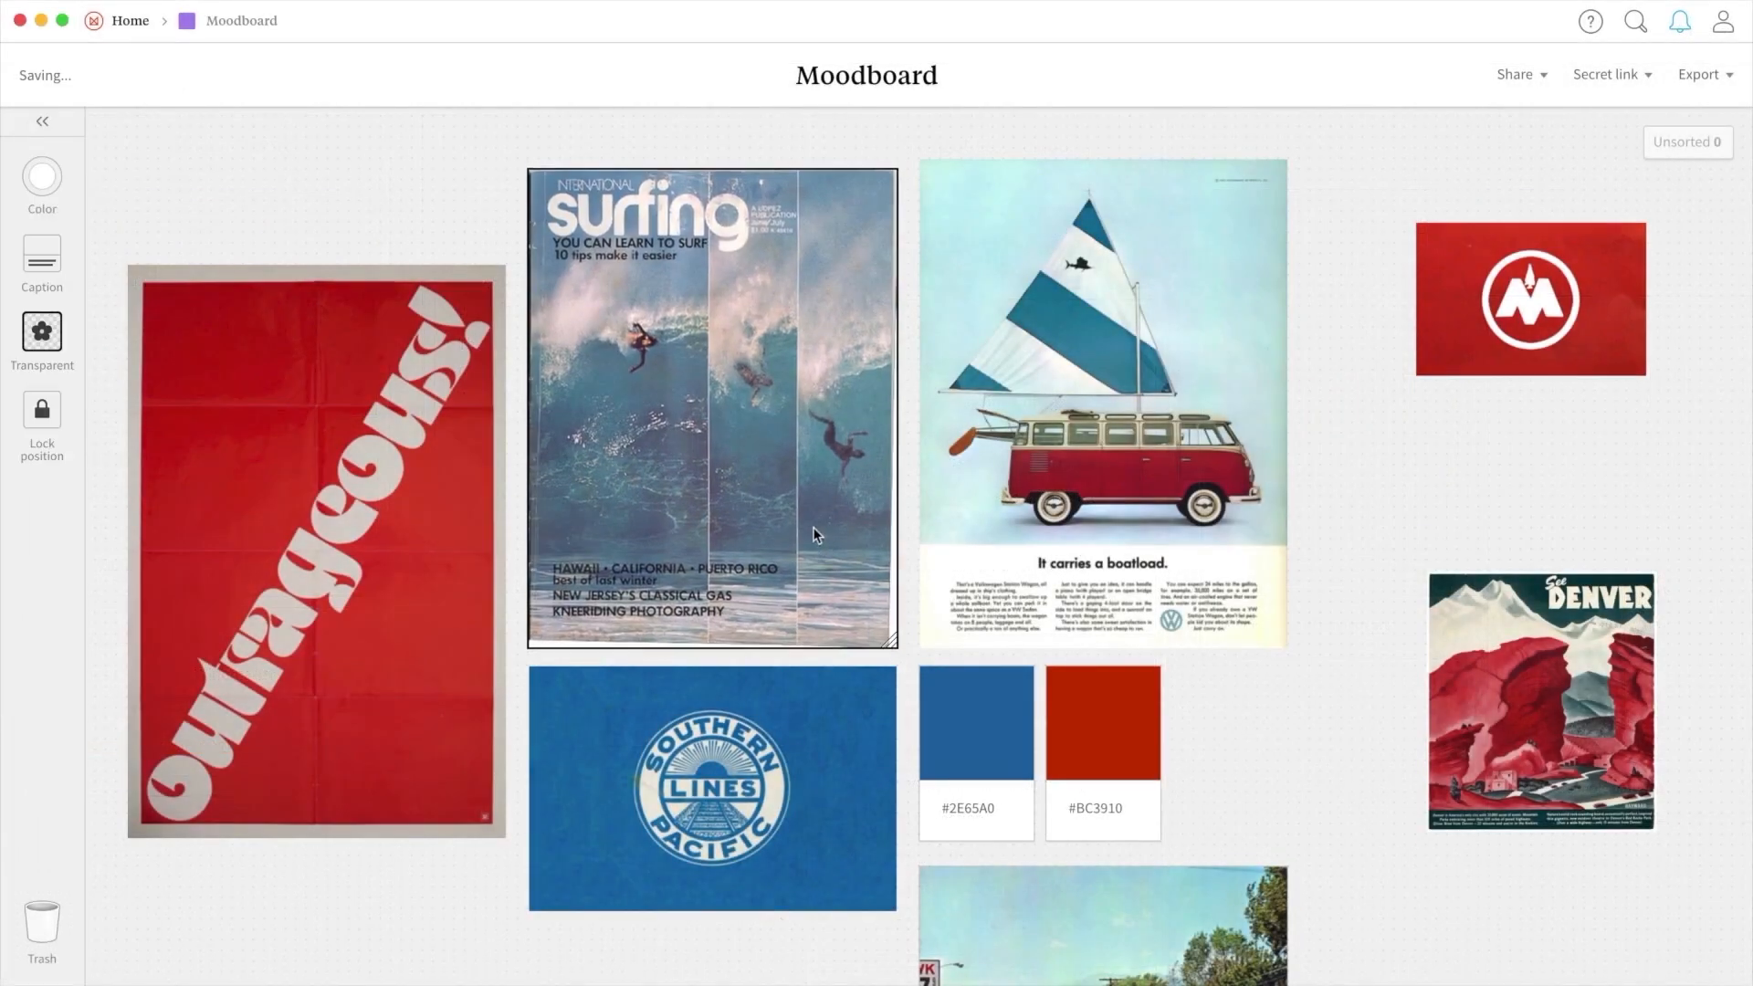
Go back to the Milanote home board showing Podcasting, YouTube Planning and Chess Motion Project
type("#EDE")
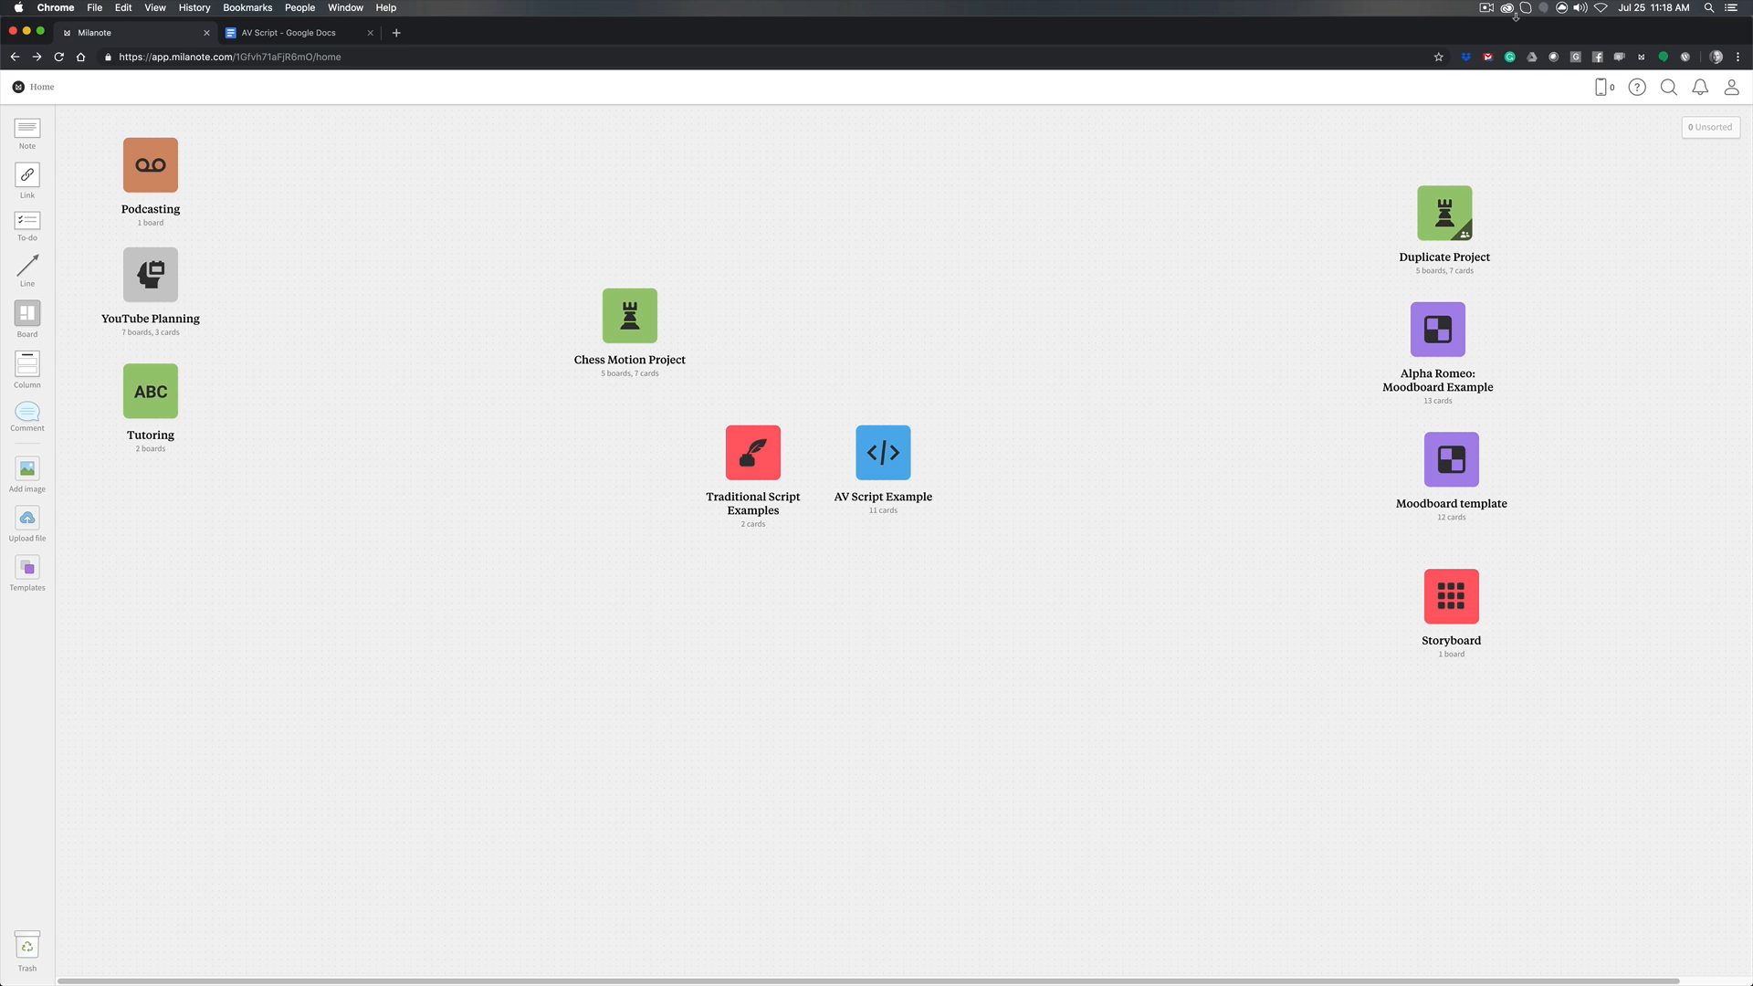
mouse_move(987, 588)
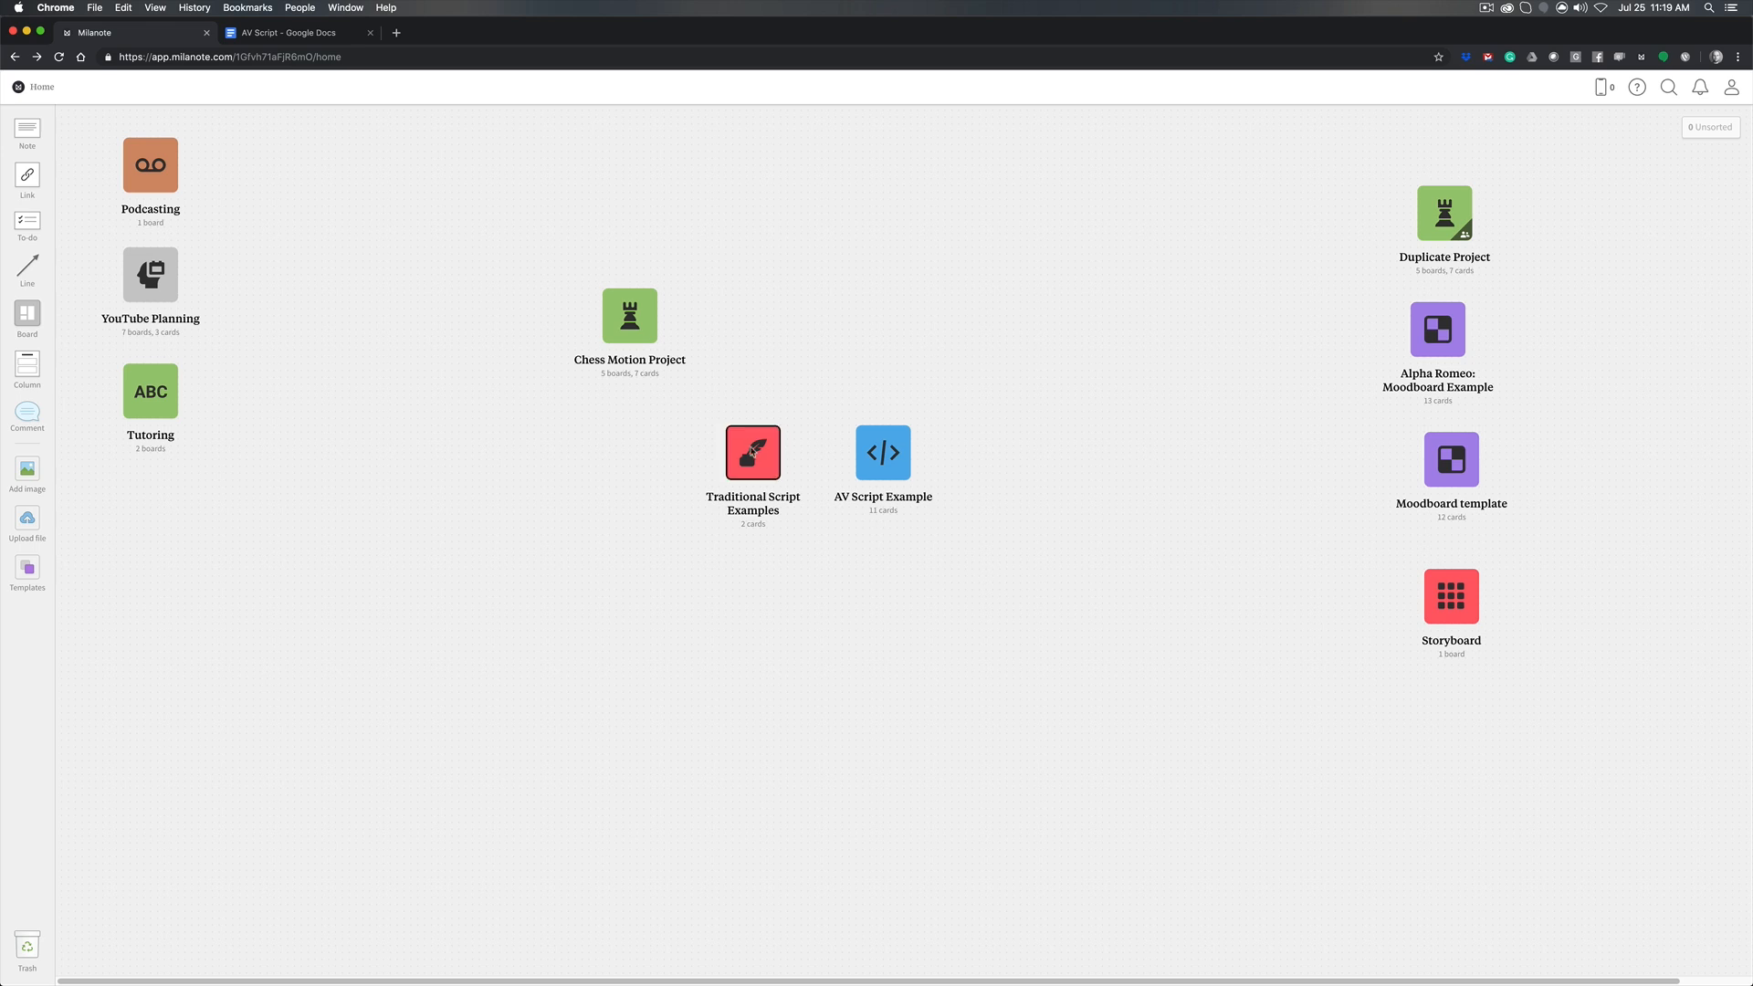
Open the Traditional Script Examples board and select the animation teleplay card
double_click(752, 452)
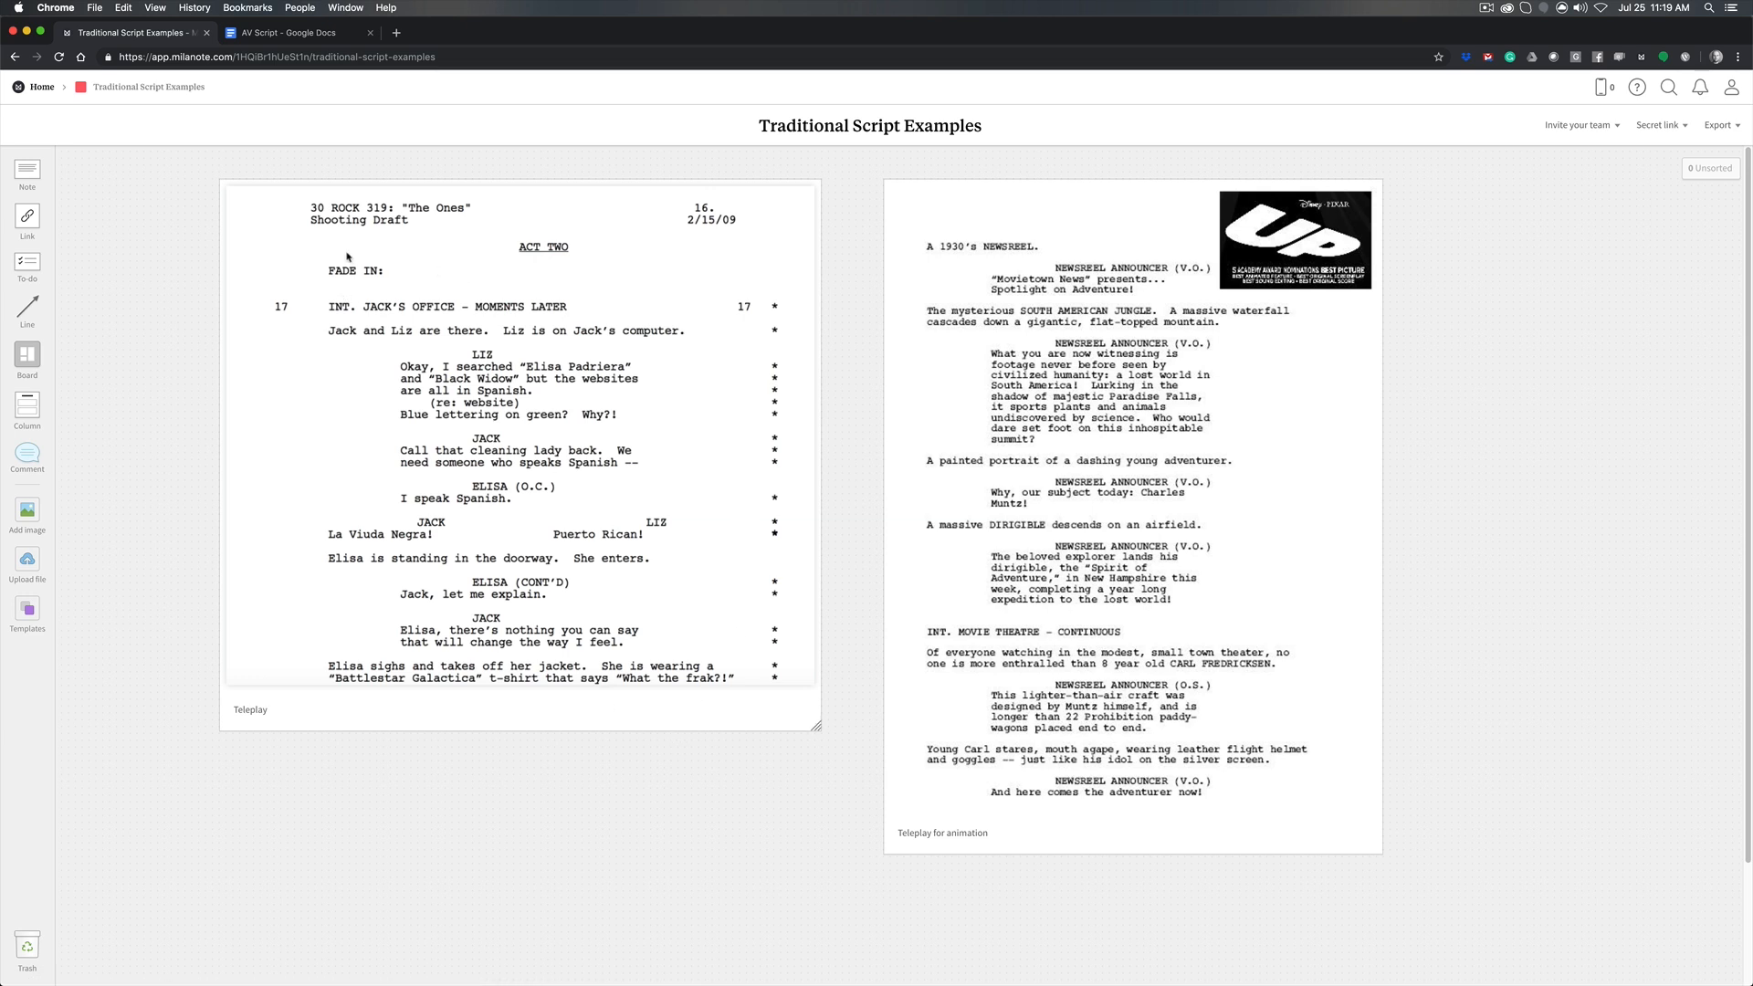
mouse_move(348, 238)
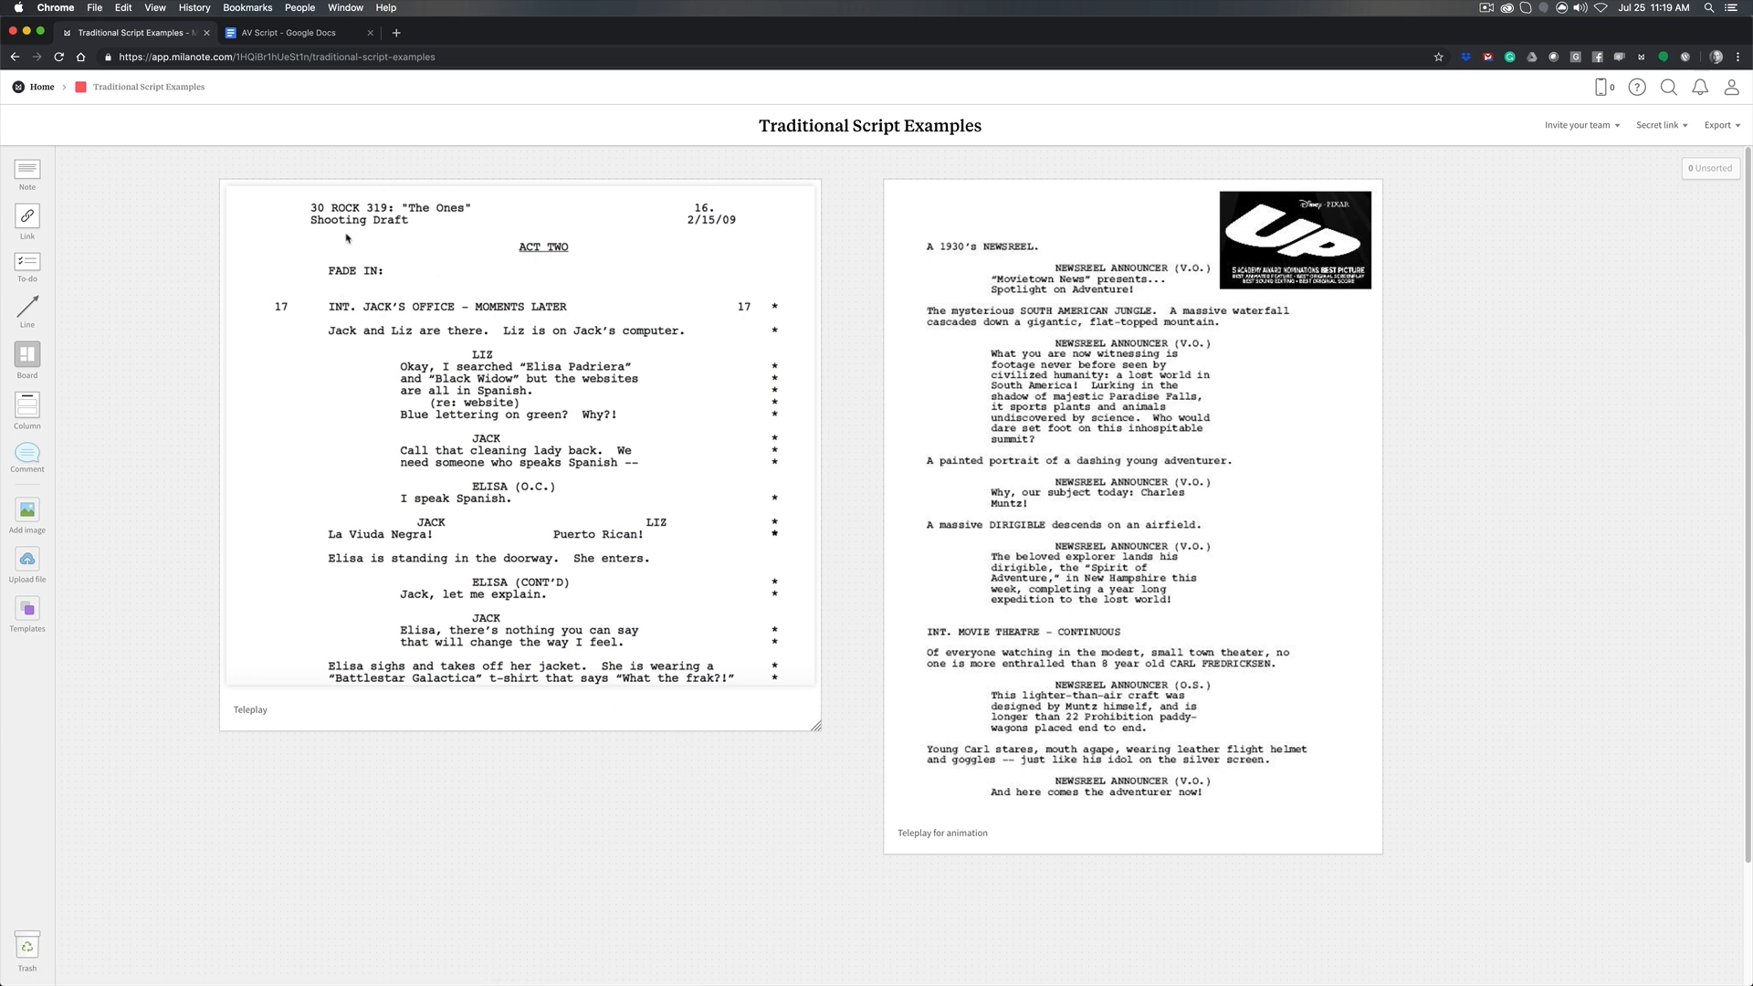
mouse_move(534, 705)
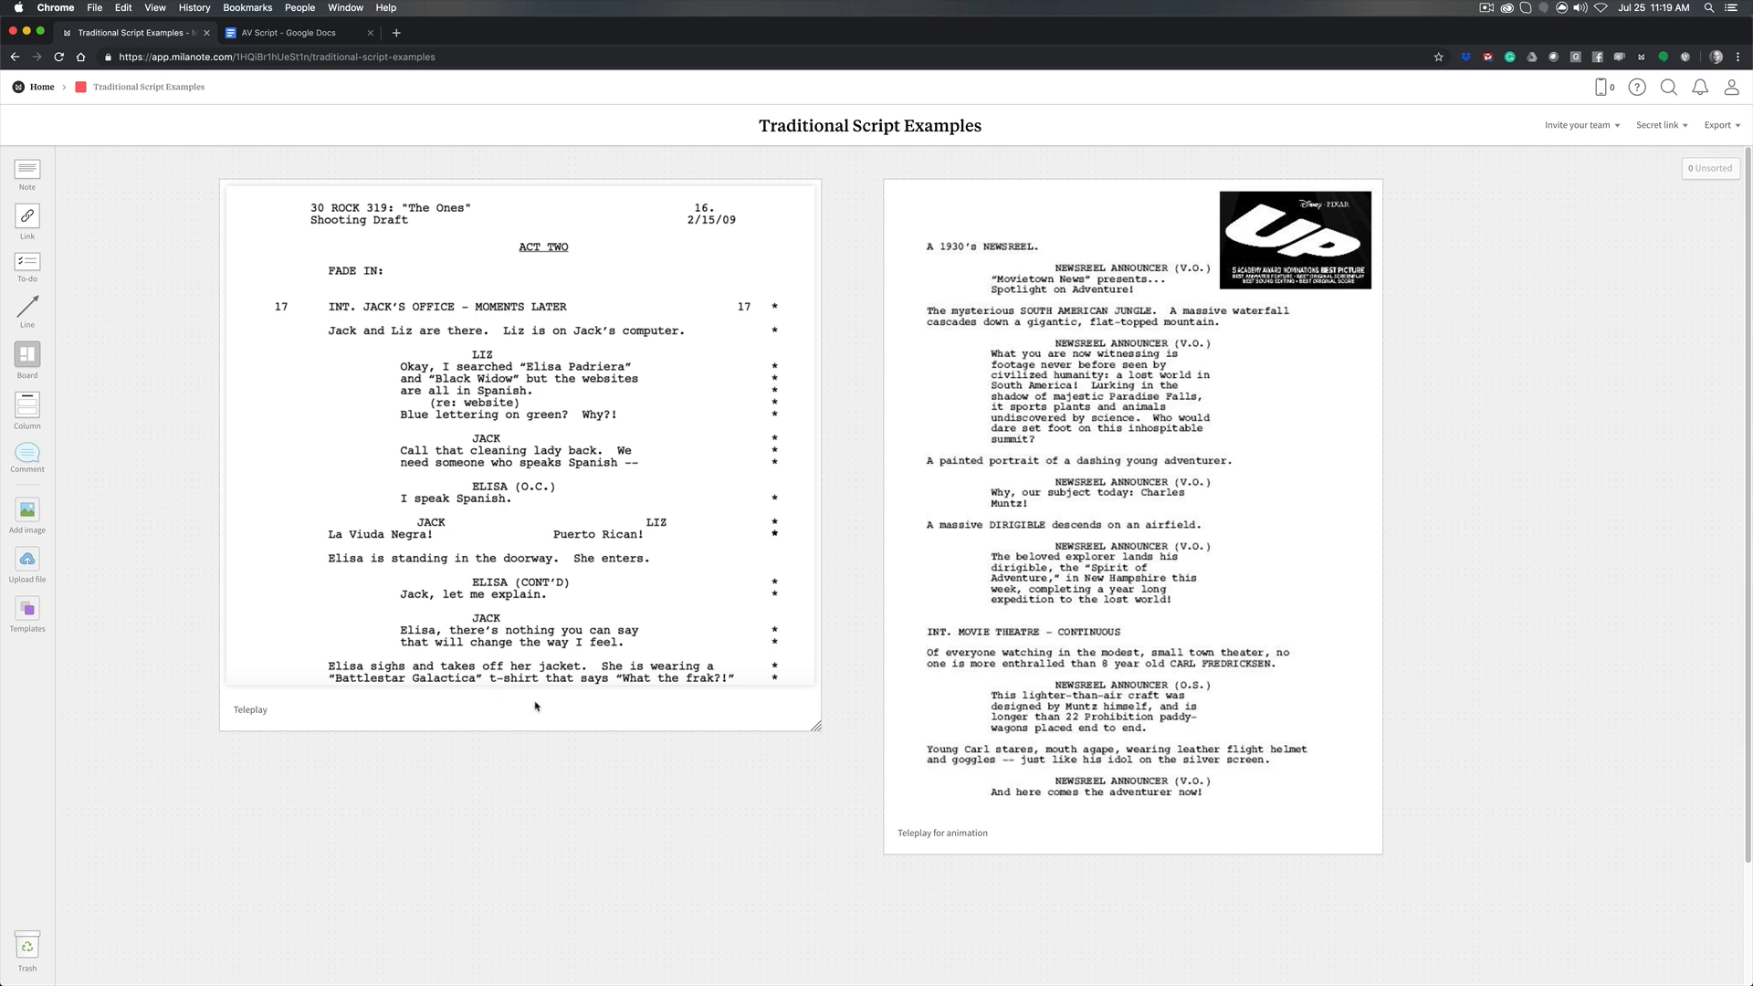
mouse_move(378, 283)
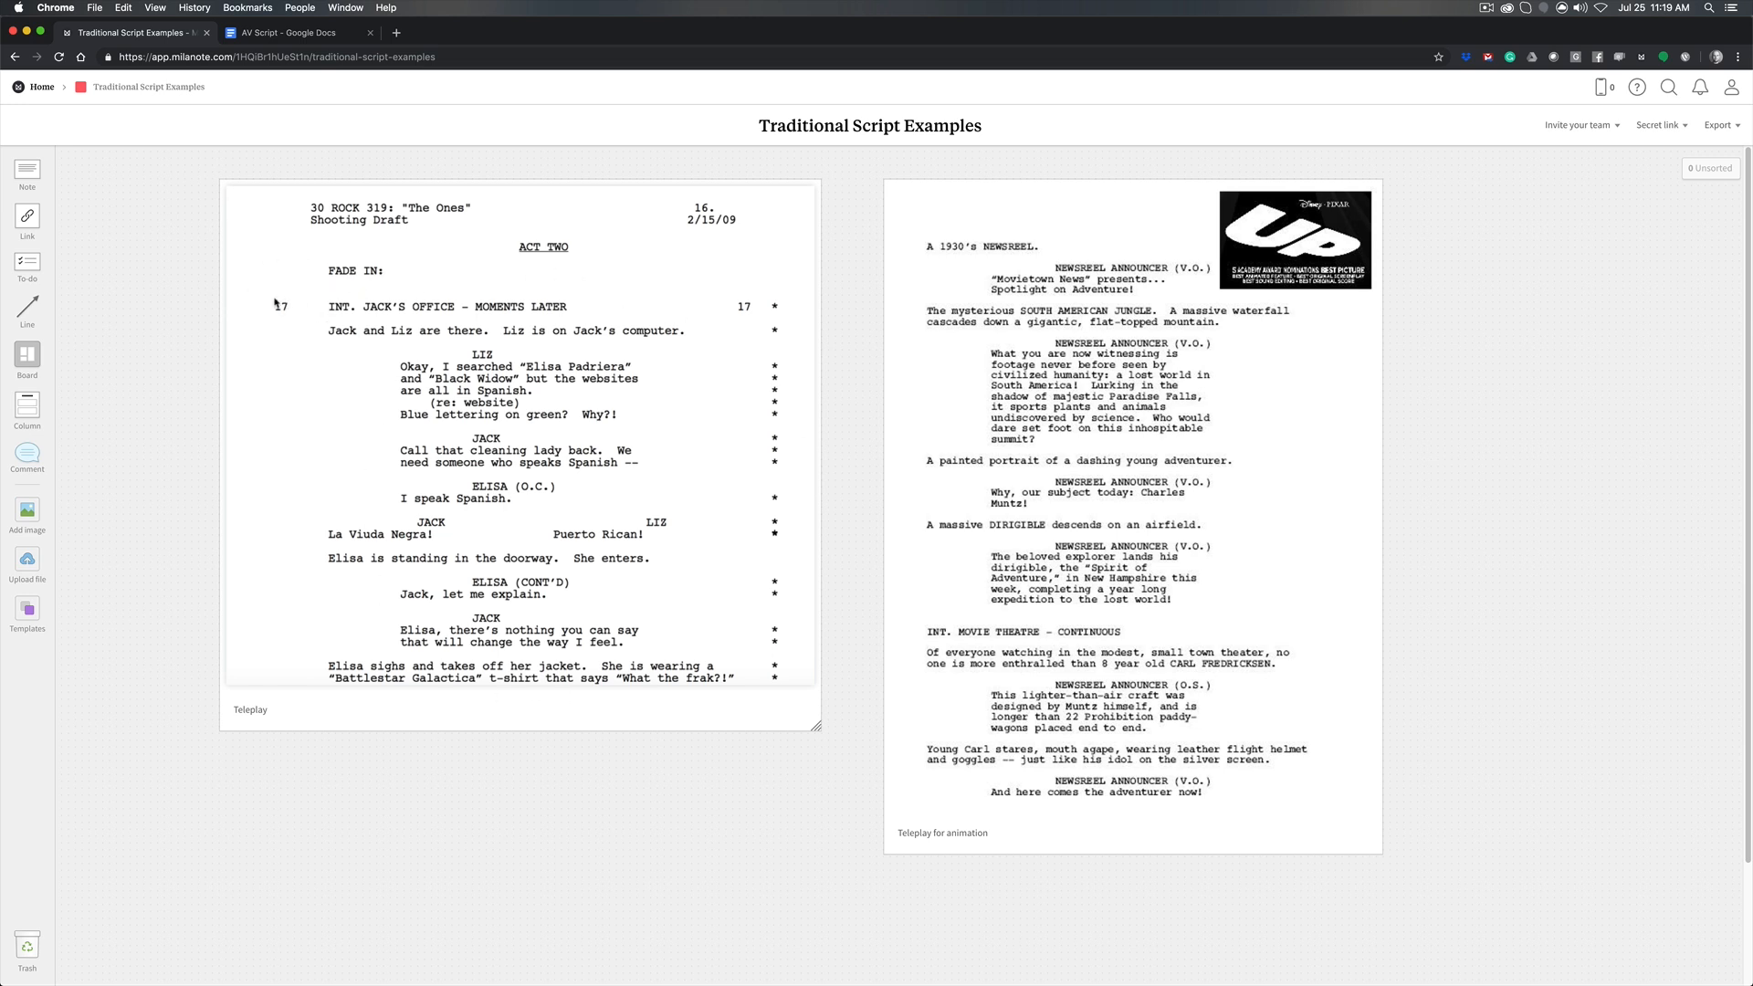
mouse_move(294, 319)
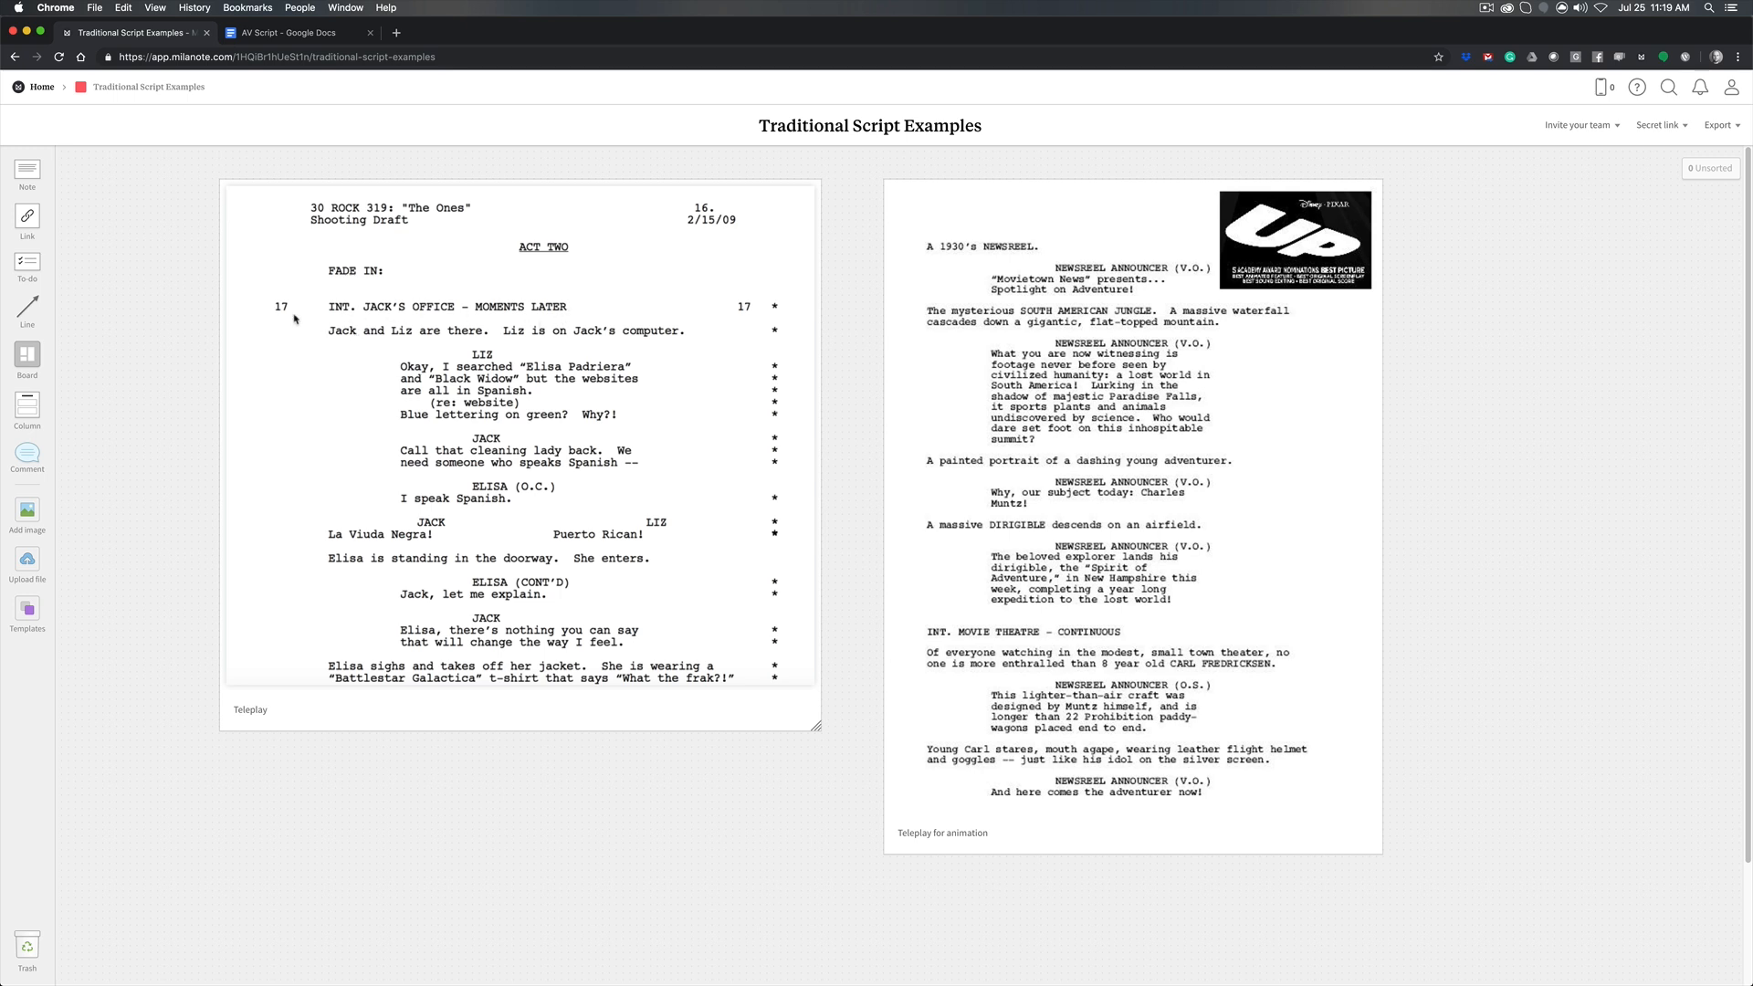
mouse_move(365, 344)
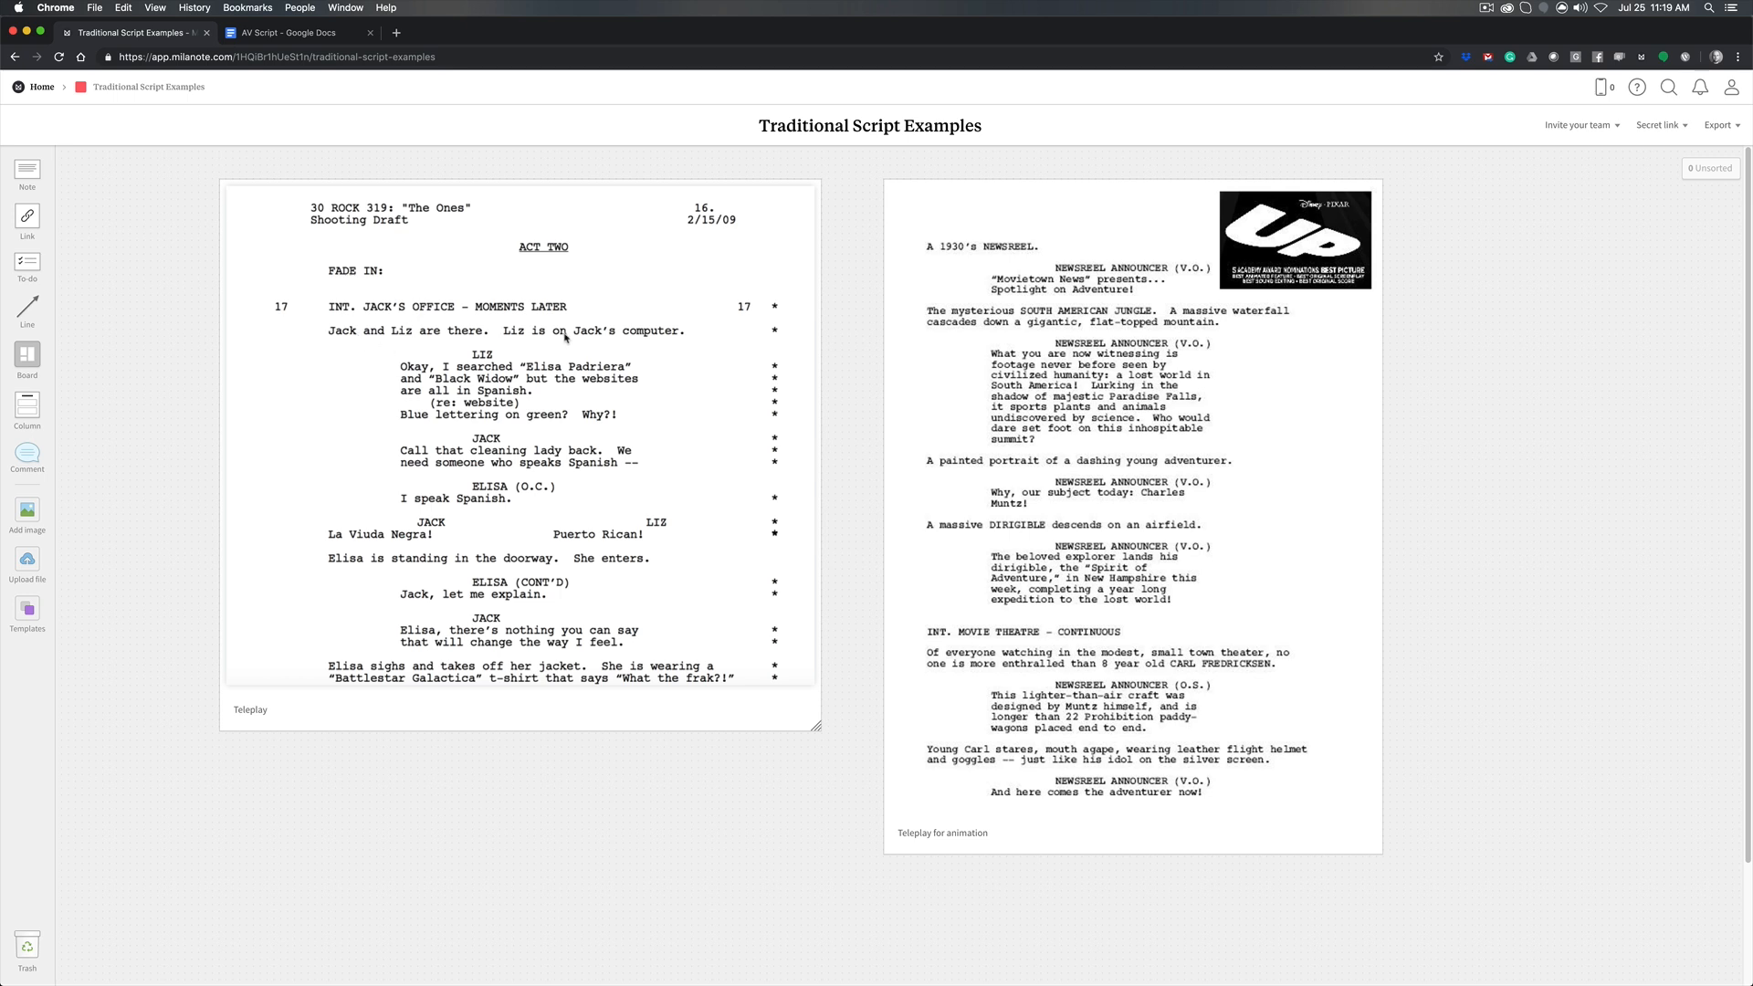
mouse_move(382, 418)
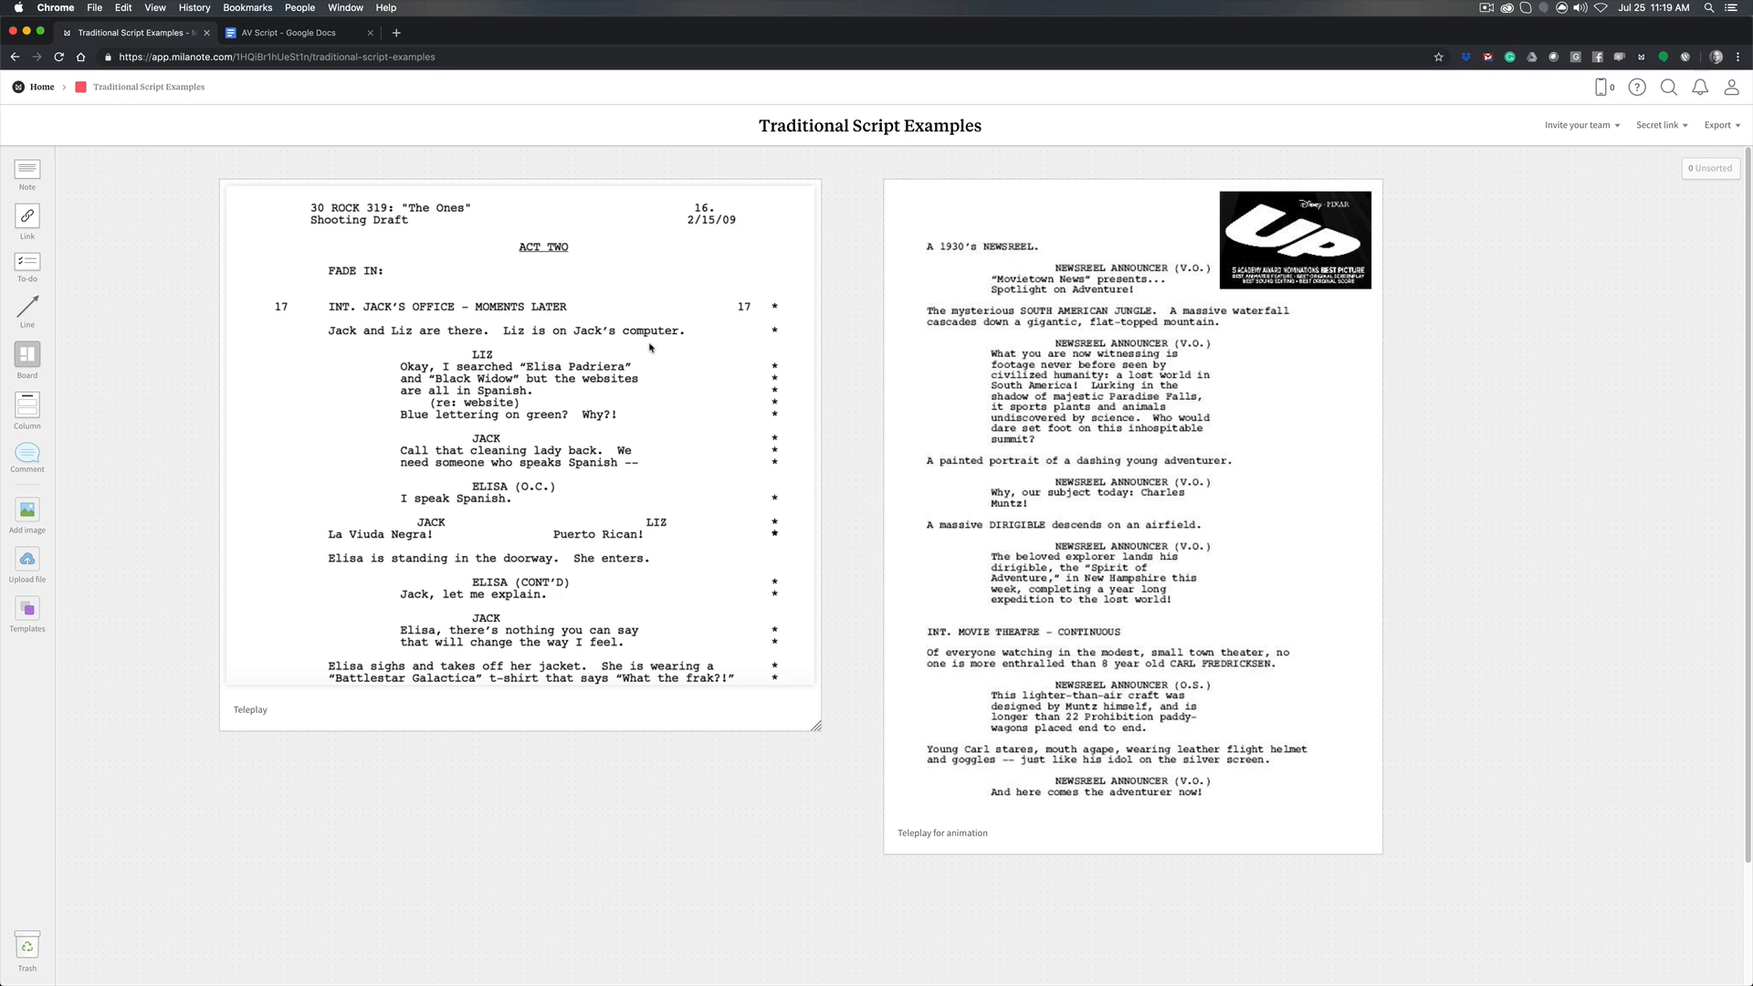
mouse_move(679, 336)
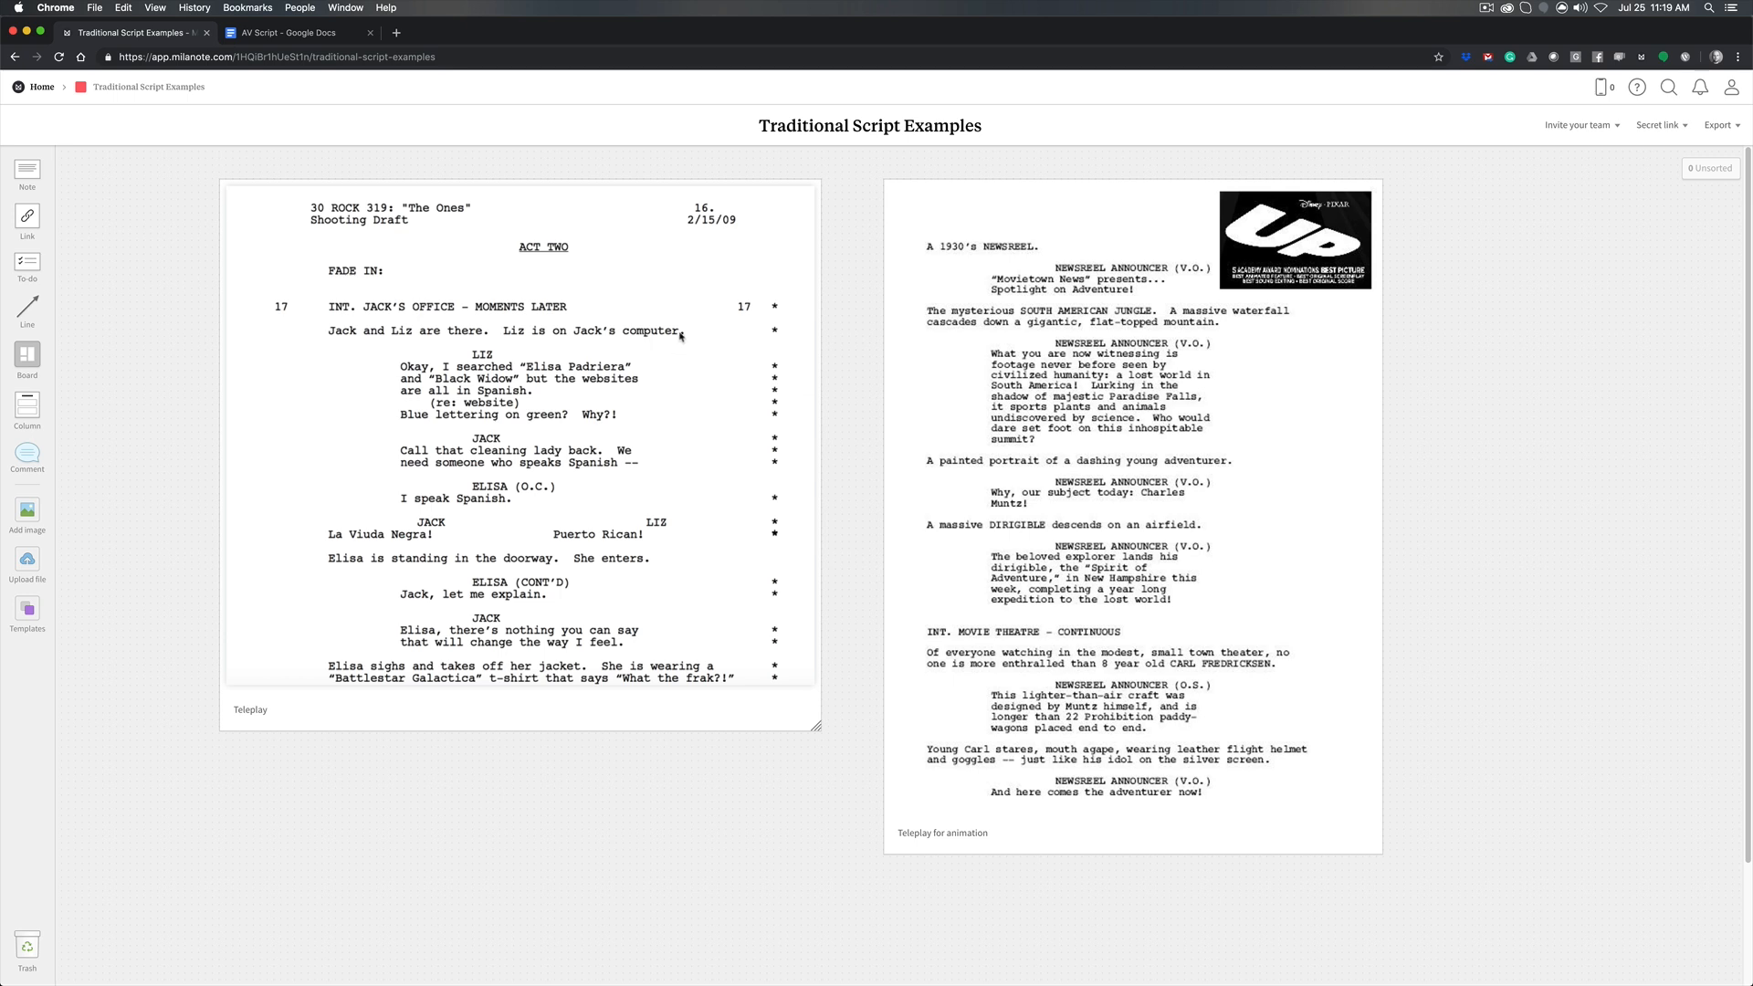
mouse_move(379, 409)
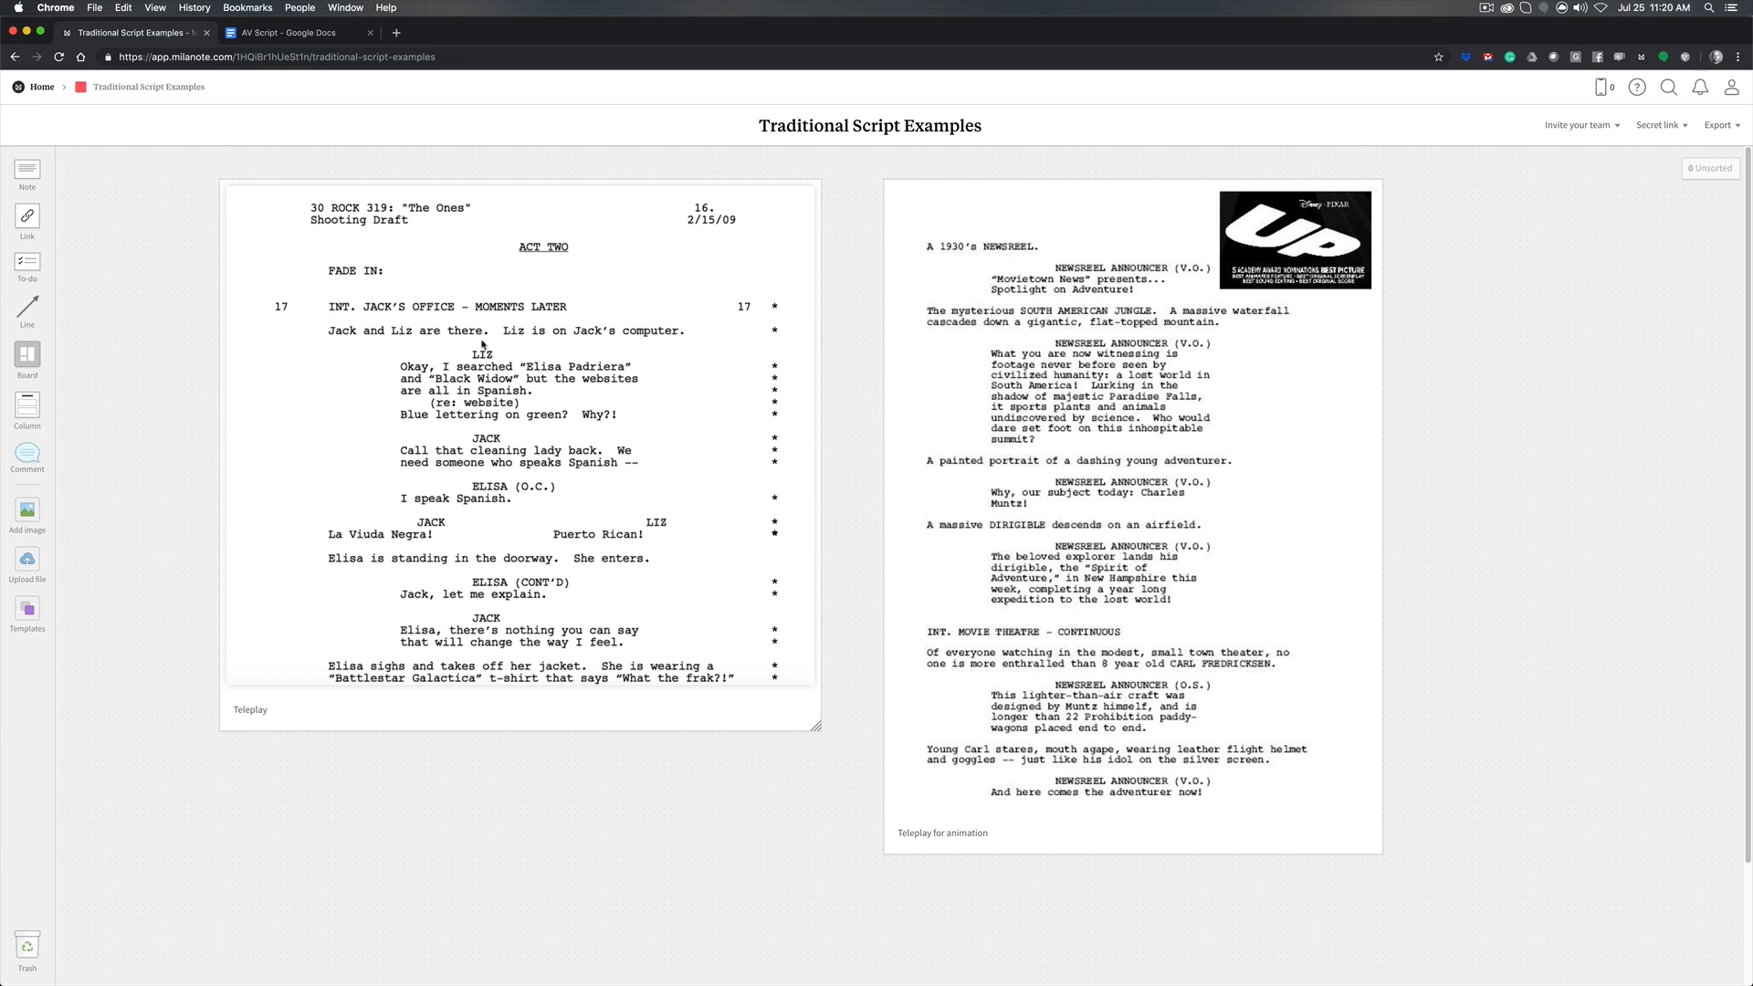
mouse_move(498, 460)
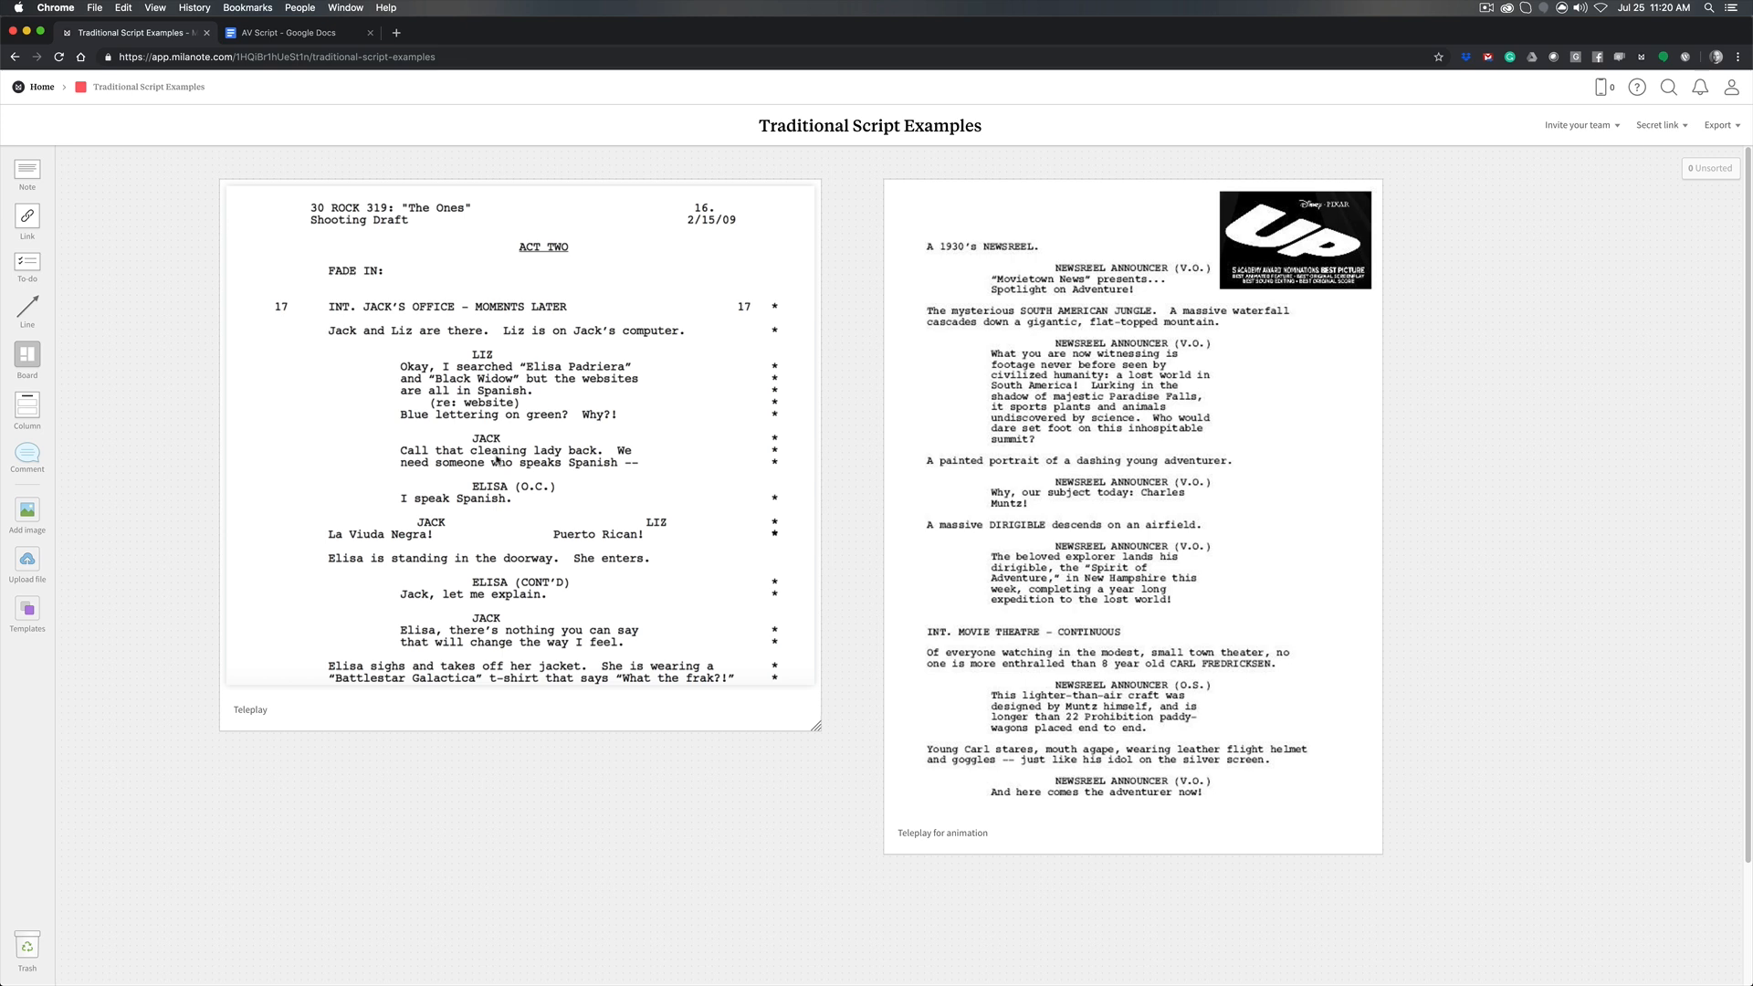
left_click(1129, 514)
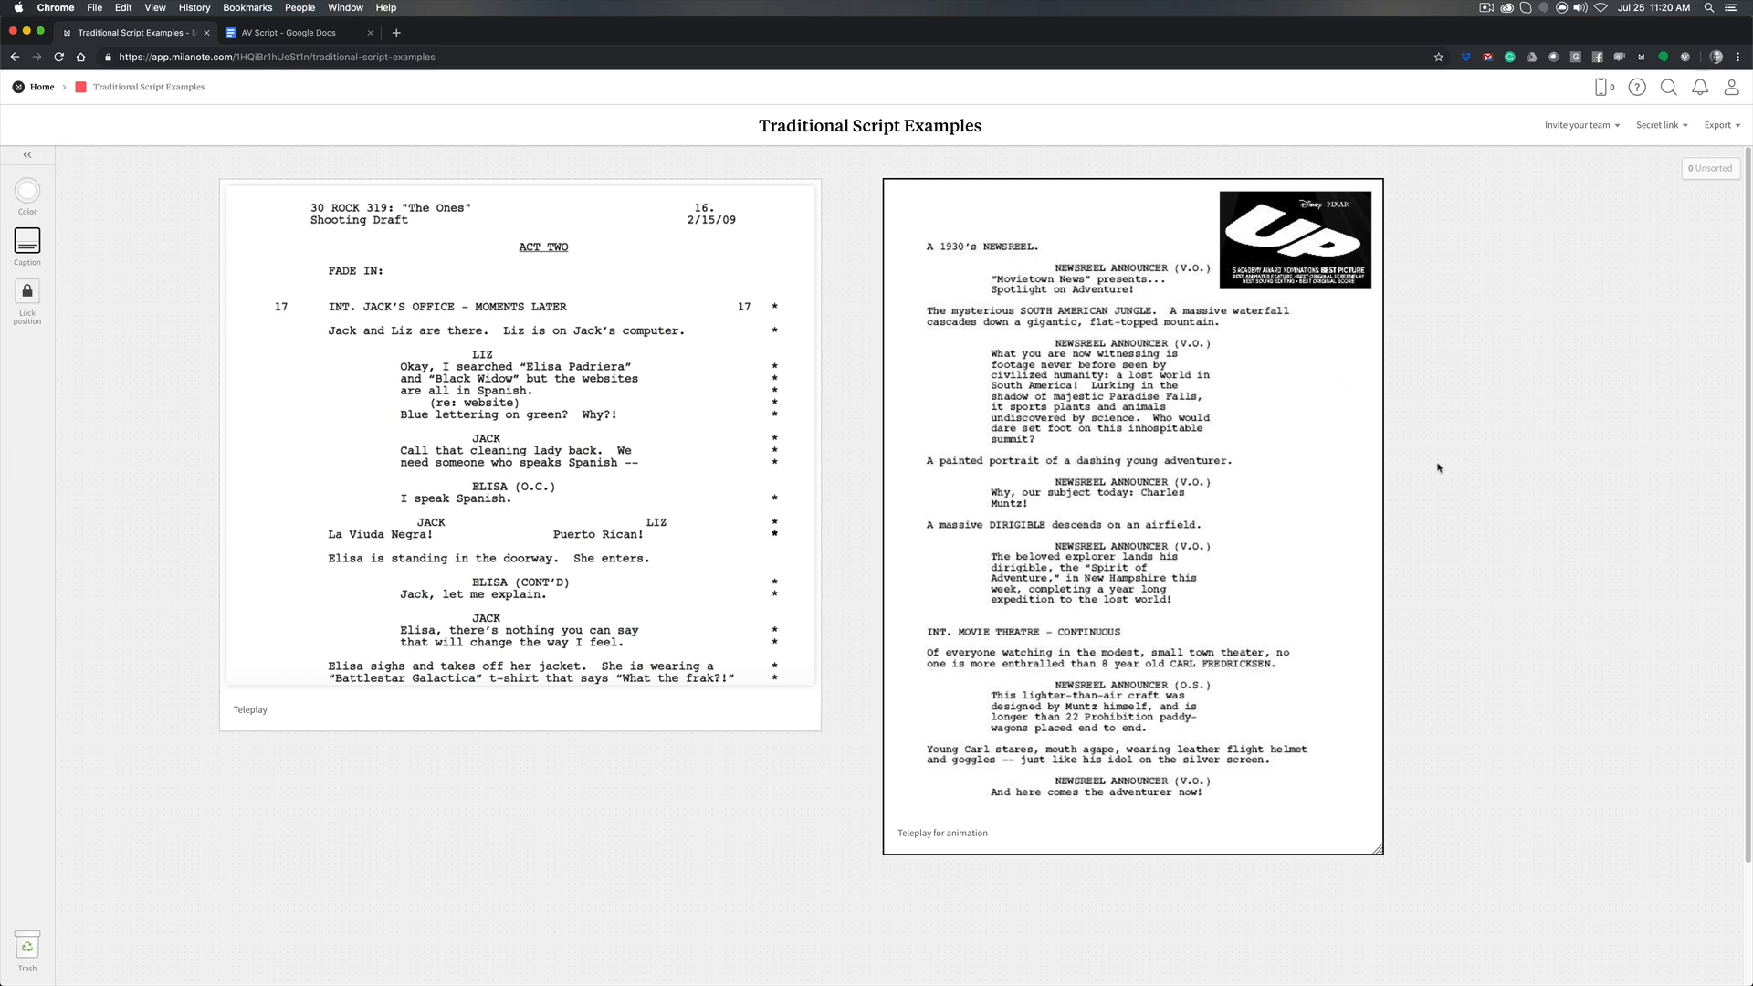
mouse_move(1020, 262)
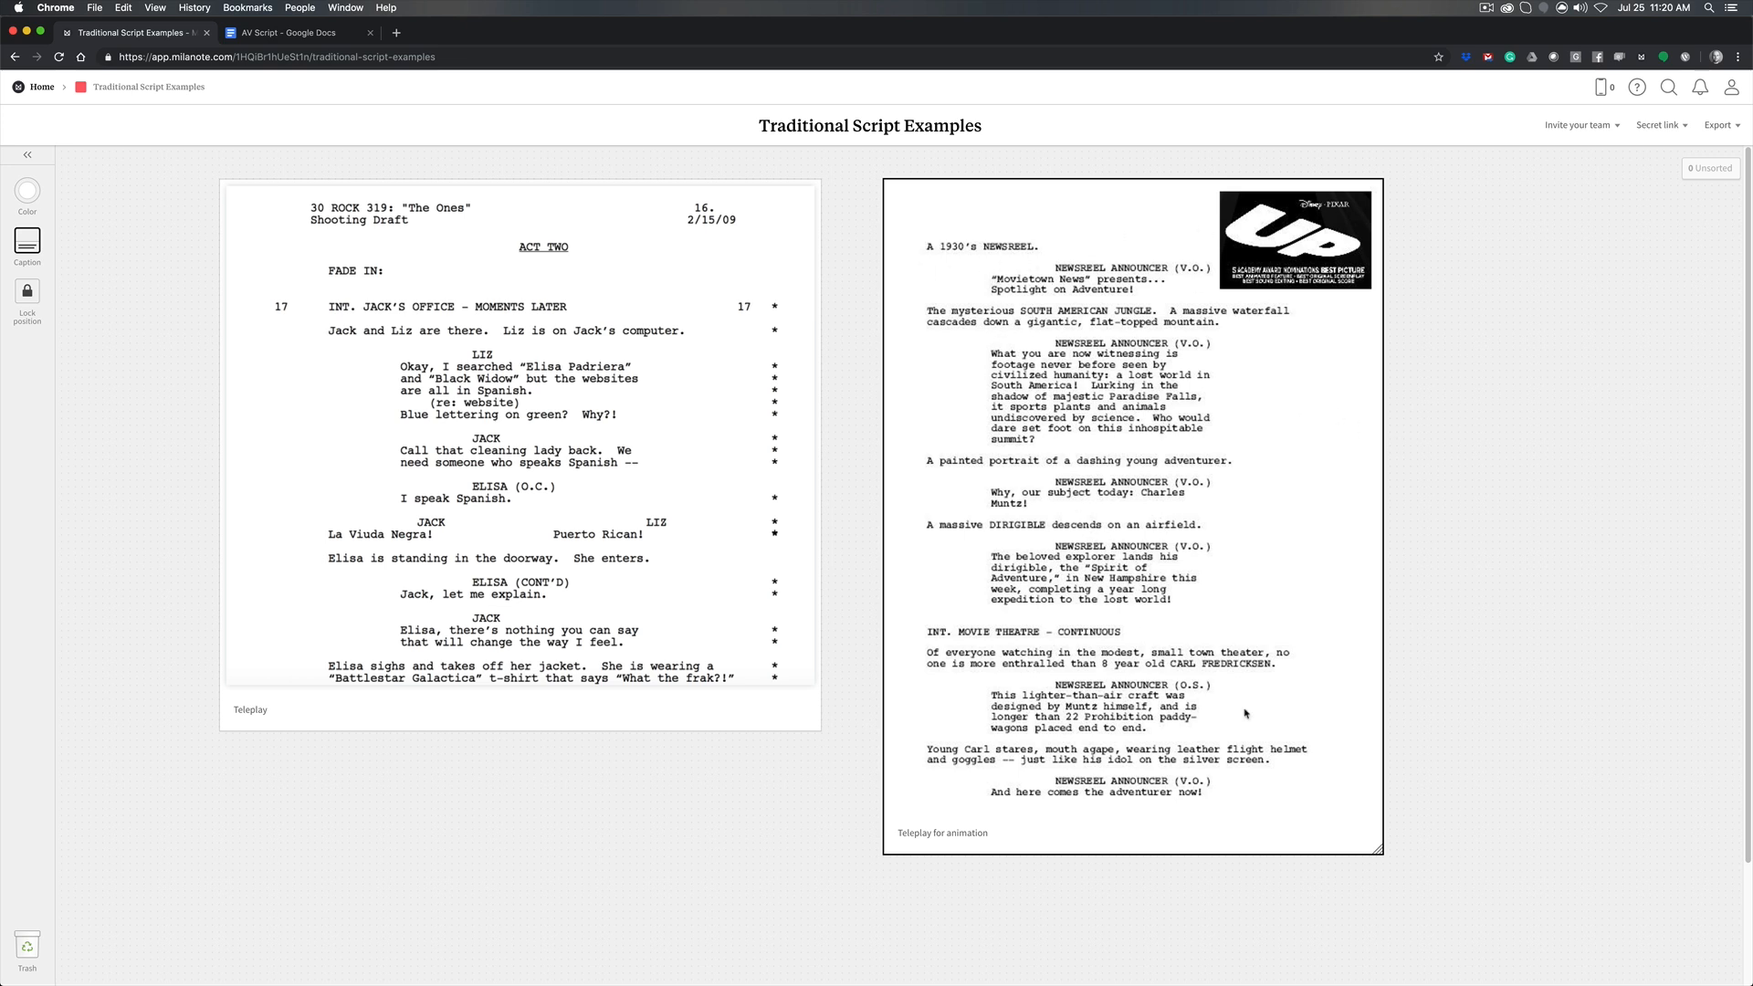
mouse_move(939, 699)
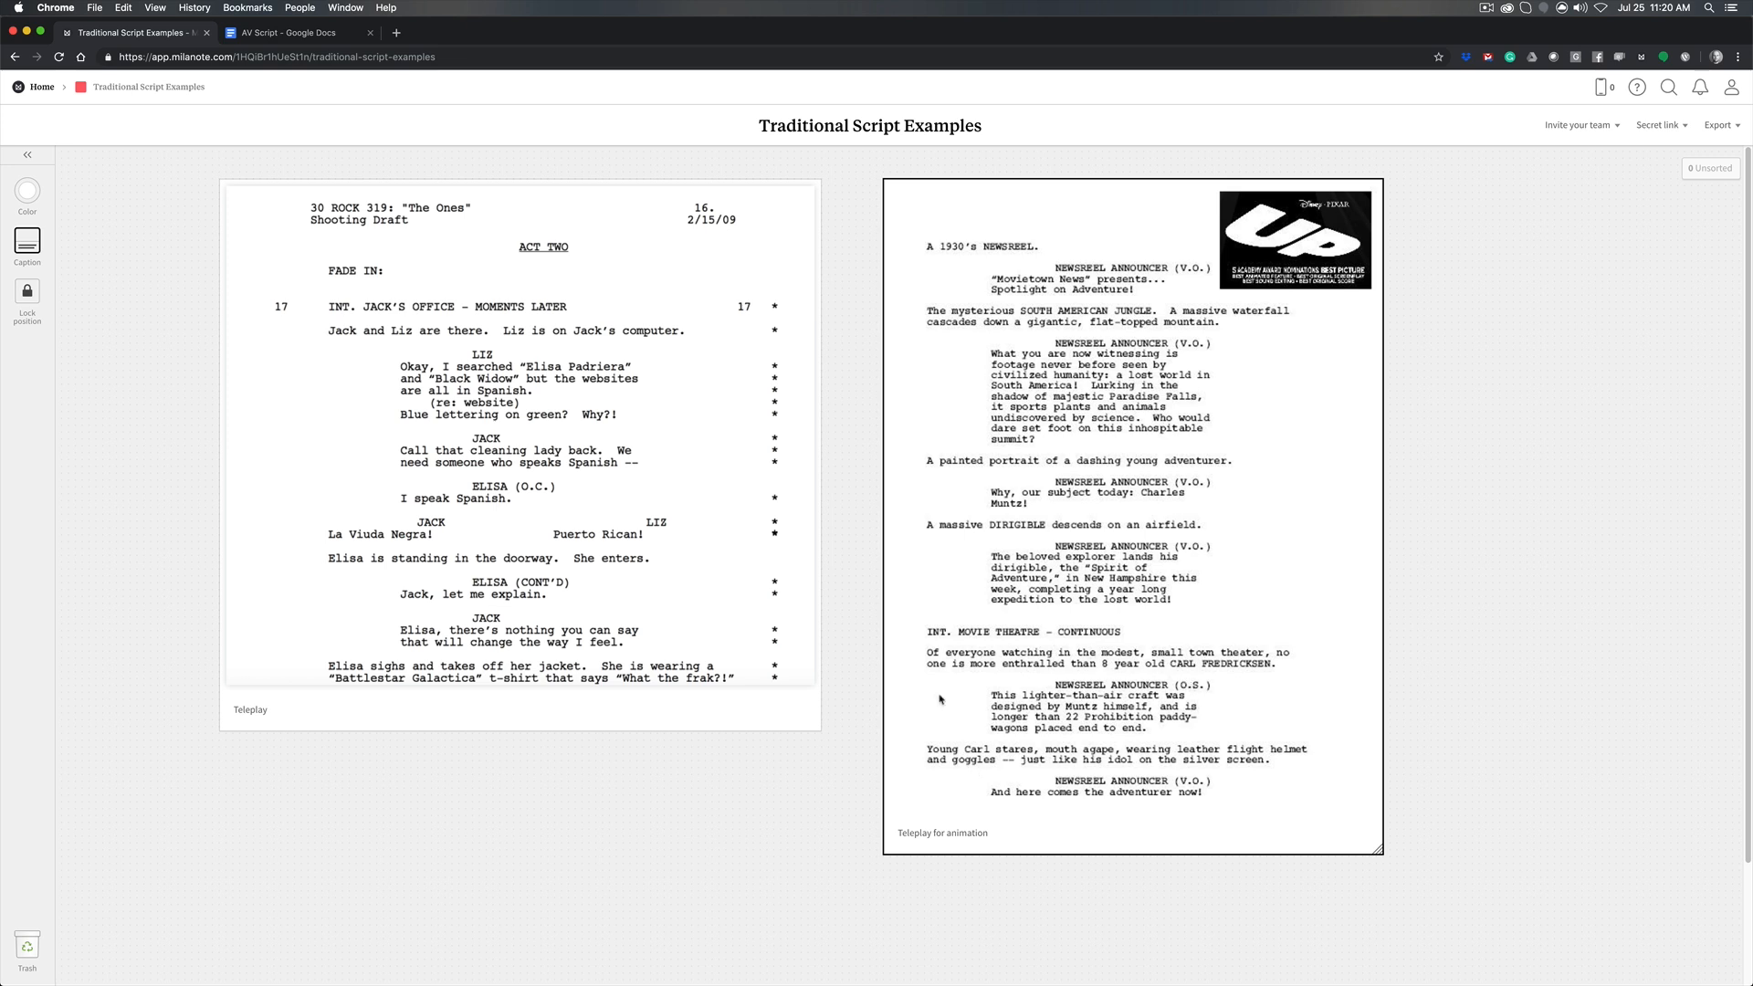
mouse_move(1525, 398)
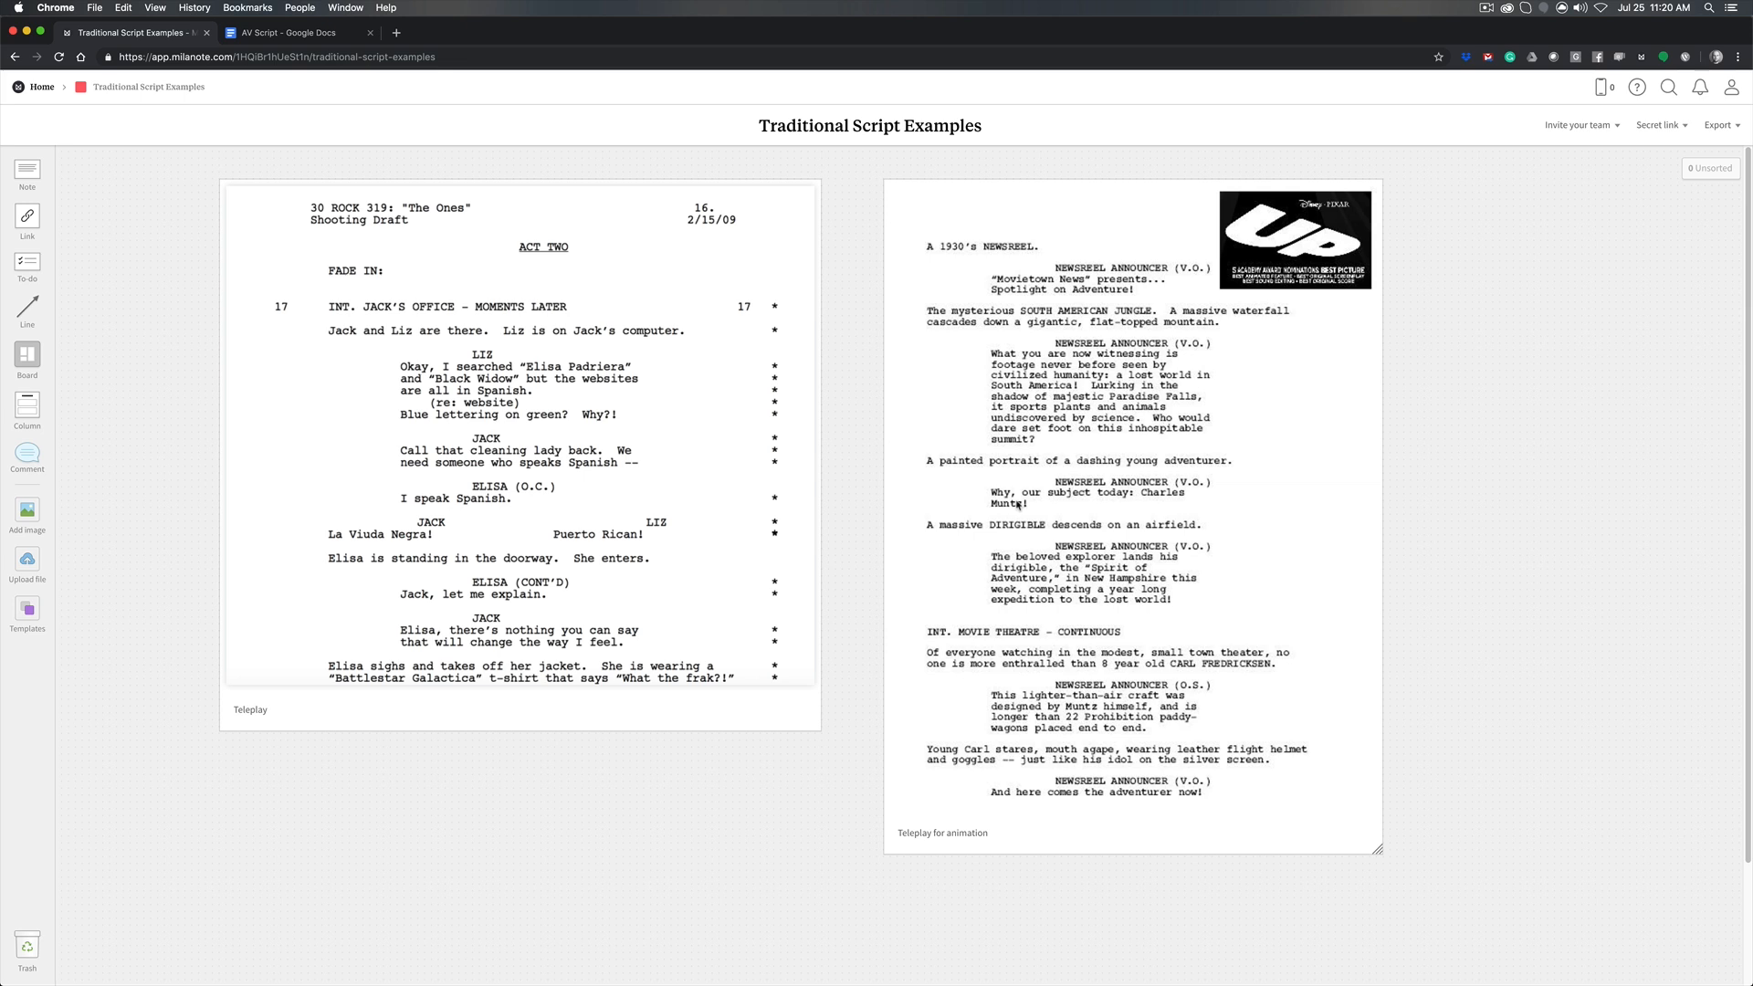
left_click(298, 33)
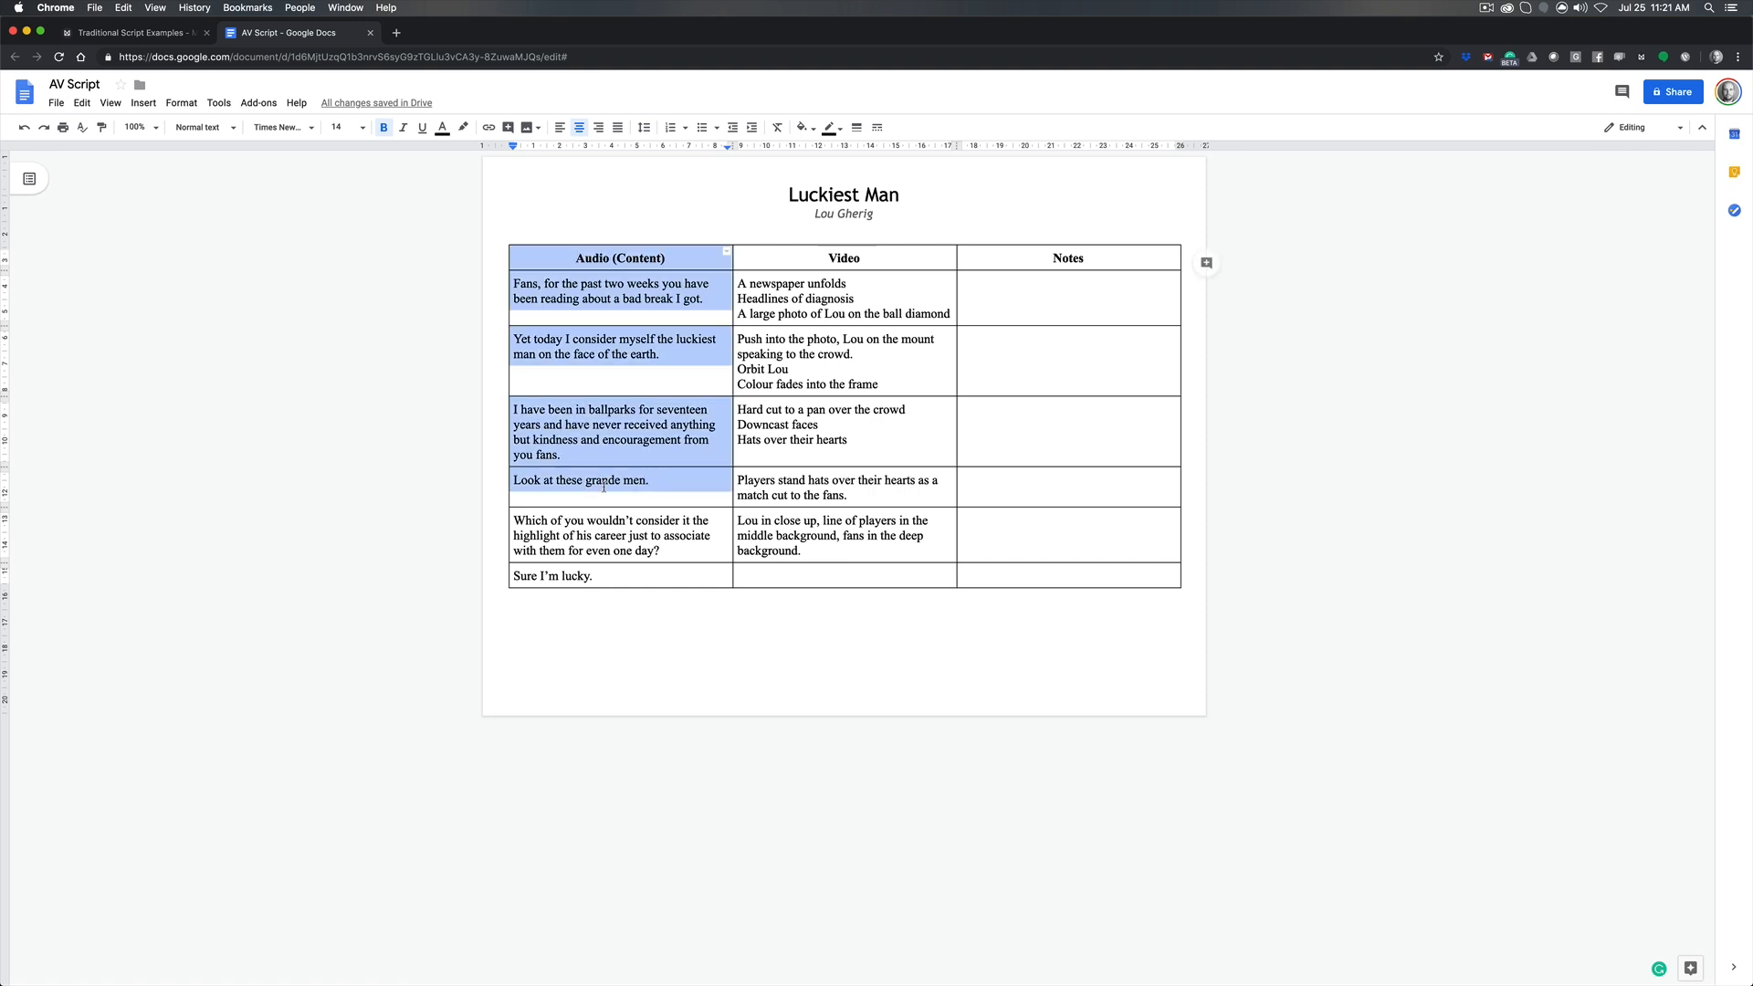
left_click(765, 258)
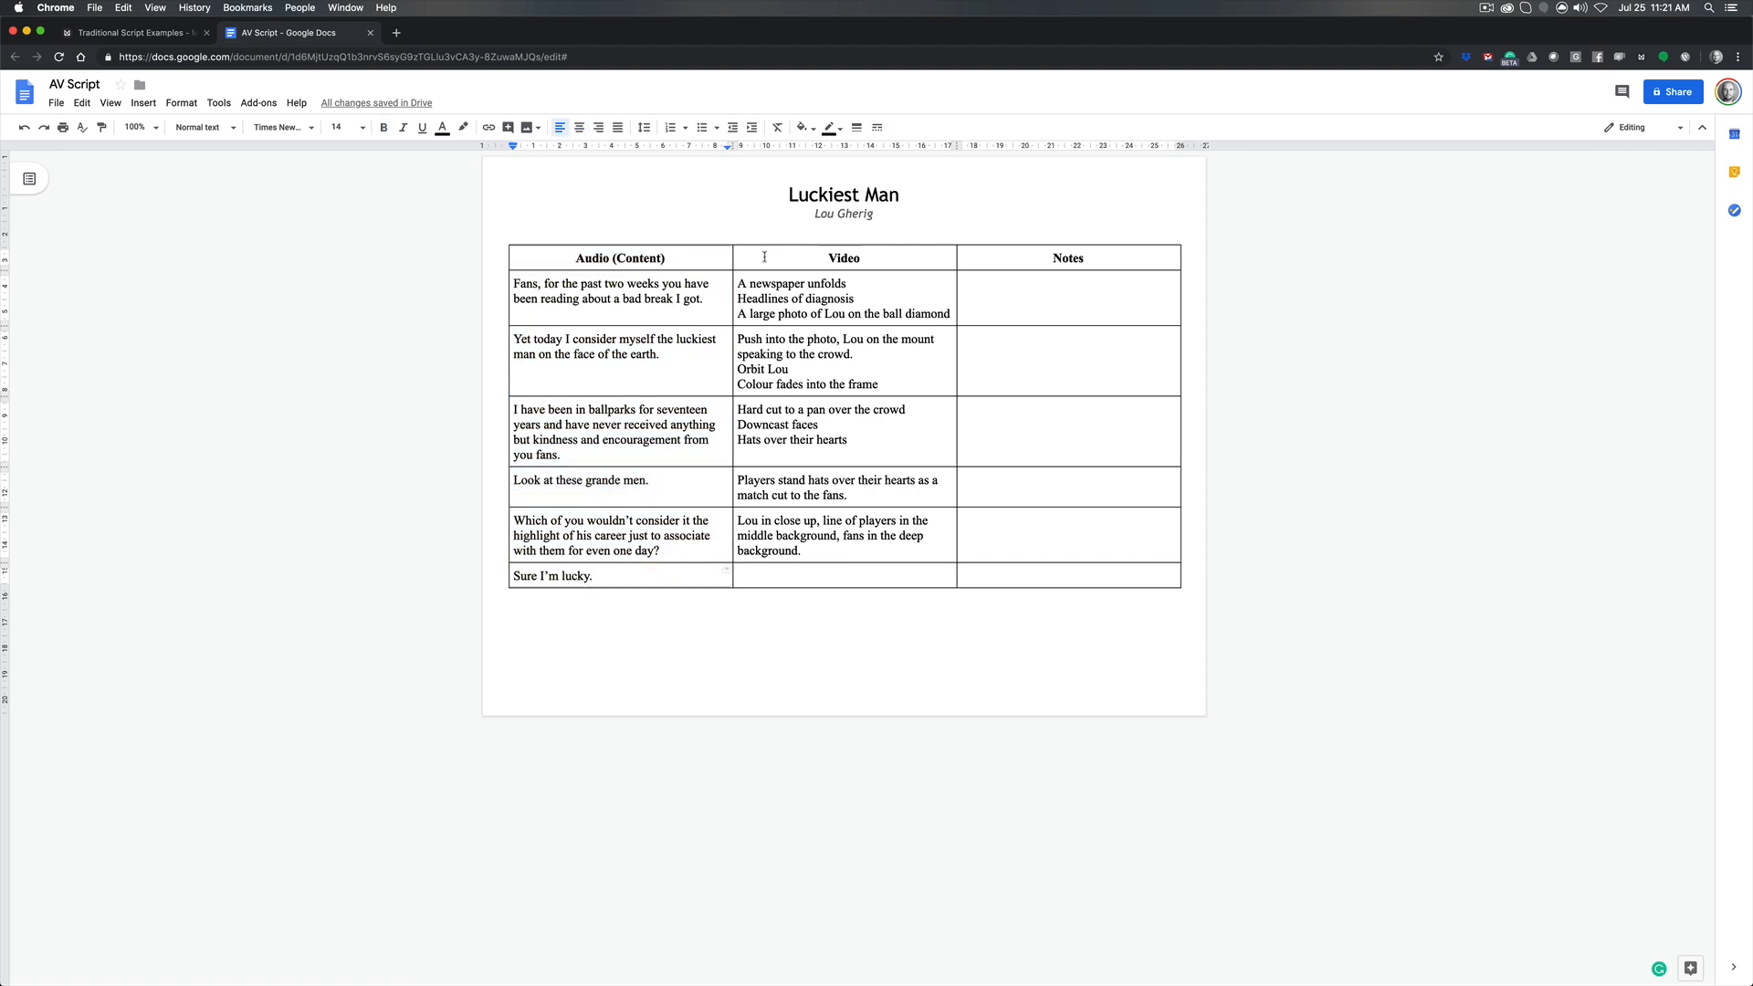
left_click(844, 257)
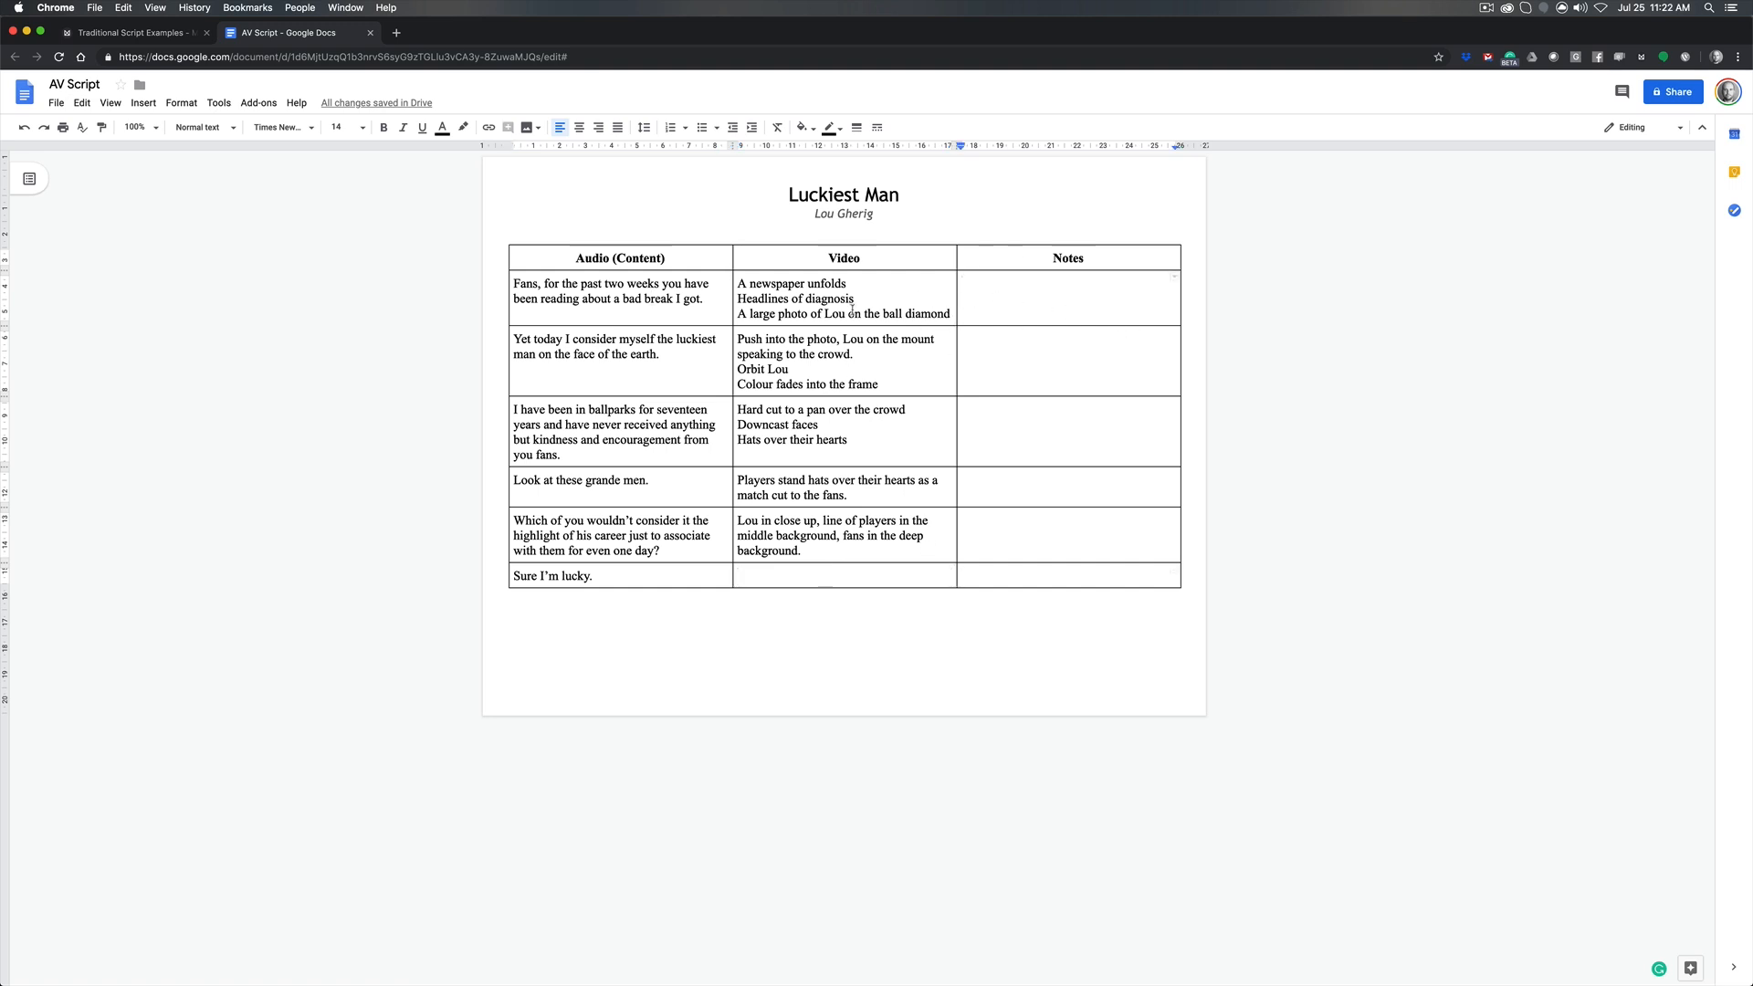
left_click(962, 283)
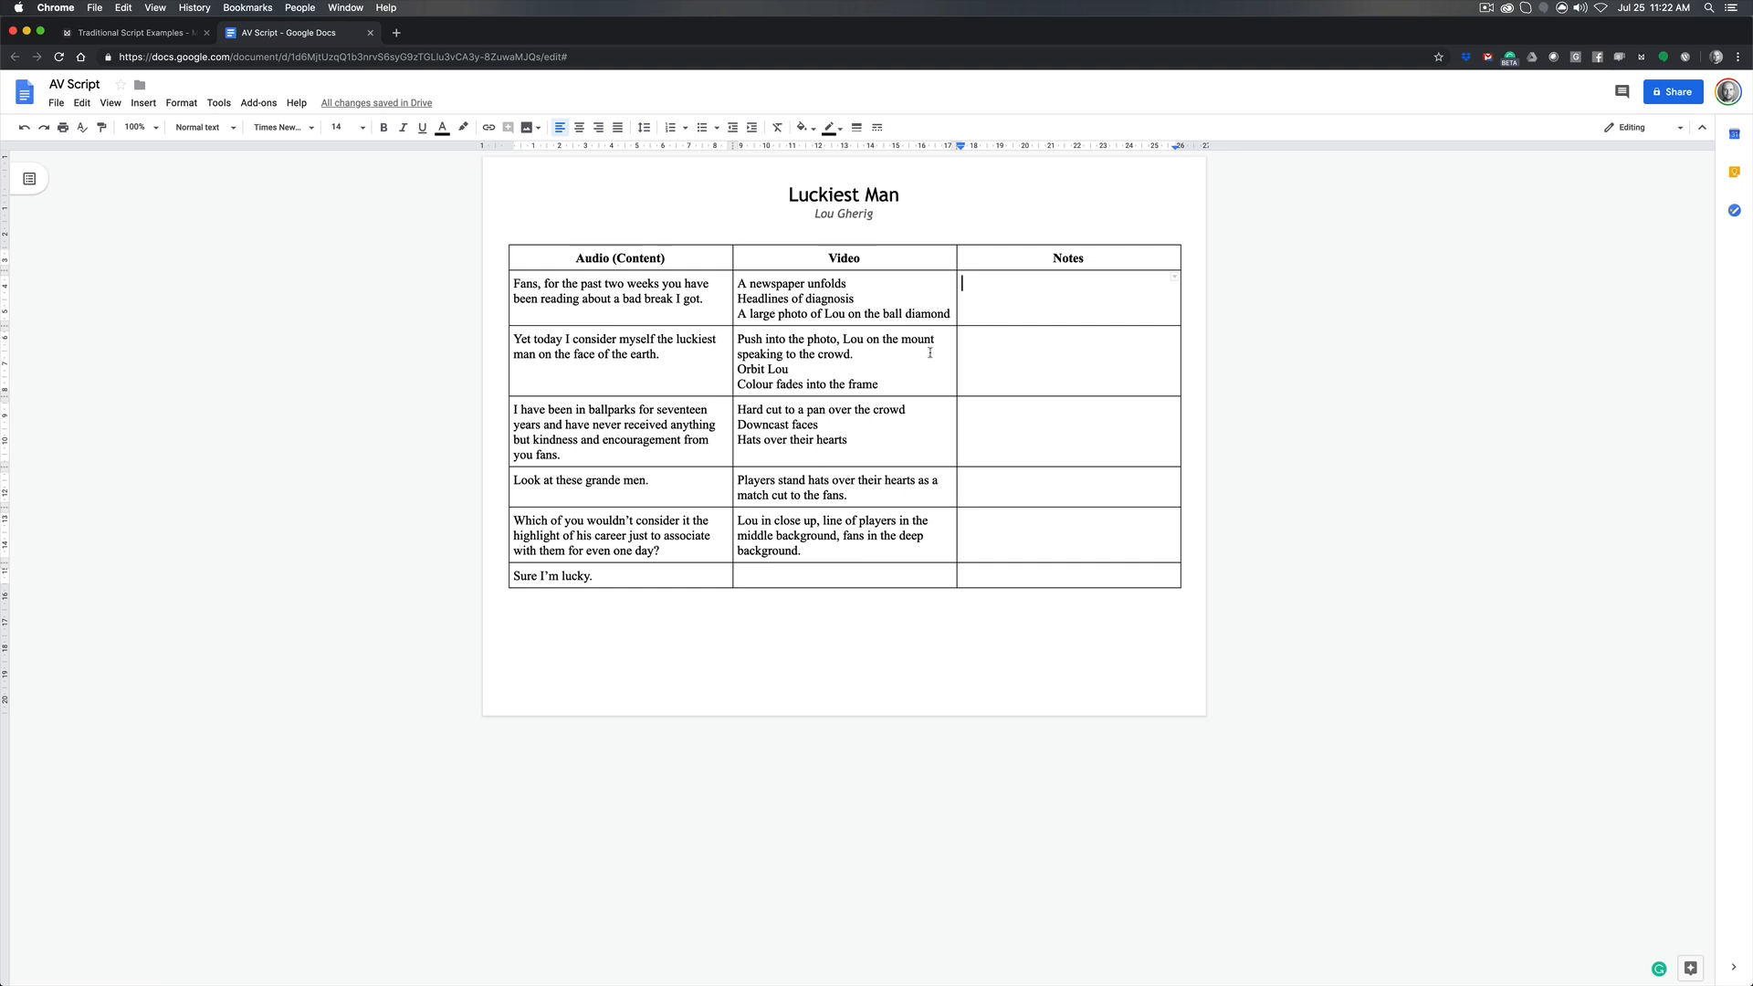
mouse_move(1100, 601)
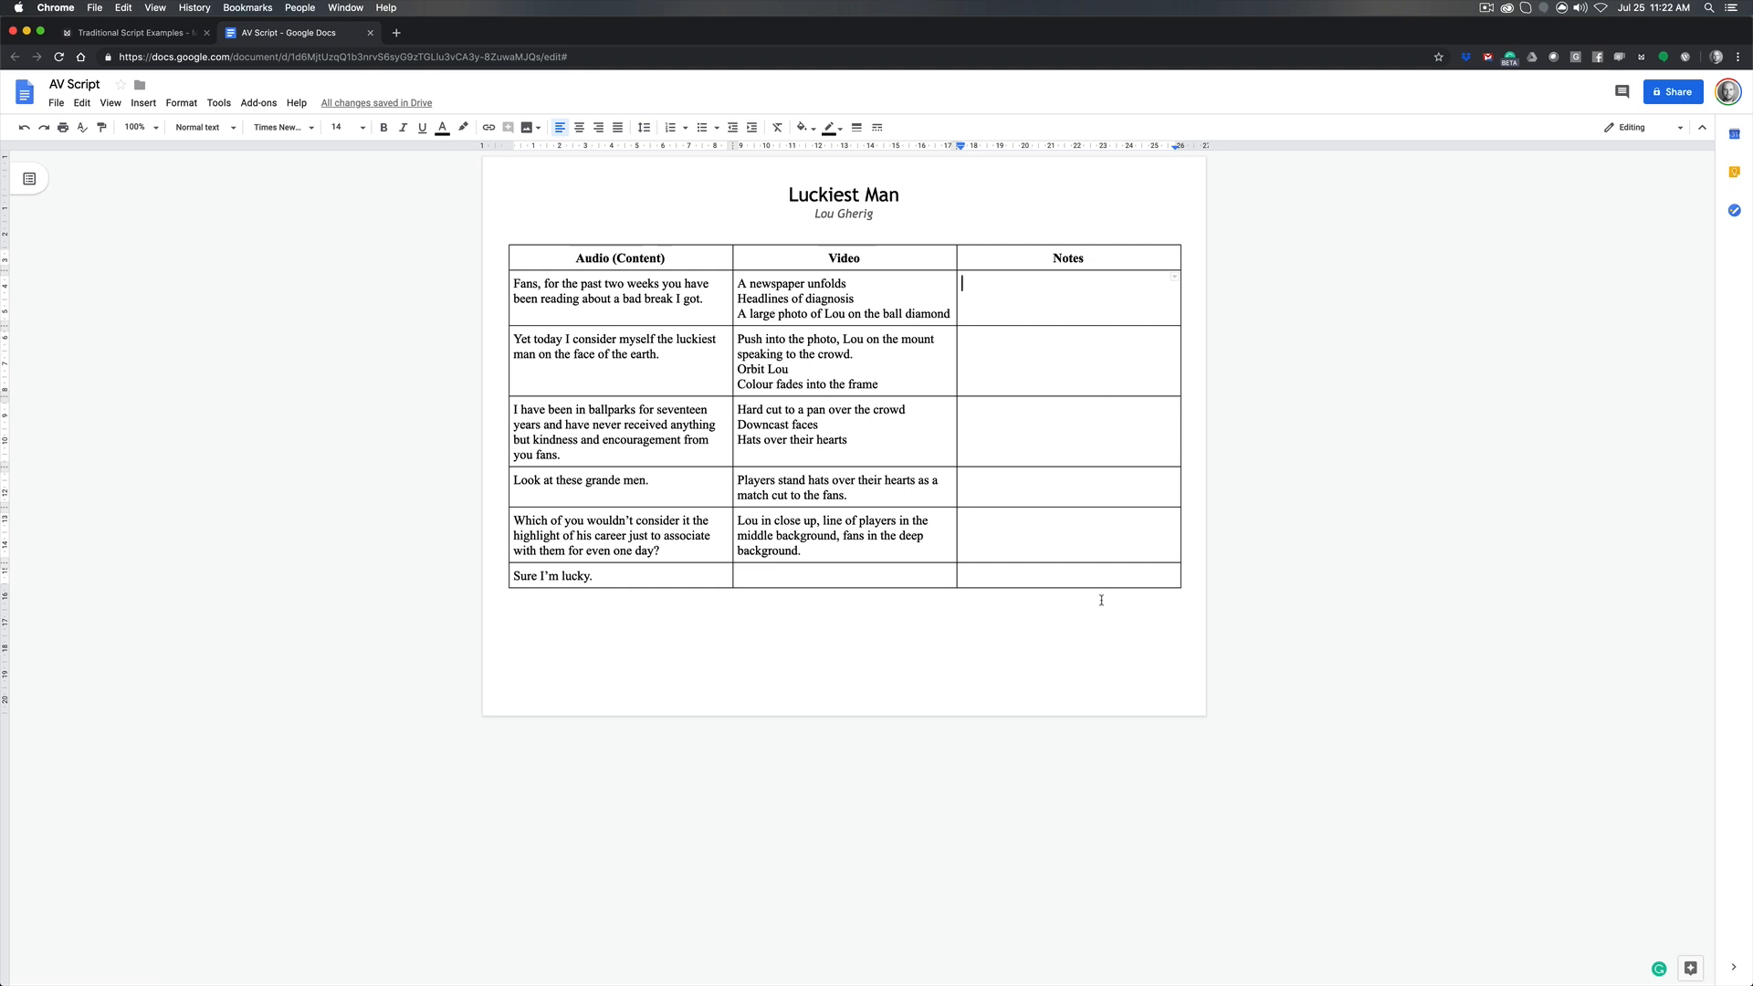
mouse_move(1102, 295)
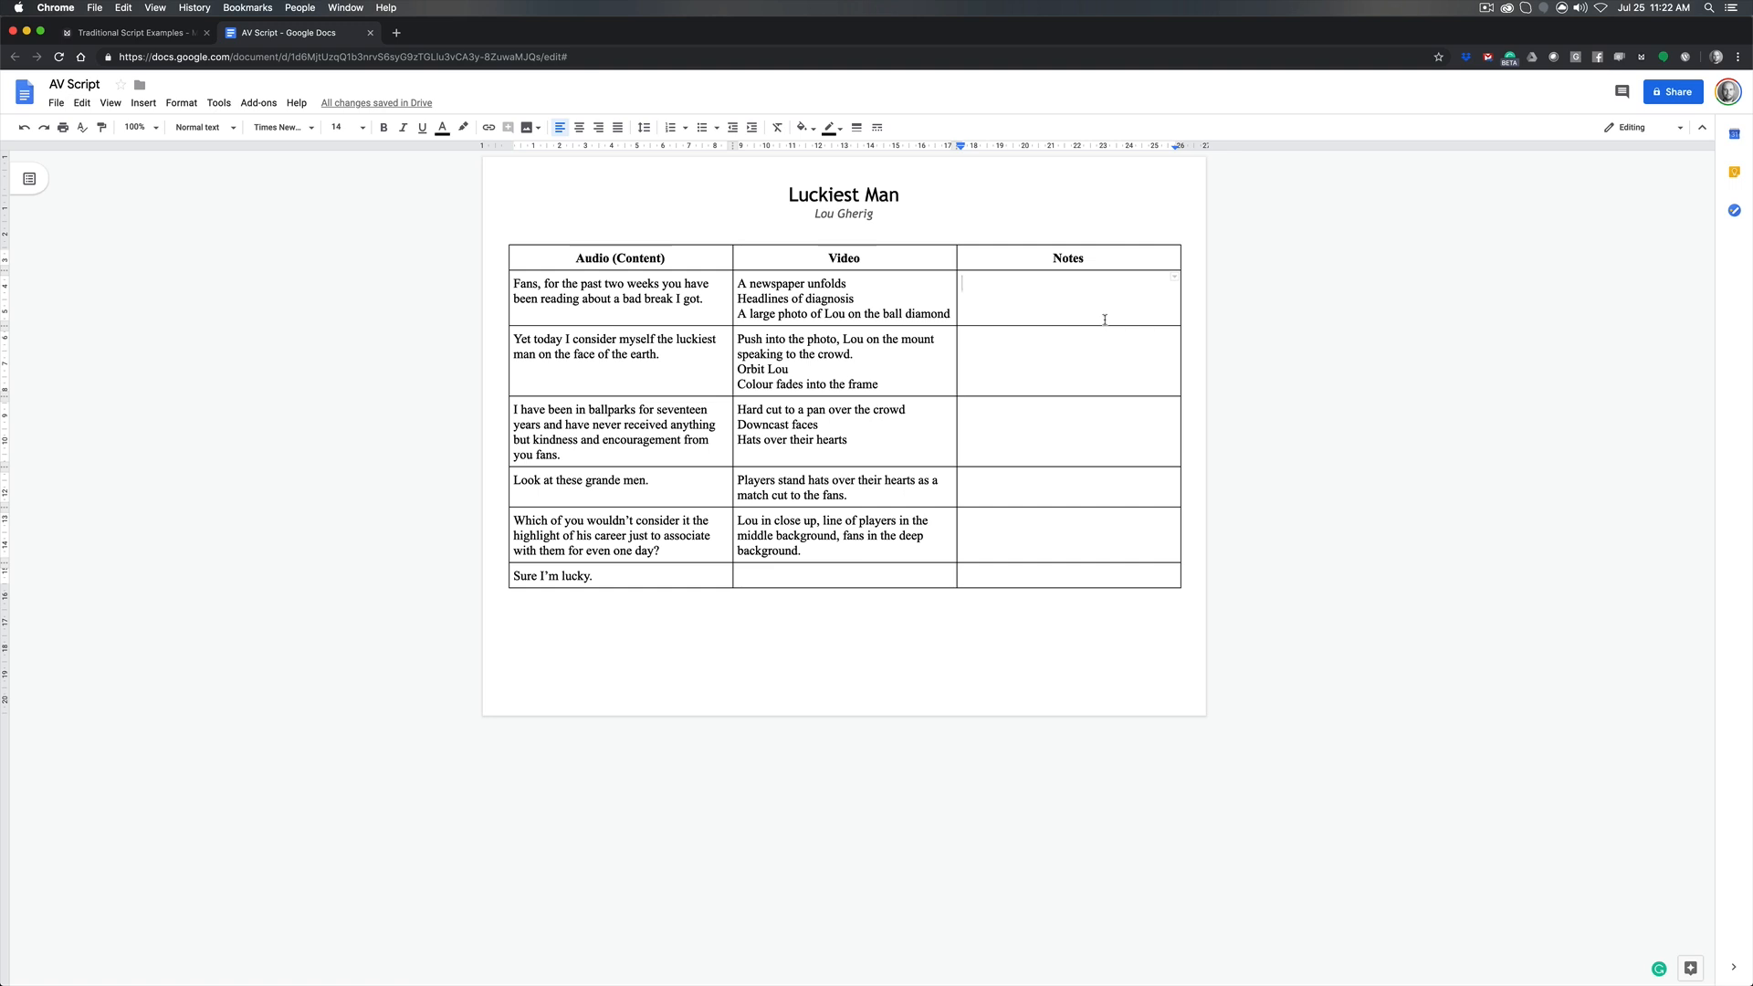
left_click(131, 33)
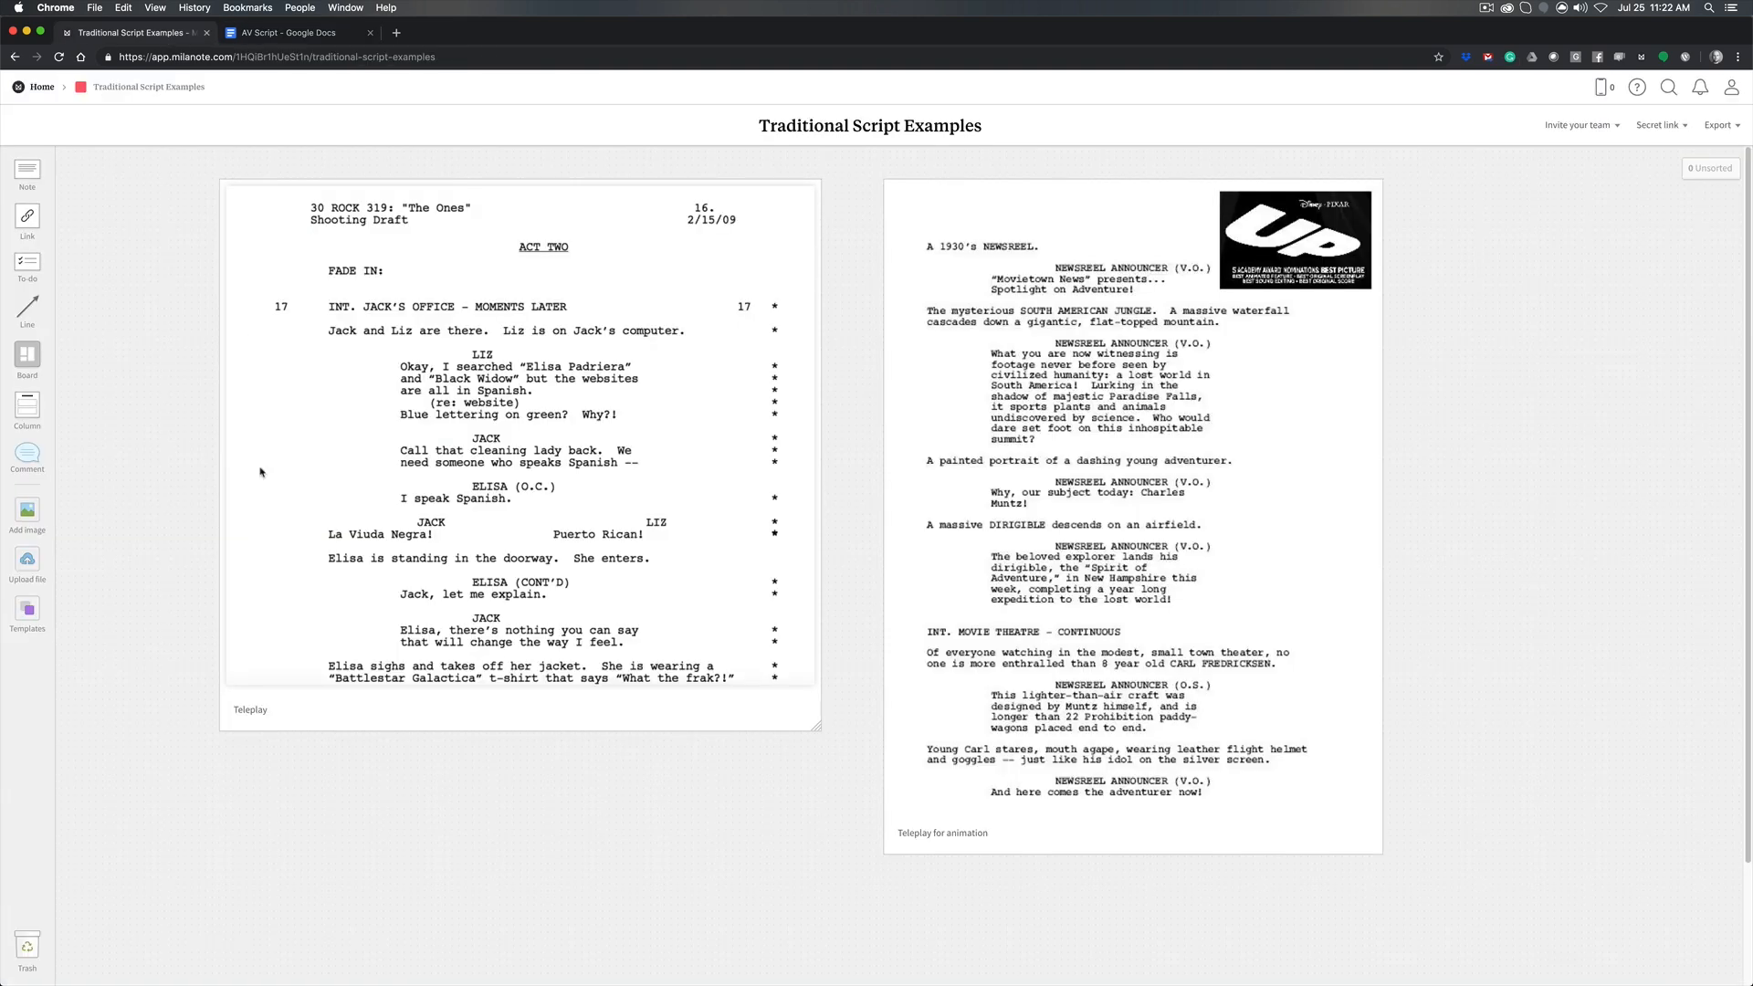
Browse the Chess Motion Project board, then return to the home board
left_click(41, 86)
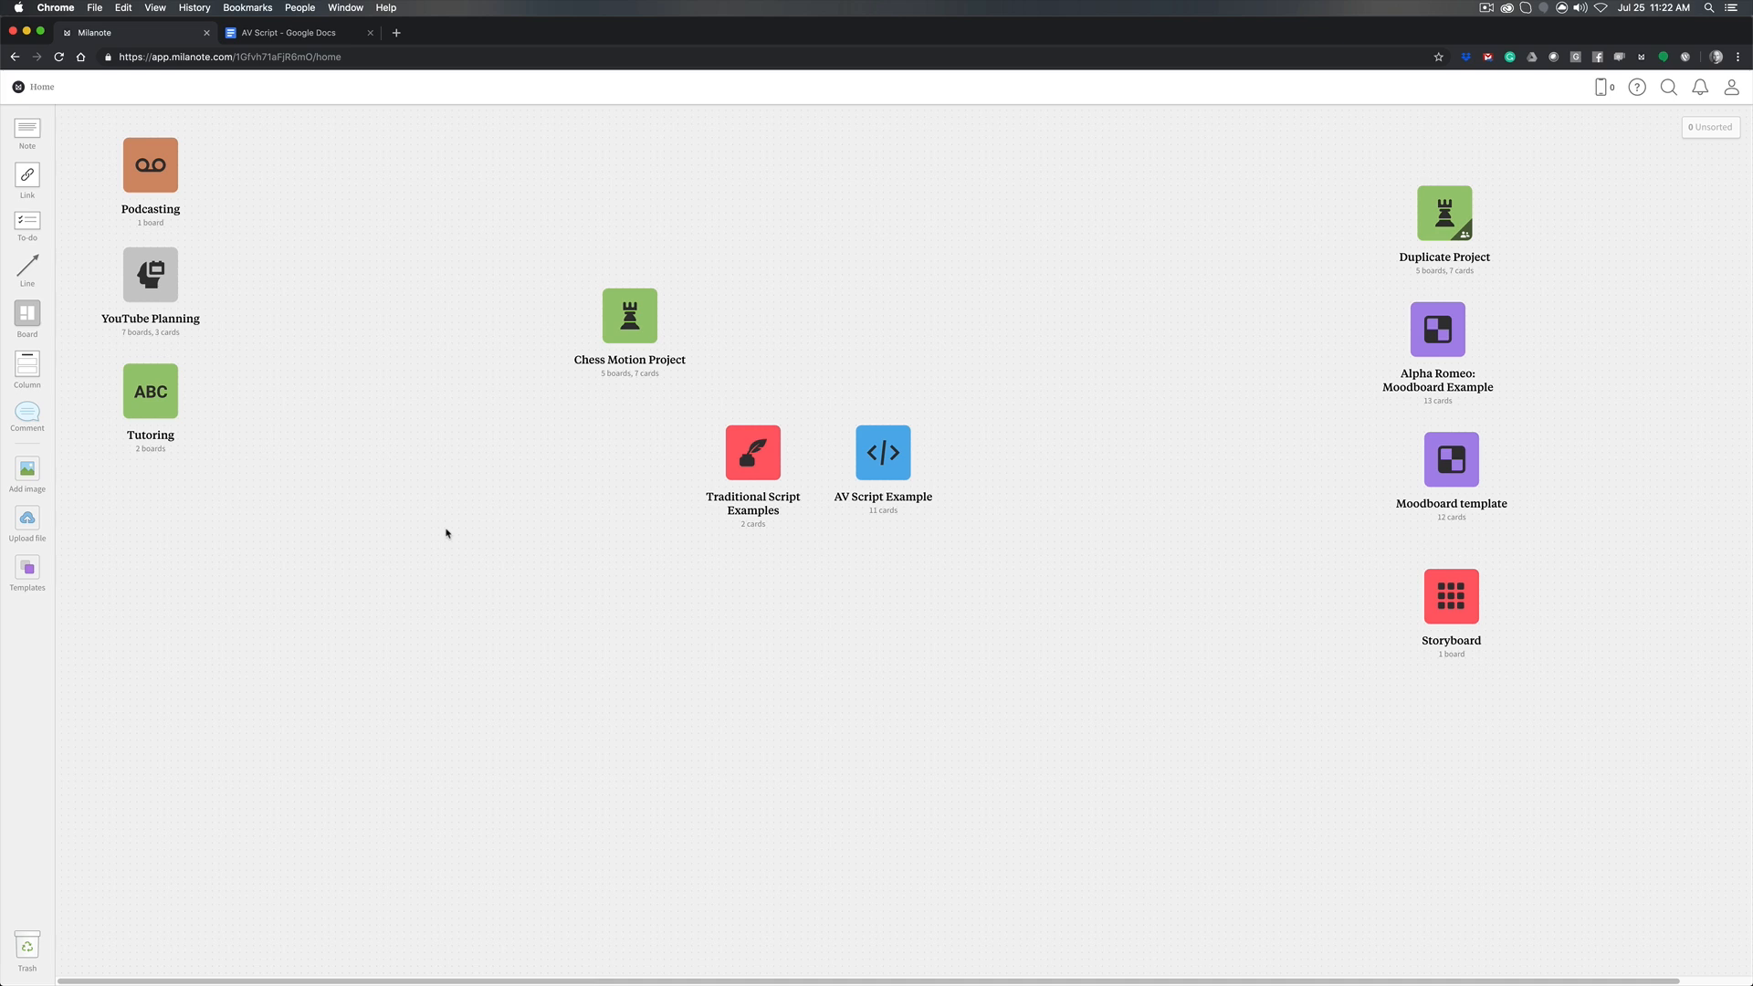
double_click(629, 315)
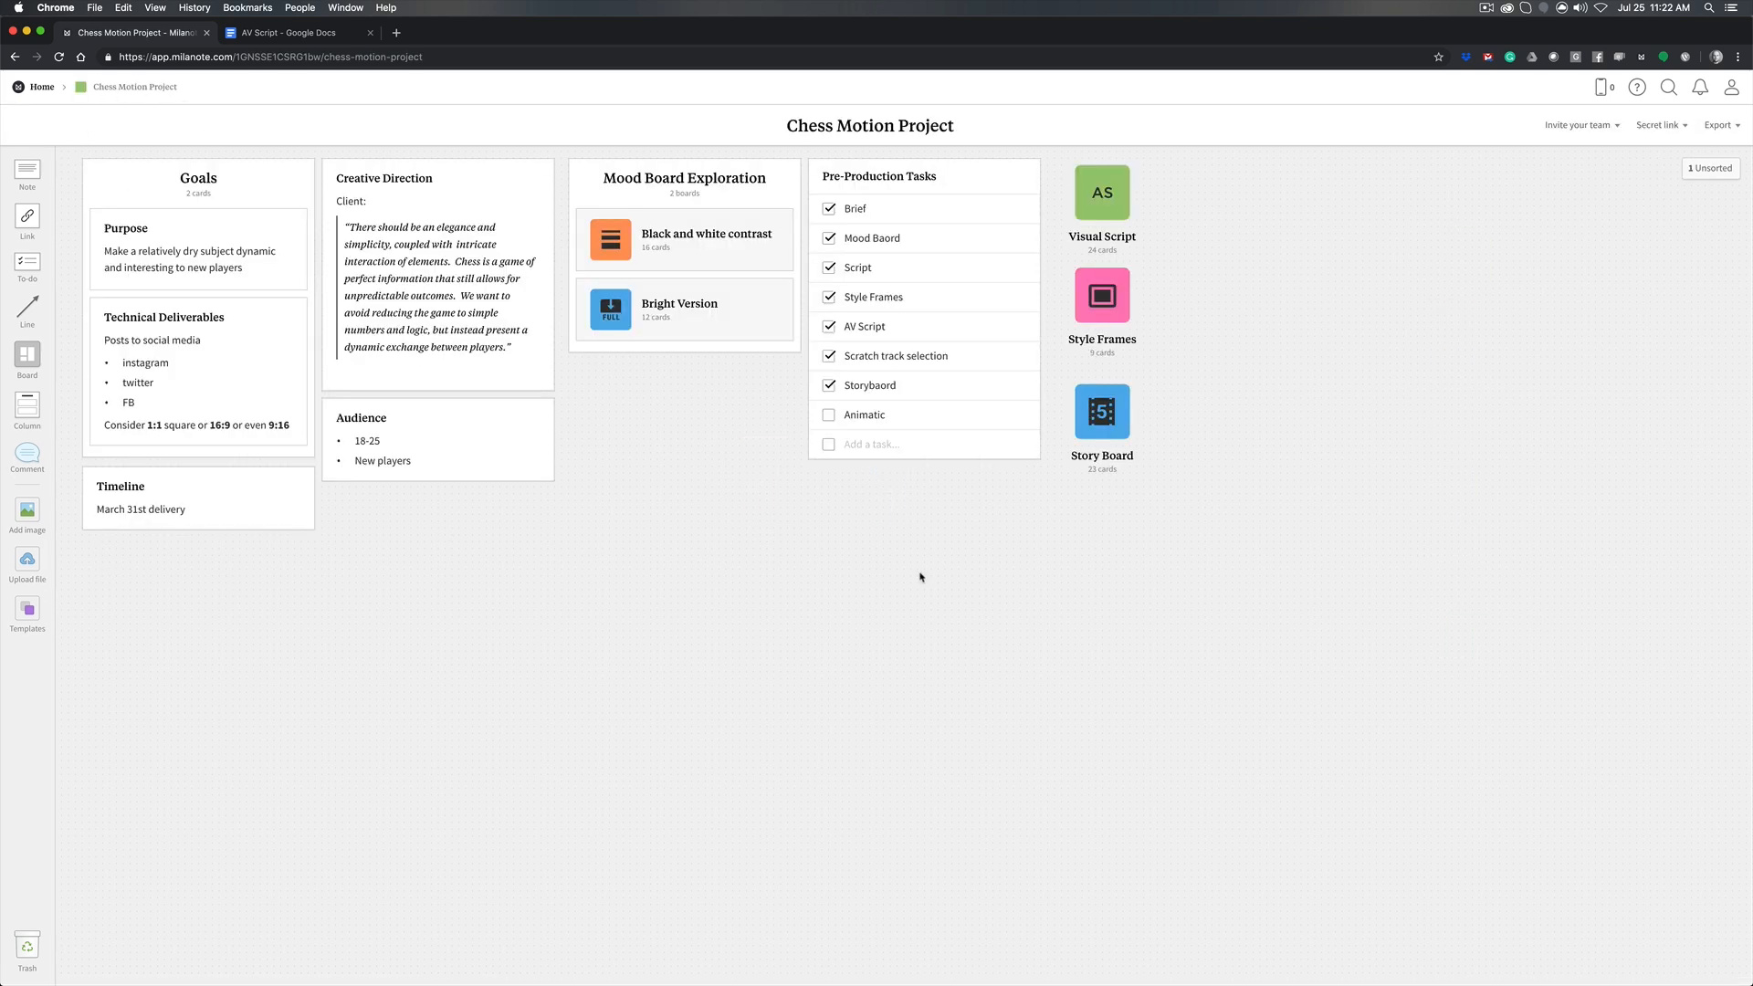
mouse_move(632, 320)
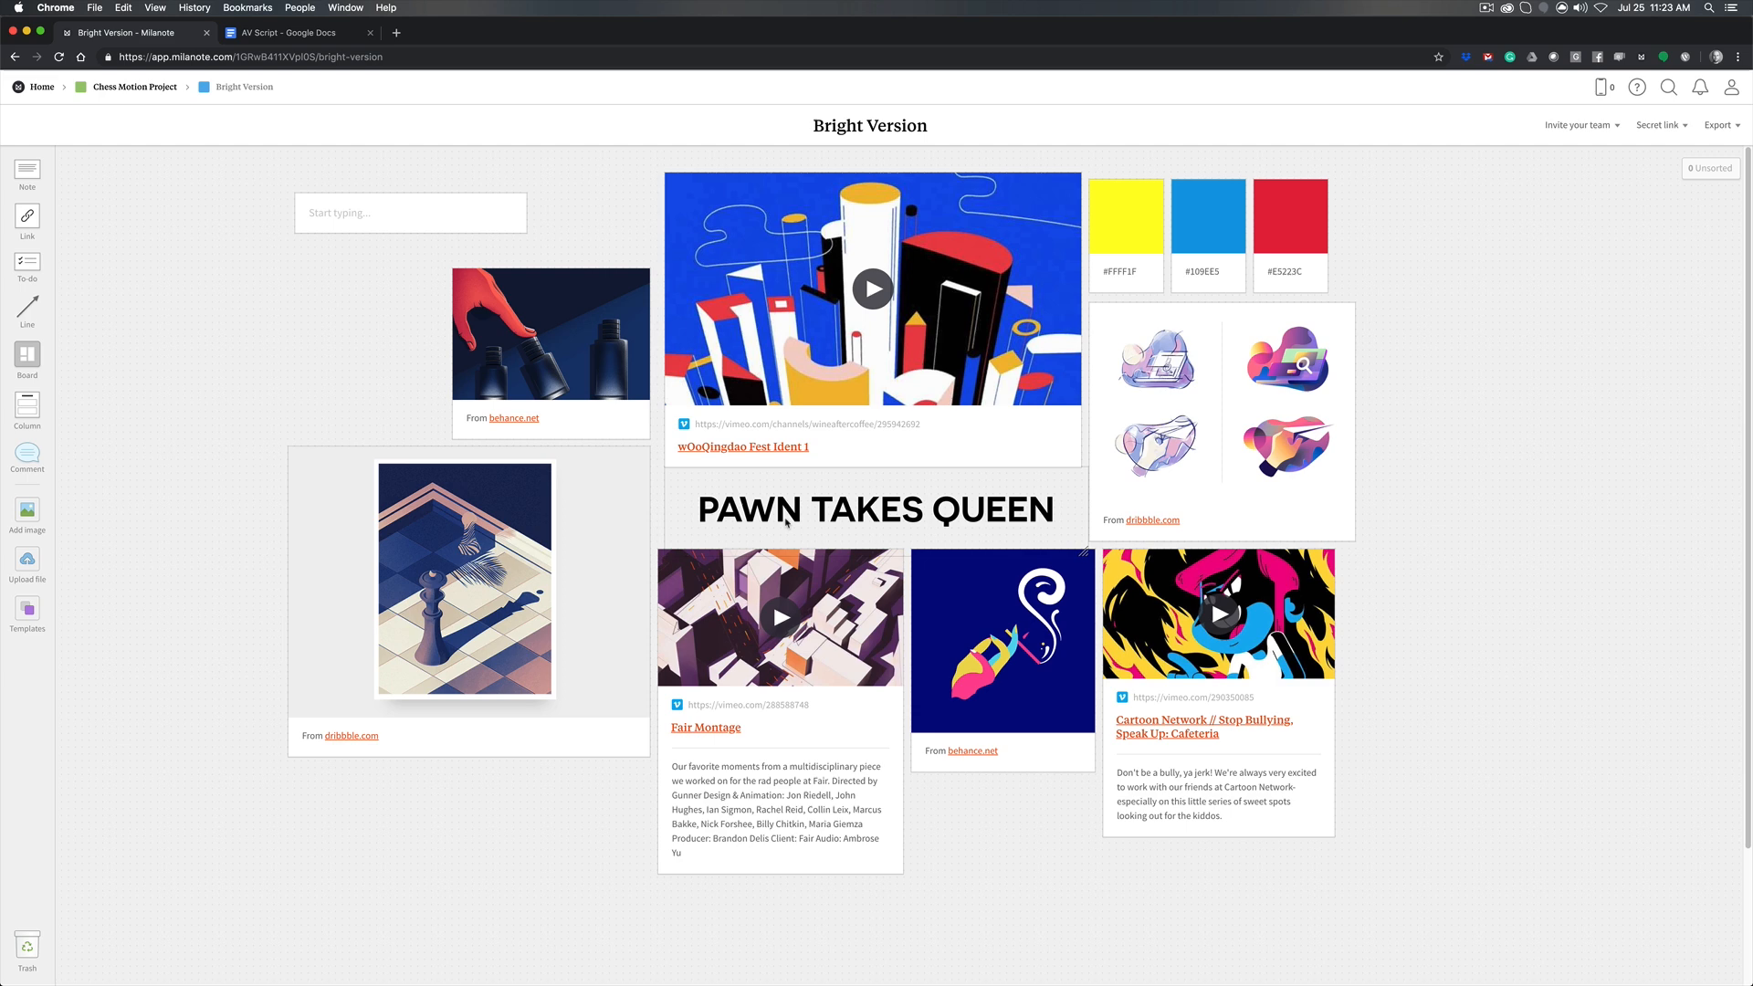
left_click(131, 86)
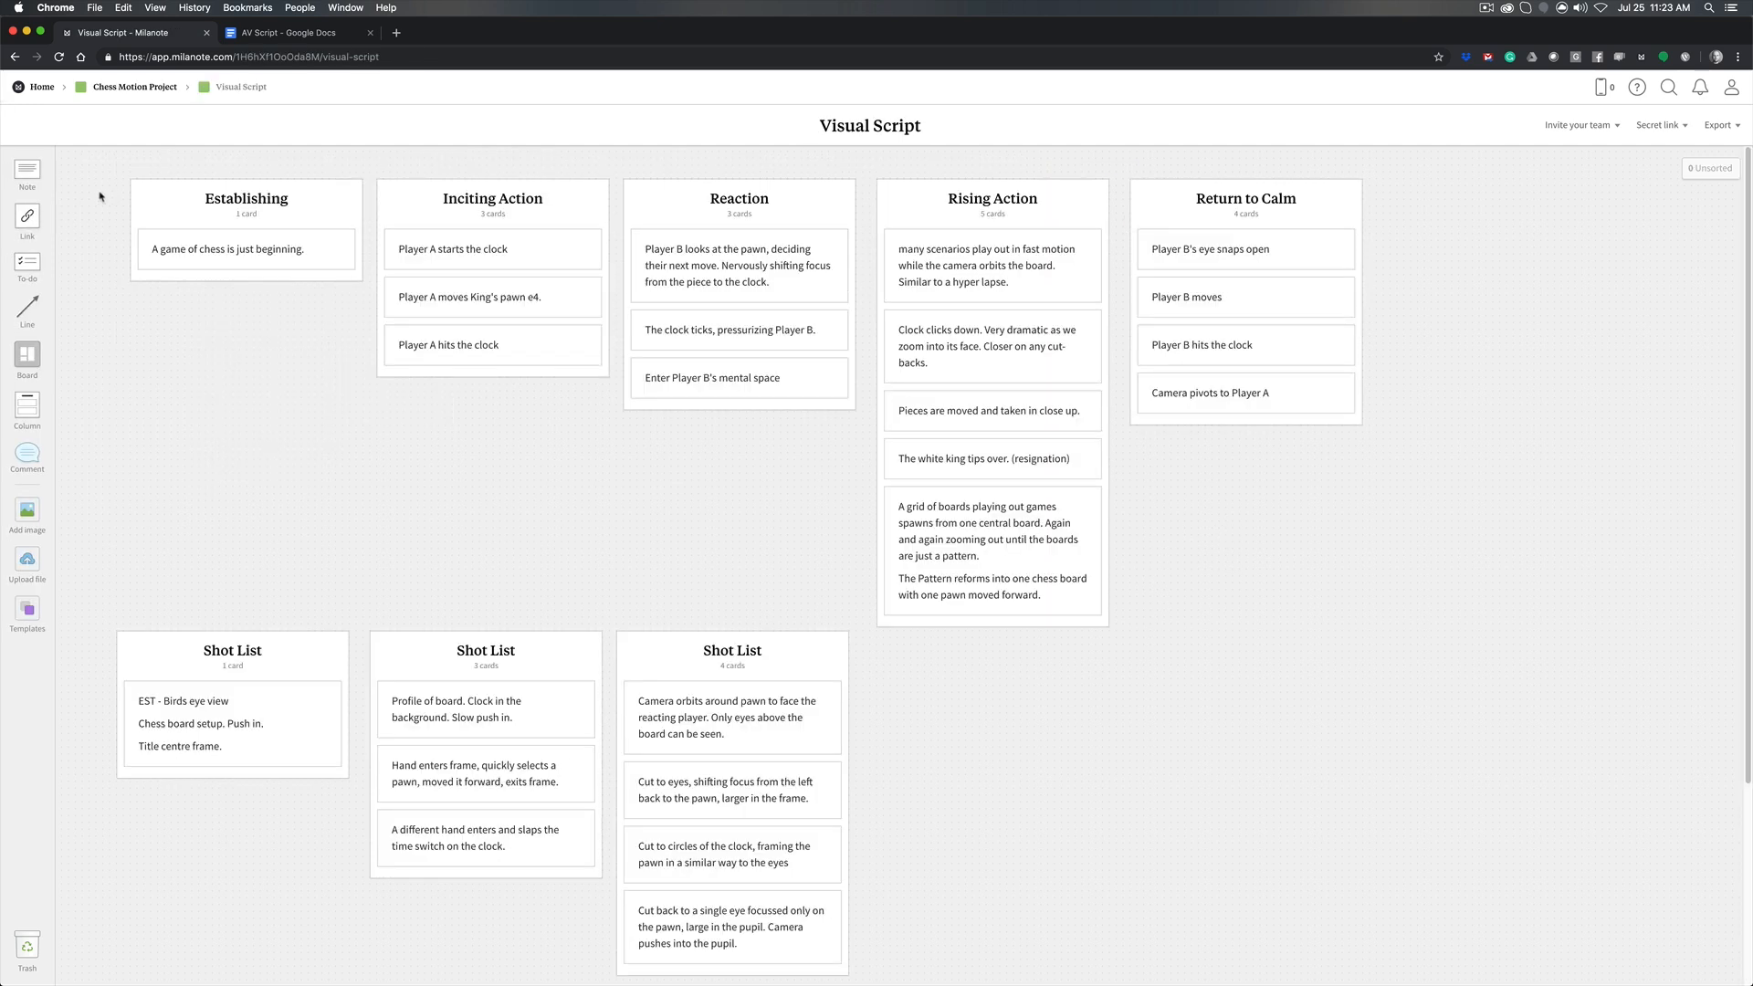
mouse_move(1304, 557)
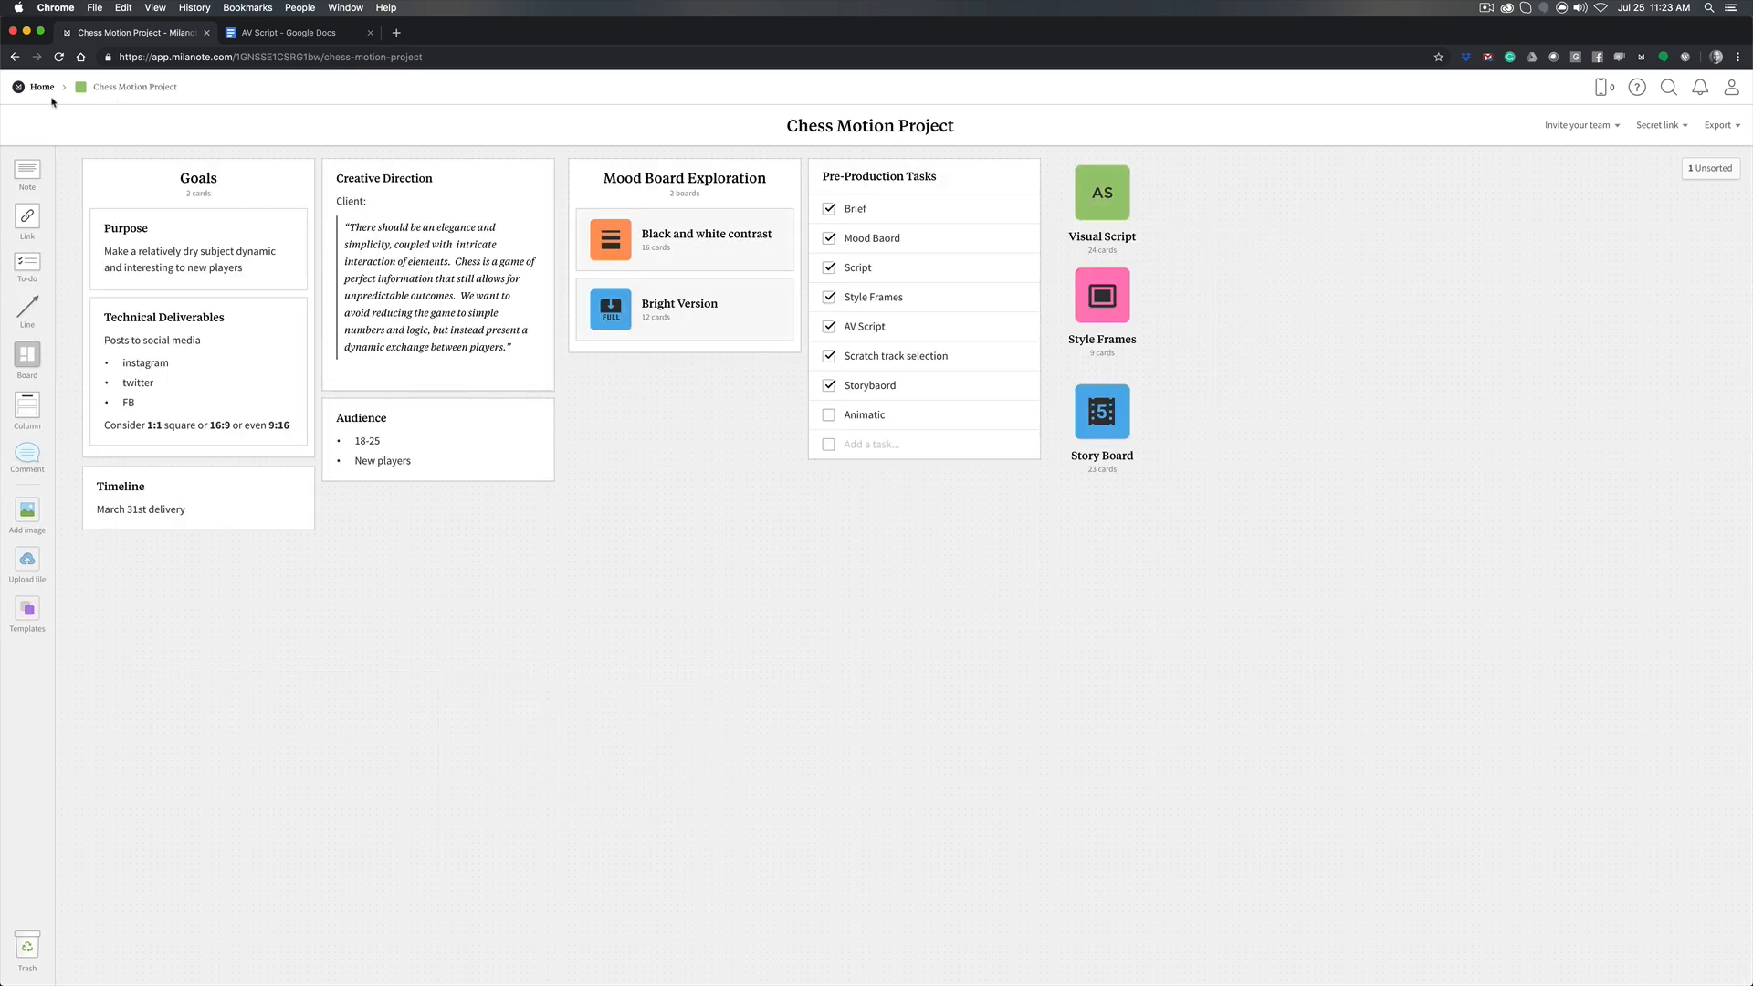
left_click(41, 87)
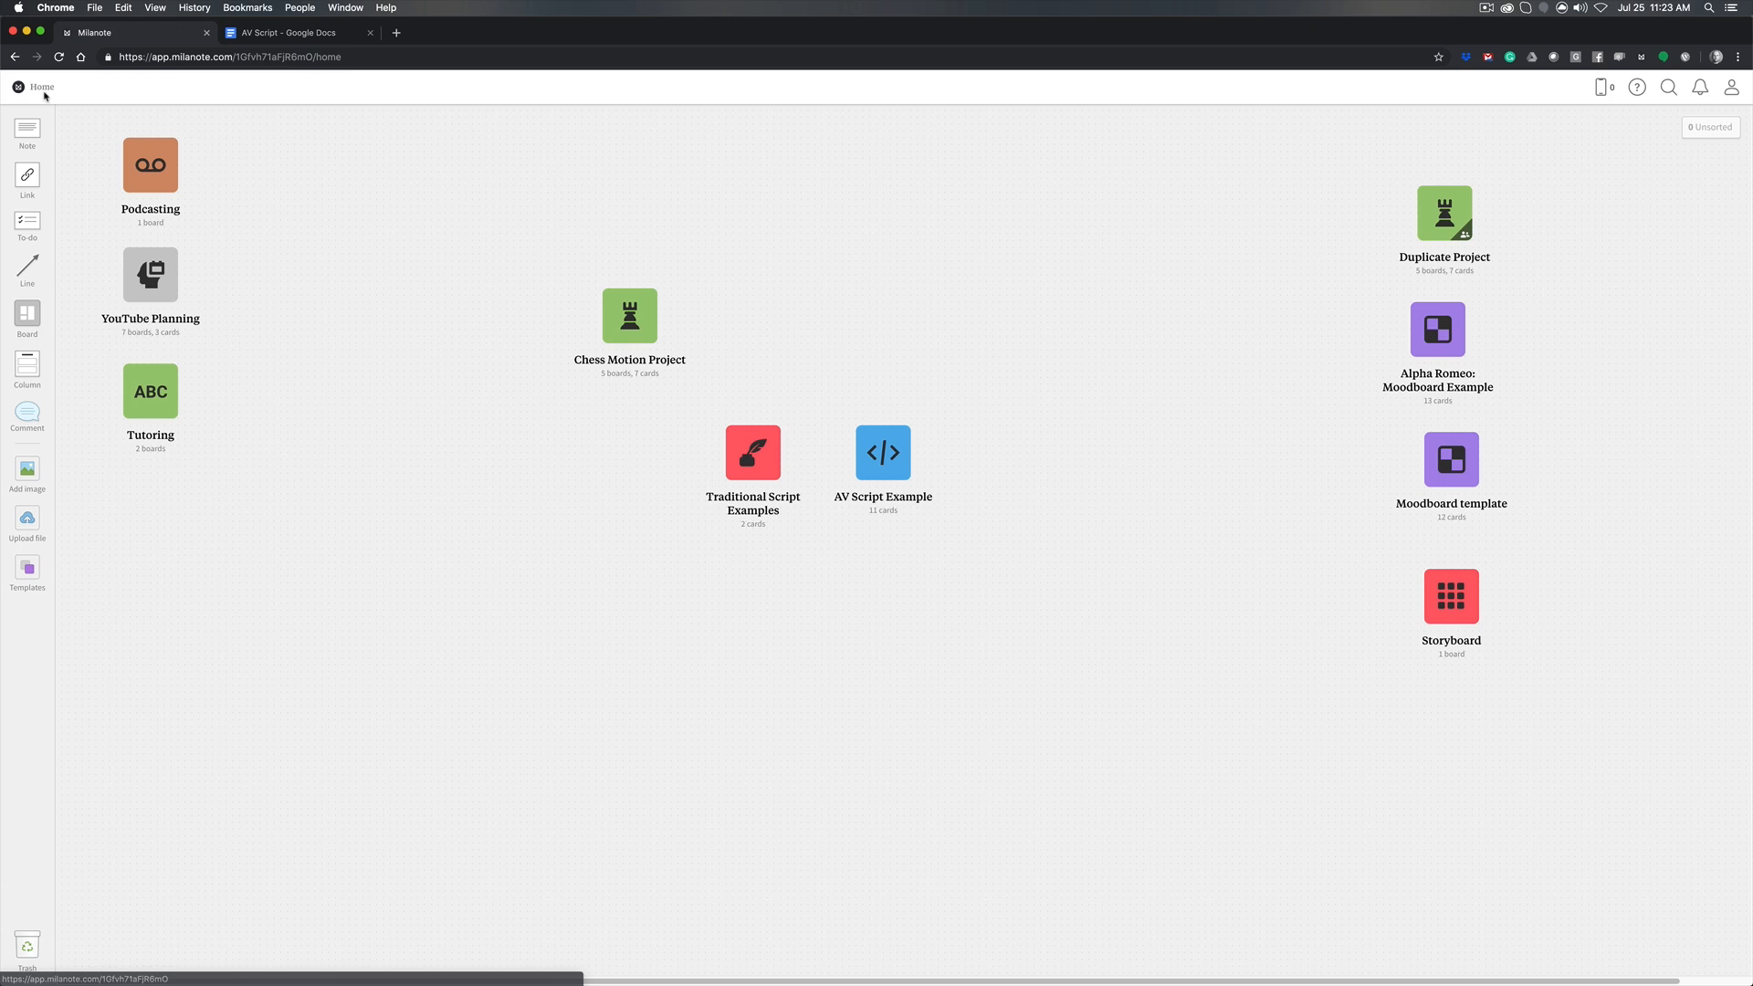
Open the AV Script Example board after briefly checking the Google Docs AV Script tab
double_click(882, 453)
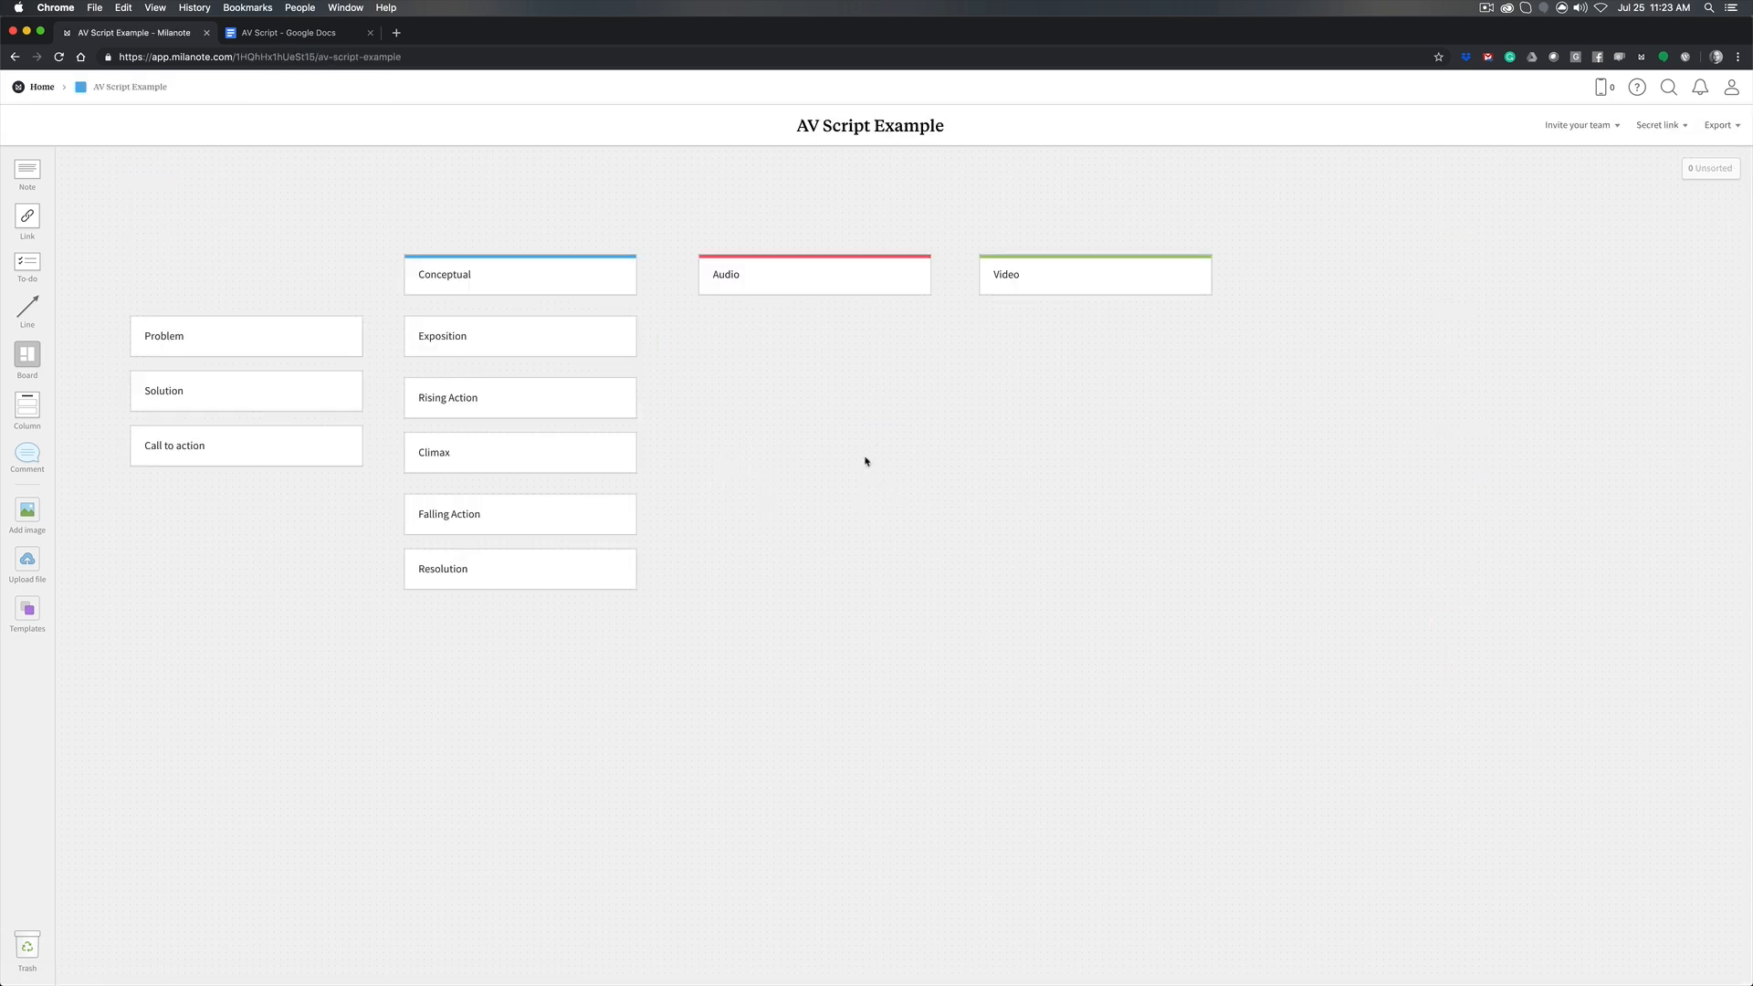
mouse_move(810, 447)
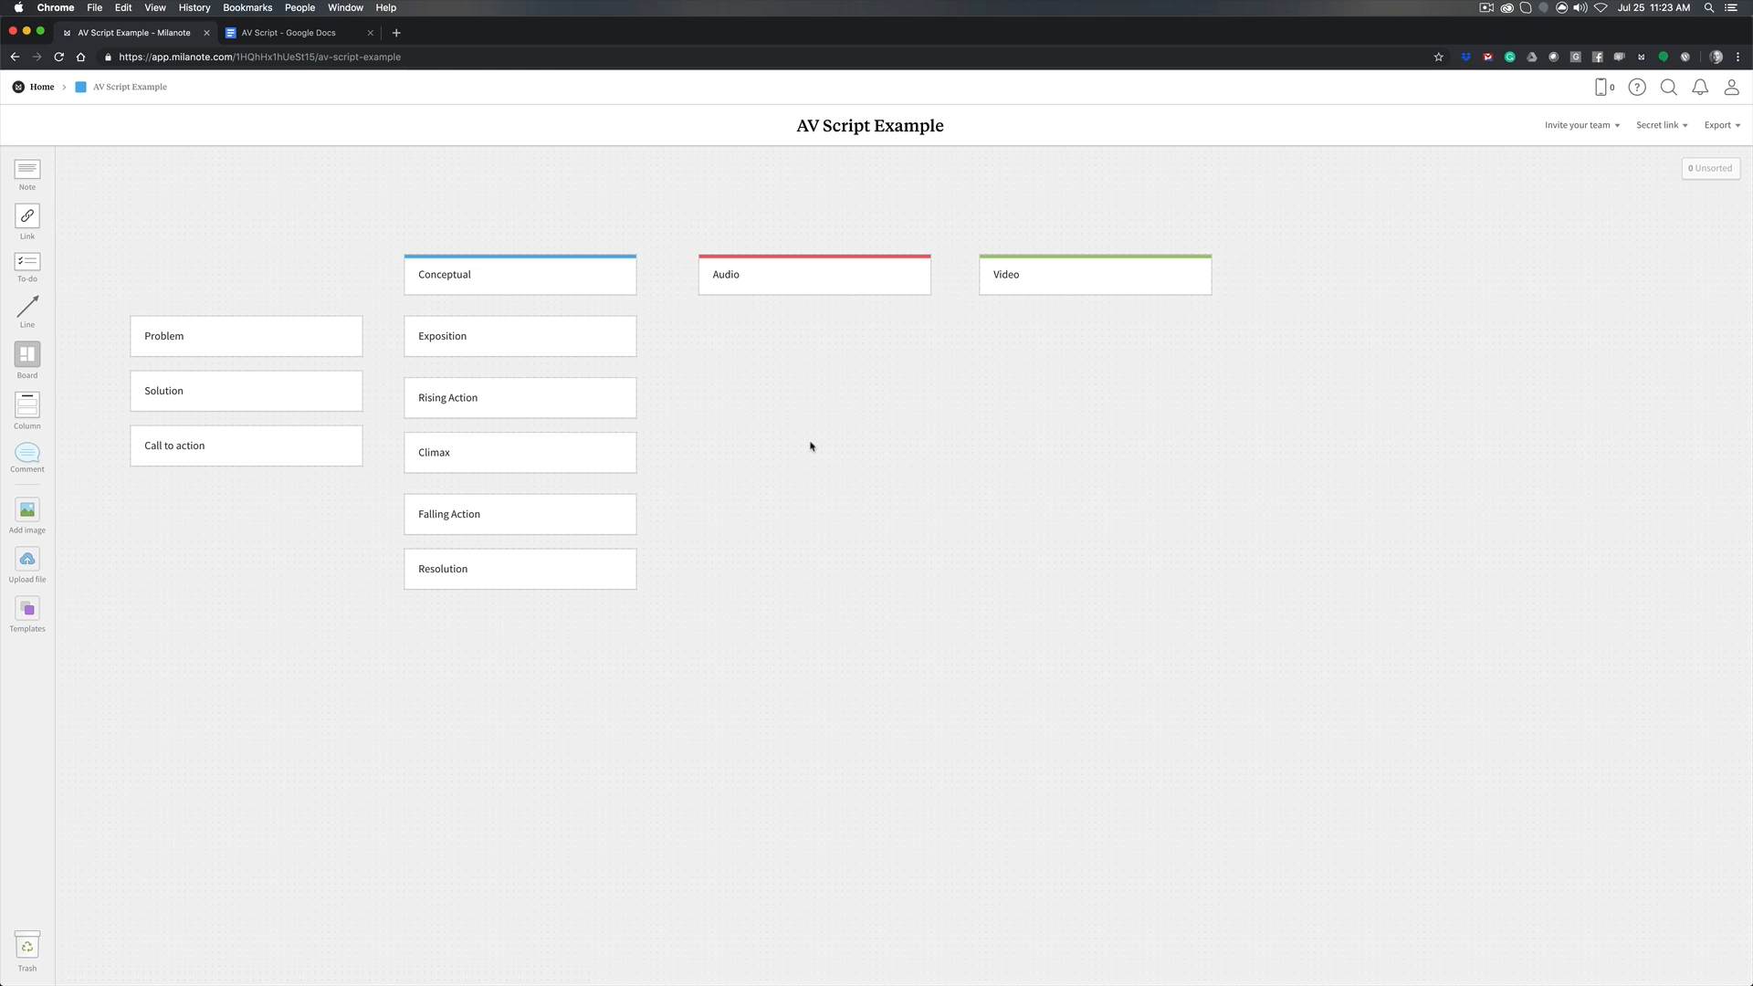
mouse_move(665, 239)
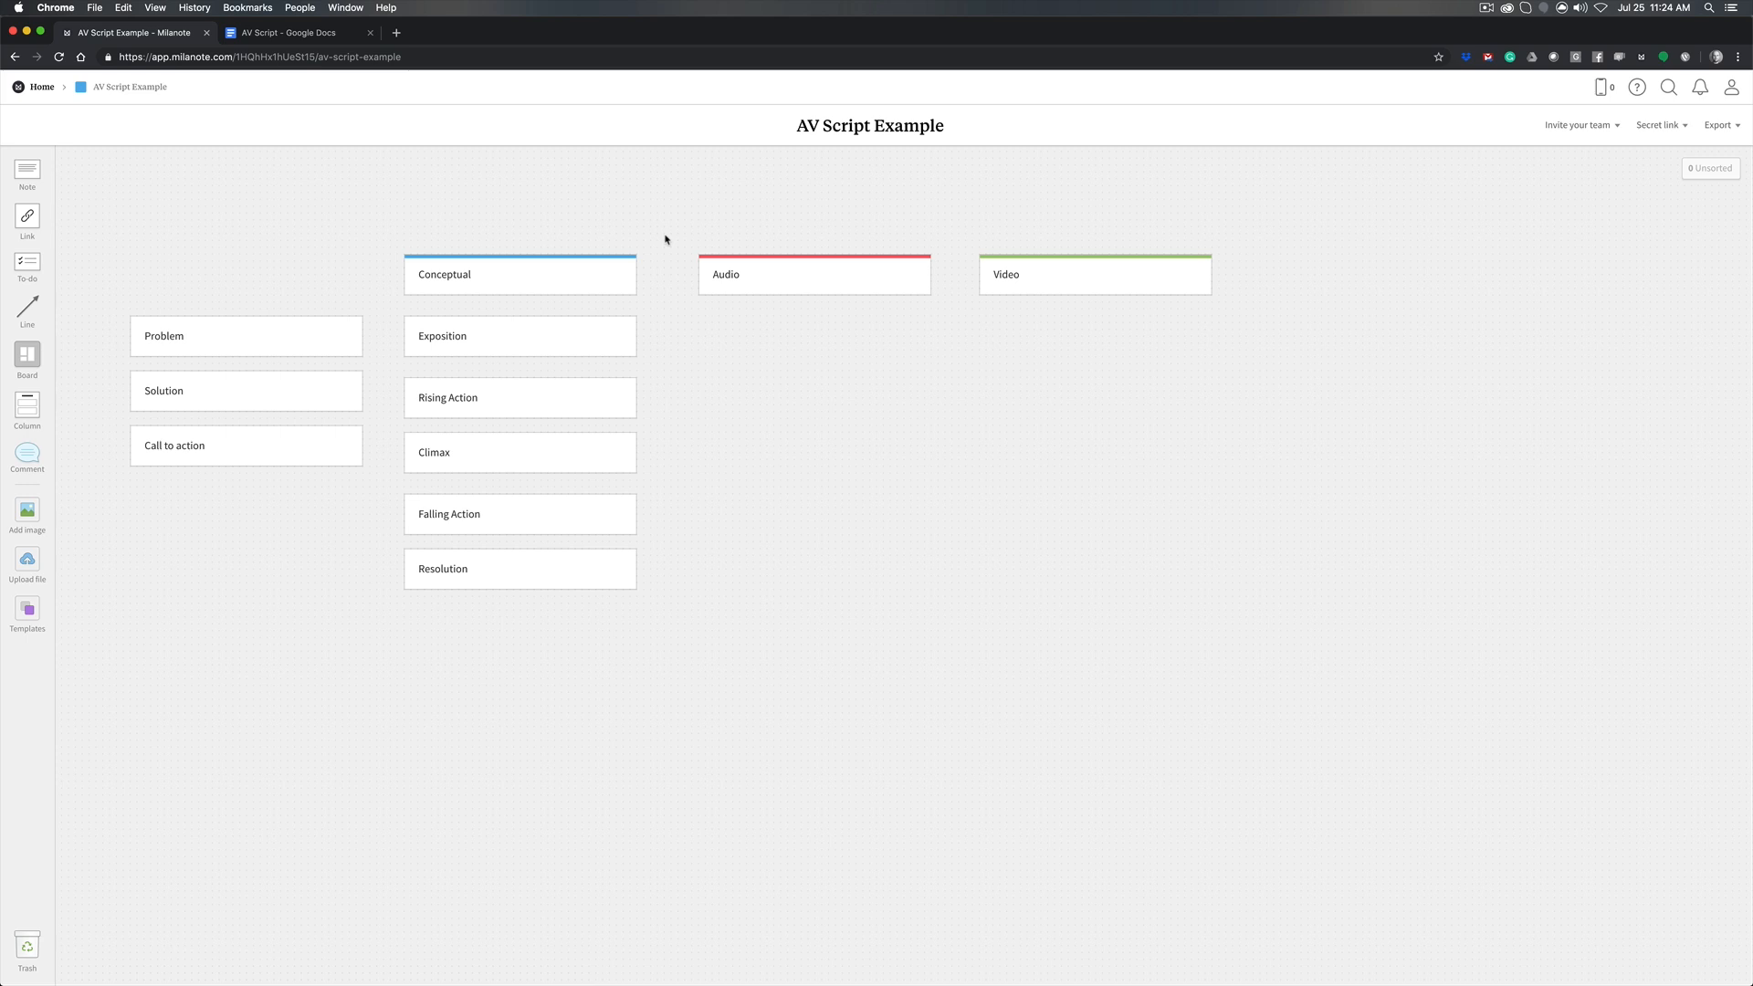
left_click(285, 33)
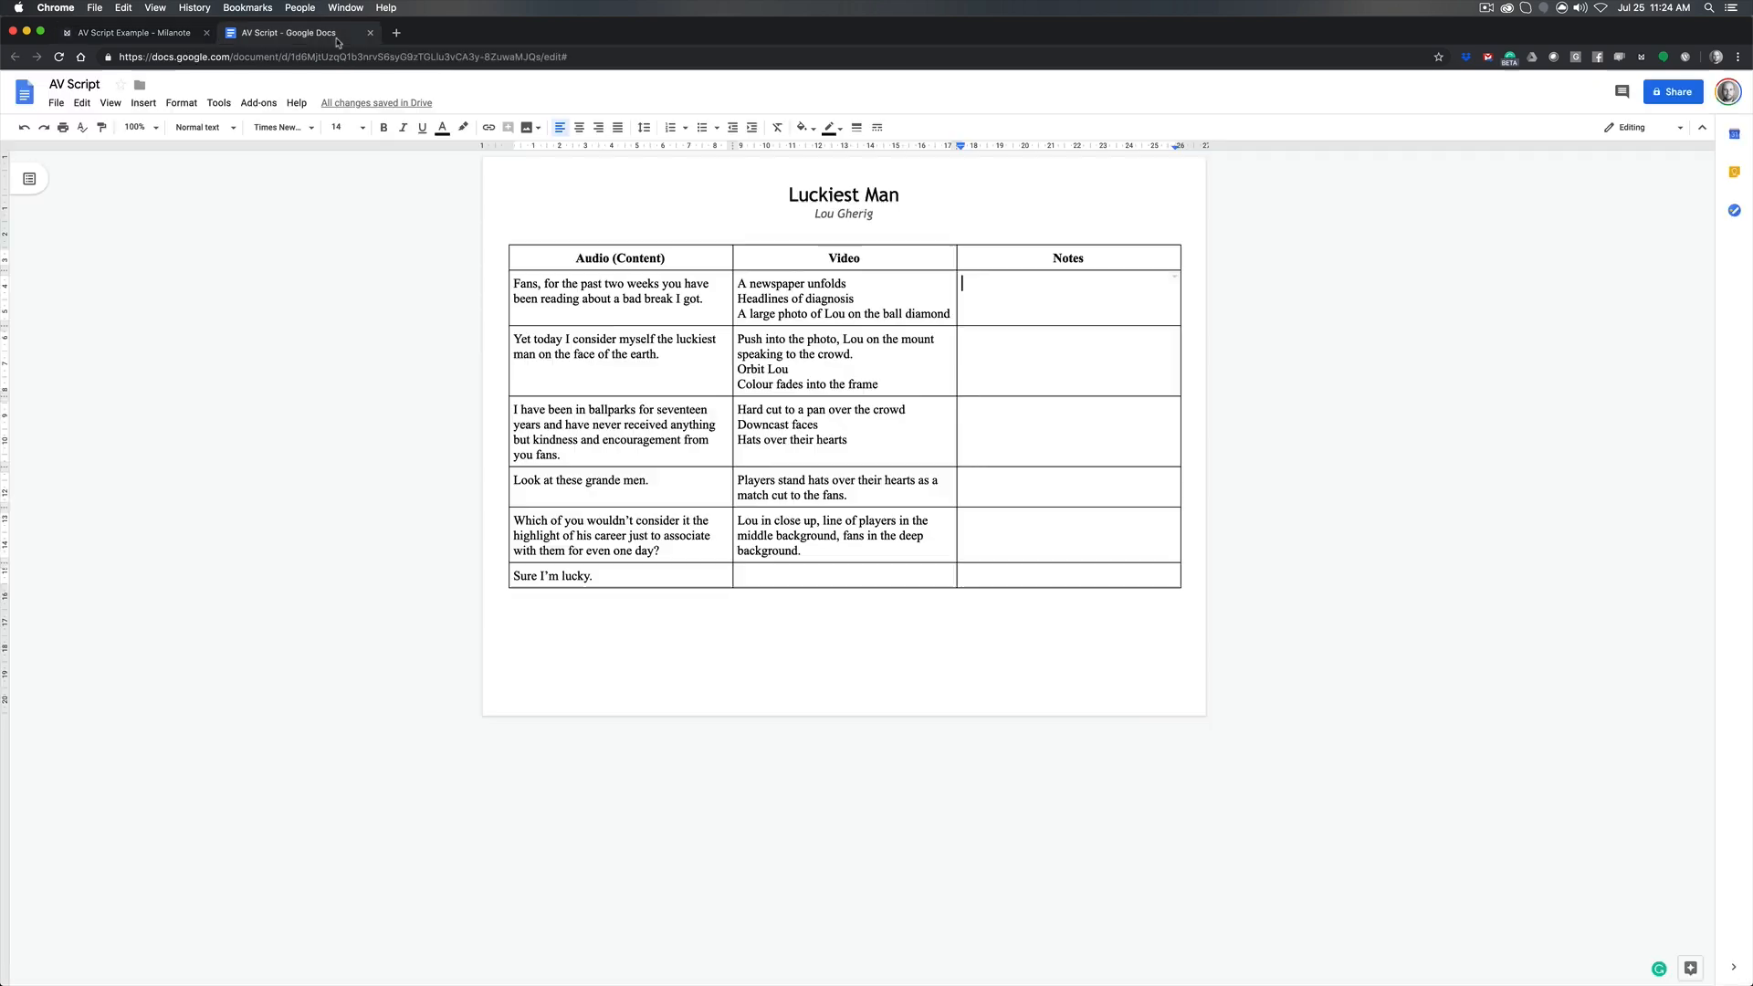
left_click(135, 32)
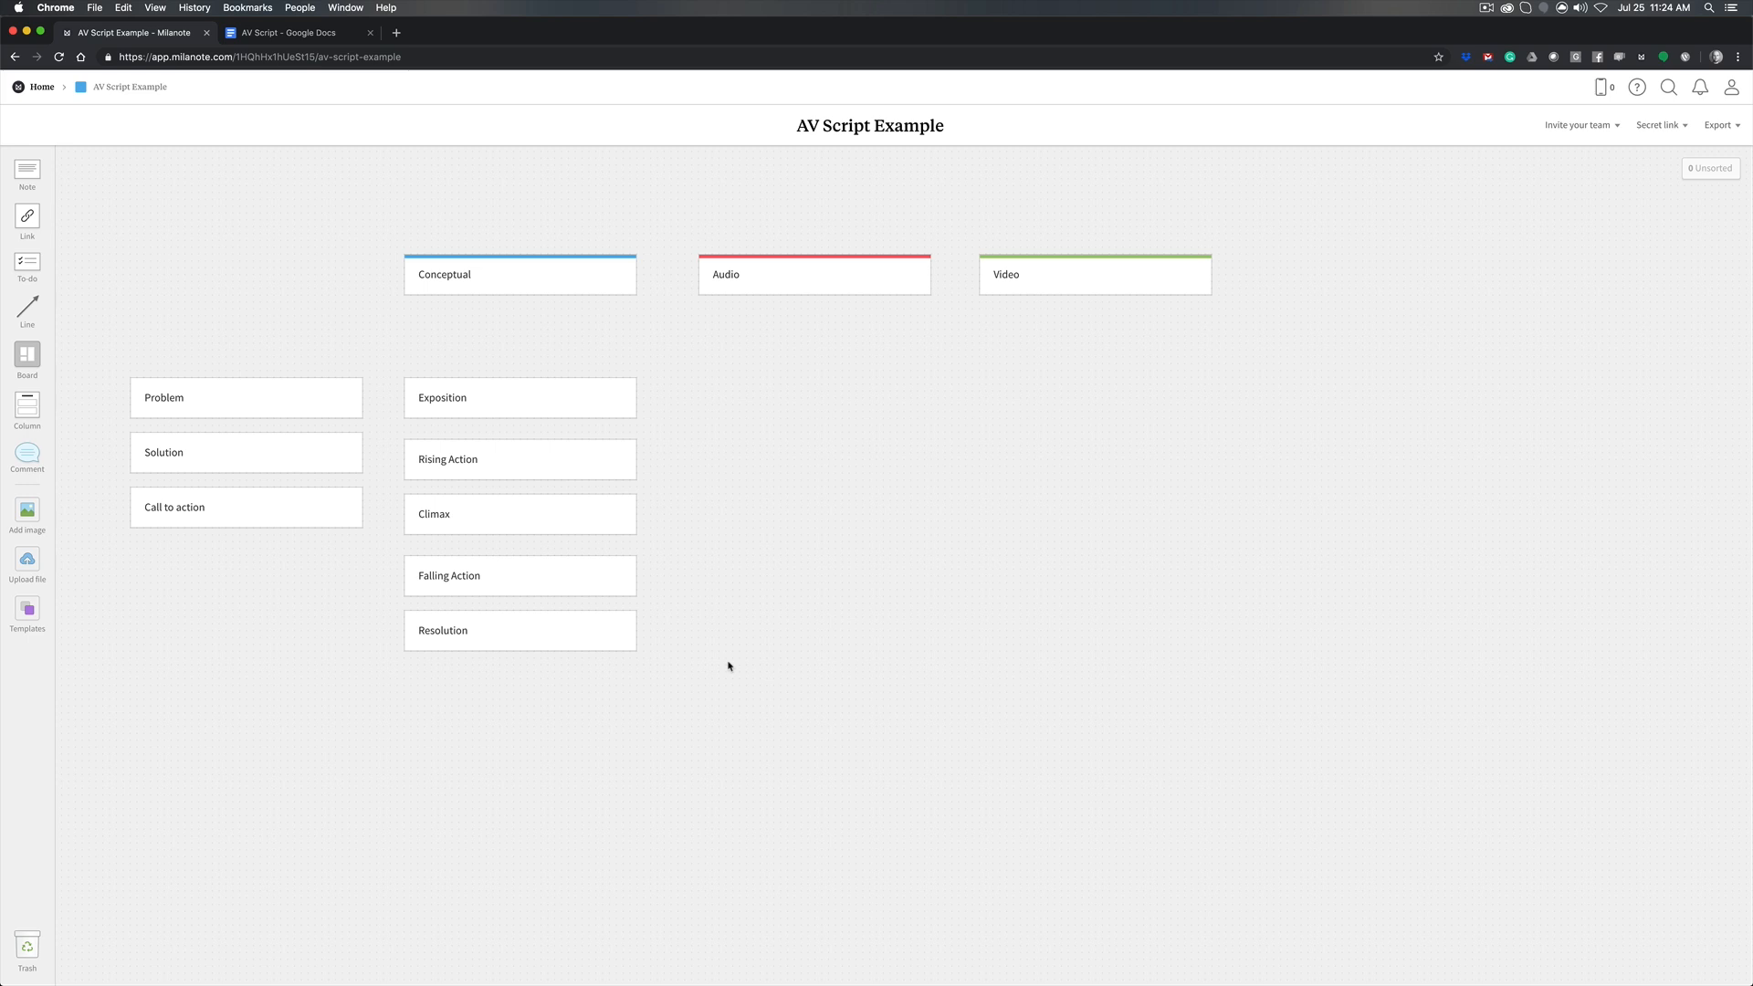
mouse_move(1079, 216)
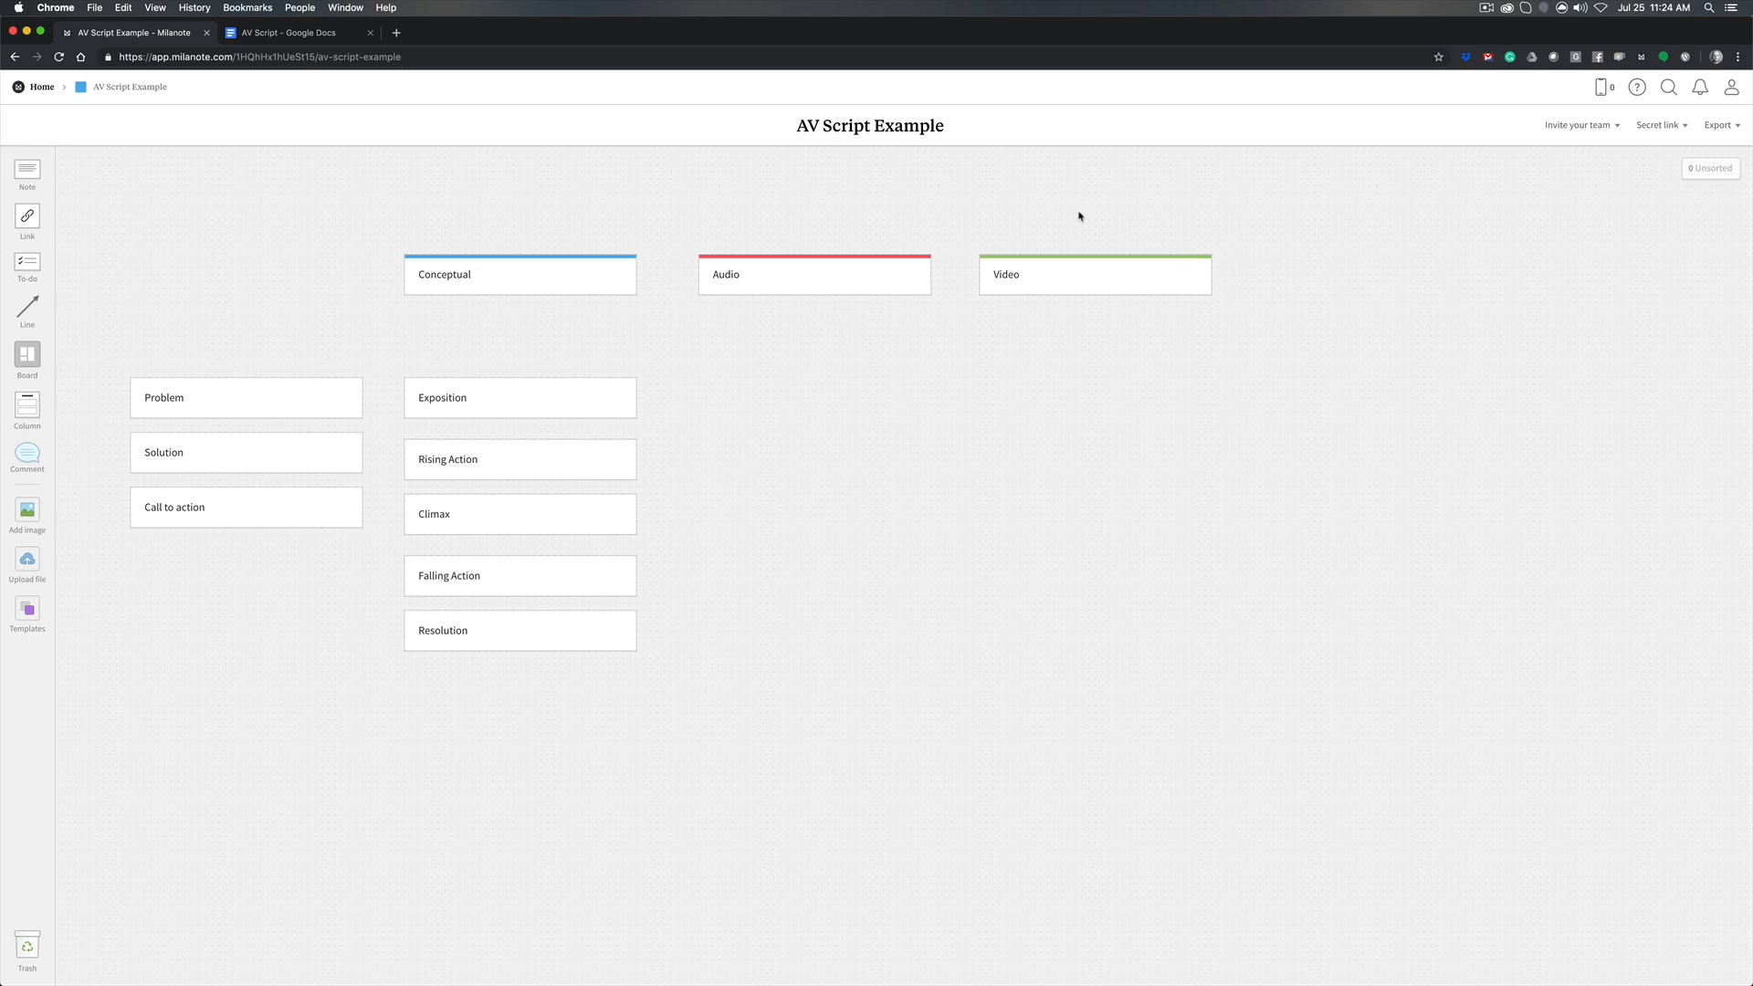
left_click(814, 274)
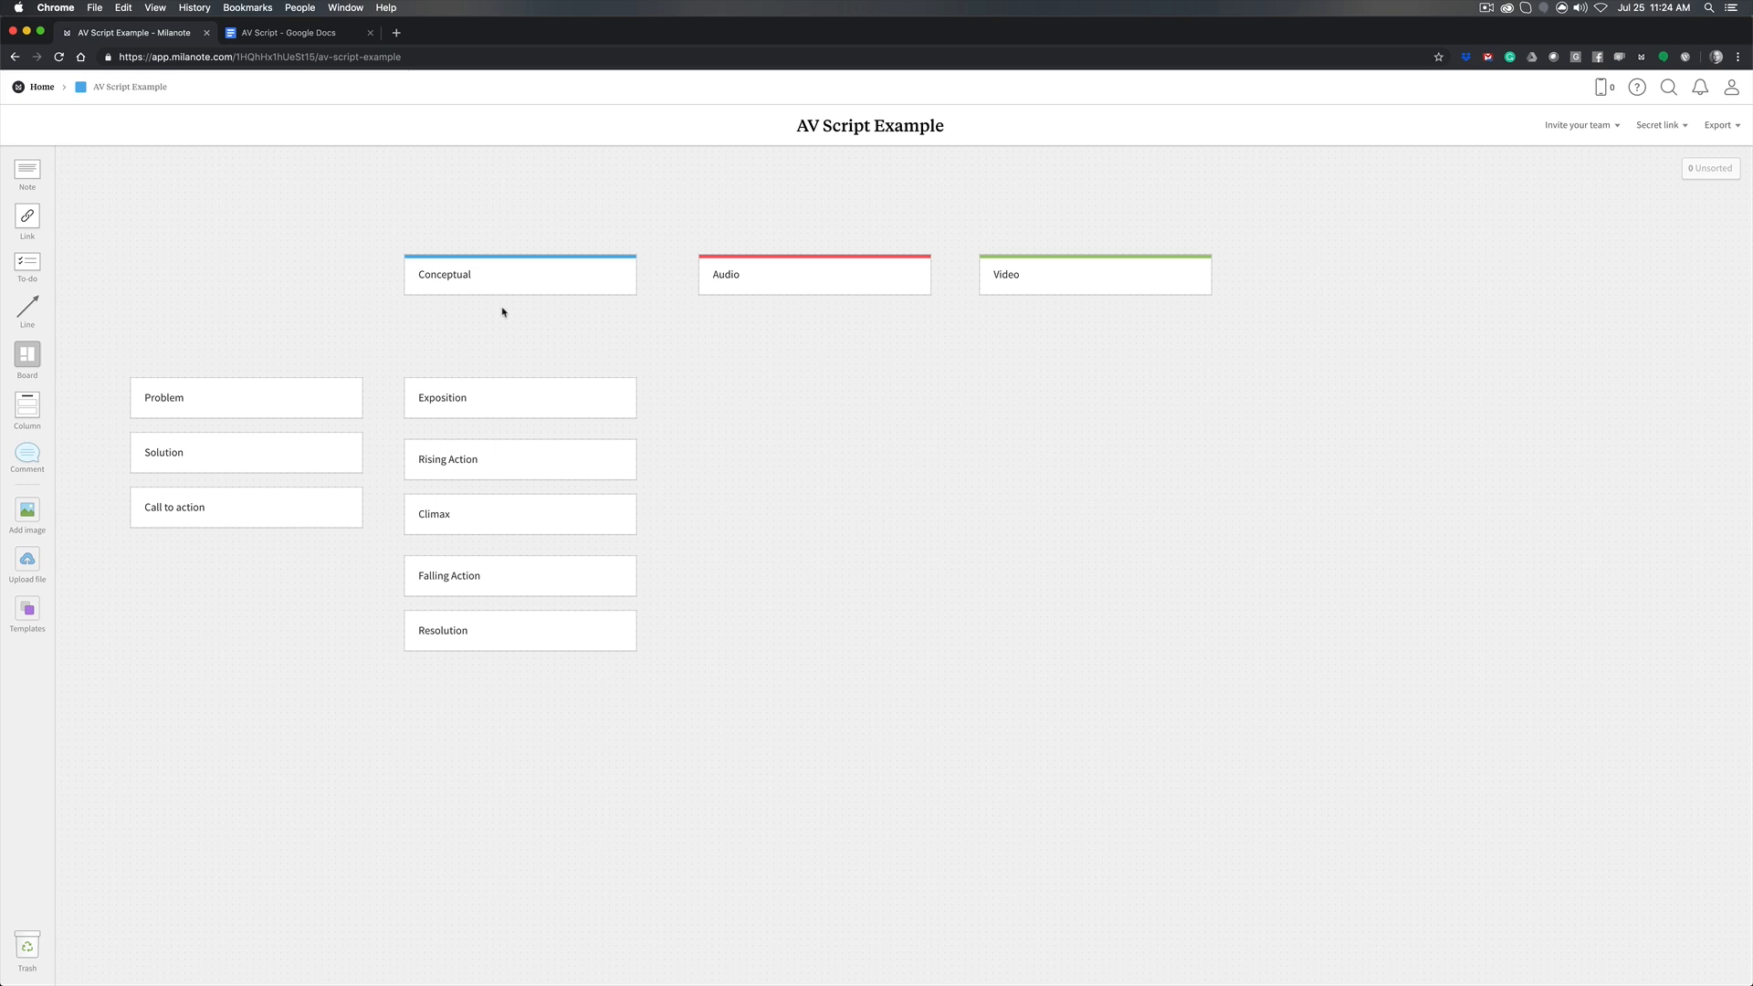
mouse_move(335, 295)
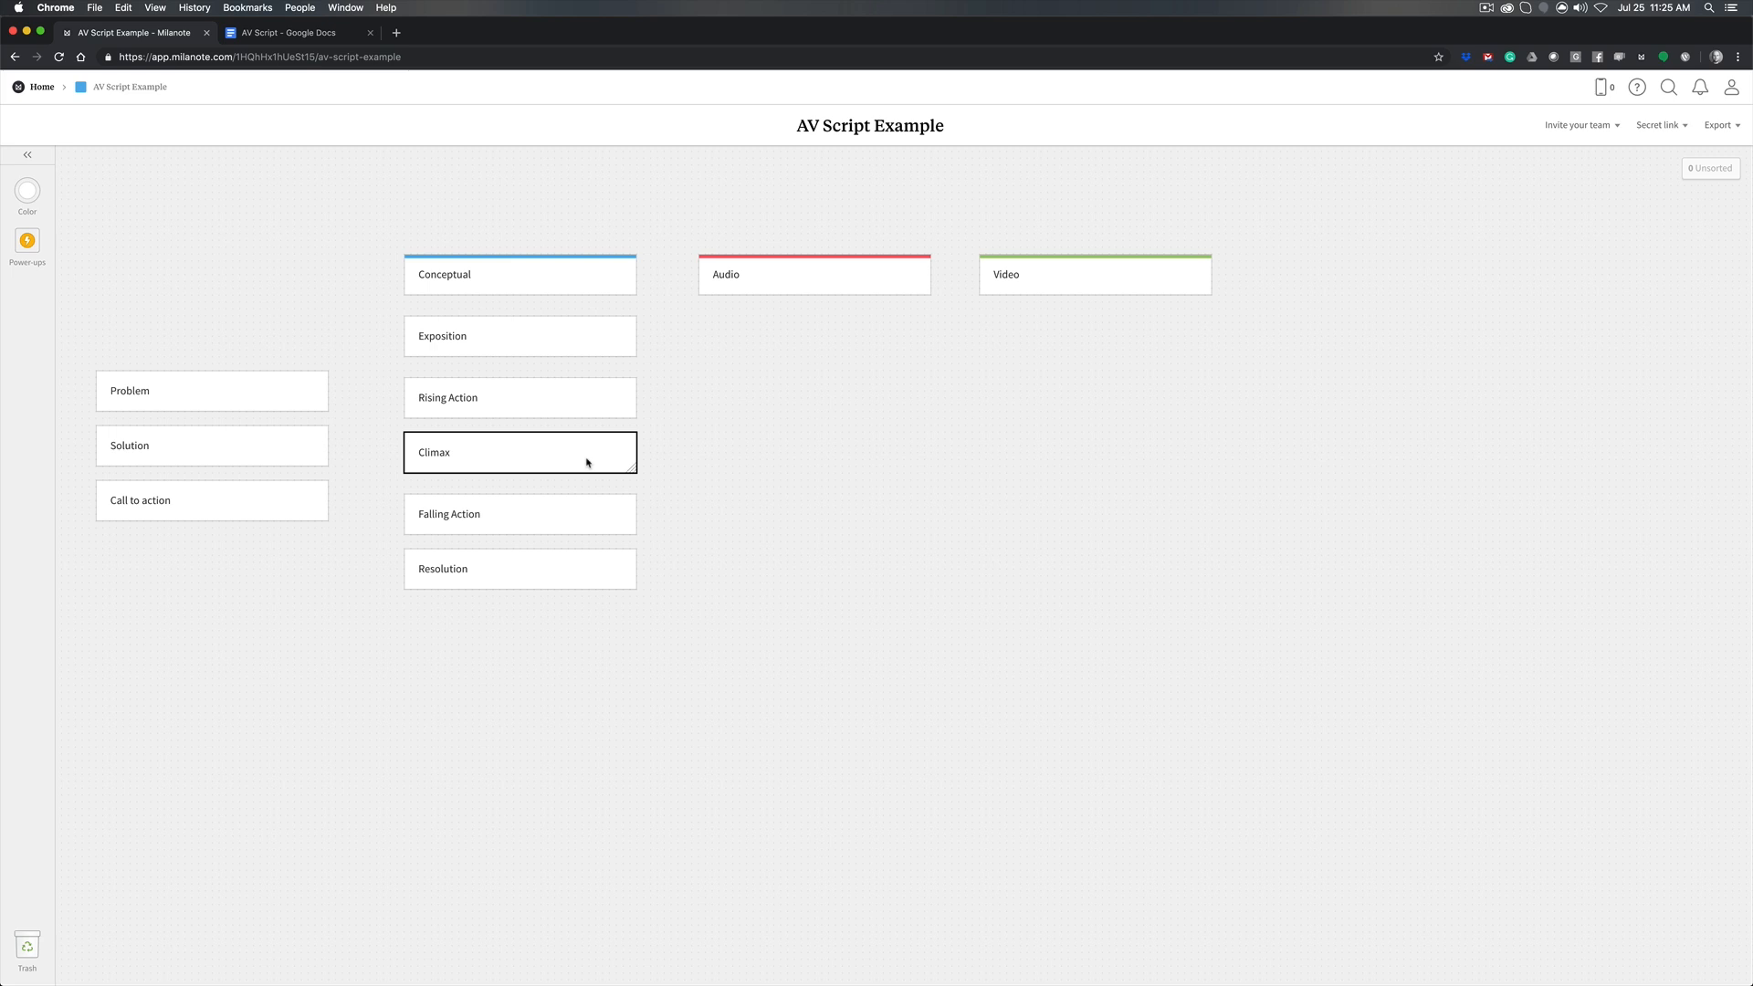
mouse_move(863, 452)
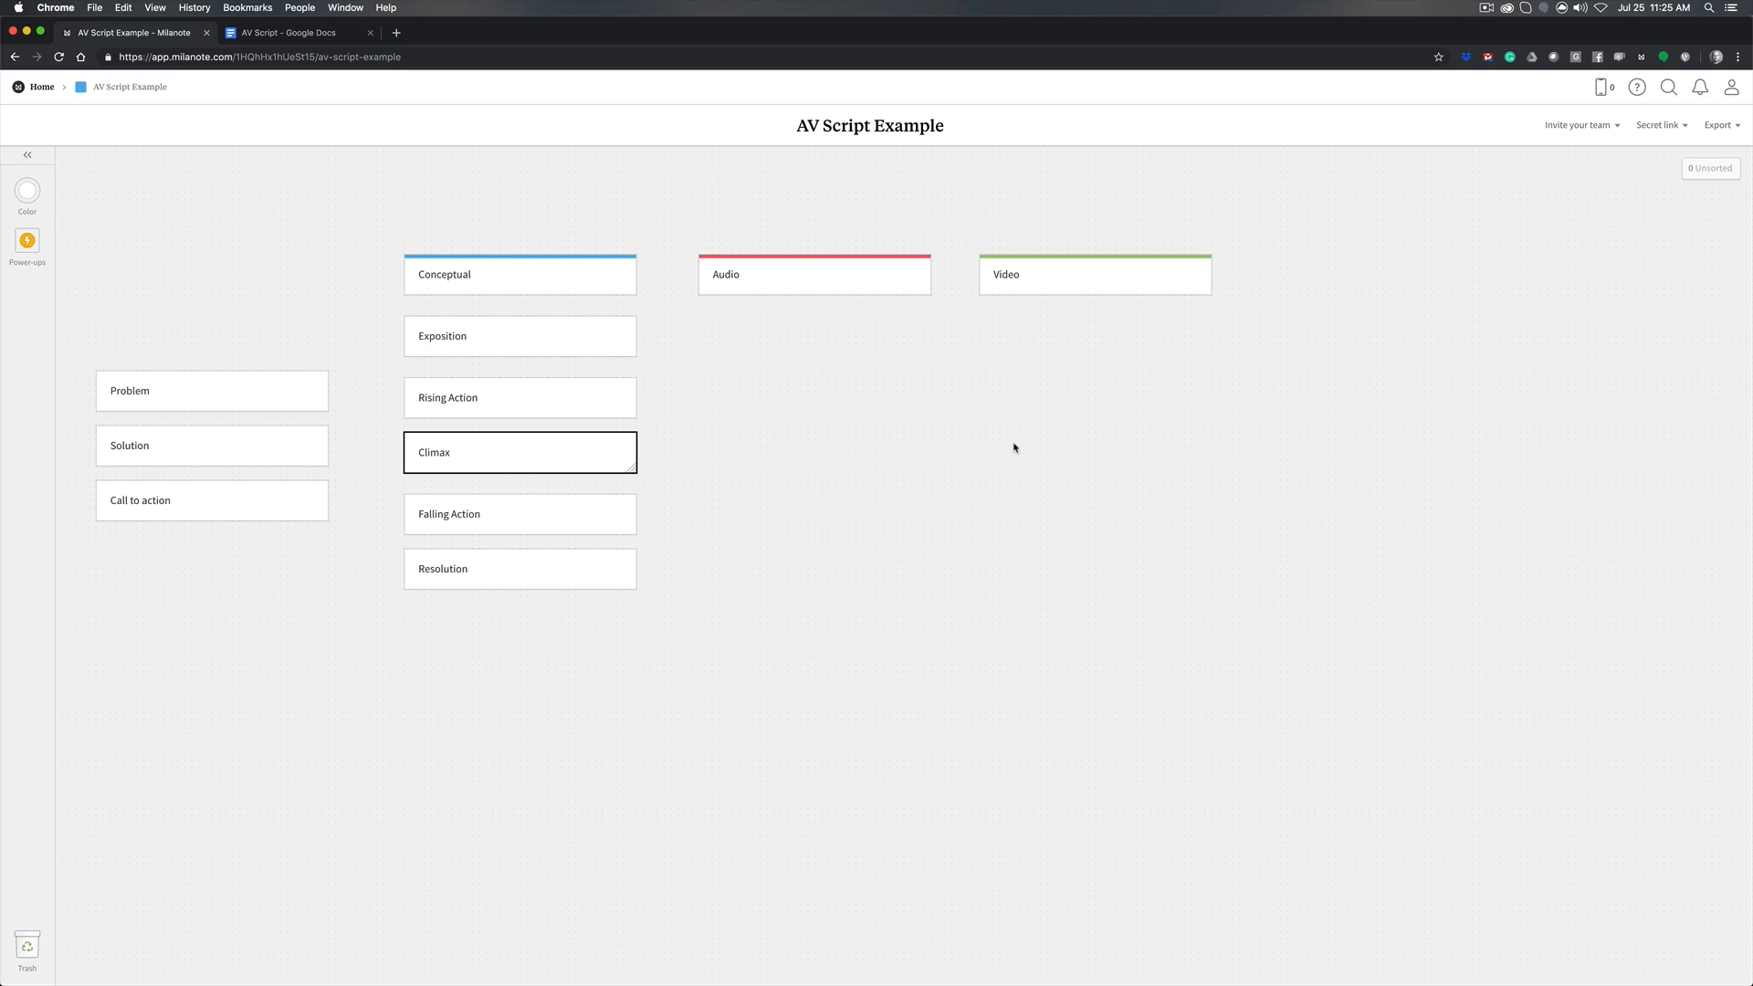
mouse_move(649, 532)
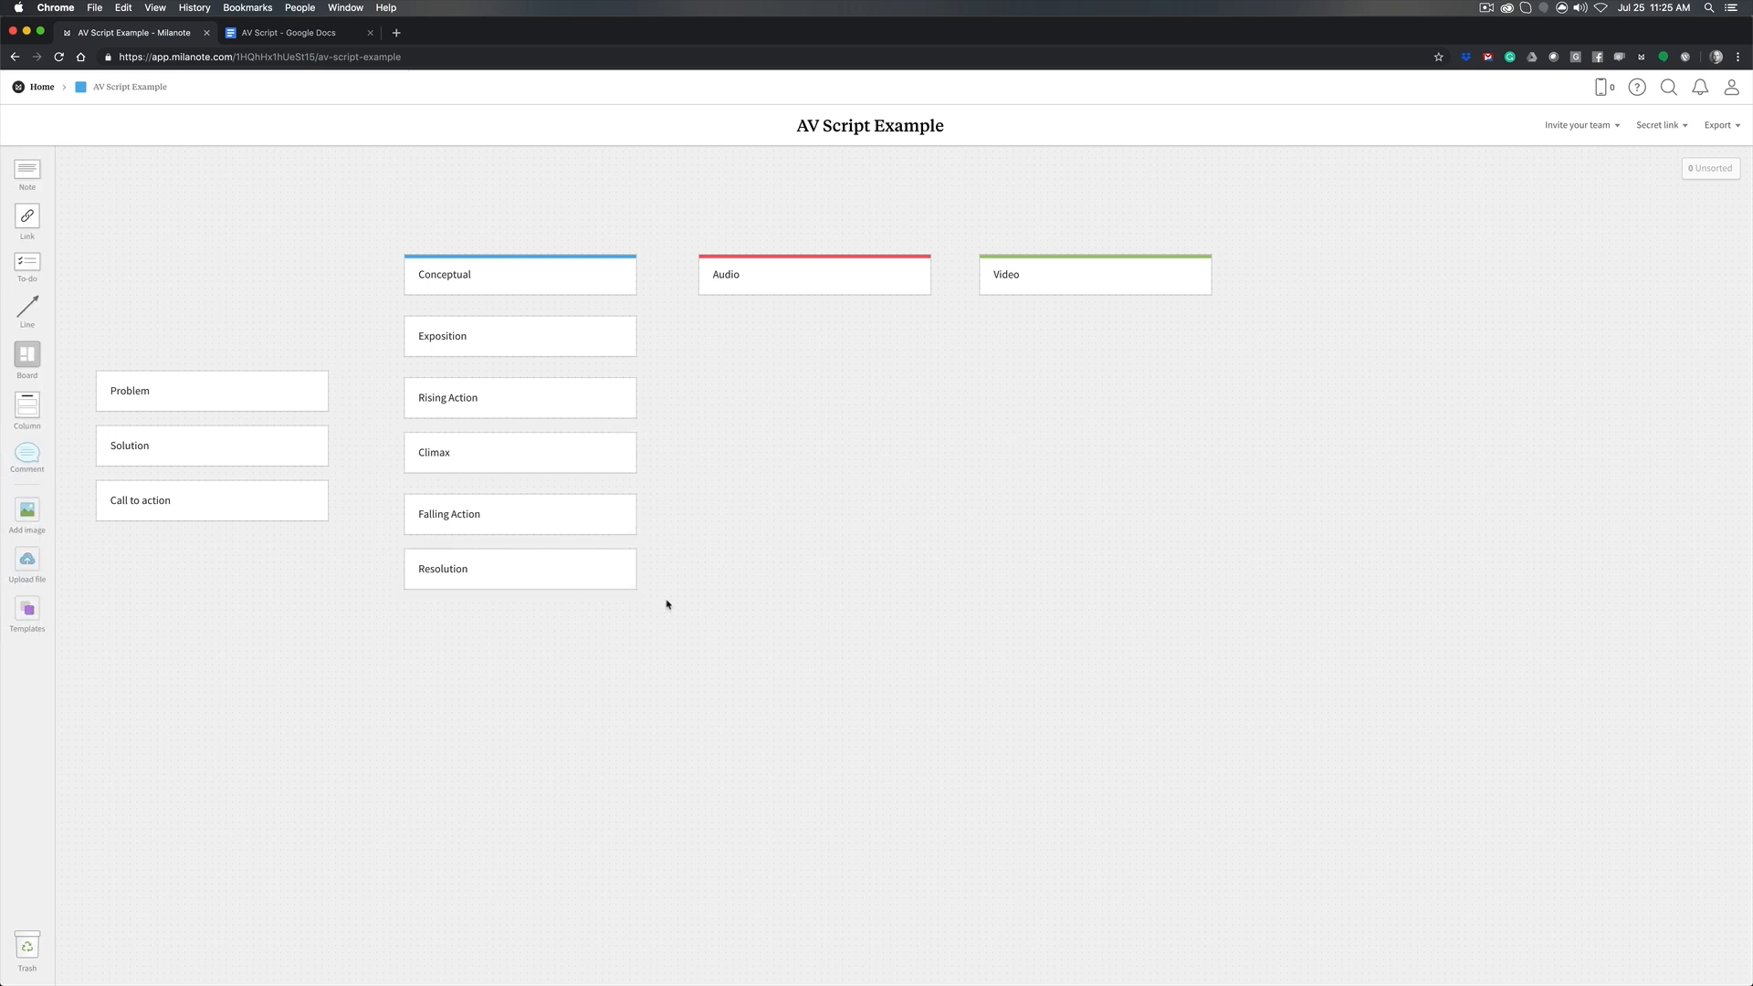
mouse_move(1017, 560)
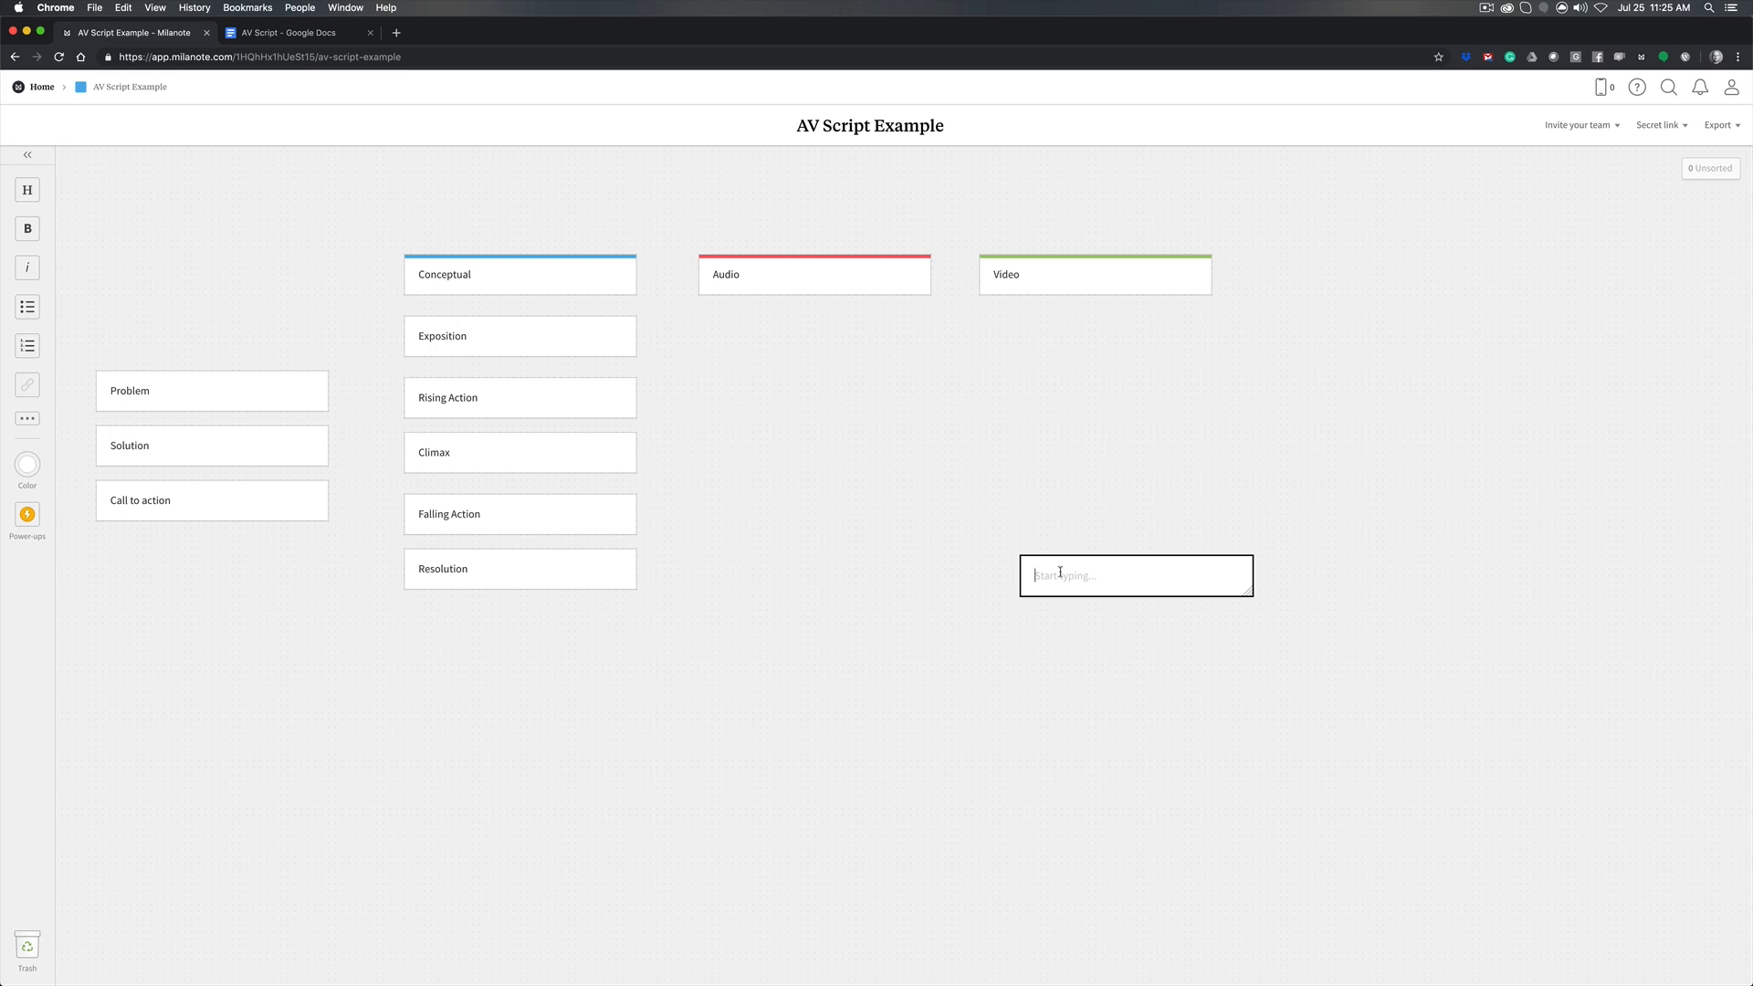
Add the note 'Player B makes their move and Player A is pressurized' below Video
type("Player B makes their move and Player A is pressurized")
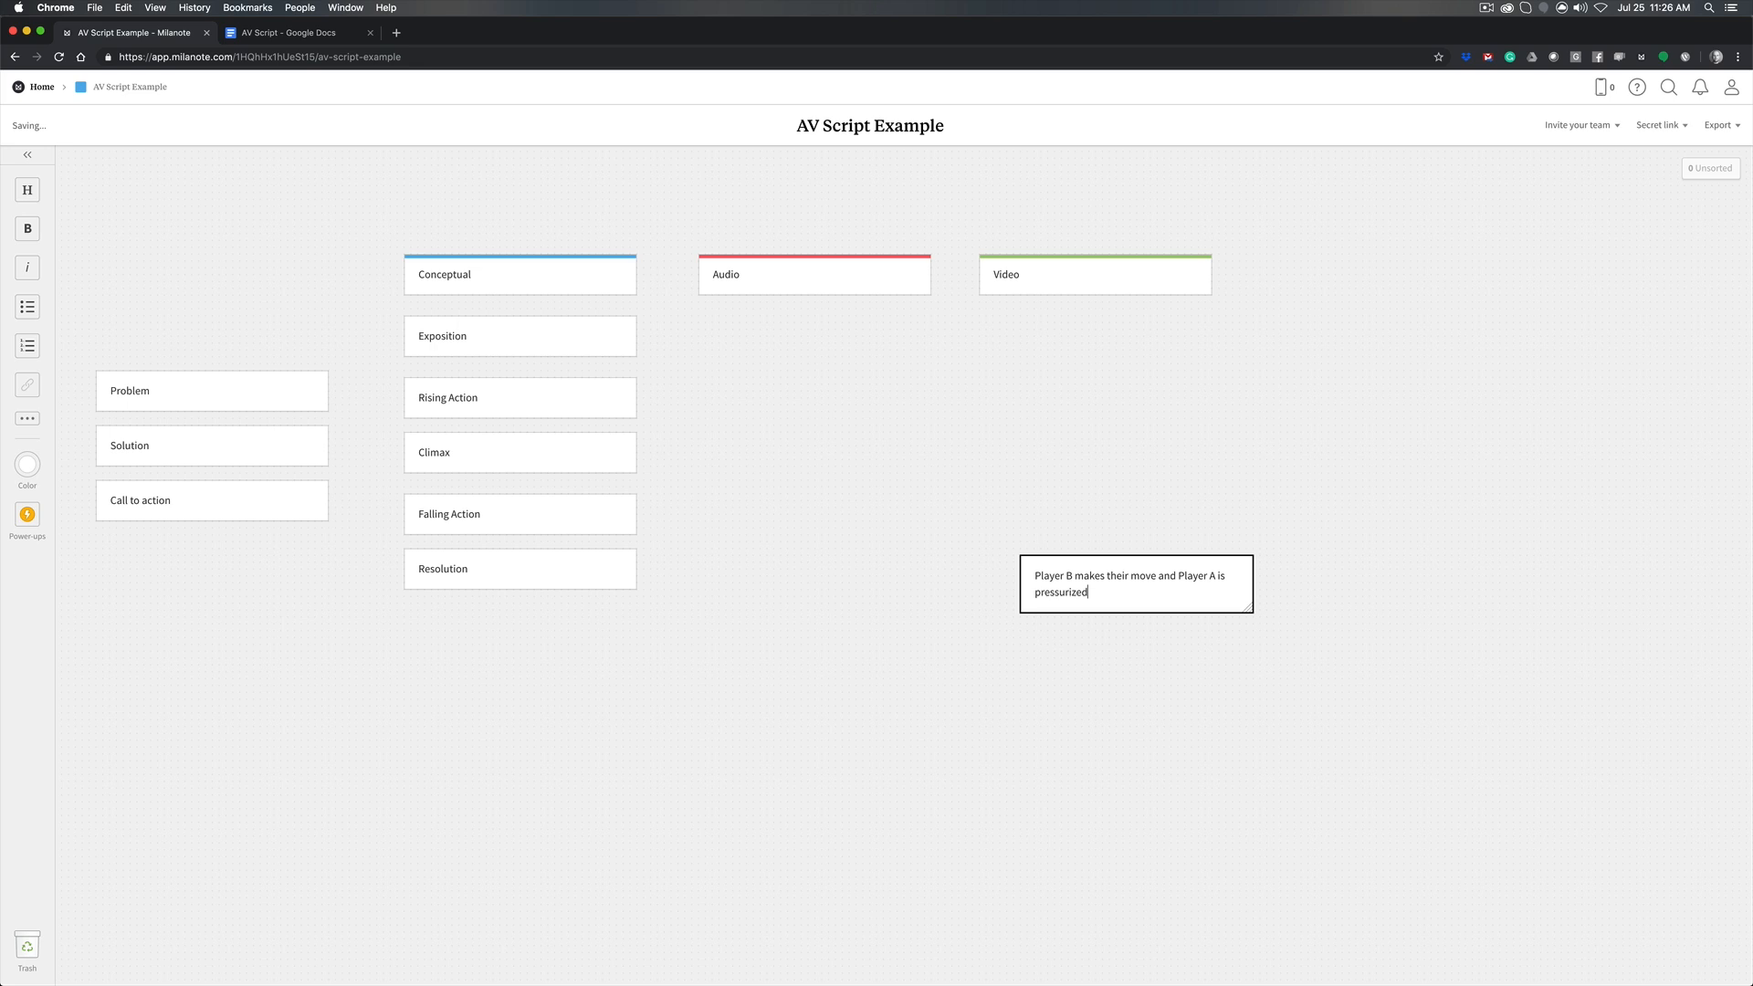
left_click(1124, 651)
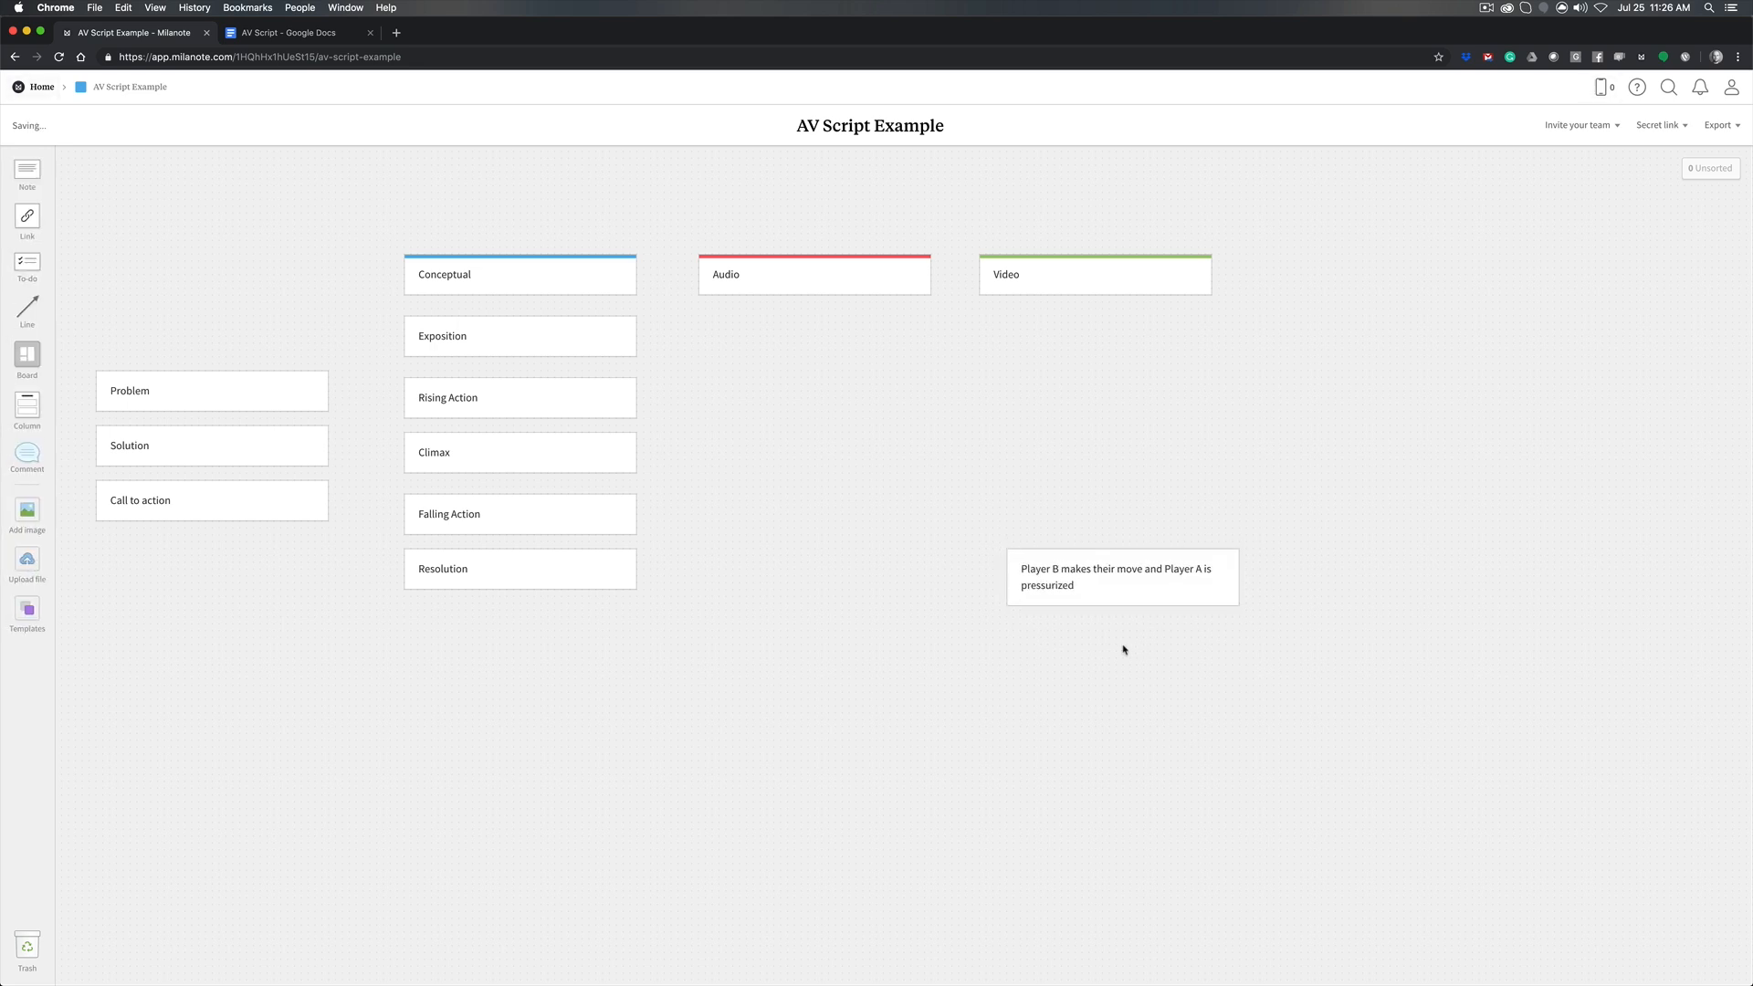
mouse_move(783, 596)
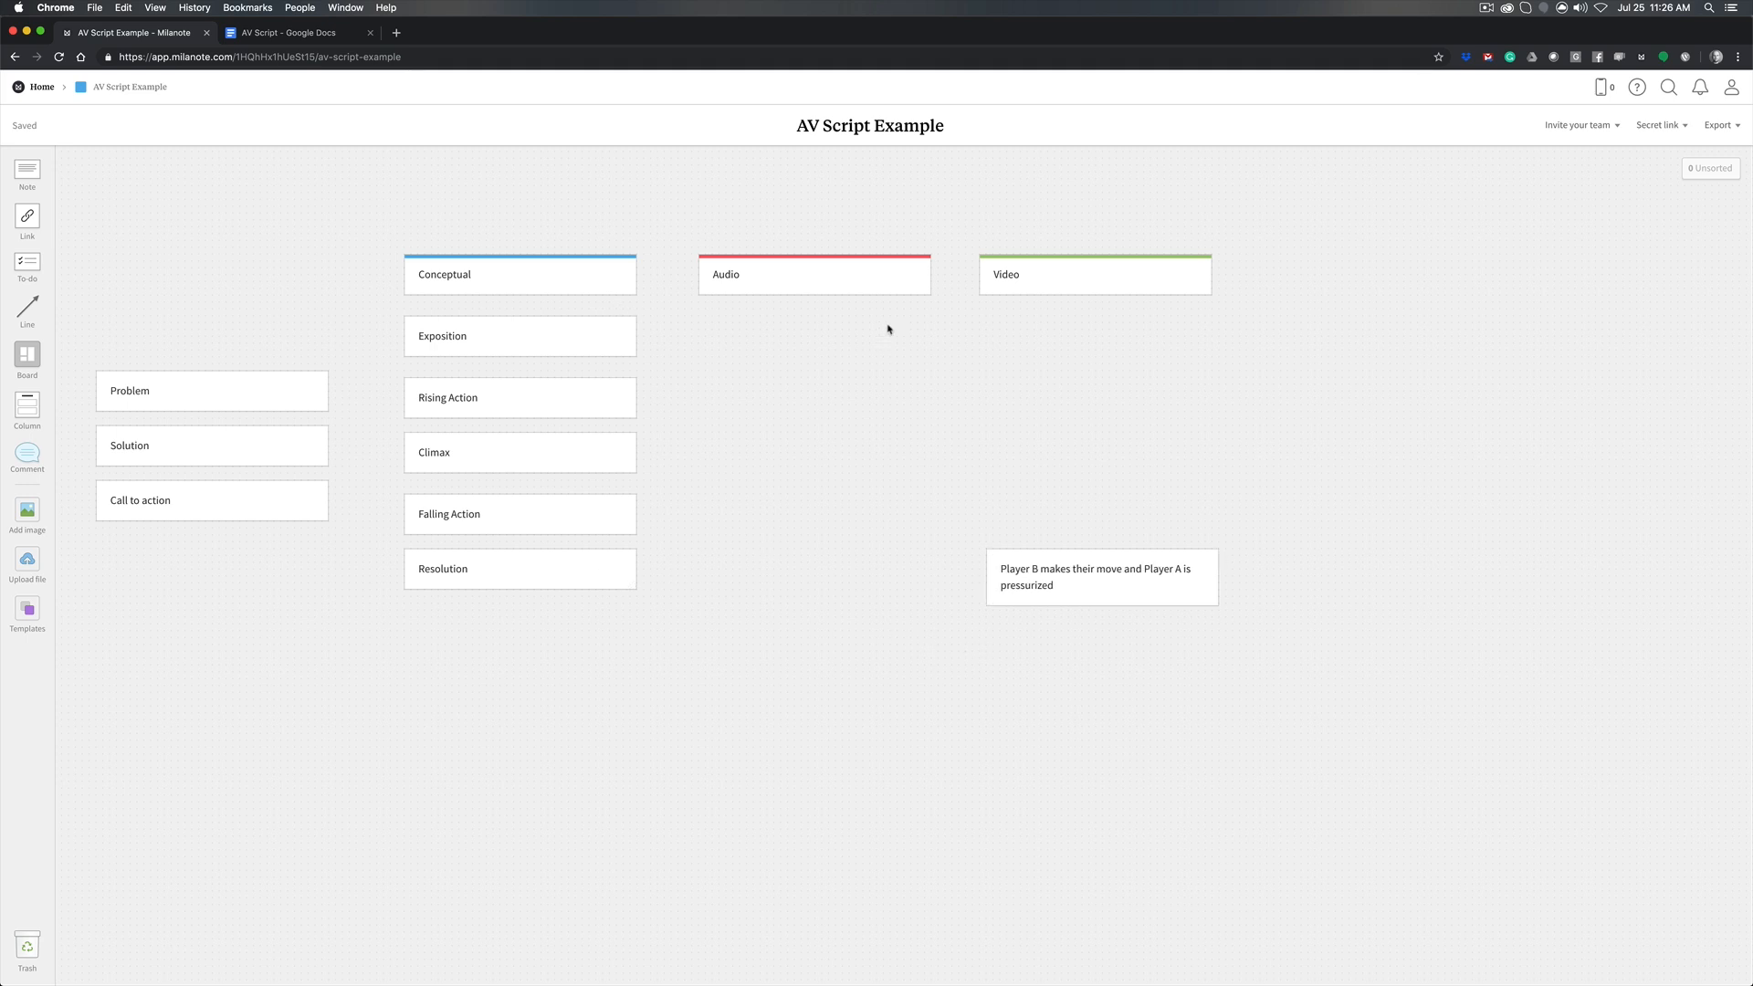
left_click(814, 274)
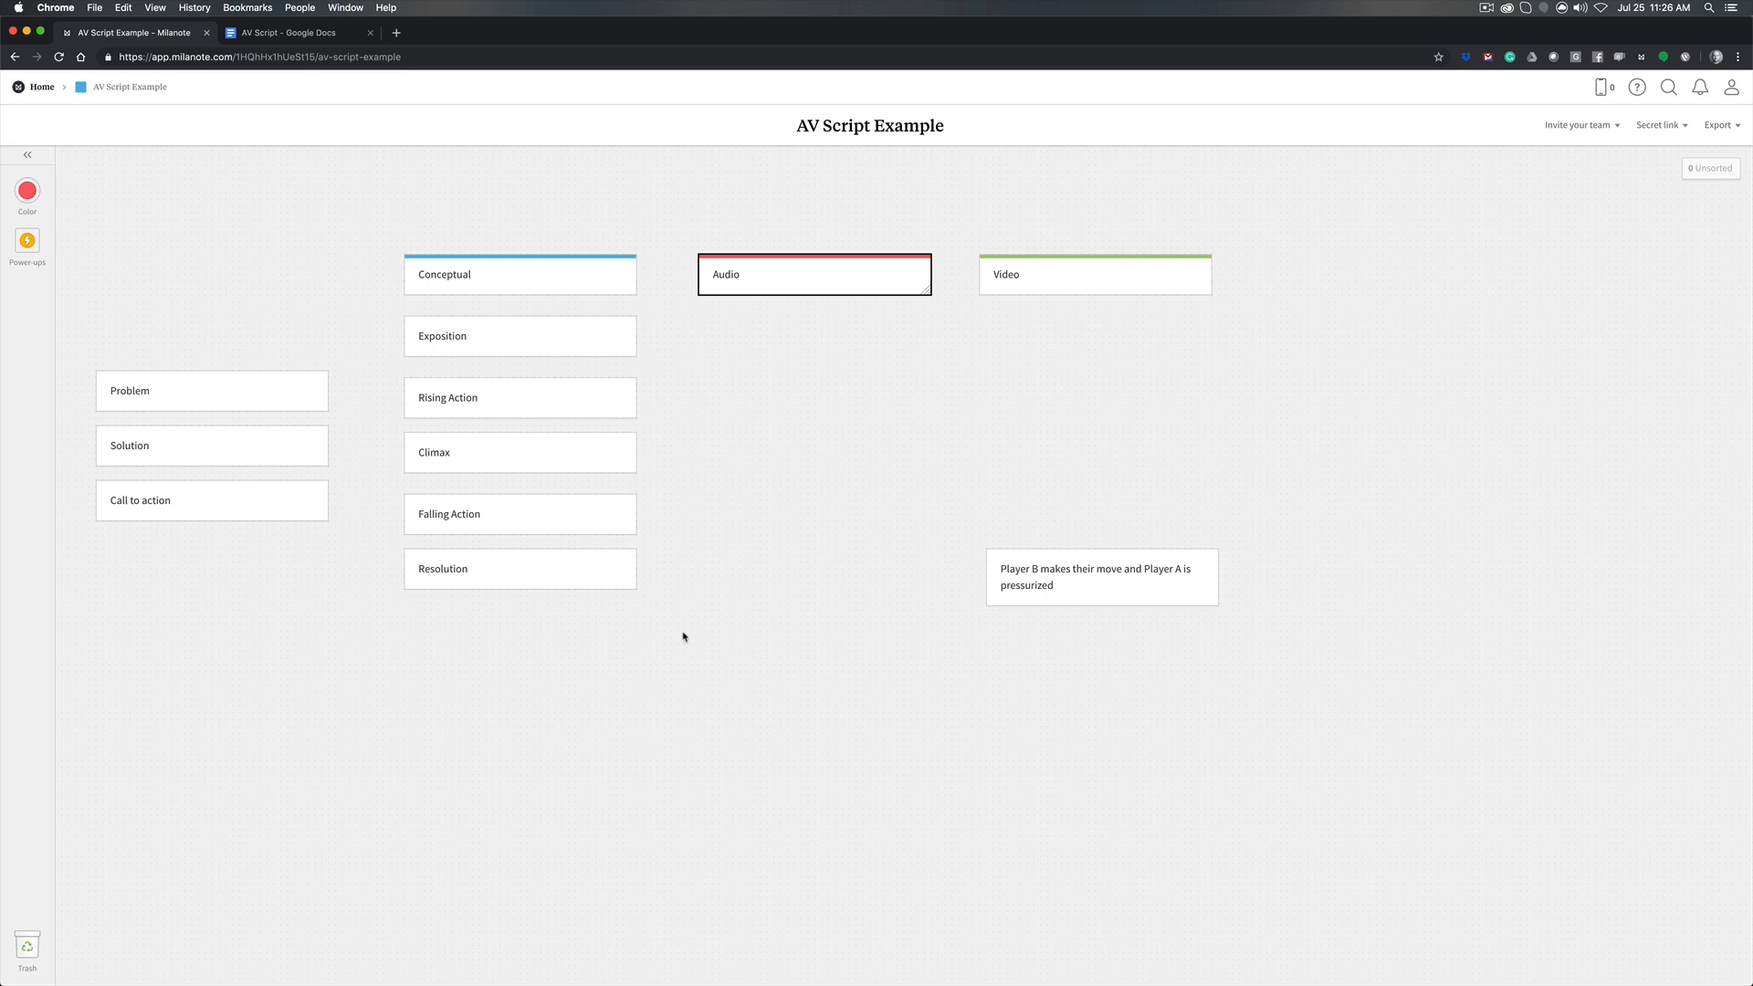
mouse_move(722, 325)
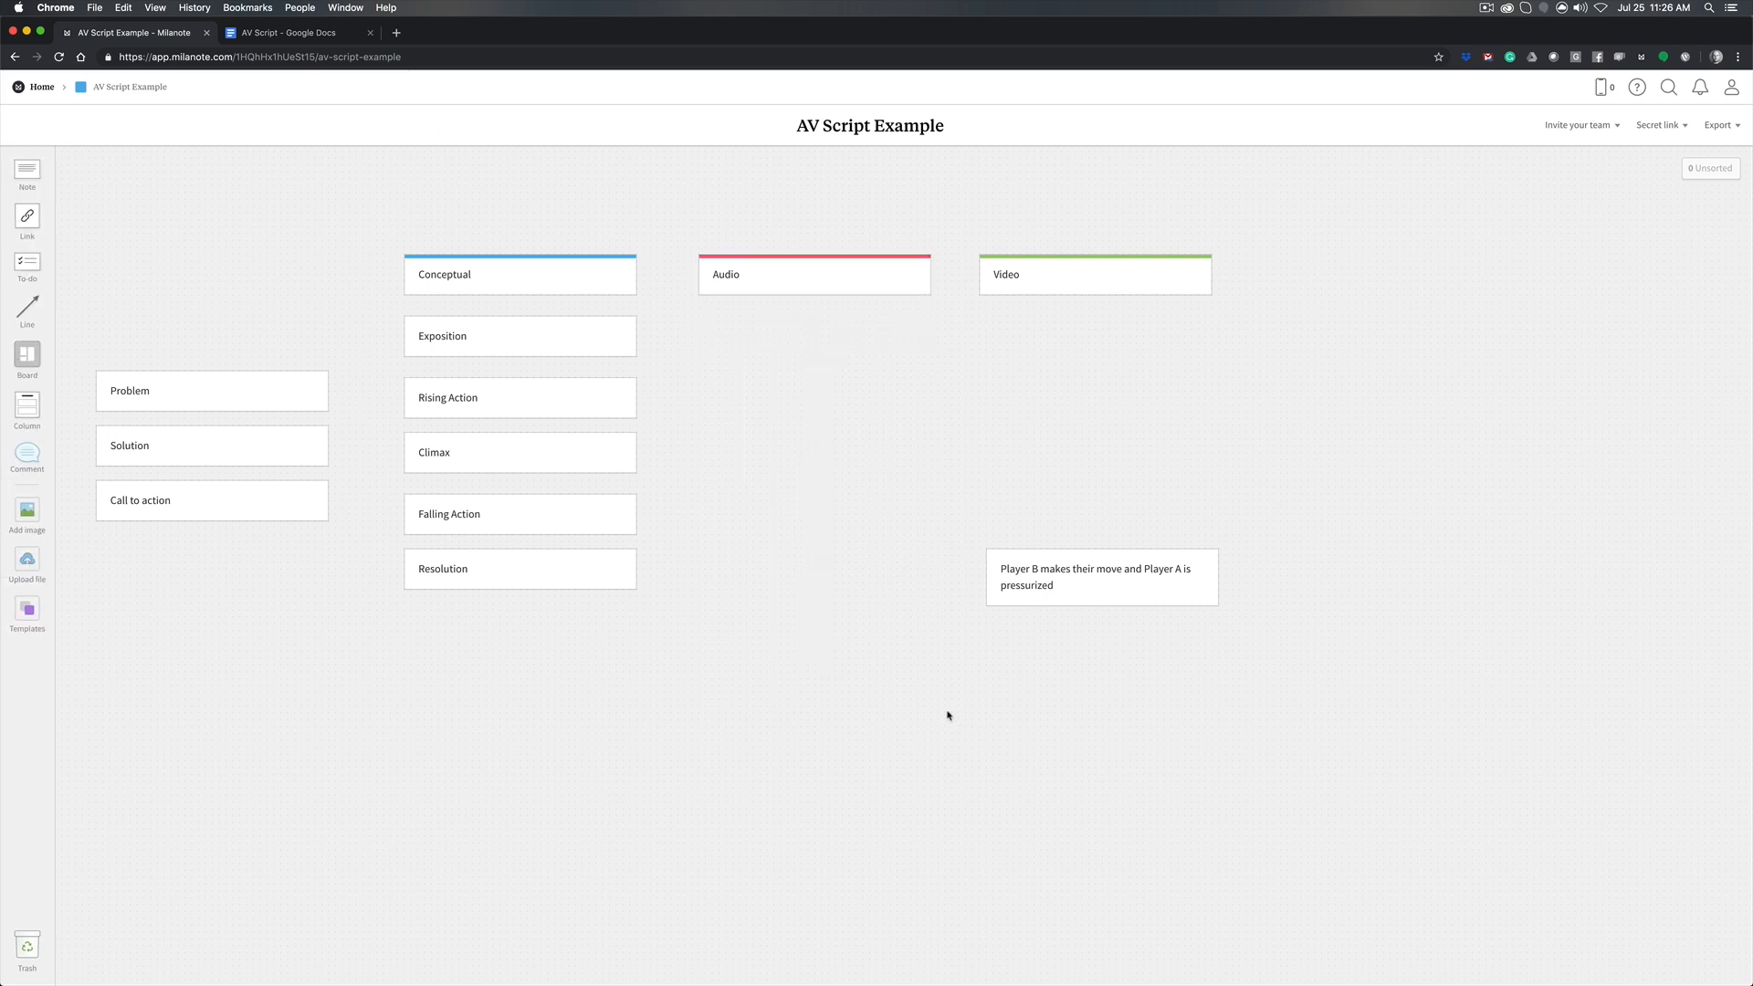
mouse_move(397, 318)
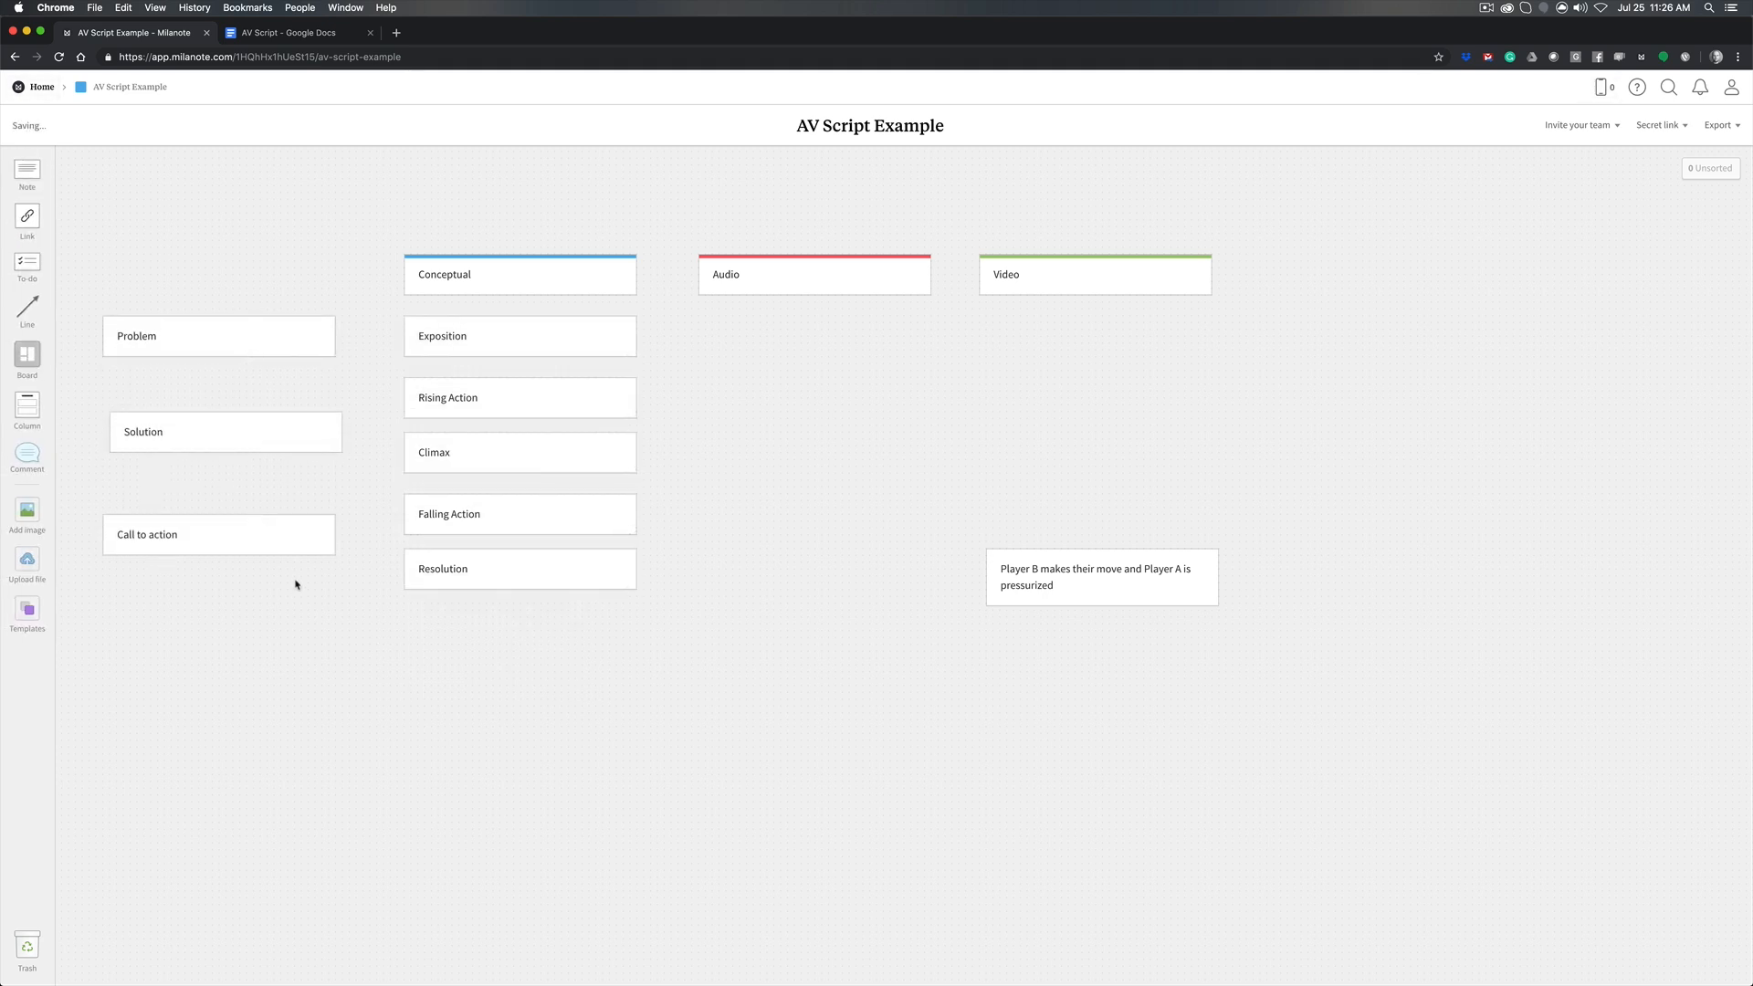
Finish spacing out the Problem, Solution and Call to action cards vertically
left_click(220, 533)
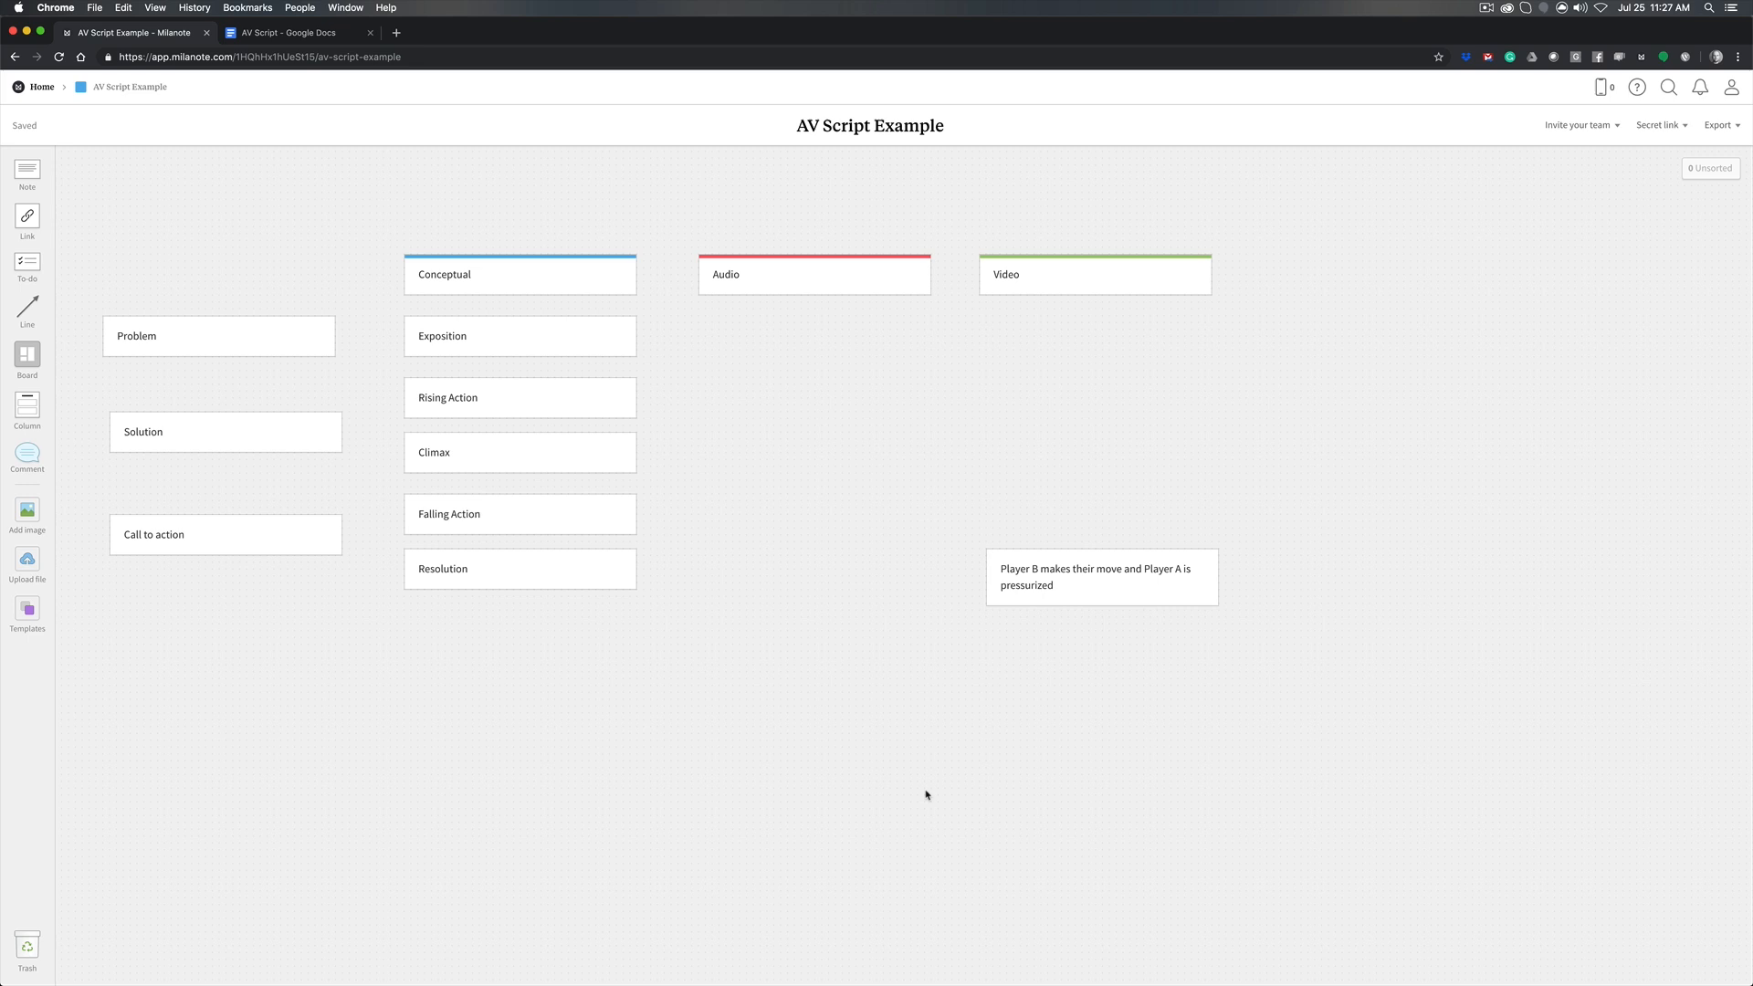
mouse_move(800, 595)
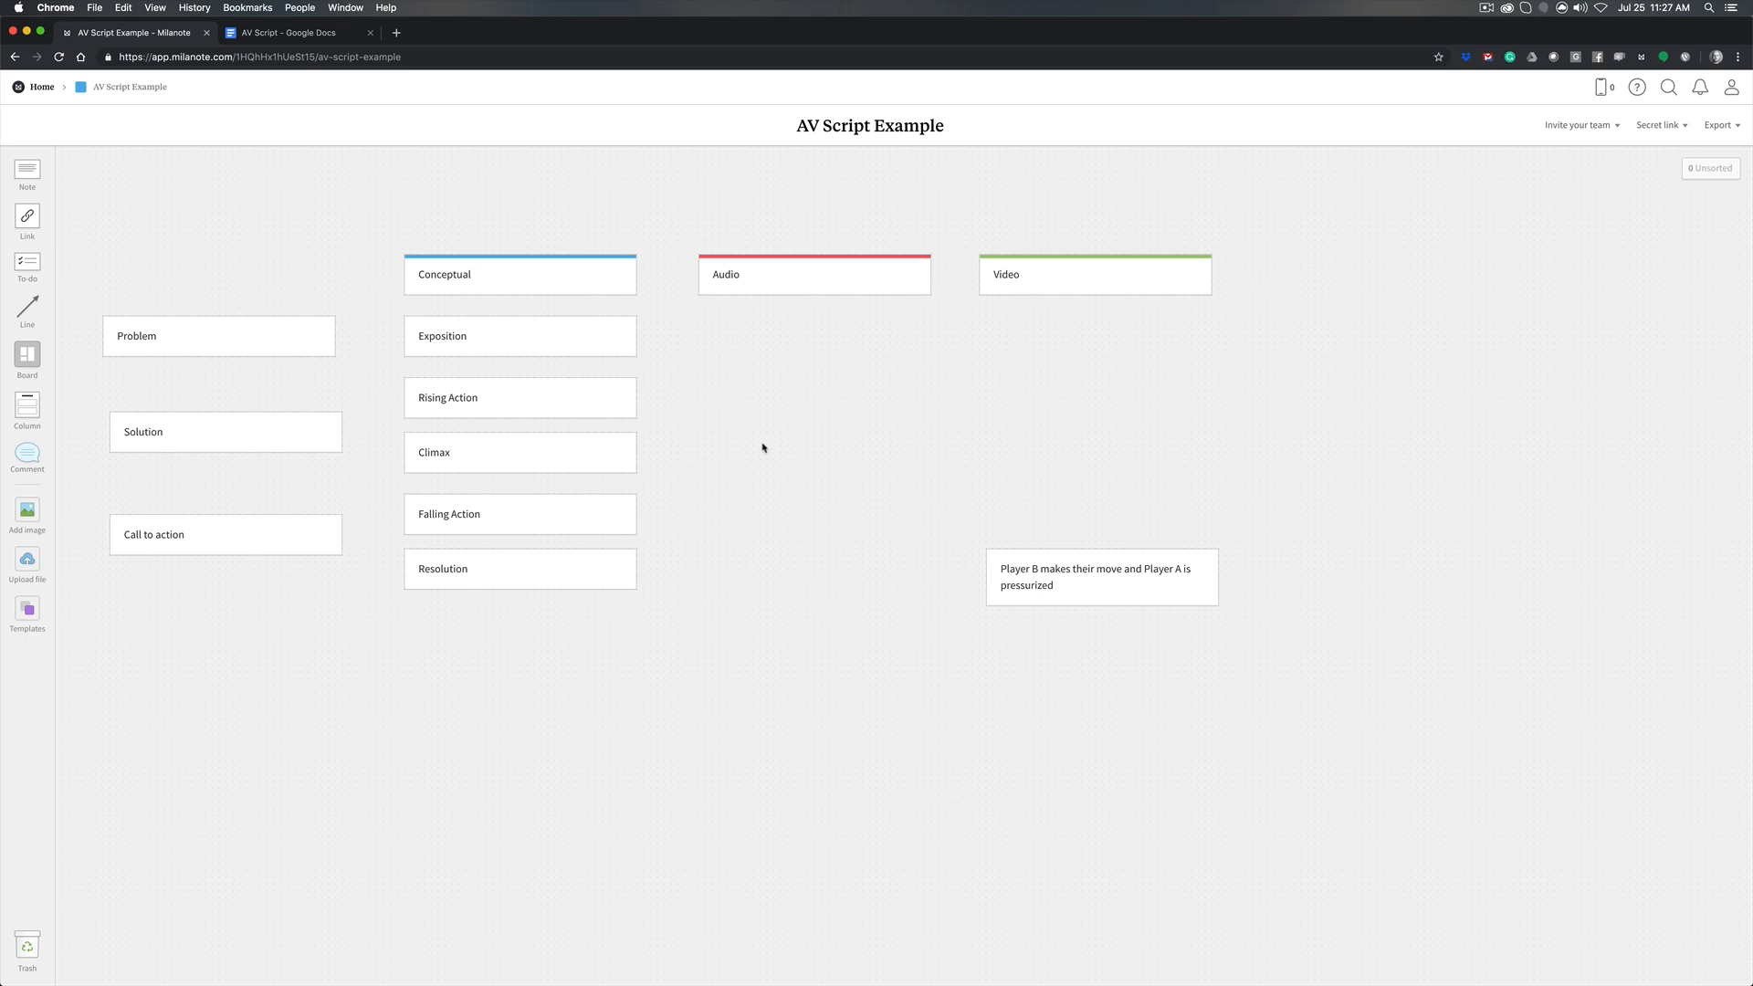
mouse_move(951, 404)
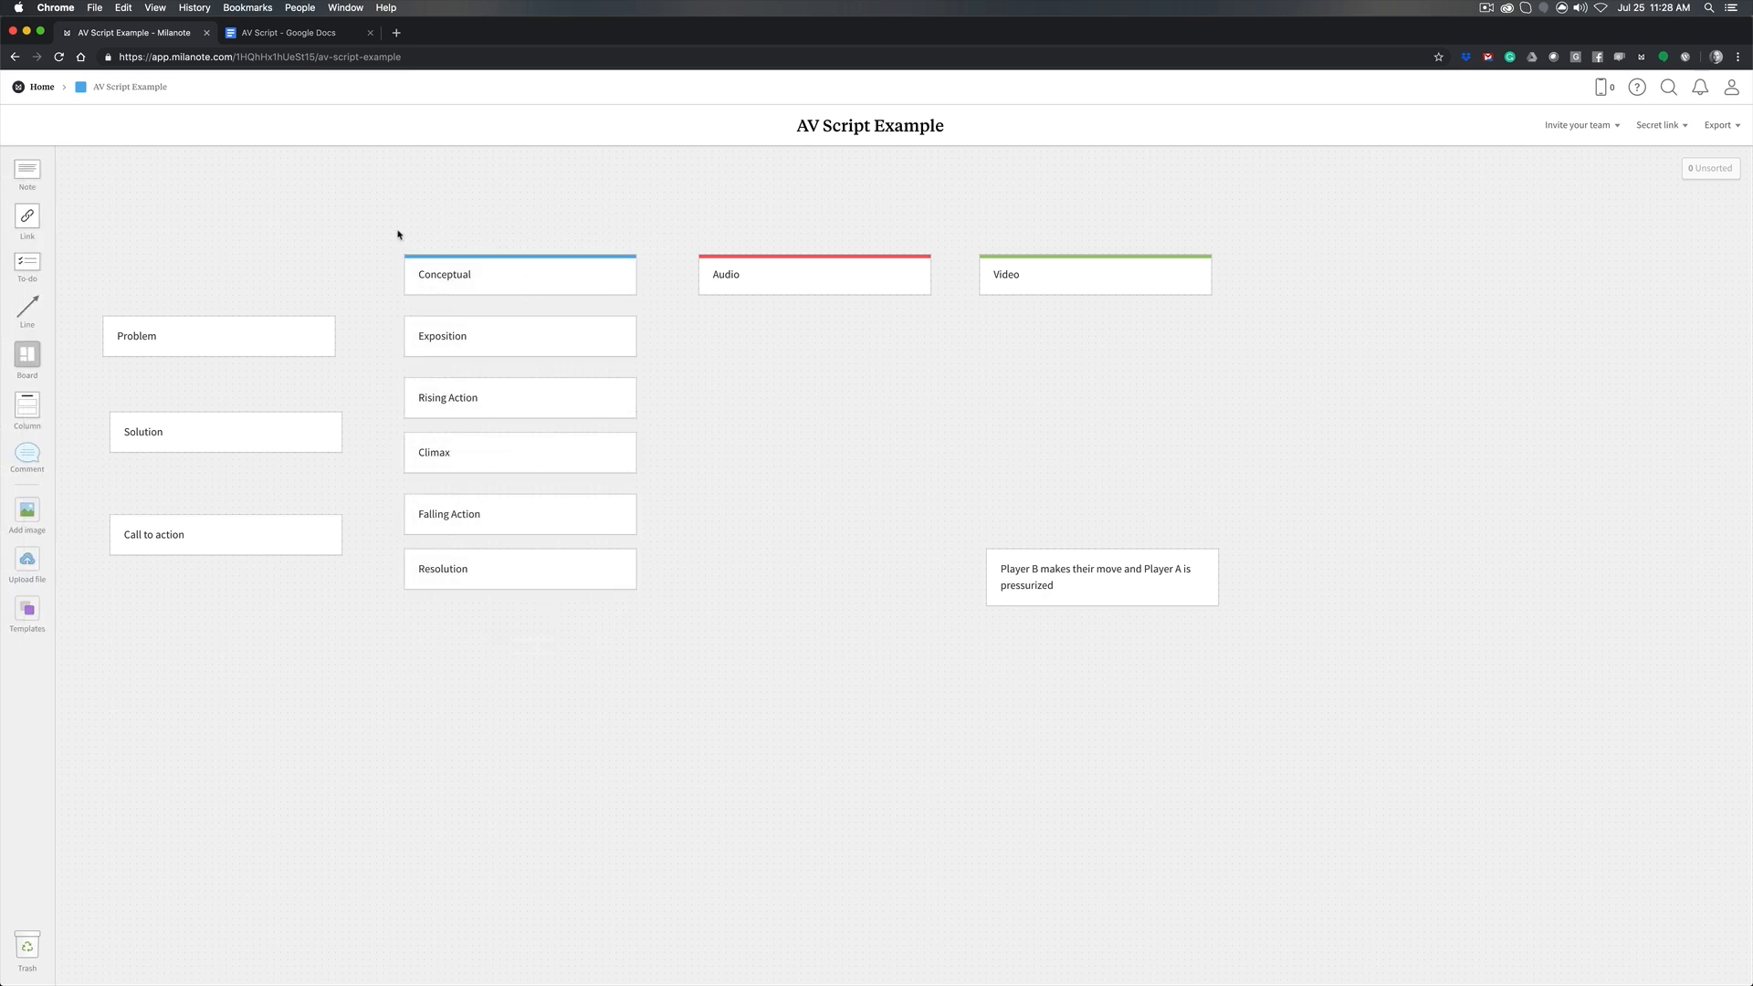
mouse_move(921, 422)
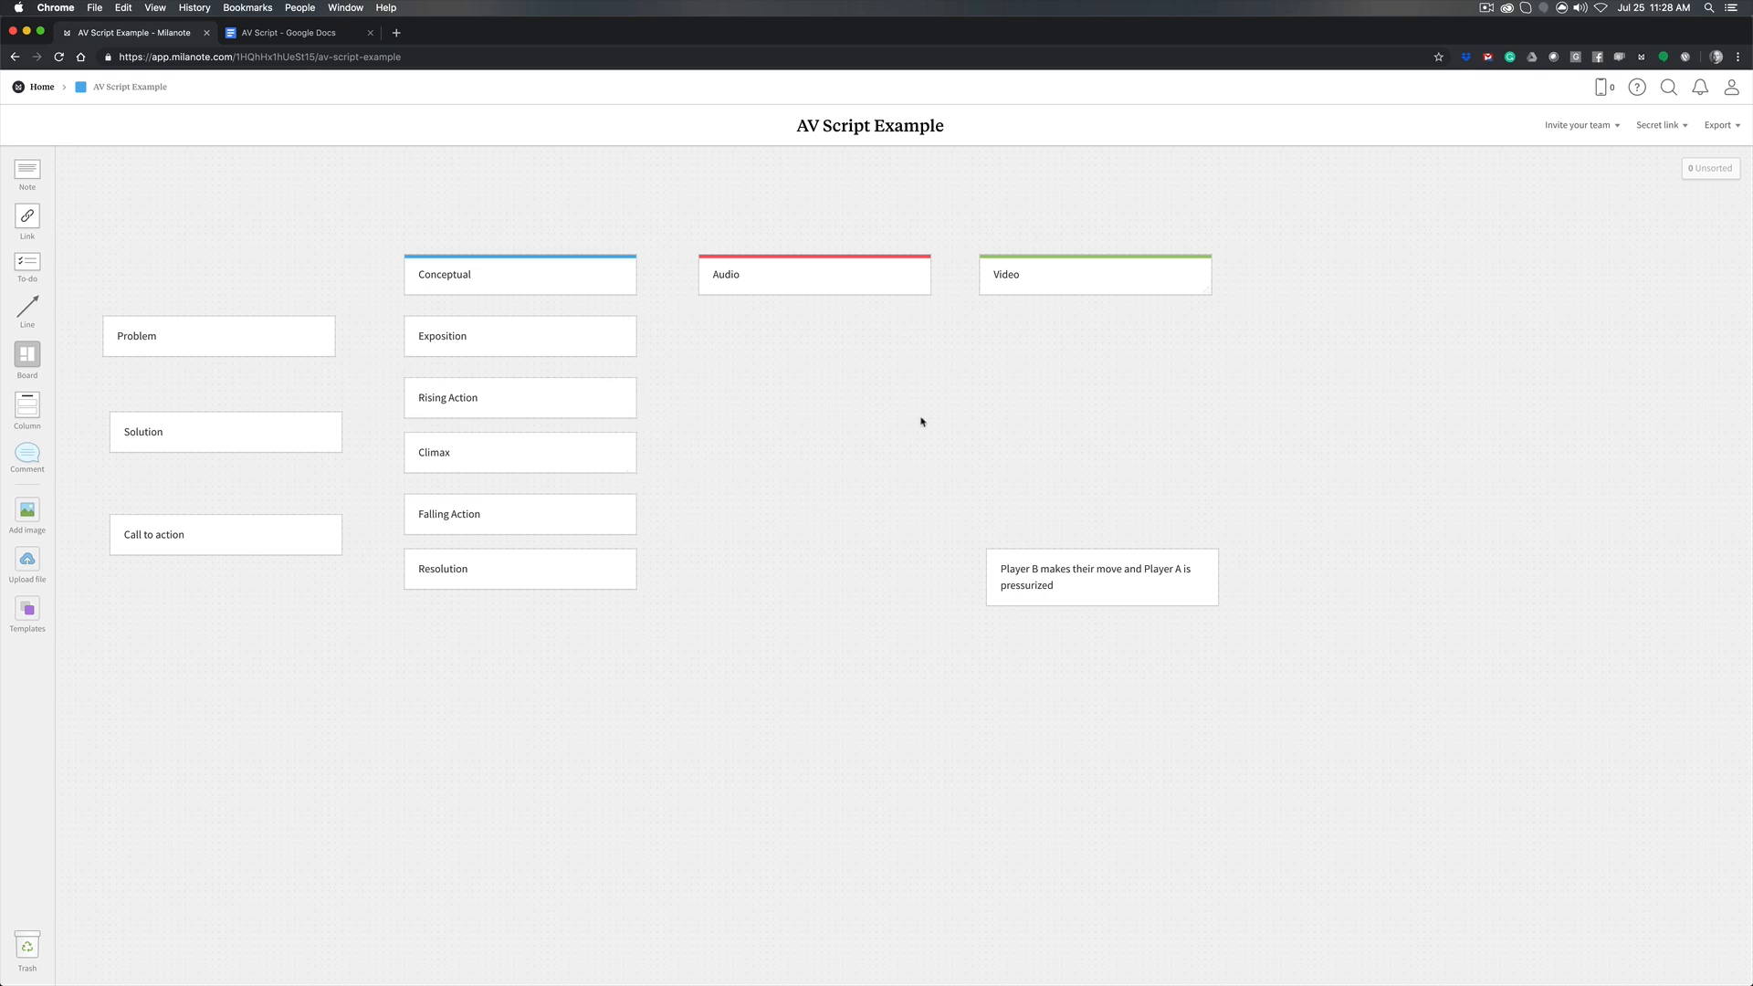
mouse_move(769, 638)
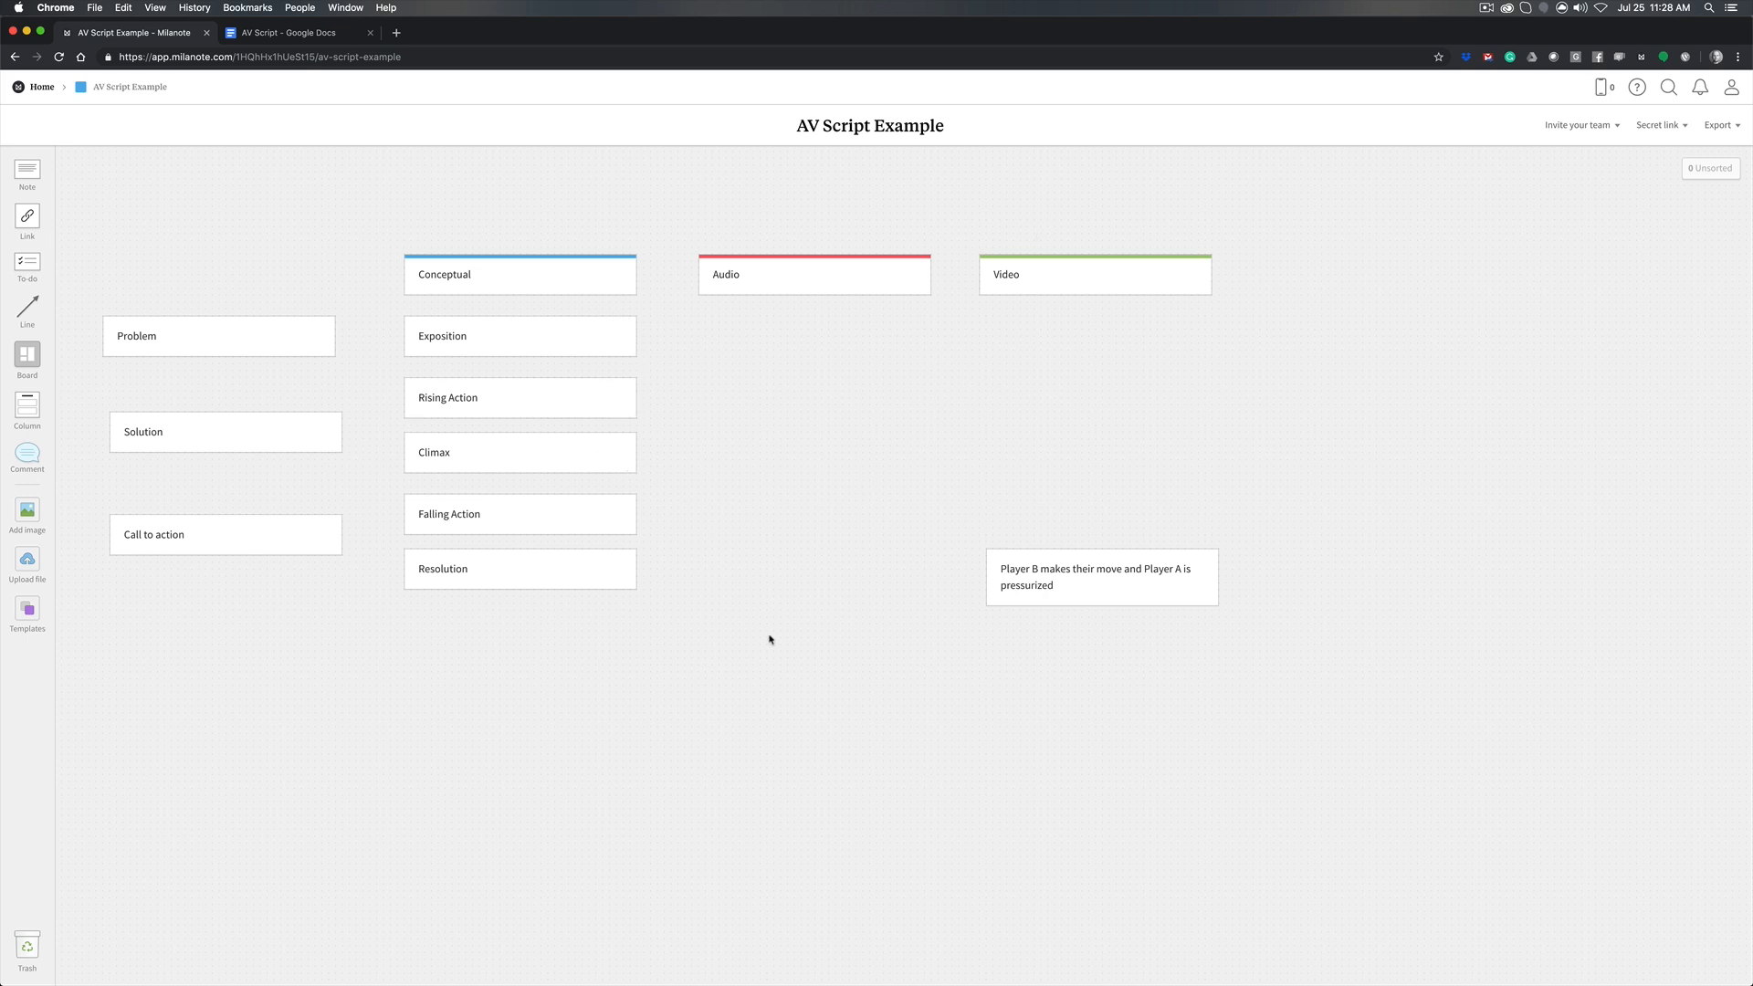
mouse_move(960, 270)
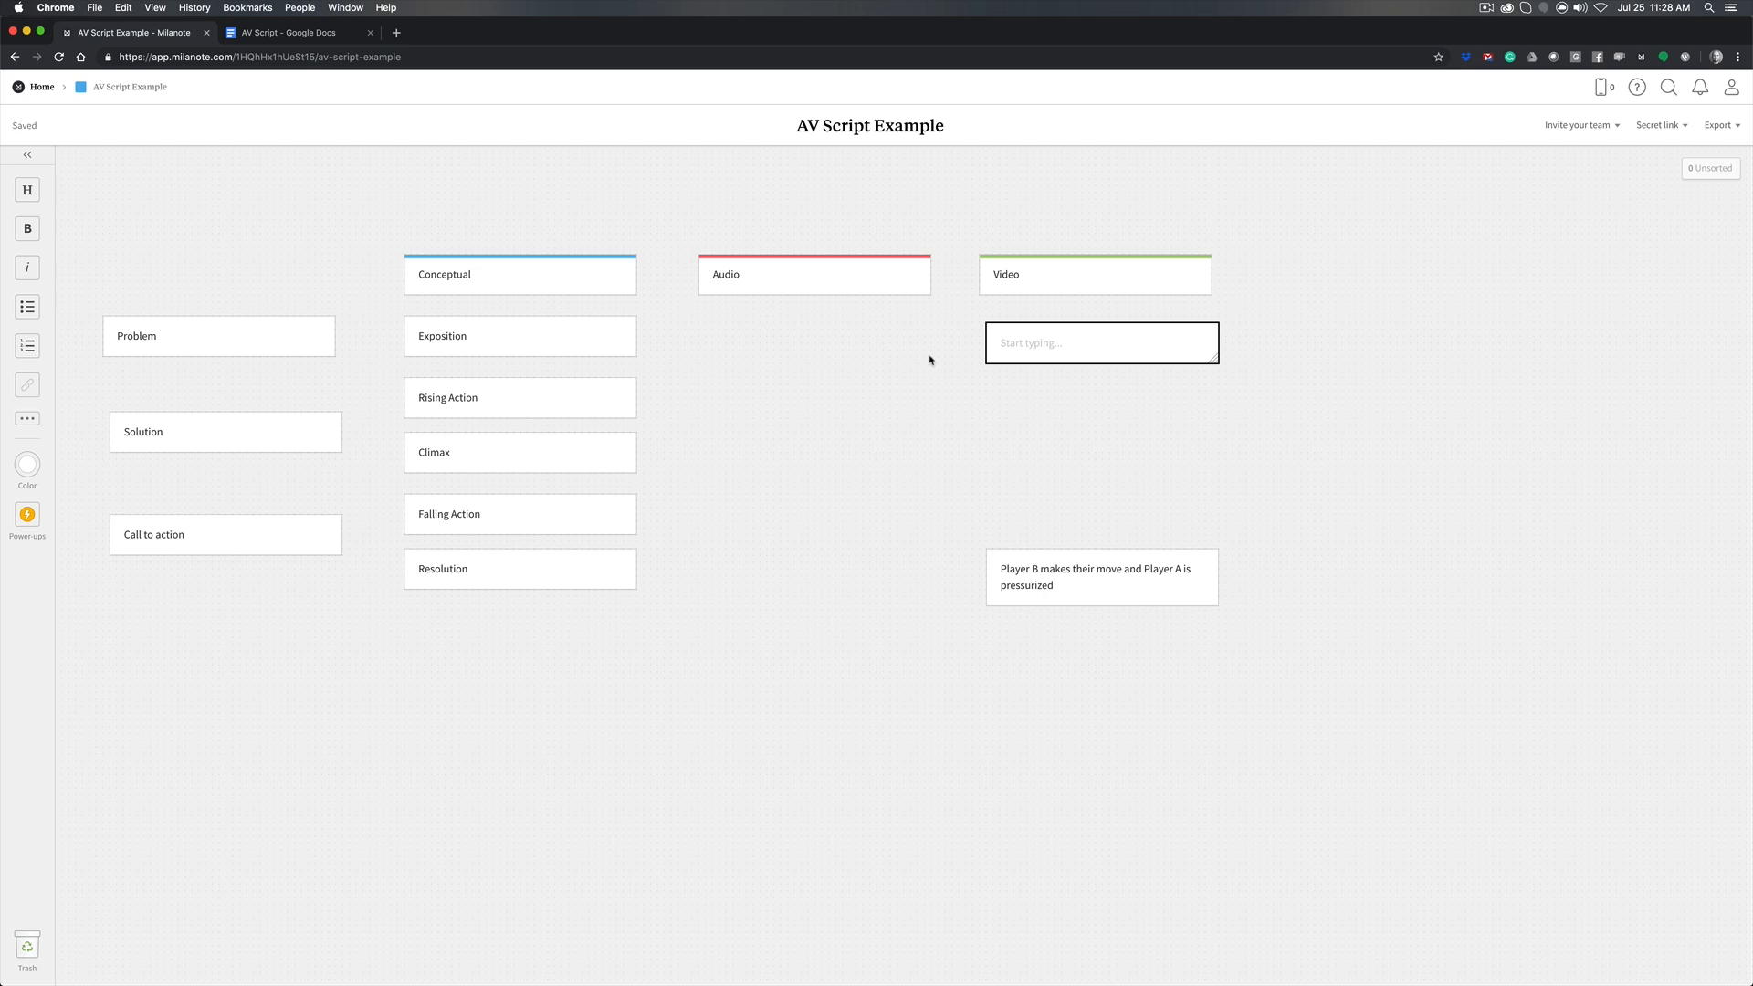
Add Video notes 'A chess game is starting' and 'Player A makes an opening decisive move', and place 'Player B panics'
type("A chess game is starting")
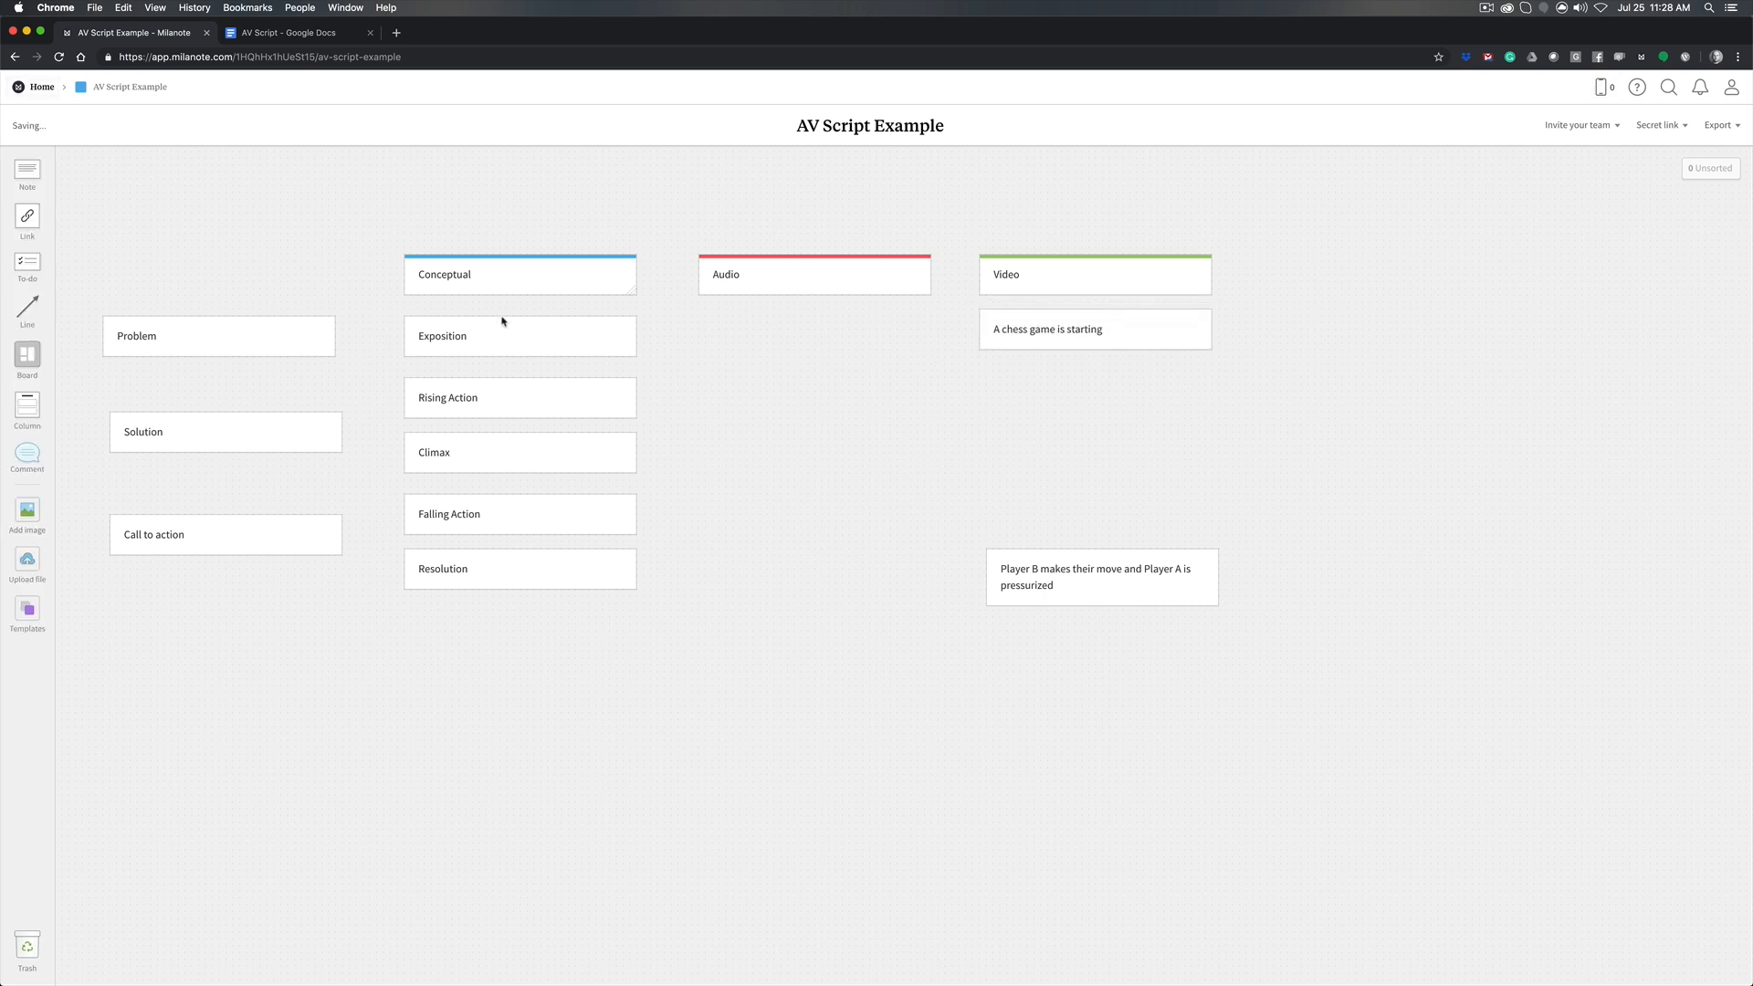
mouse_move(914, 369)
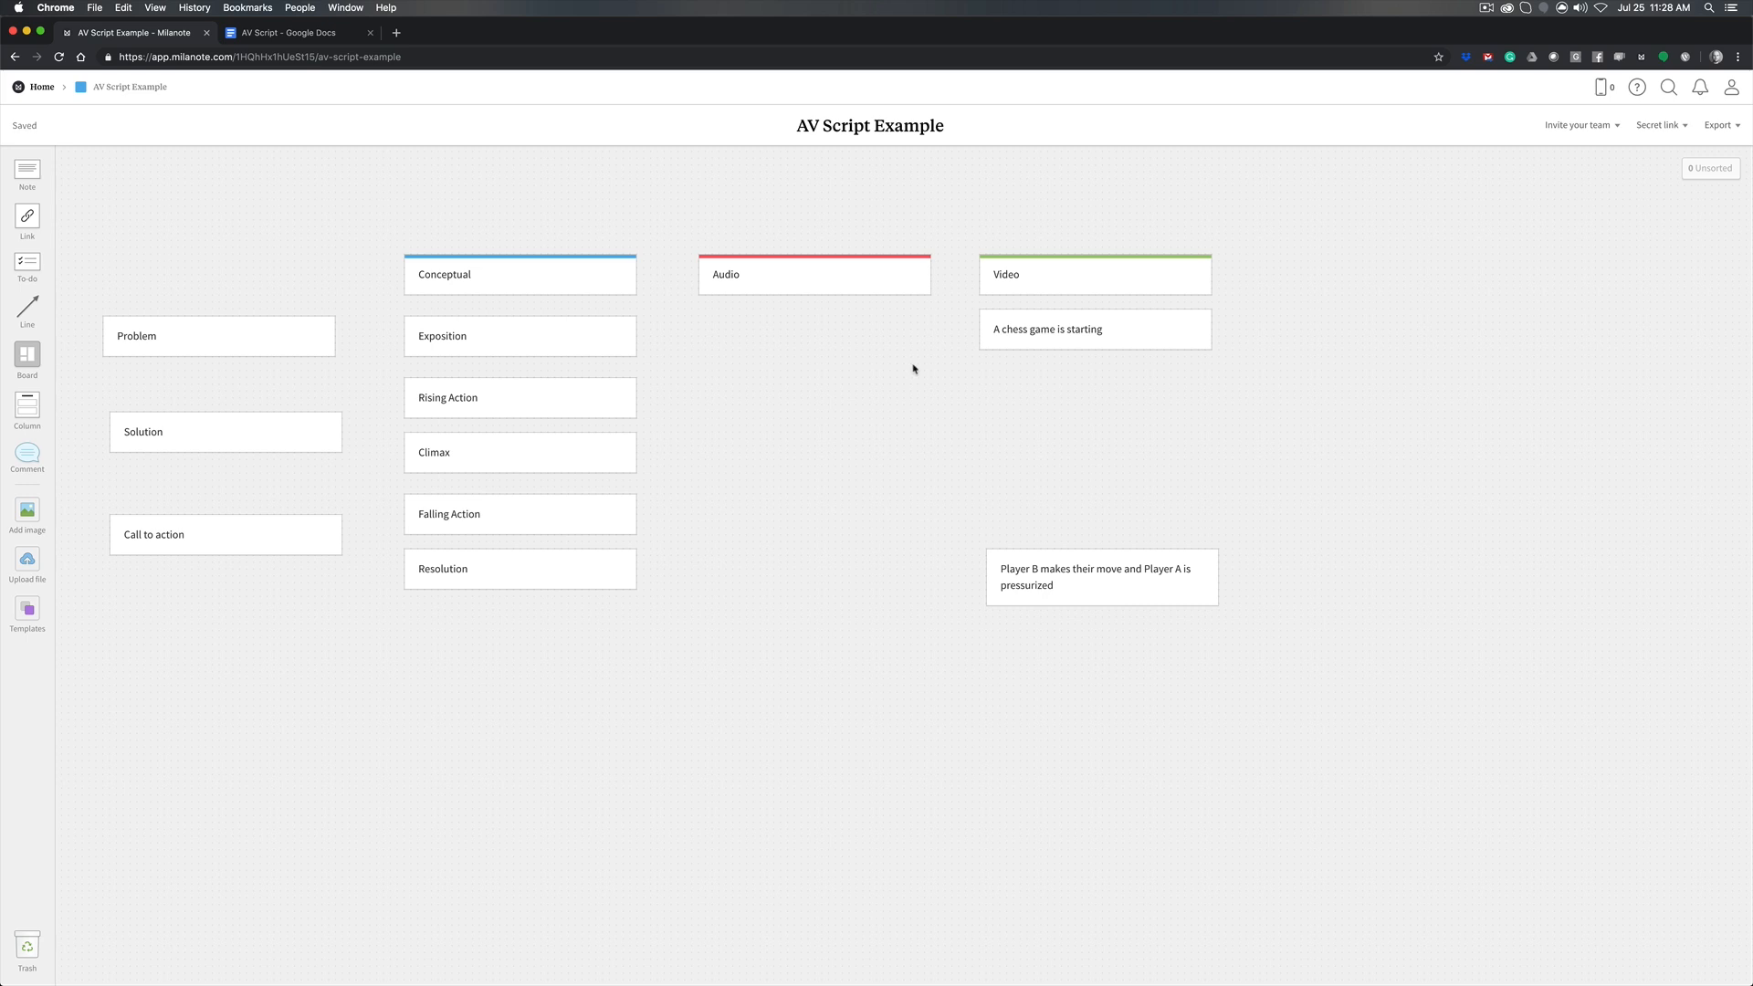
mouse_move(1060, 354)
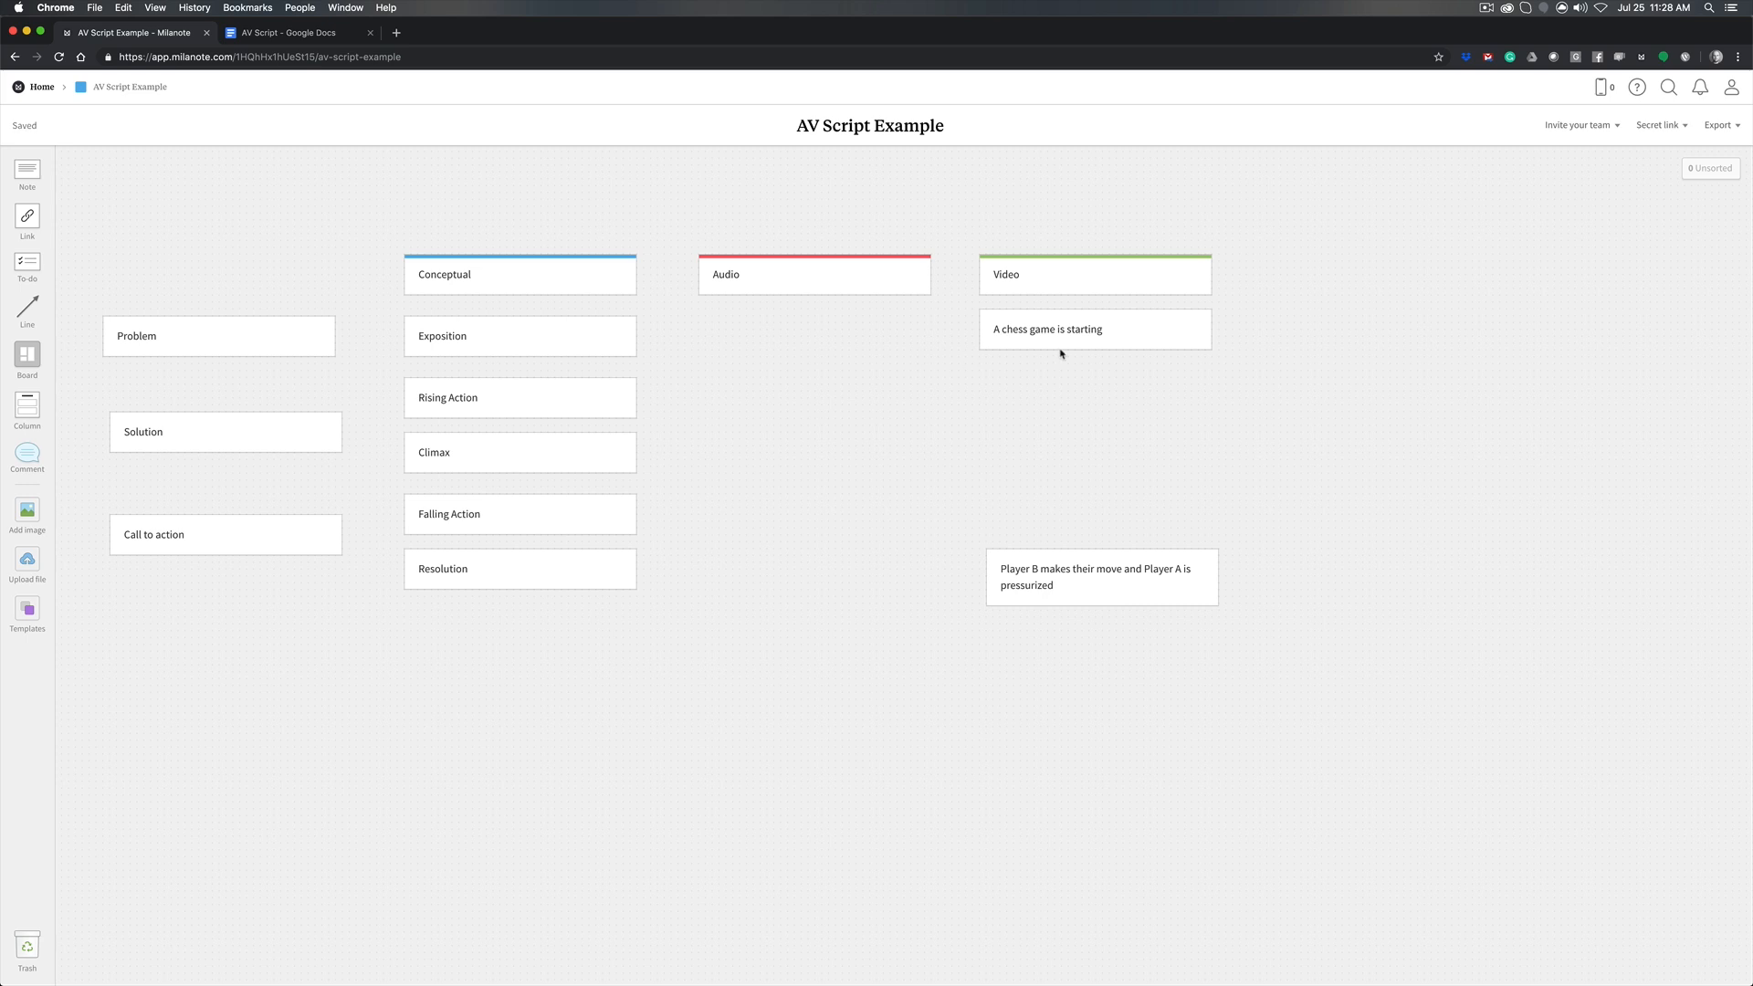
type("Player A makes an opening decisive move")
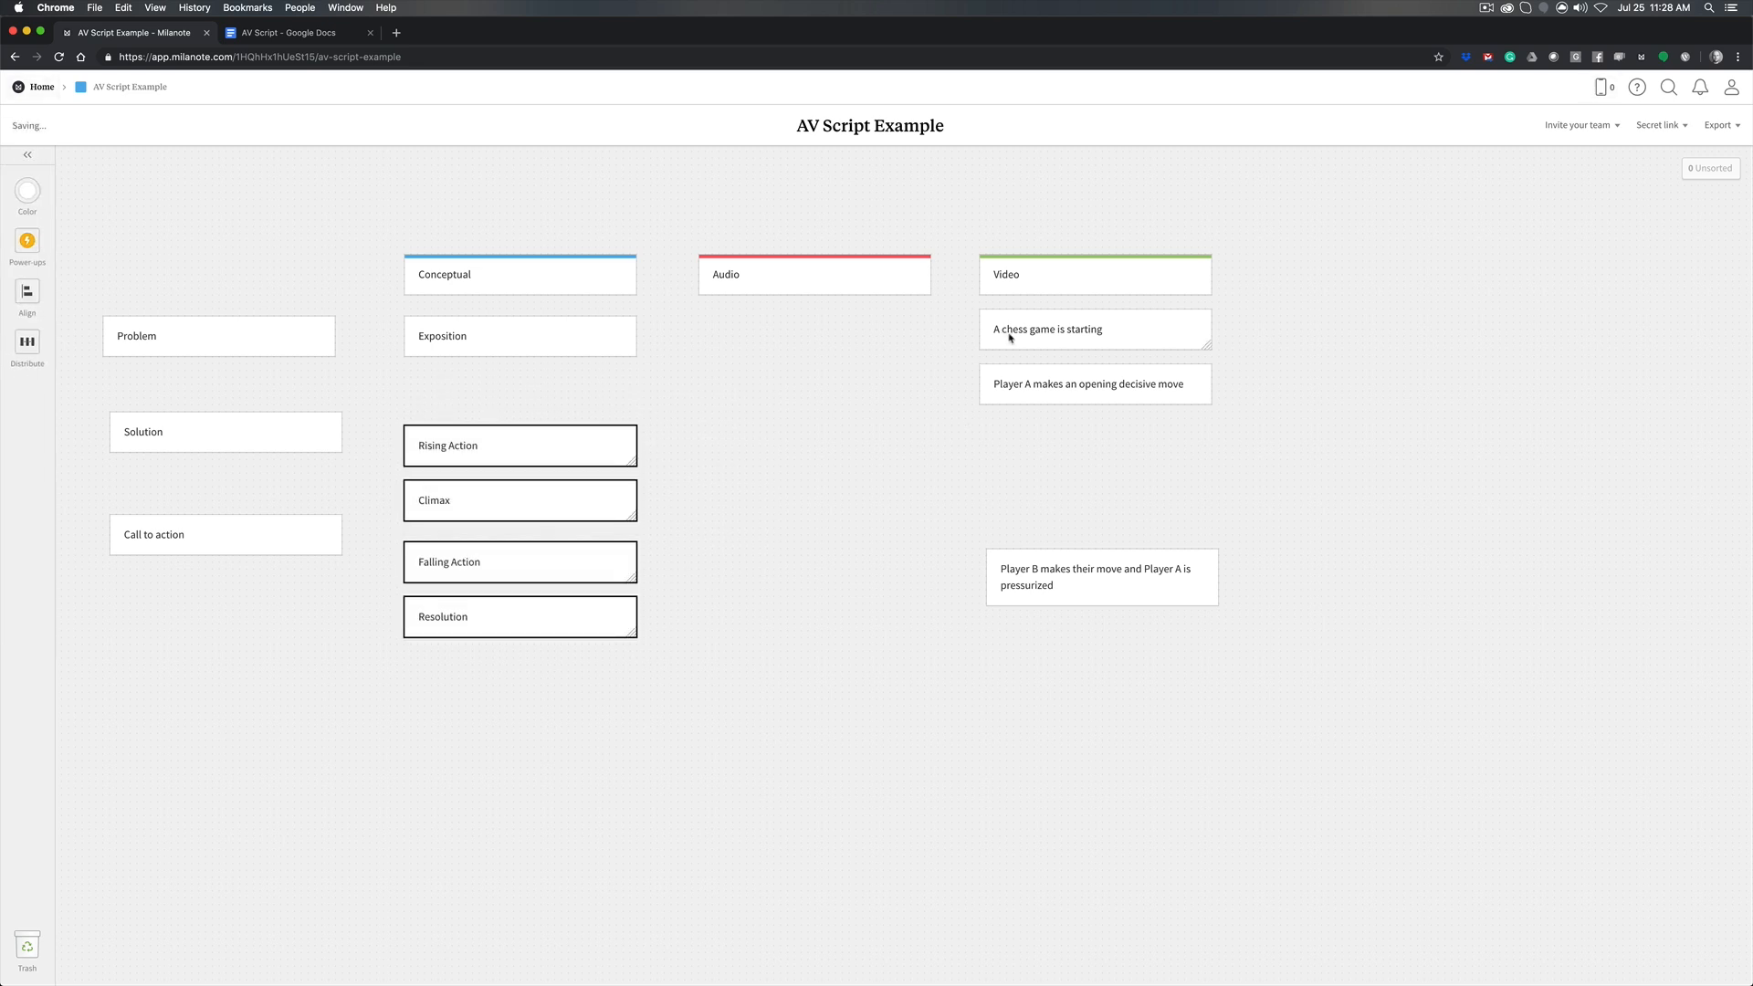
left_click(26, 154)
type("Player B panics")
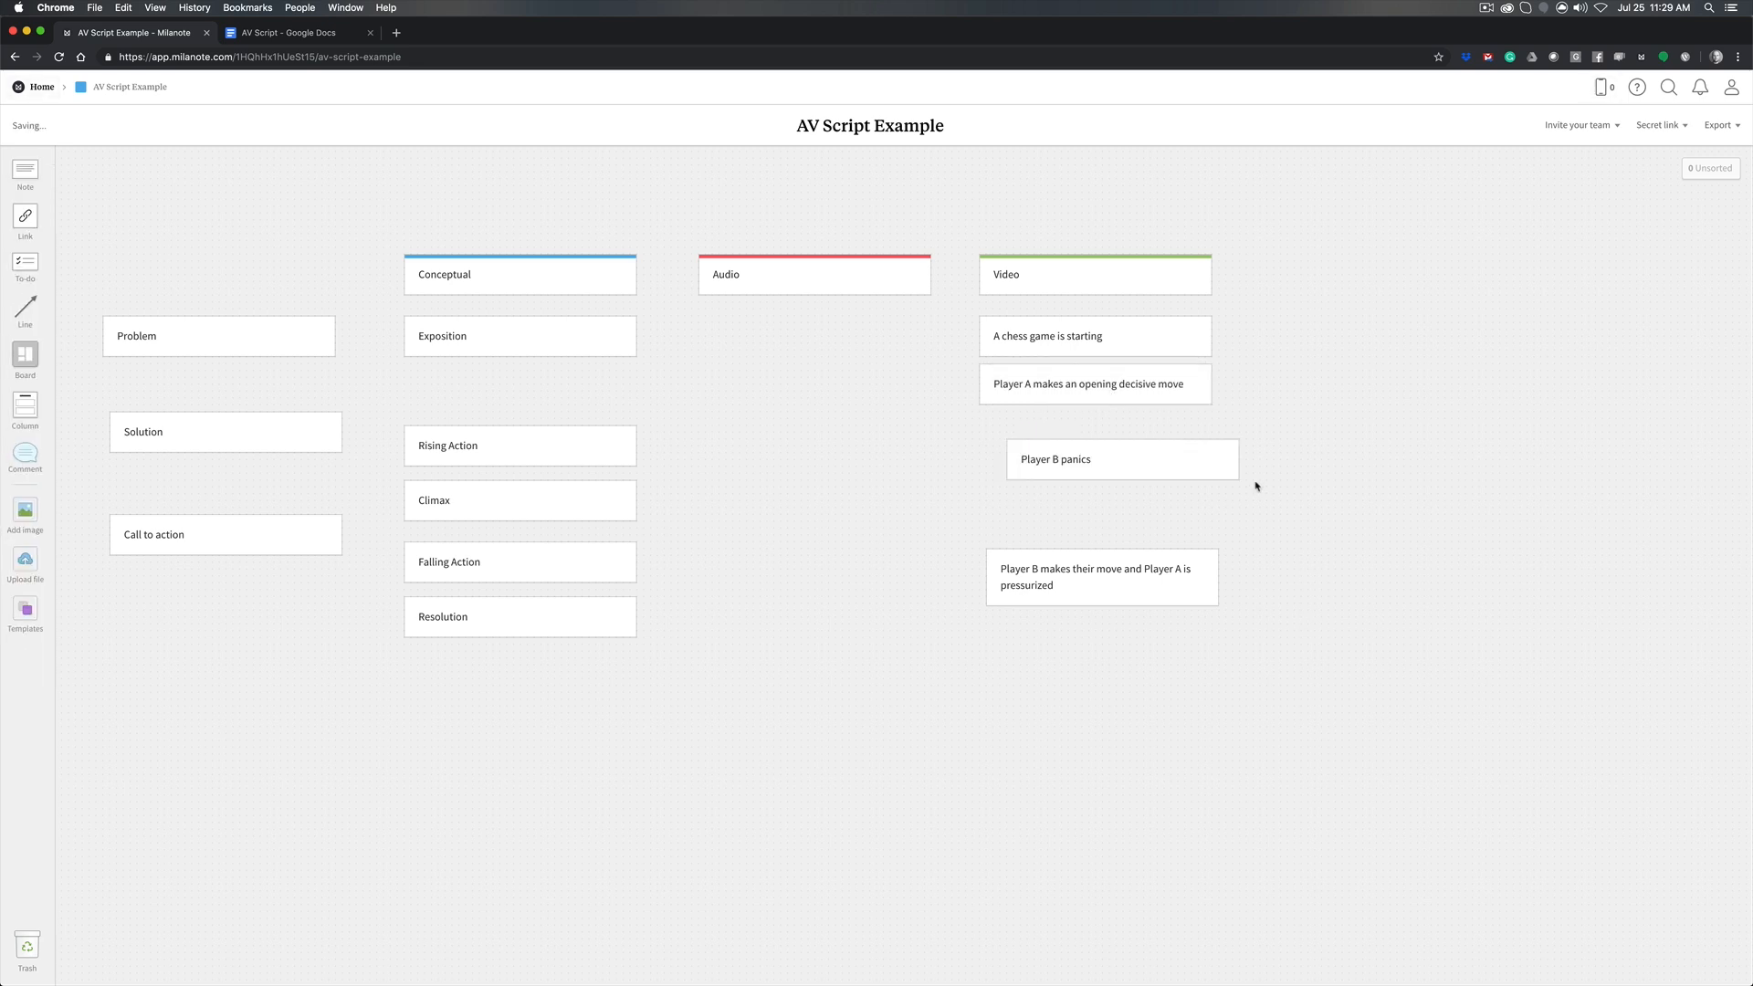
left_click_drag(1121, 458, 1096, 438)
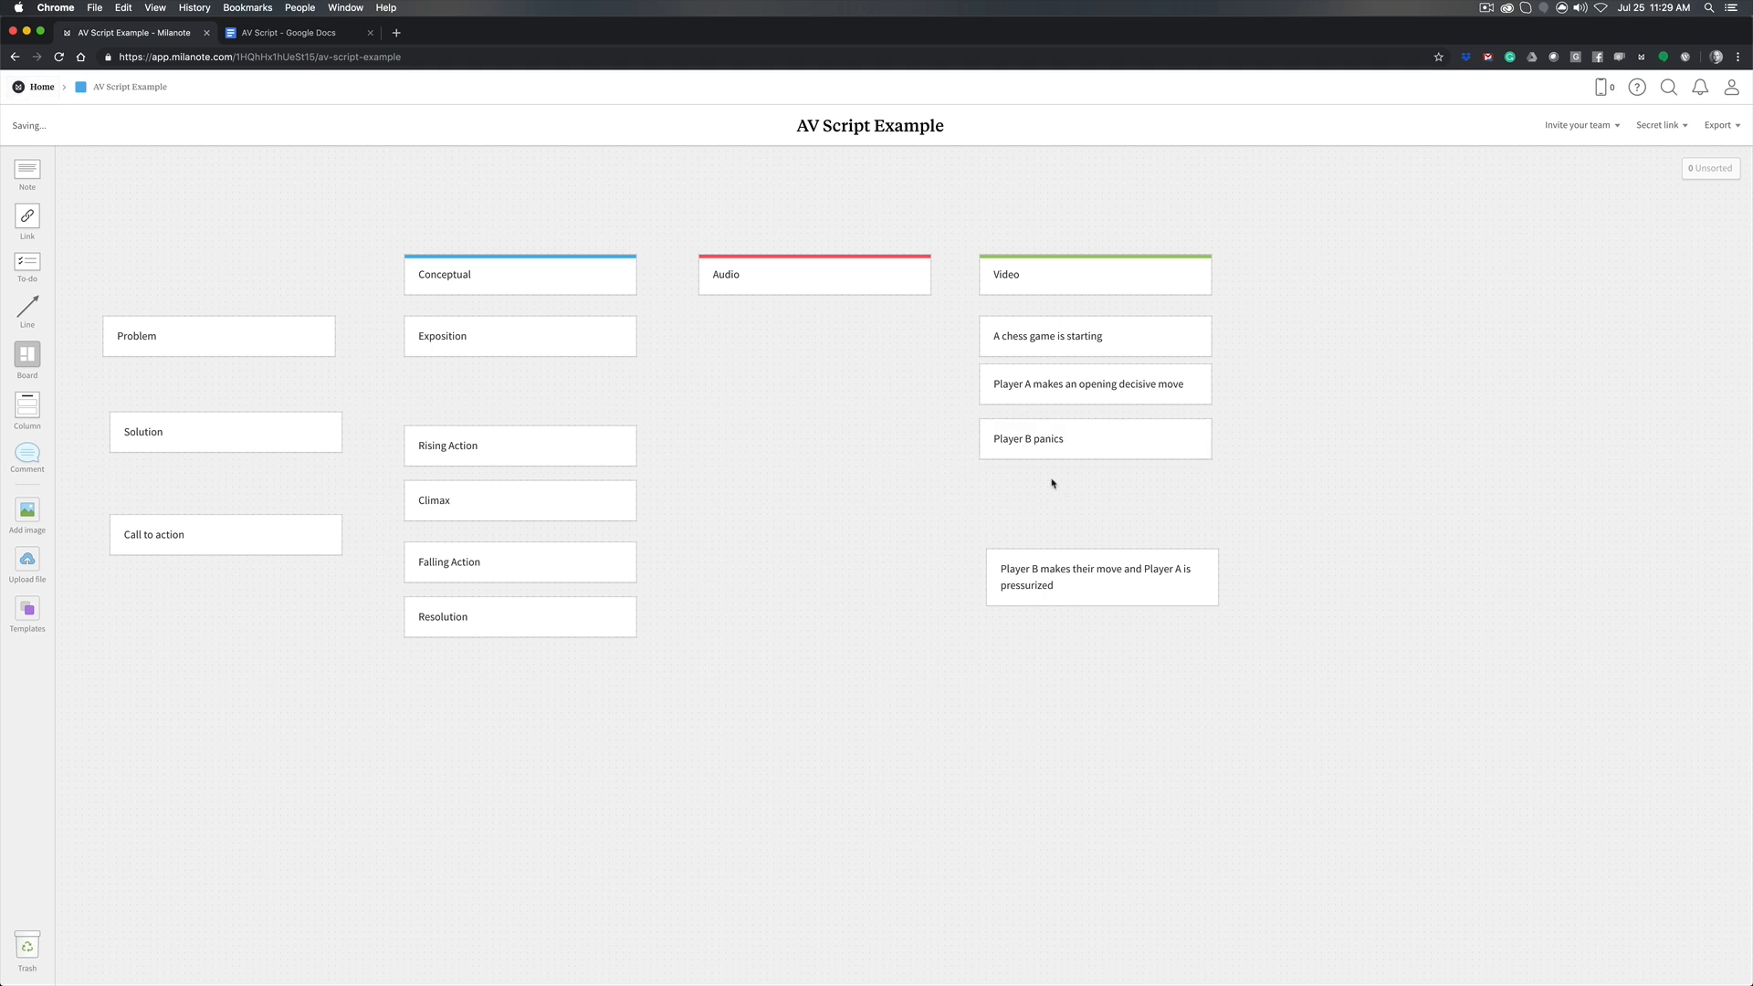
mouse_move(1025, 487)
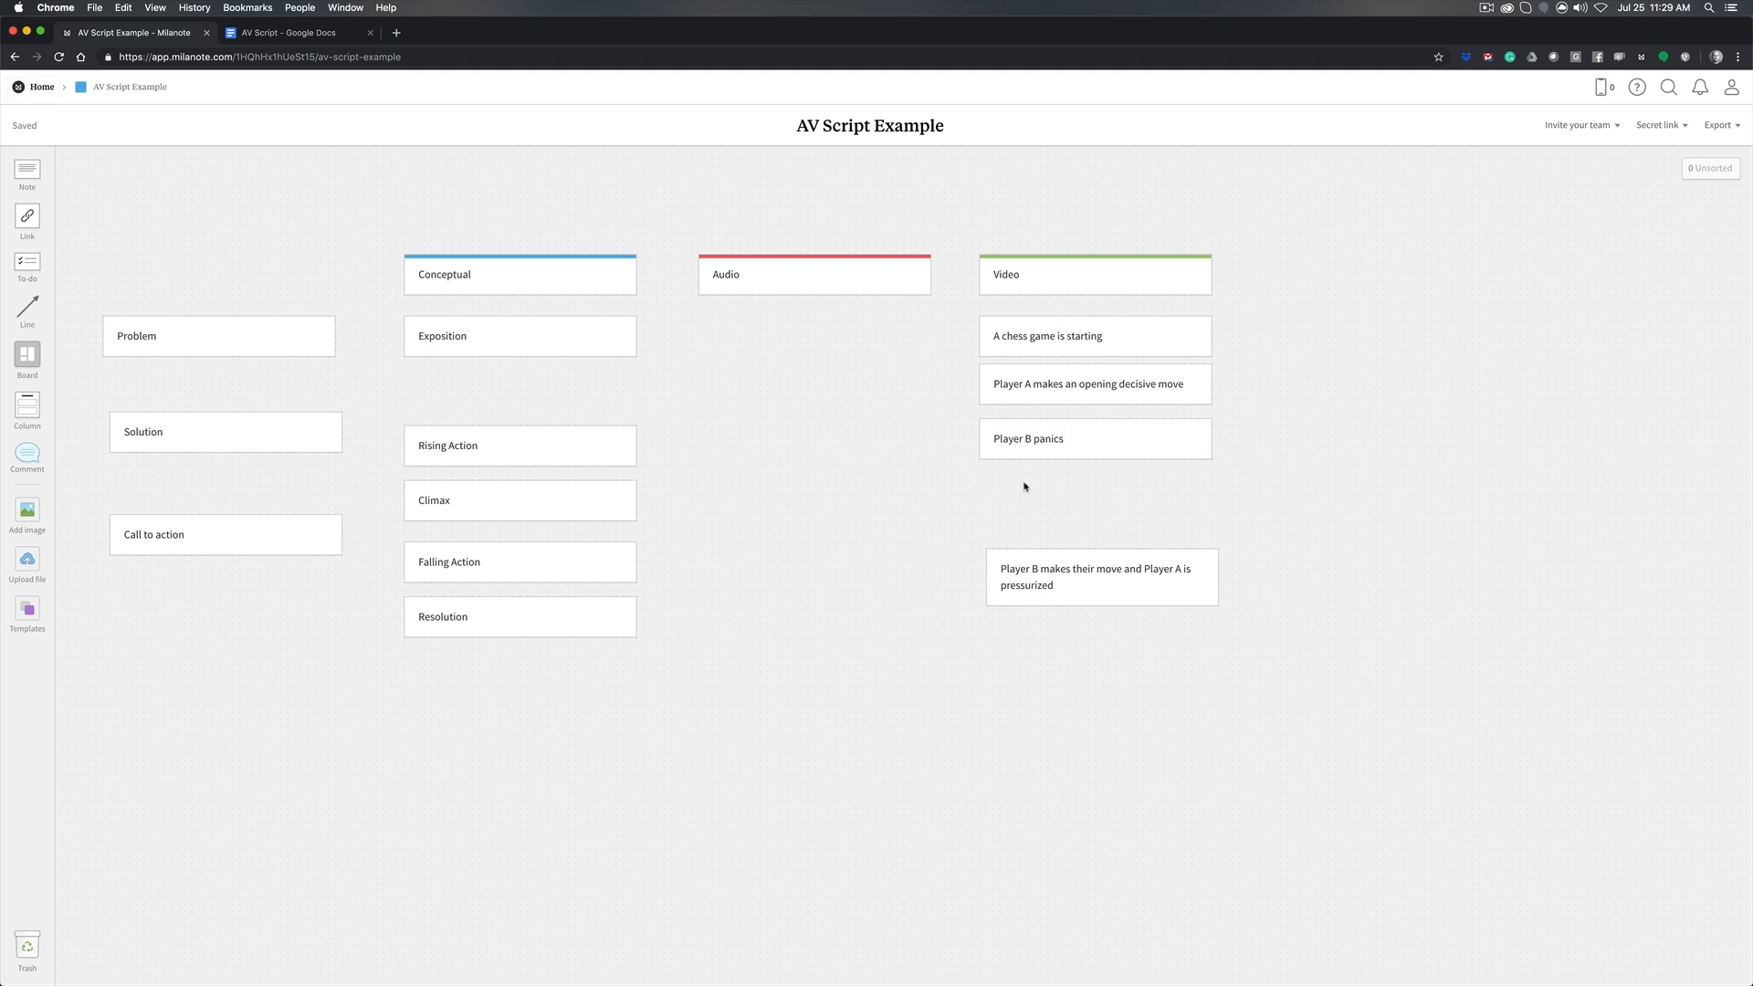
mouse_move(1230, 469)
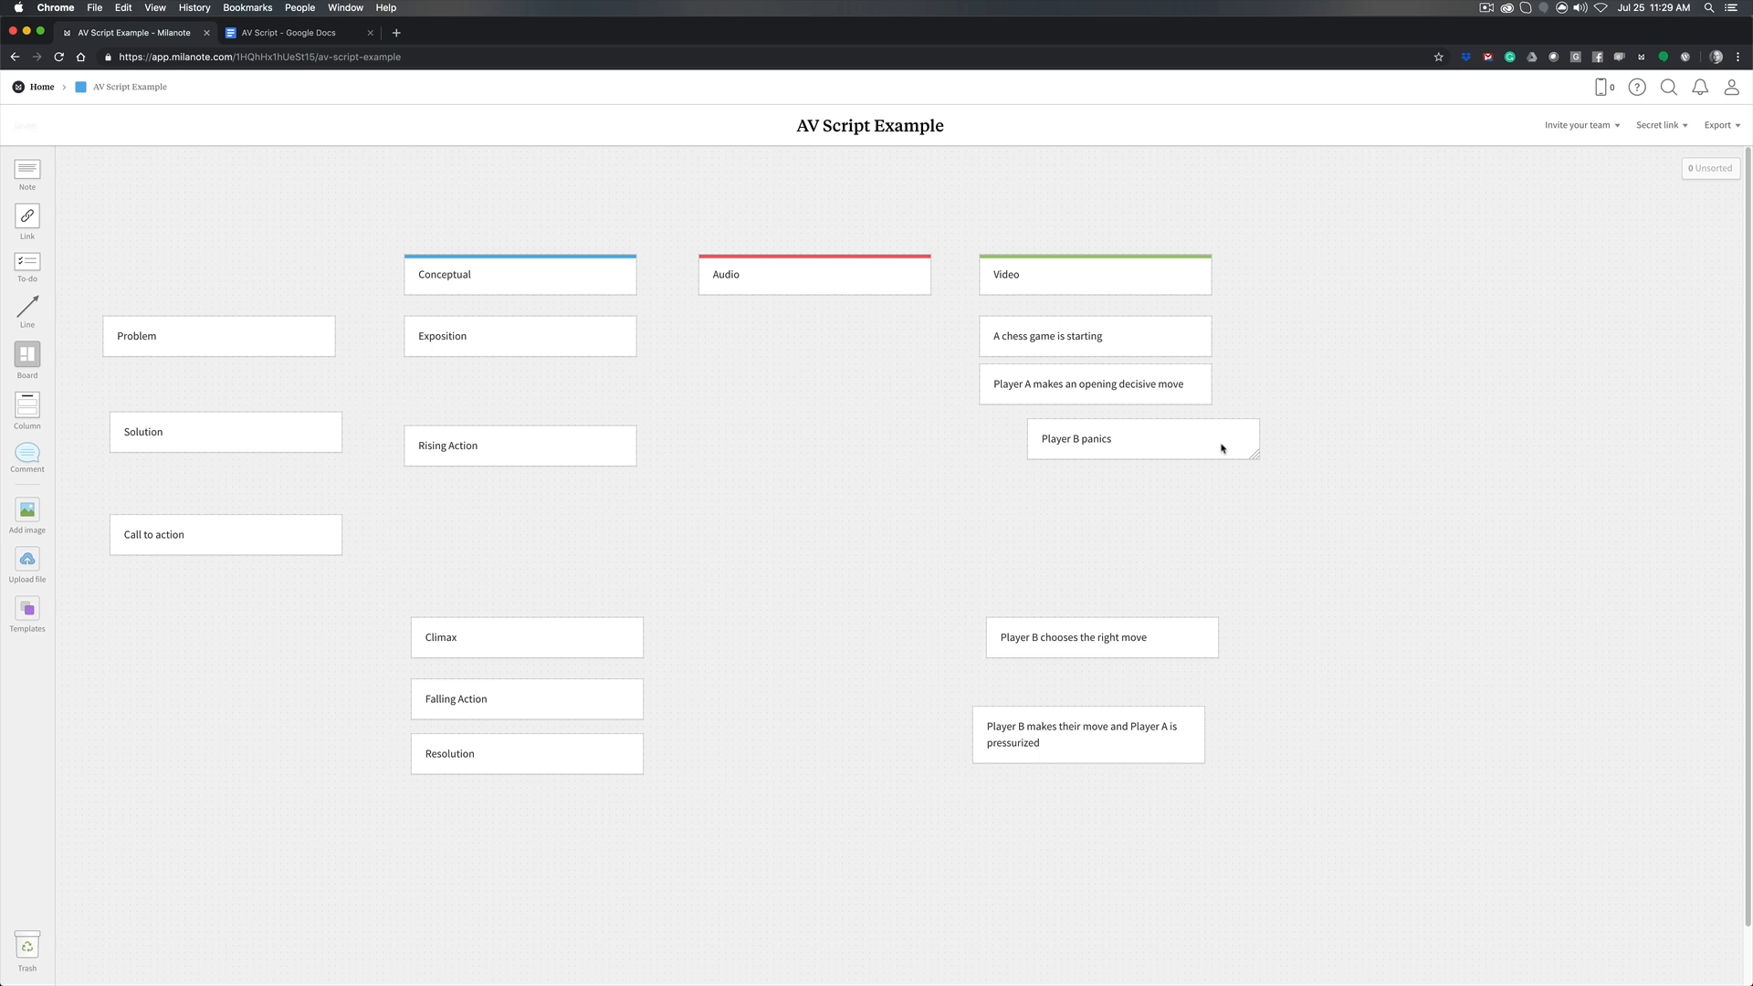
mouse_move(1357, 456)
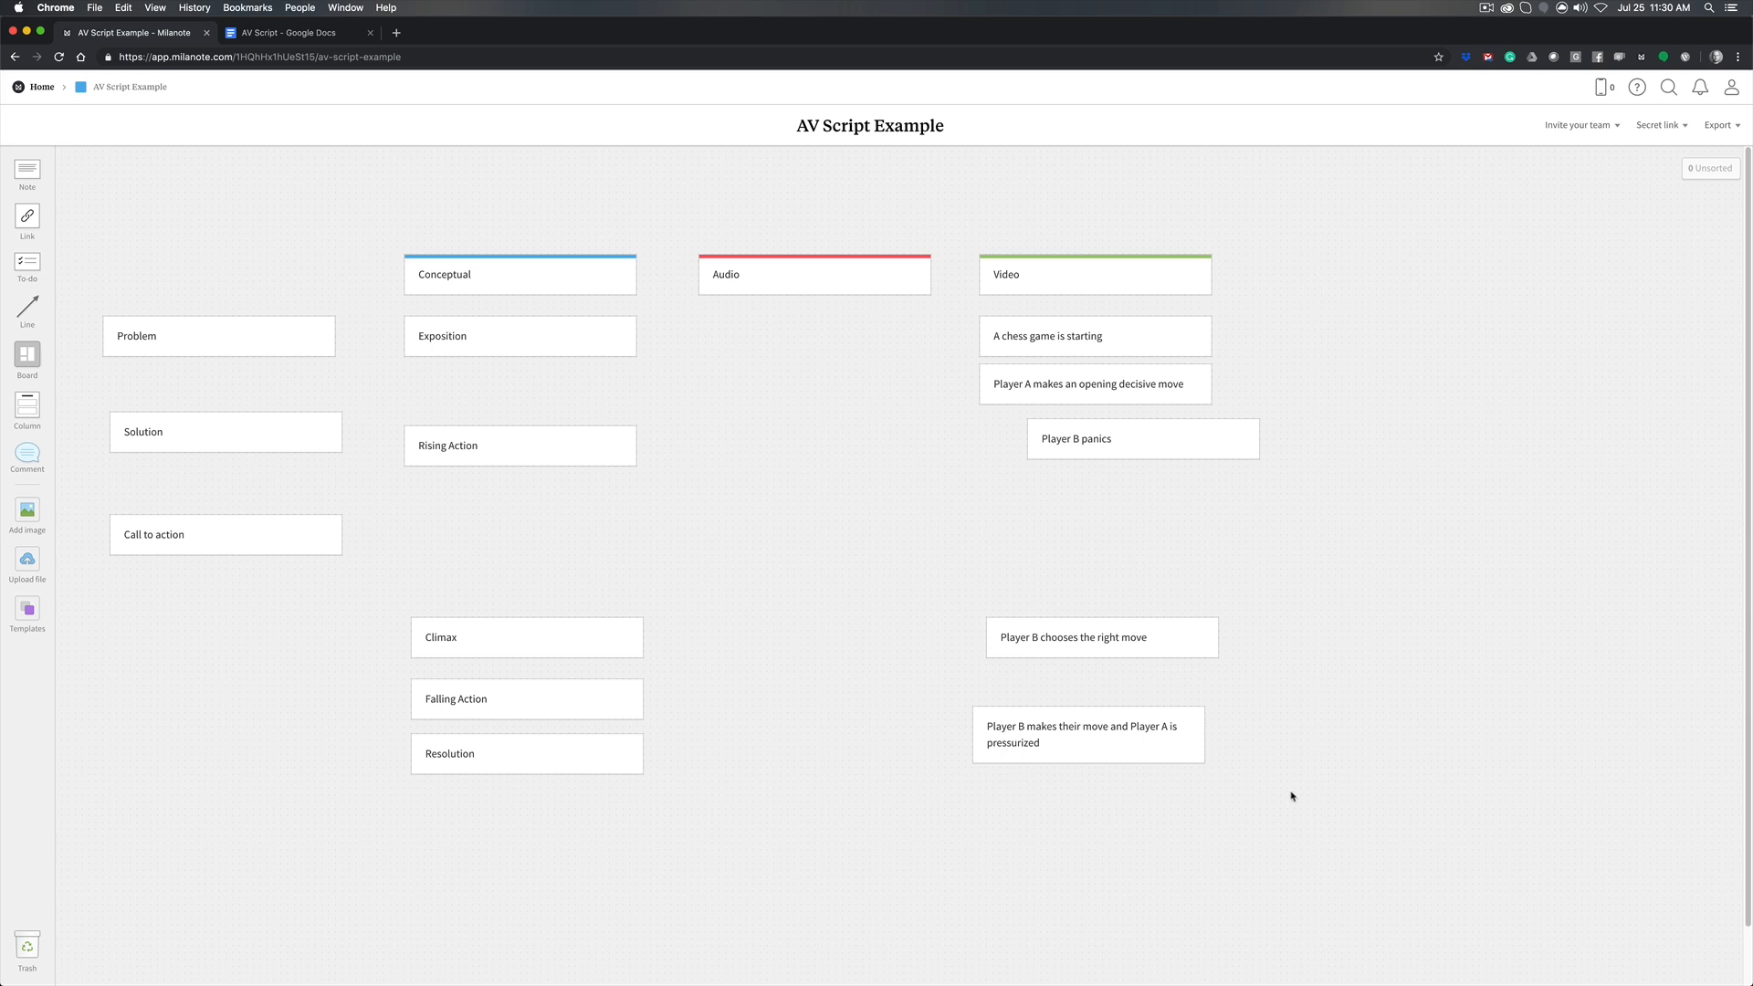
Add 'Sweat forms on their head', 'Narrowing eyes' and 'Gritting teeth' to the Player B panics note
left_click_drag(1142, 438, 923, 445)
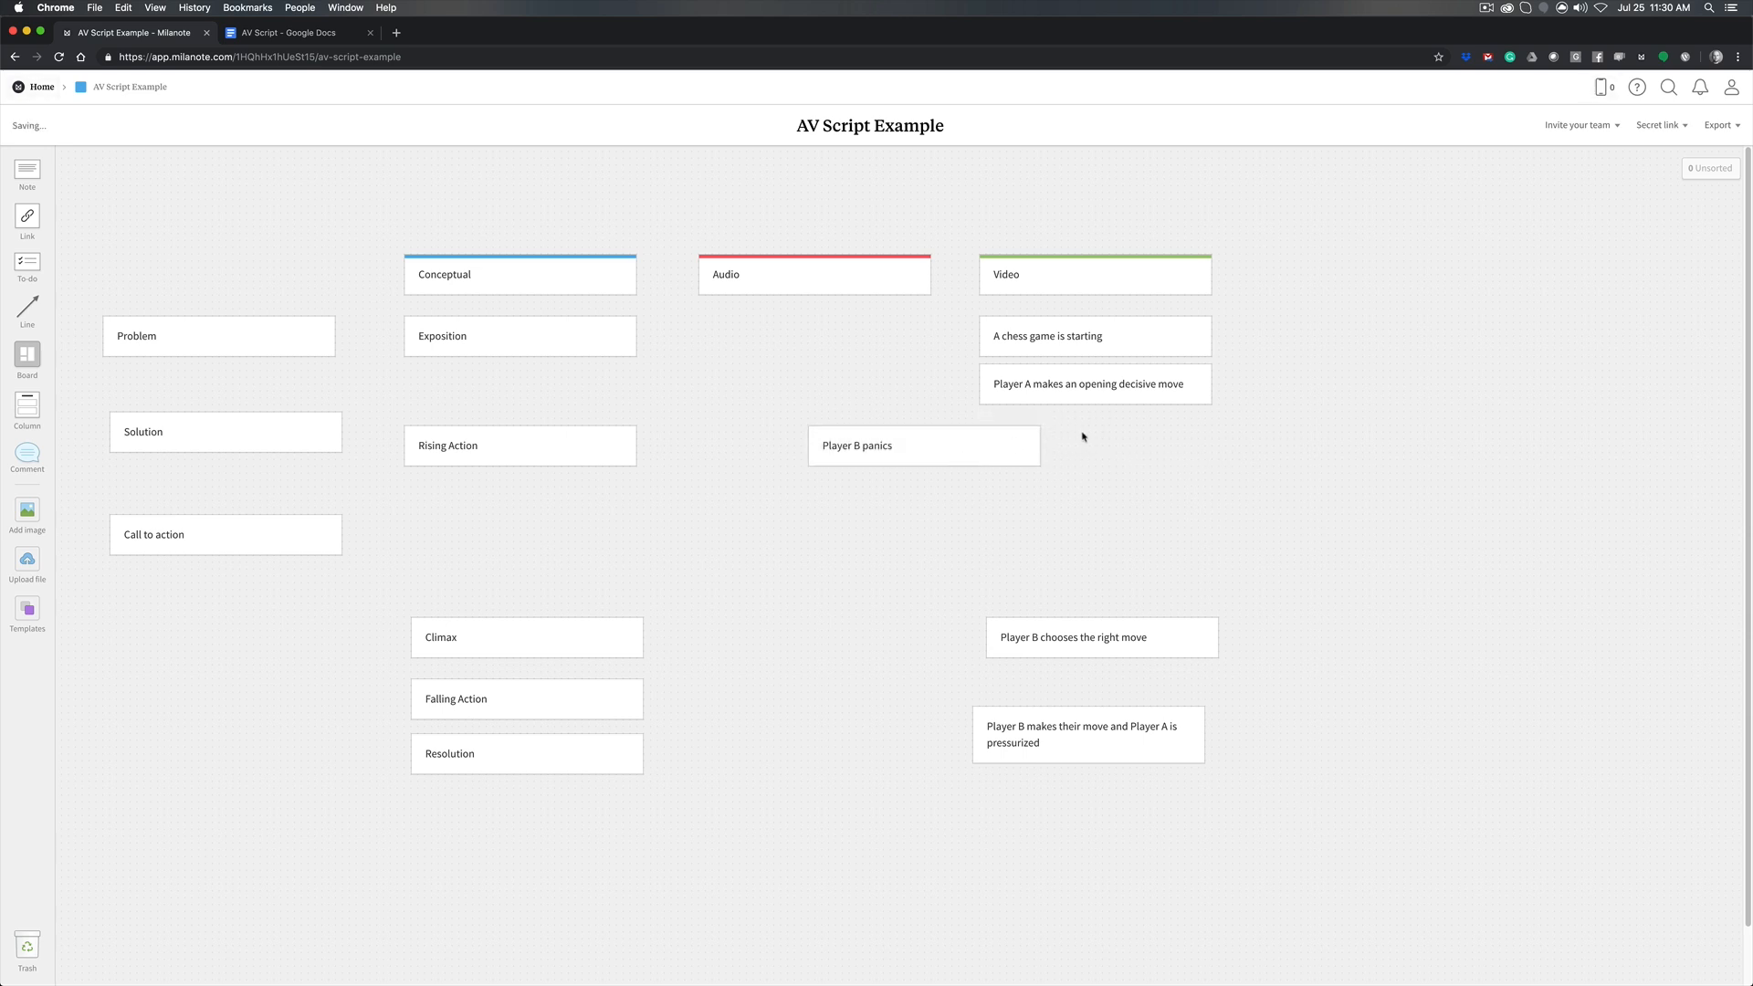
mouse_move(1073, 450)
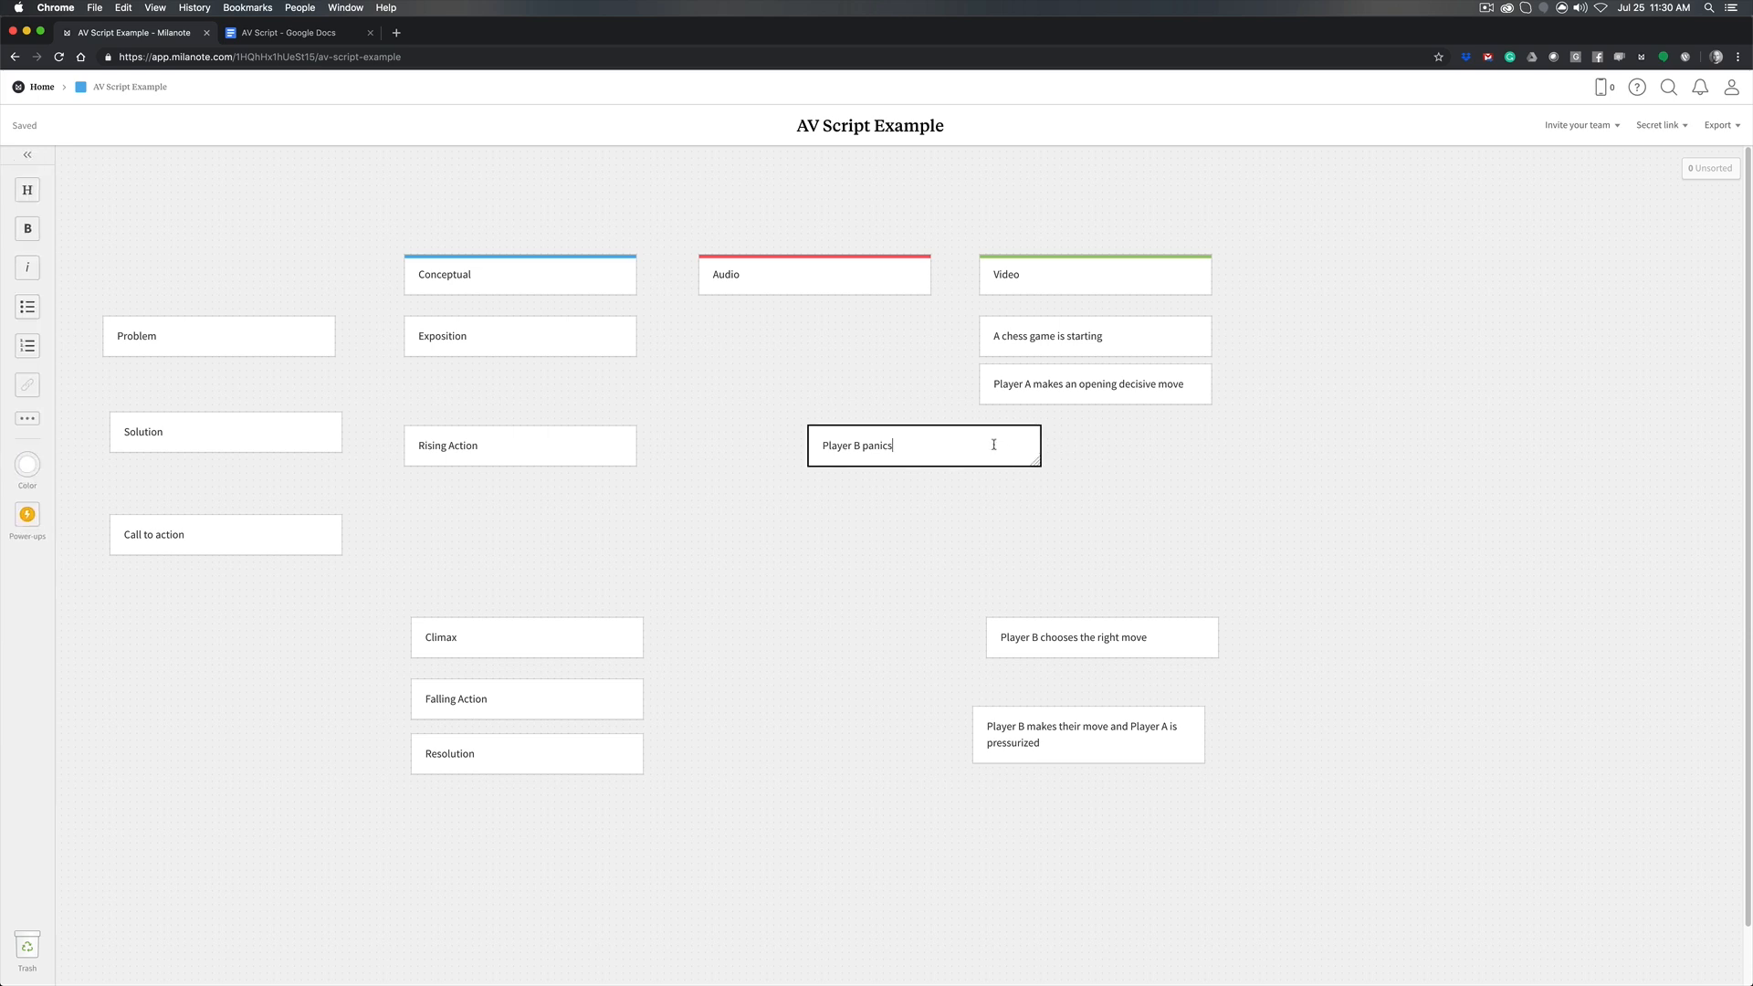
type("Sweat forms on their head")
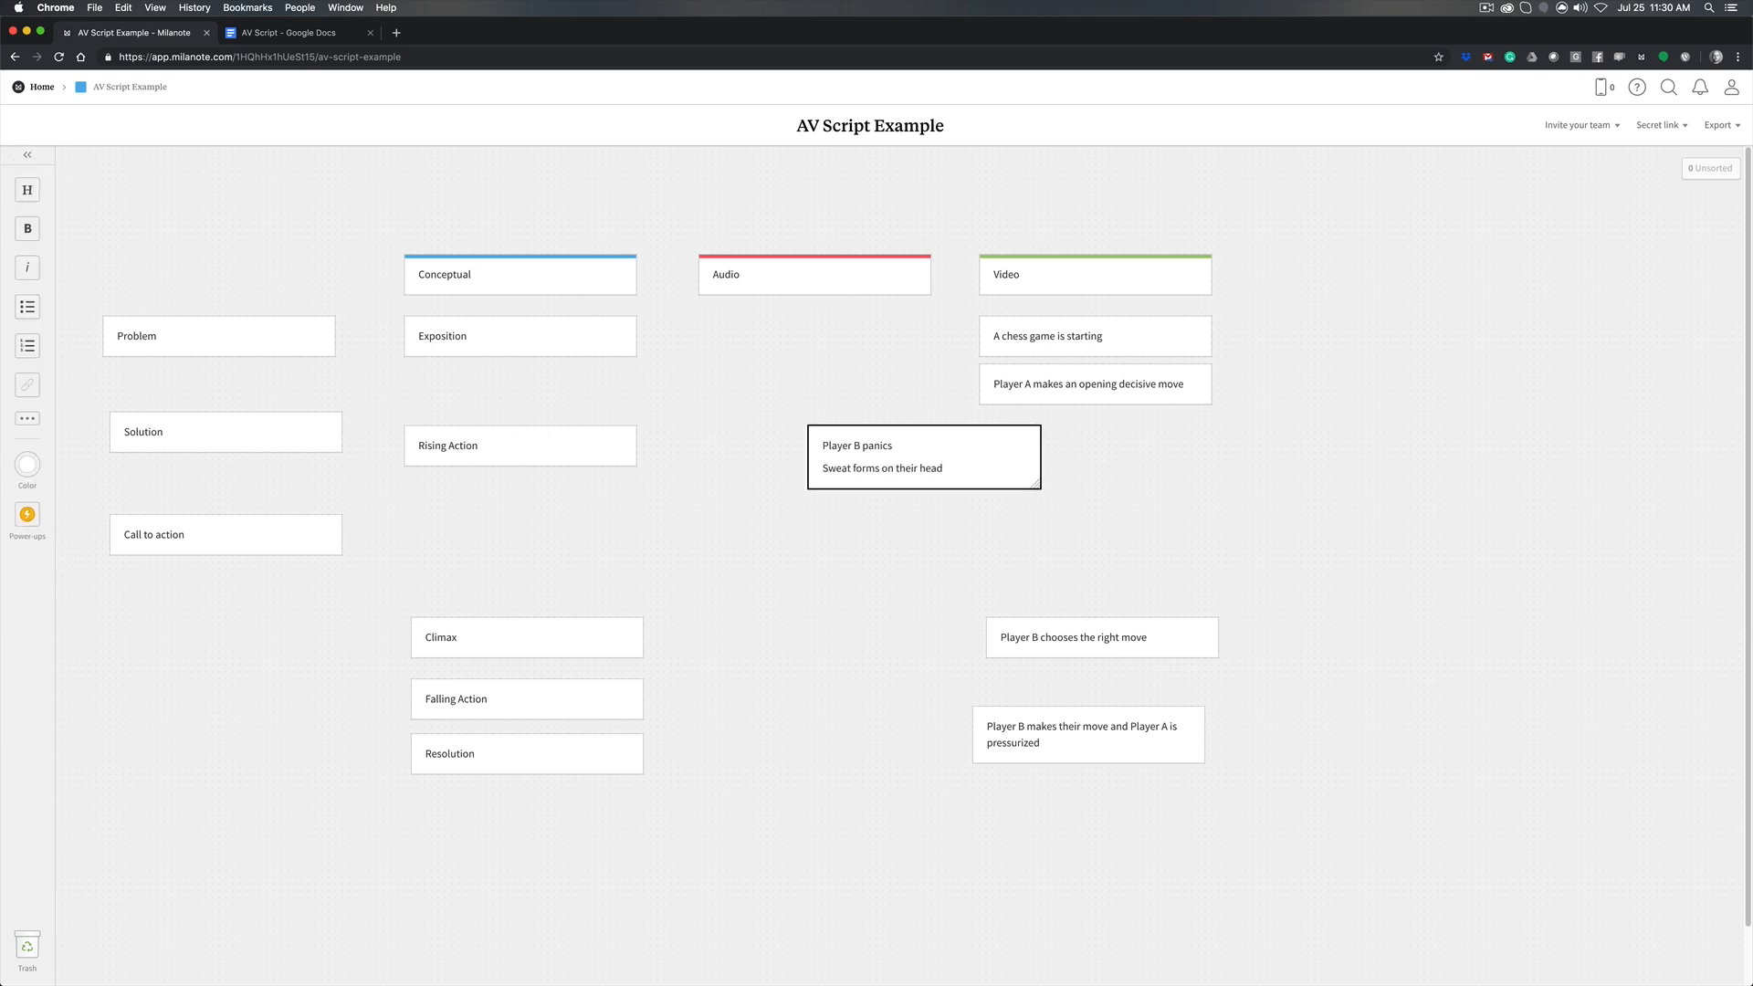
type("Narrowing eyes")
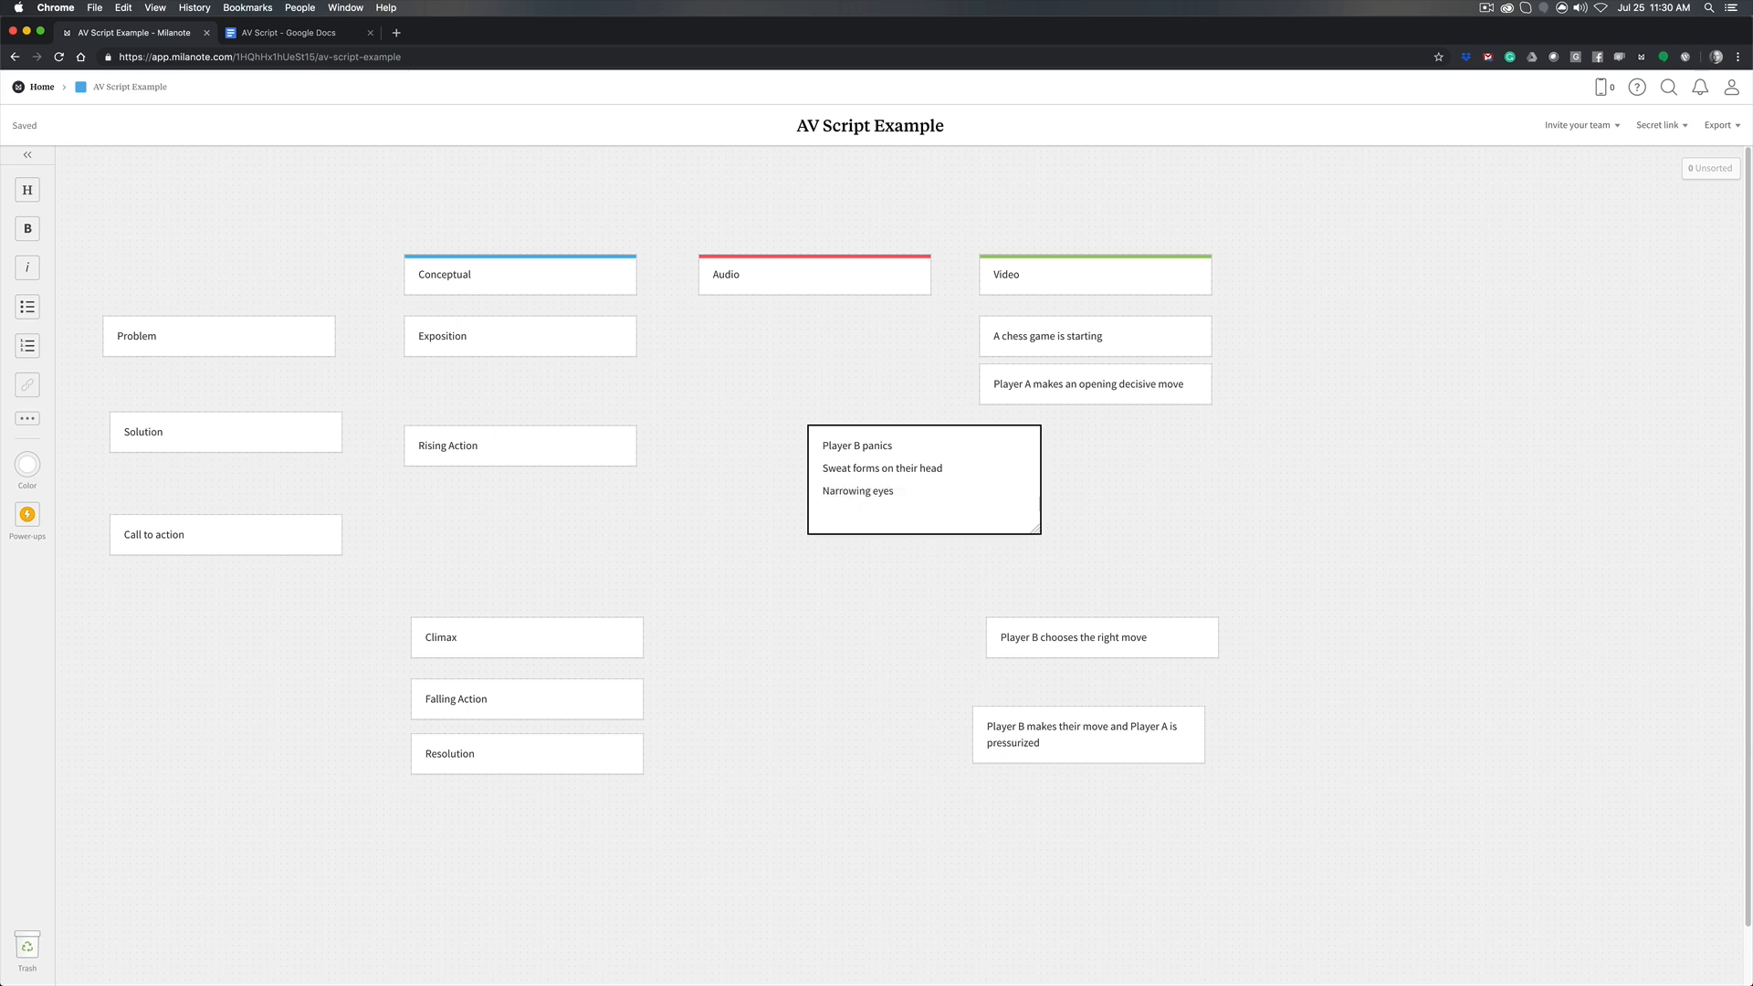
type("Gritting teeth")
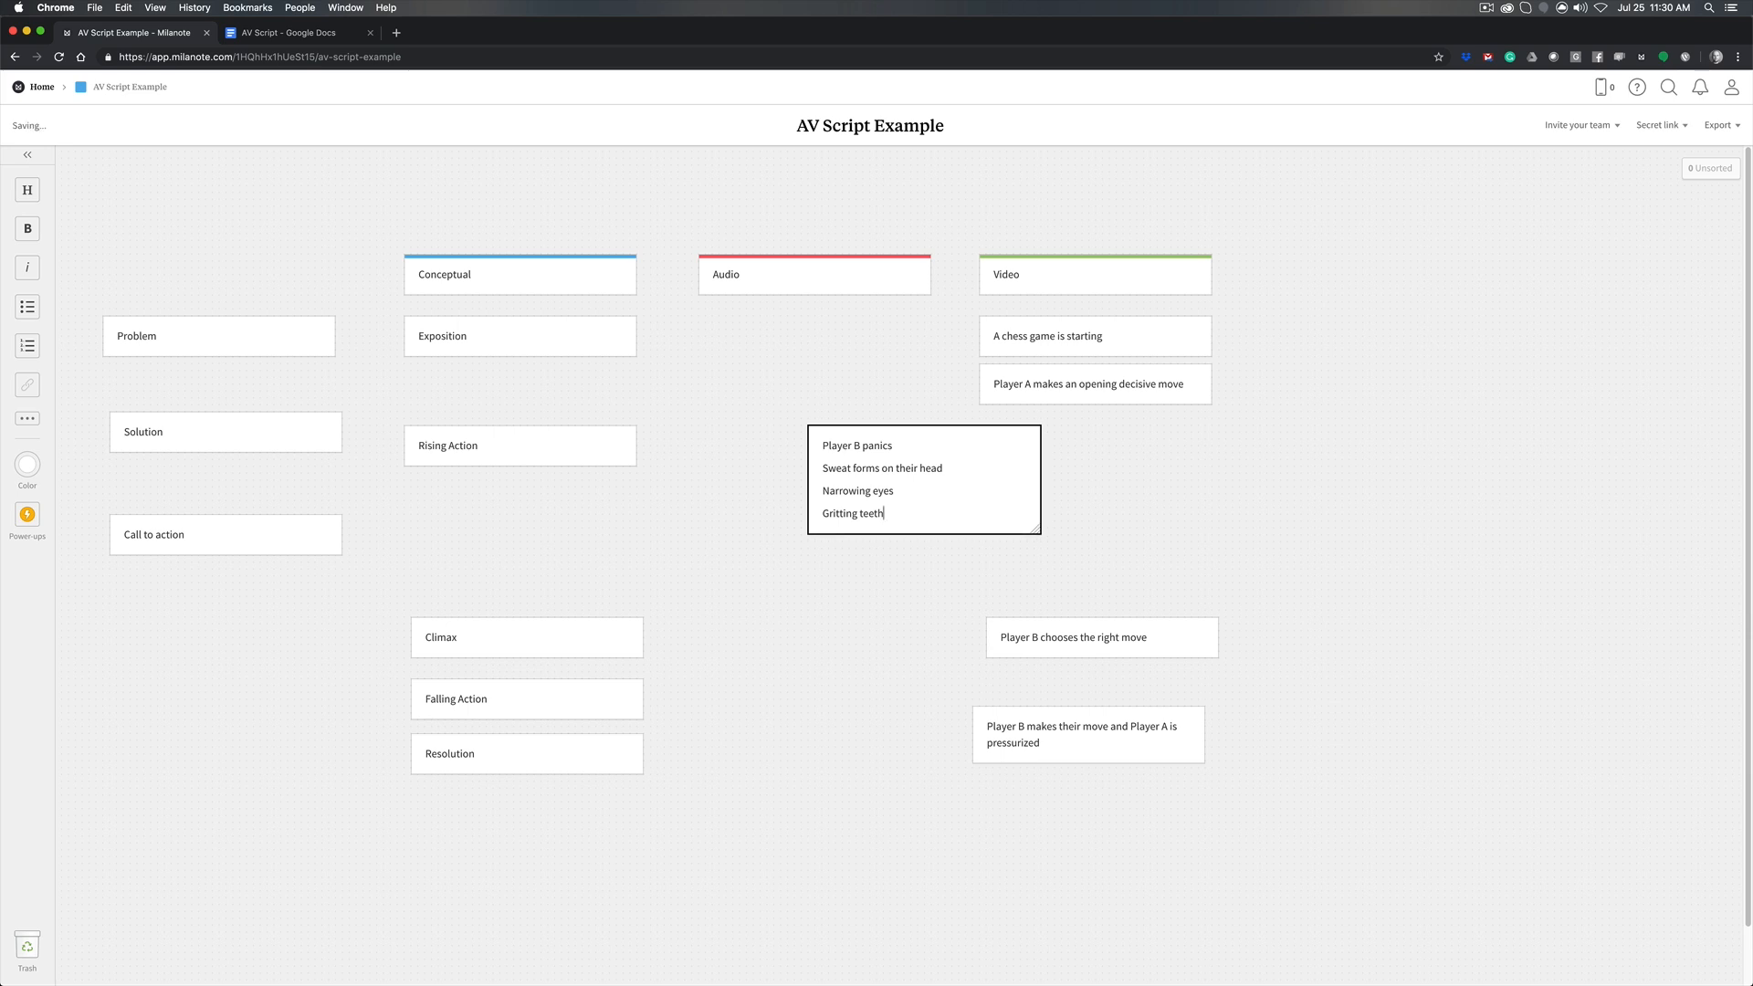
mouse_move(1000, 463)
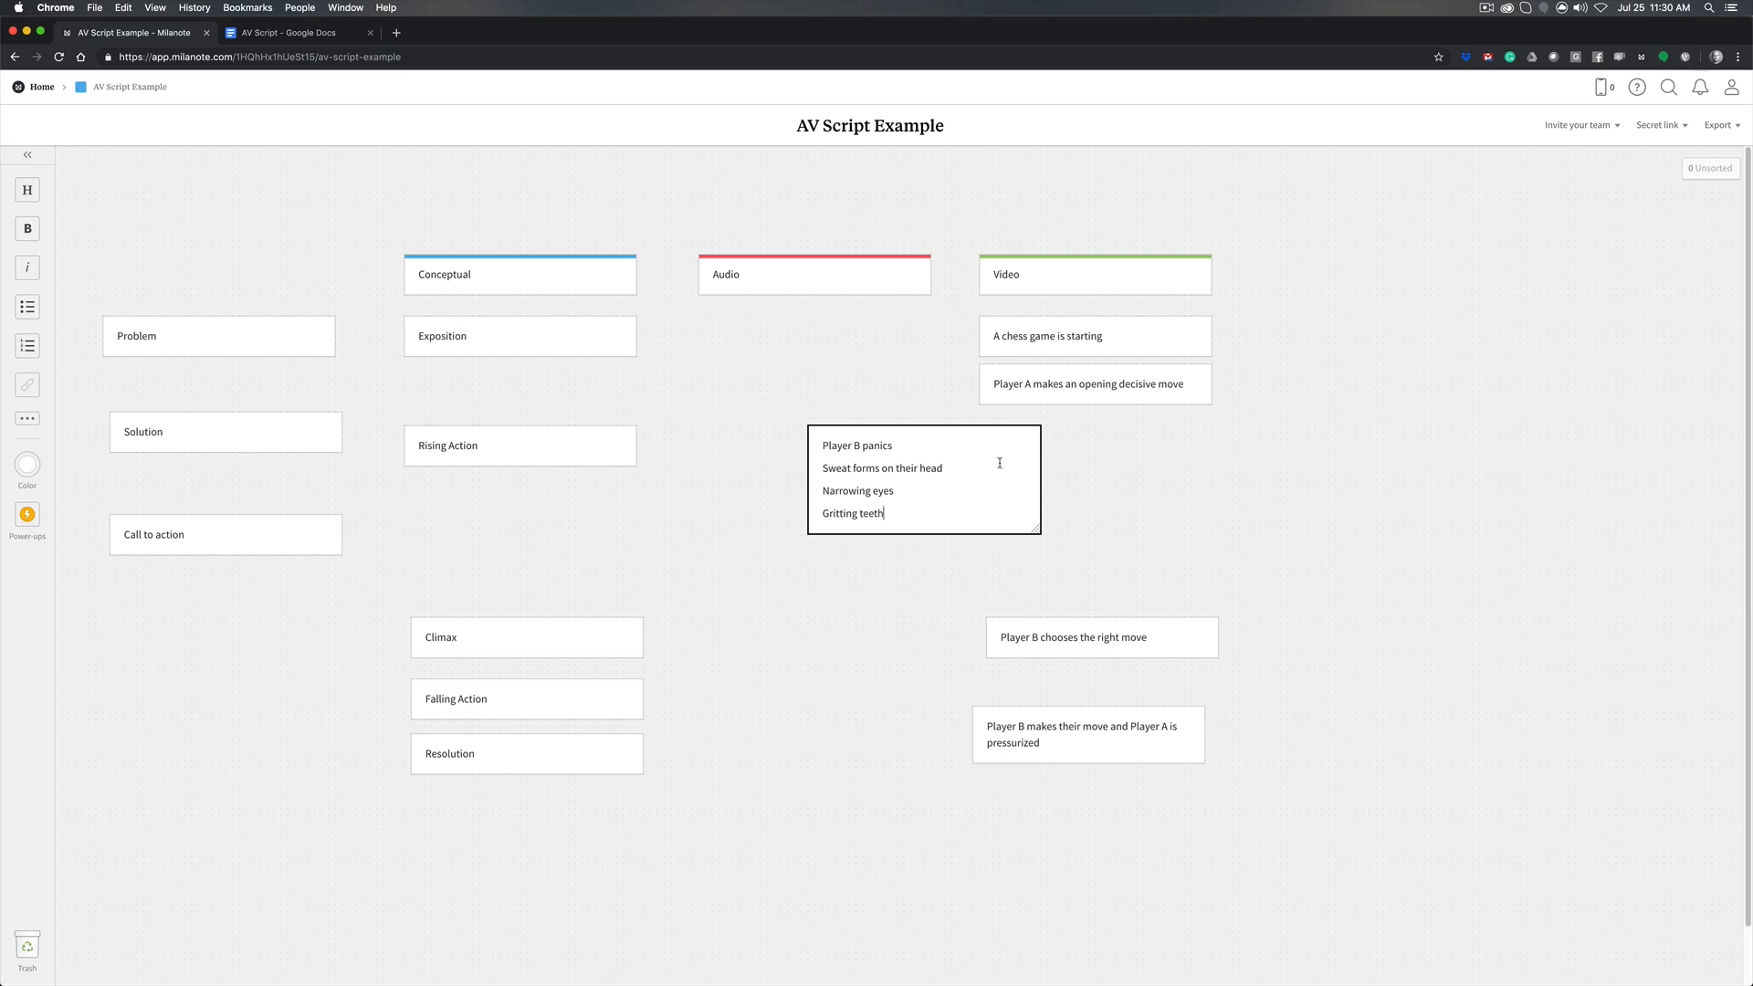
Drop the expanded Player B panics note under Player A's opening move in the Video column
left_click(1035, 482)
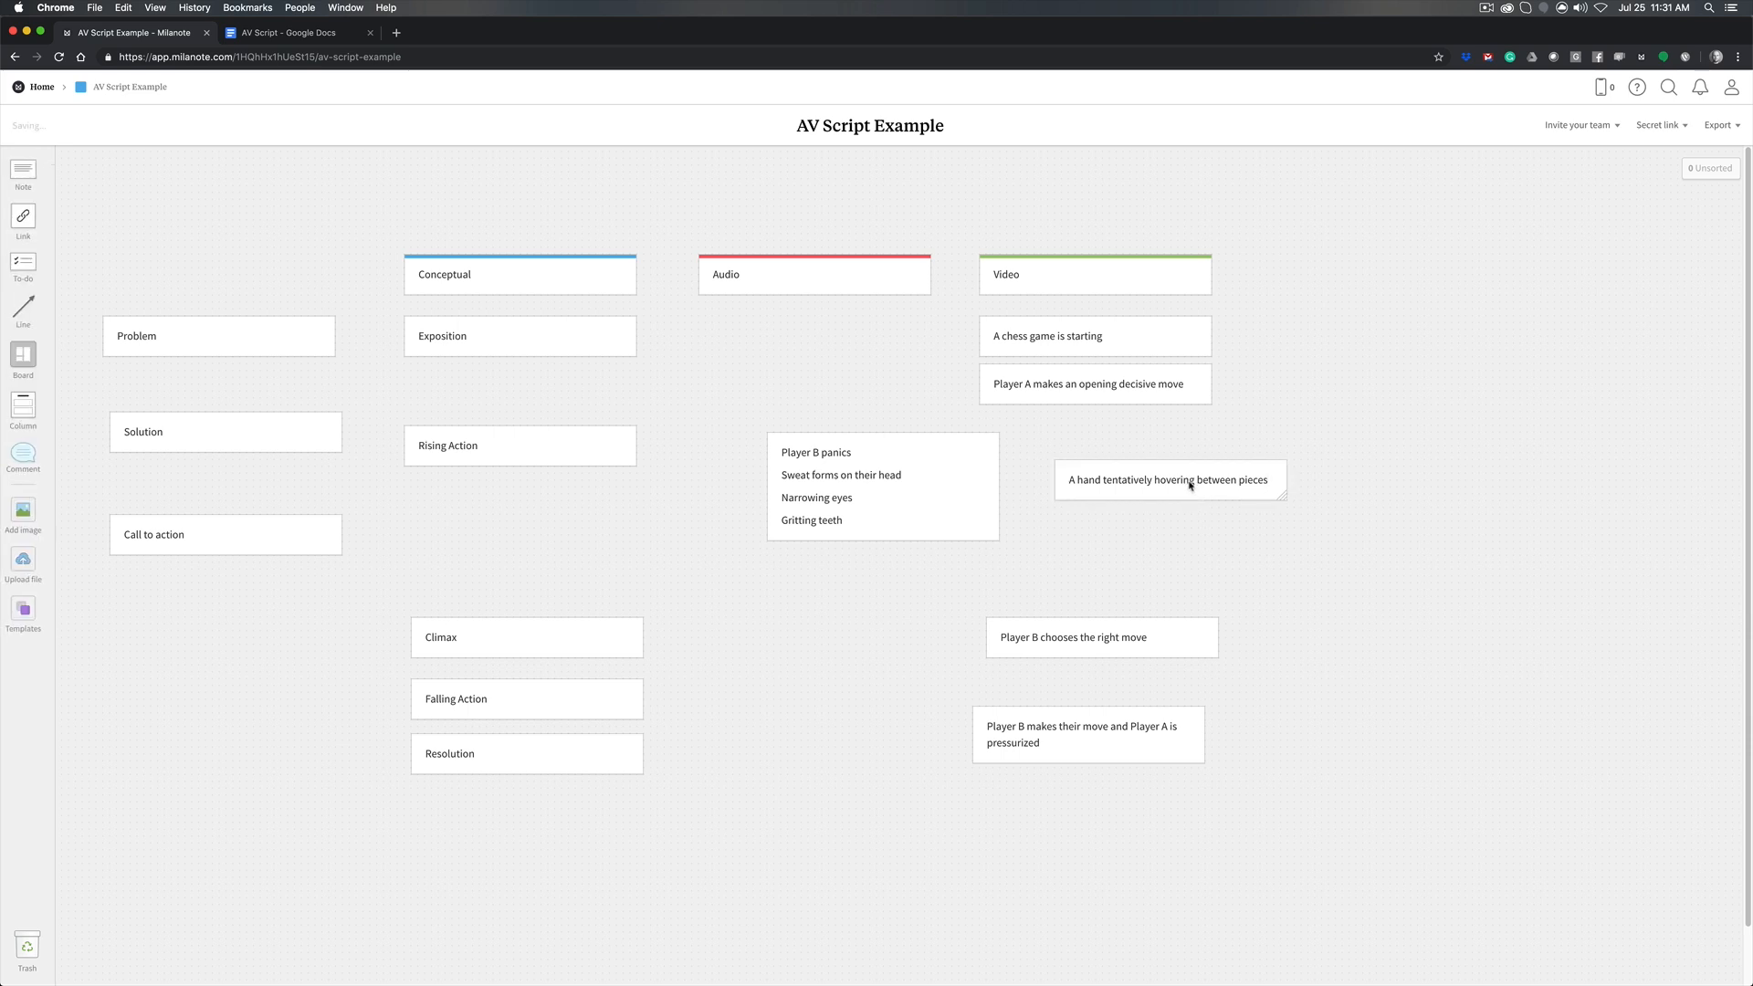
left_click_drag(1171, 479, 1142, 459)
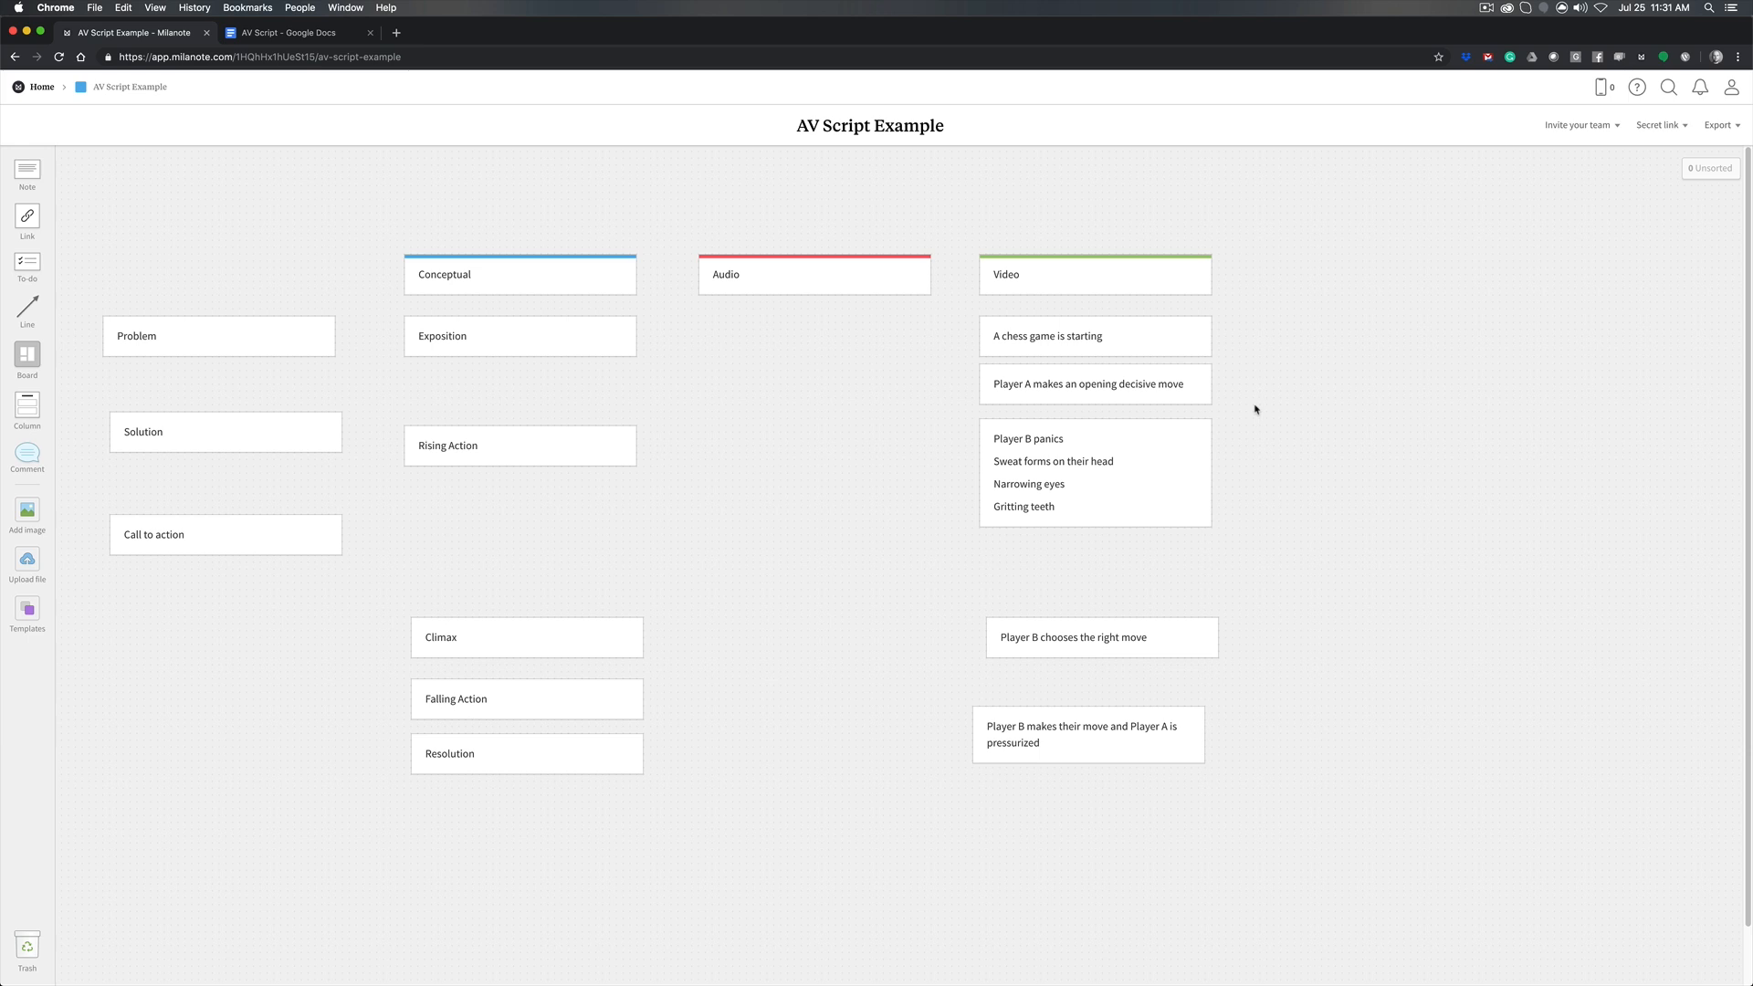
mouse_move(1244, 436)
type("Hand slaps the chess clock")
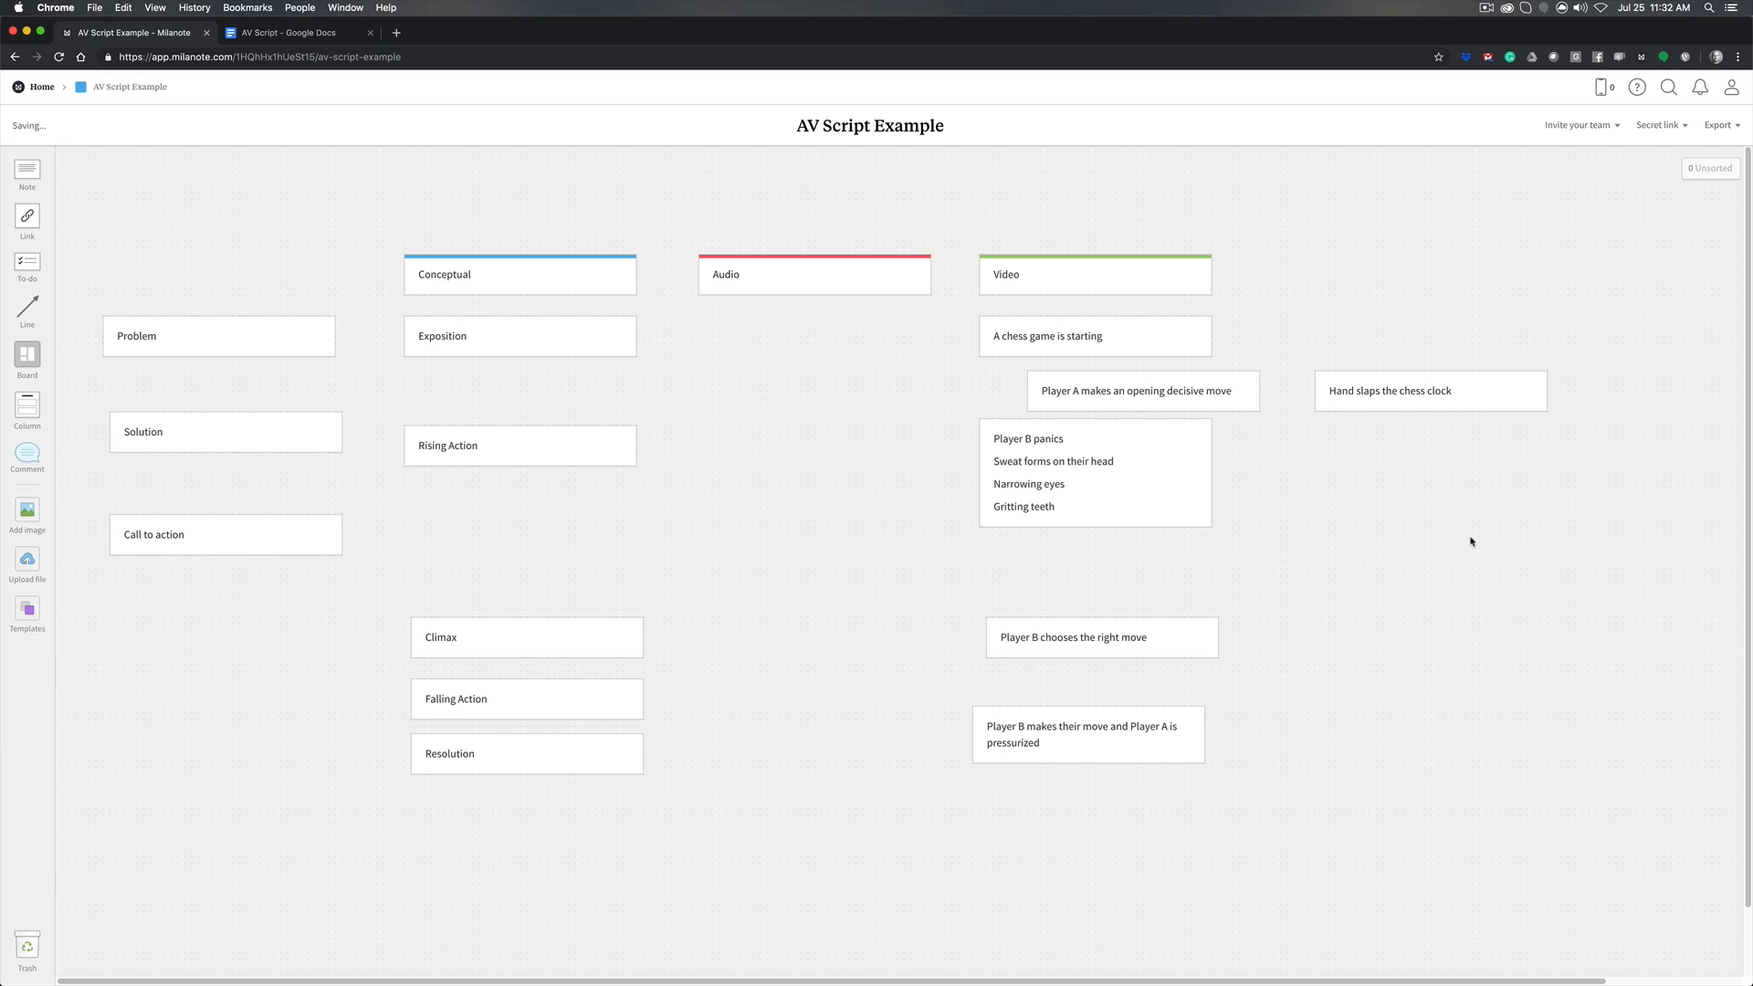
mouse_move(1505, 377)
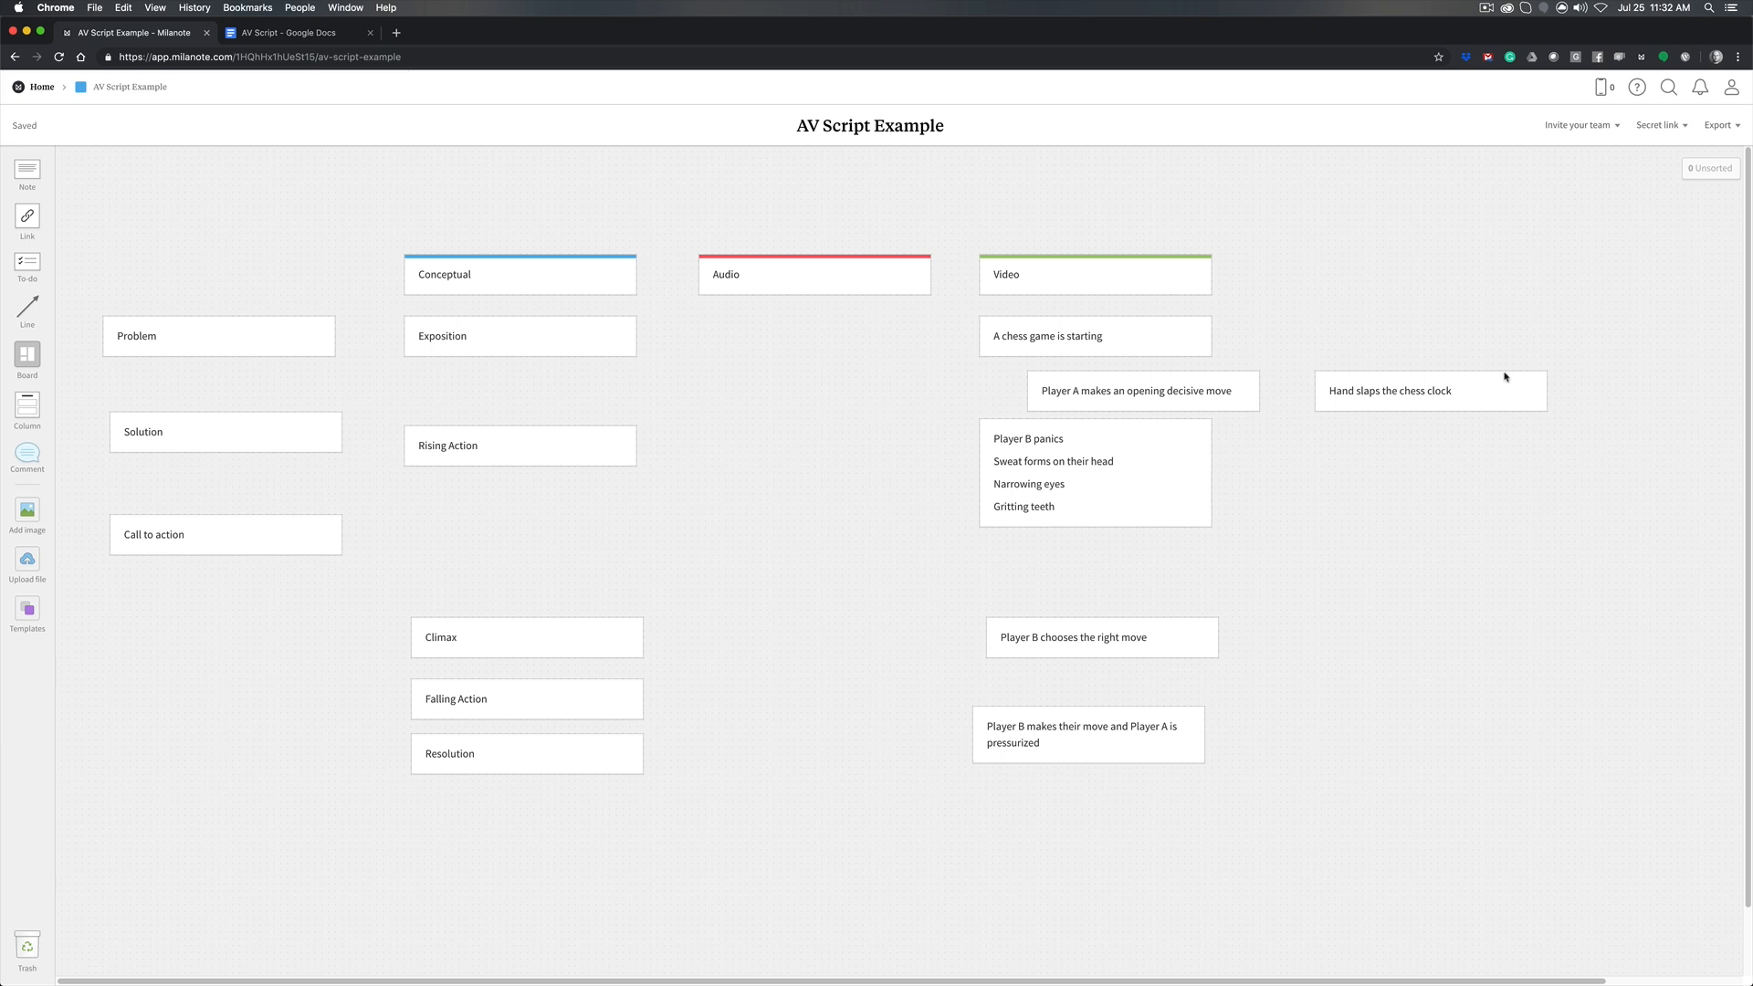
Add 'Slam down the kings pawn at e4' above 'Hand slaps the chess clock'
left_click(1389, 390)
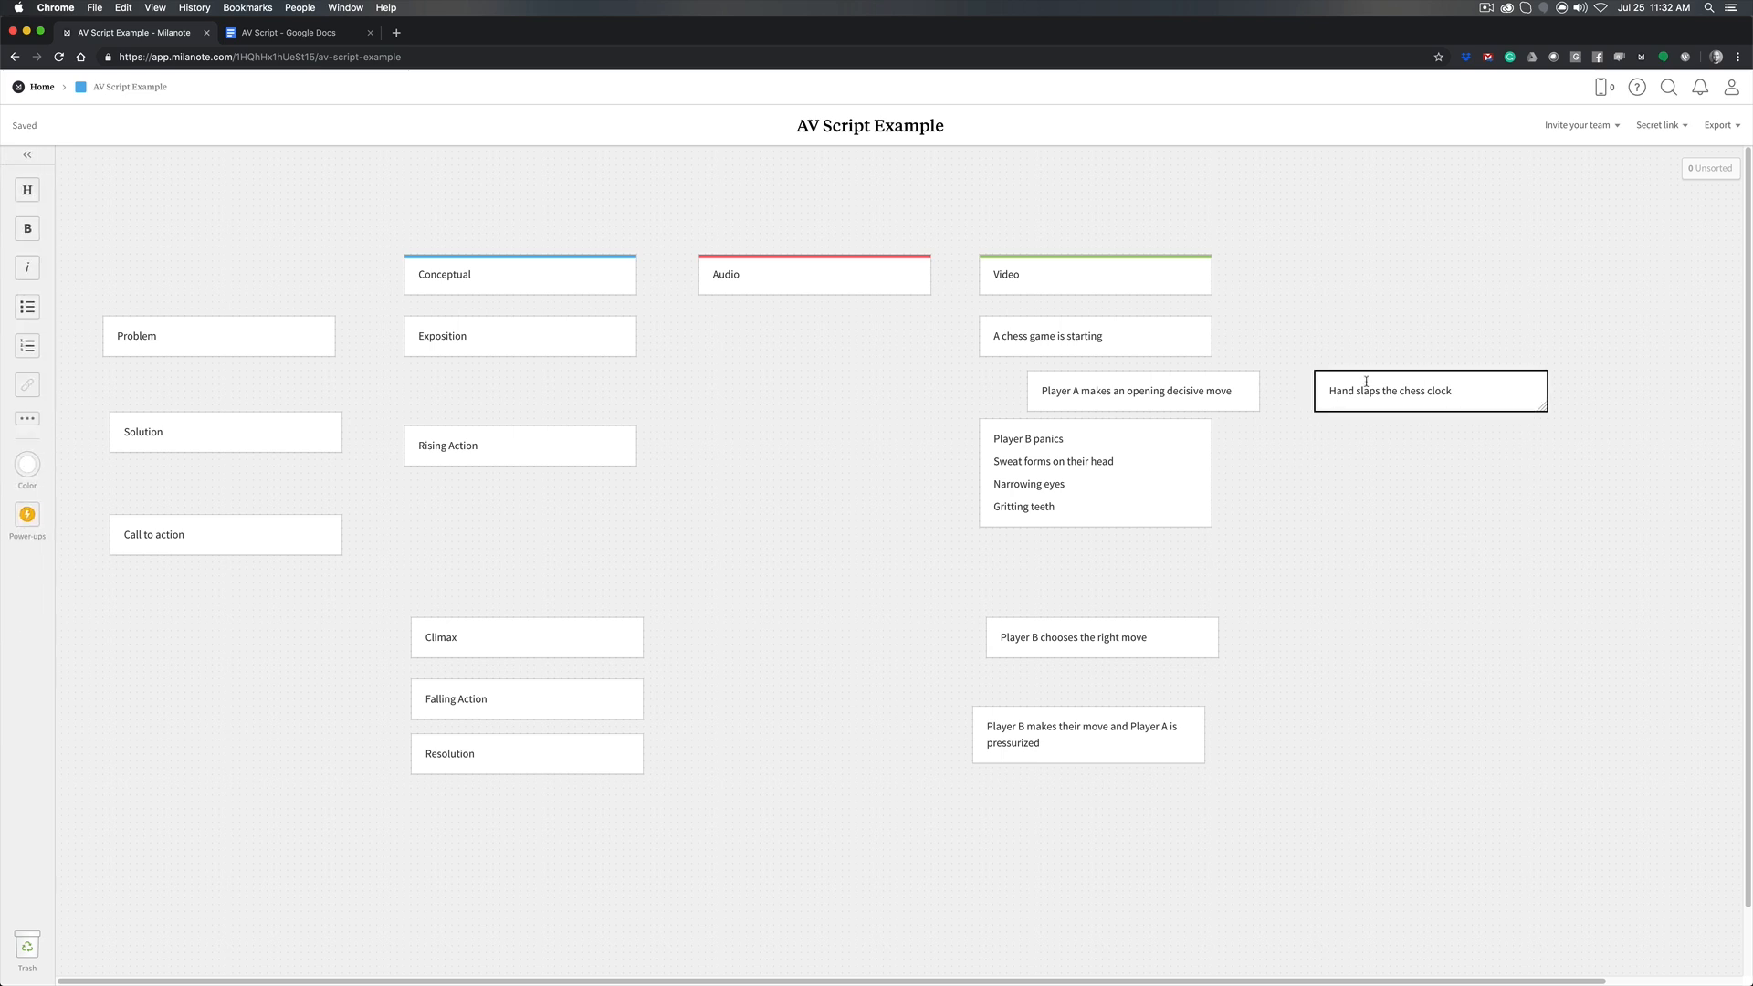
type("Slam down the peice.")
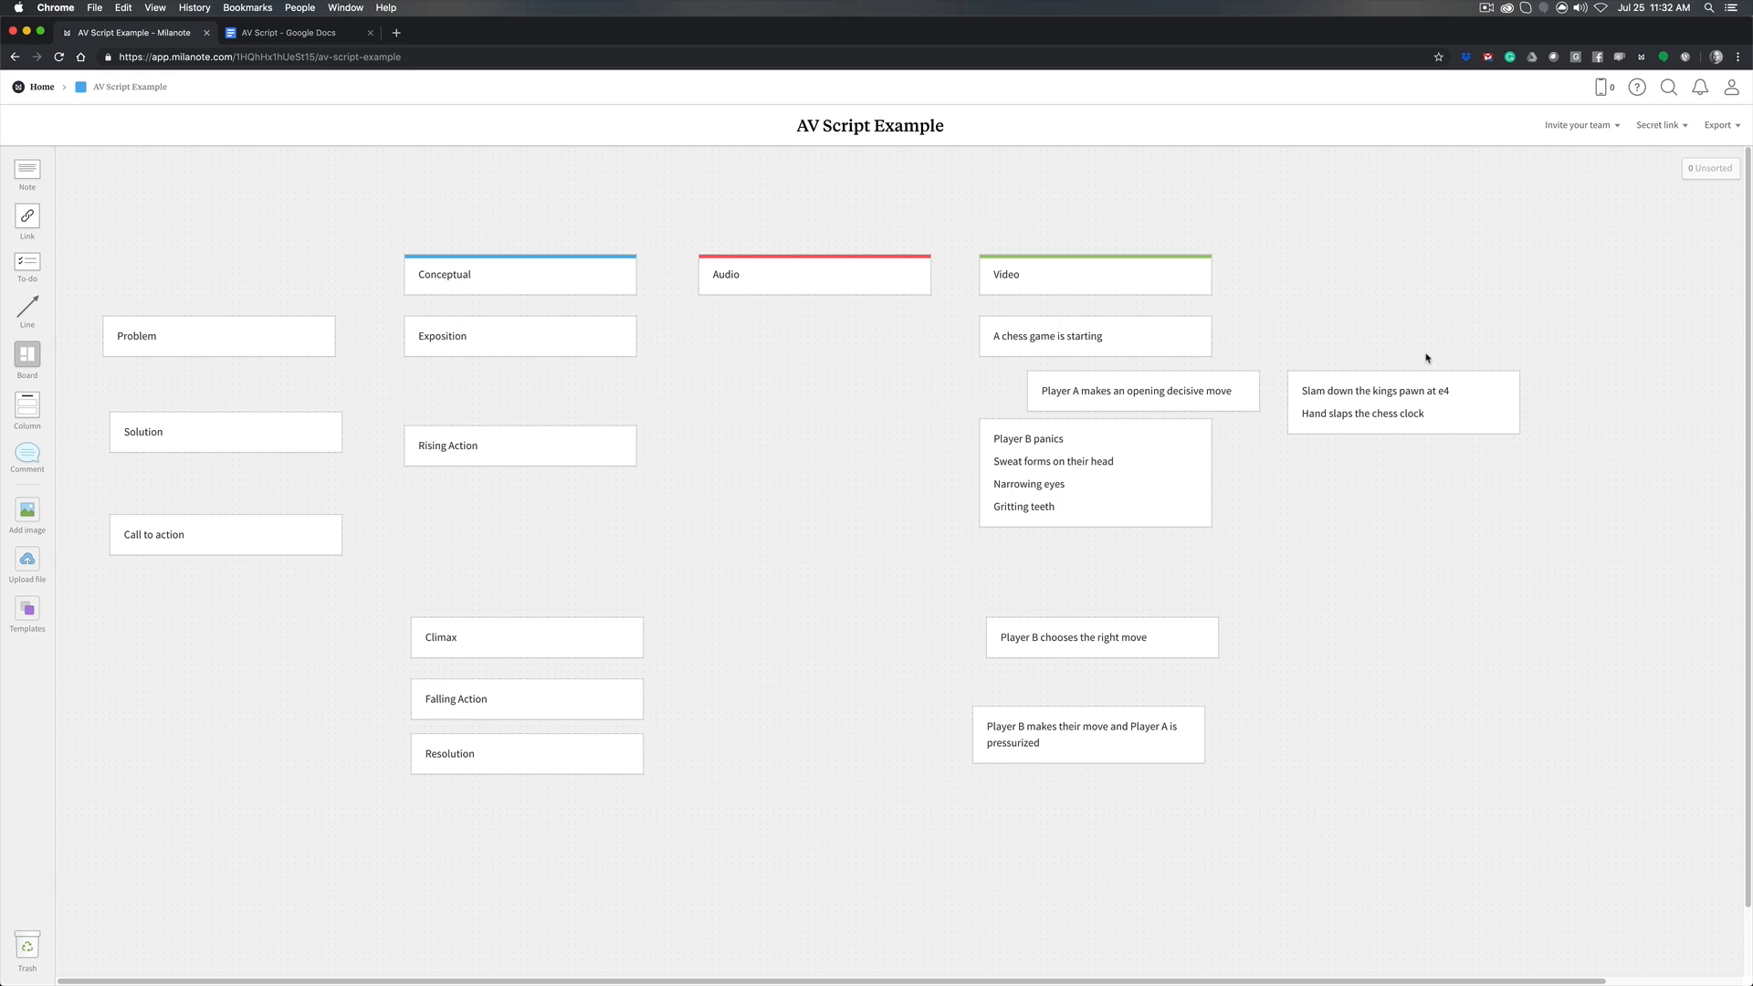
mouse_move(1549, 319)
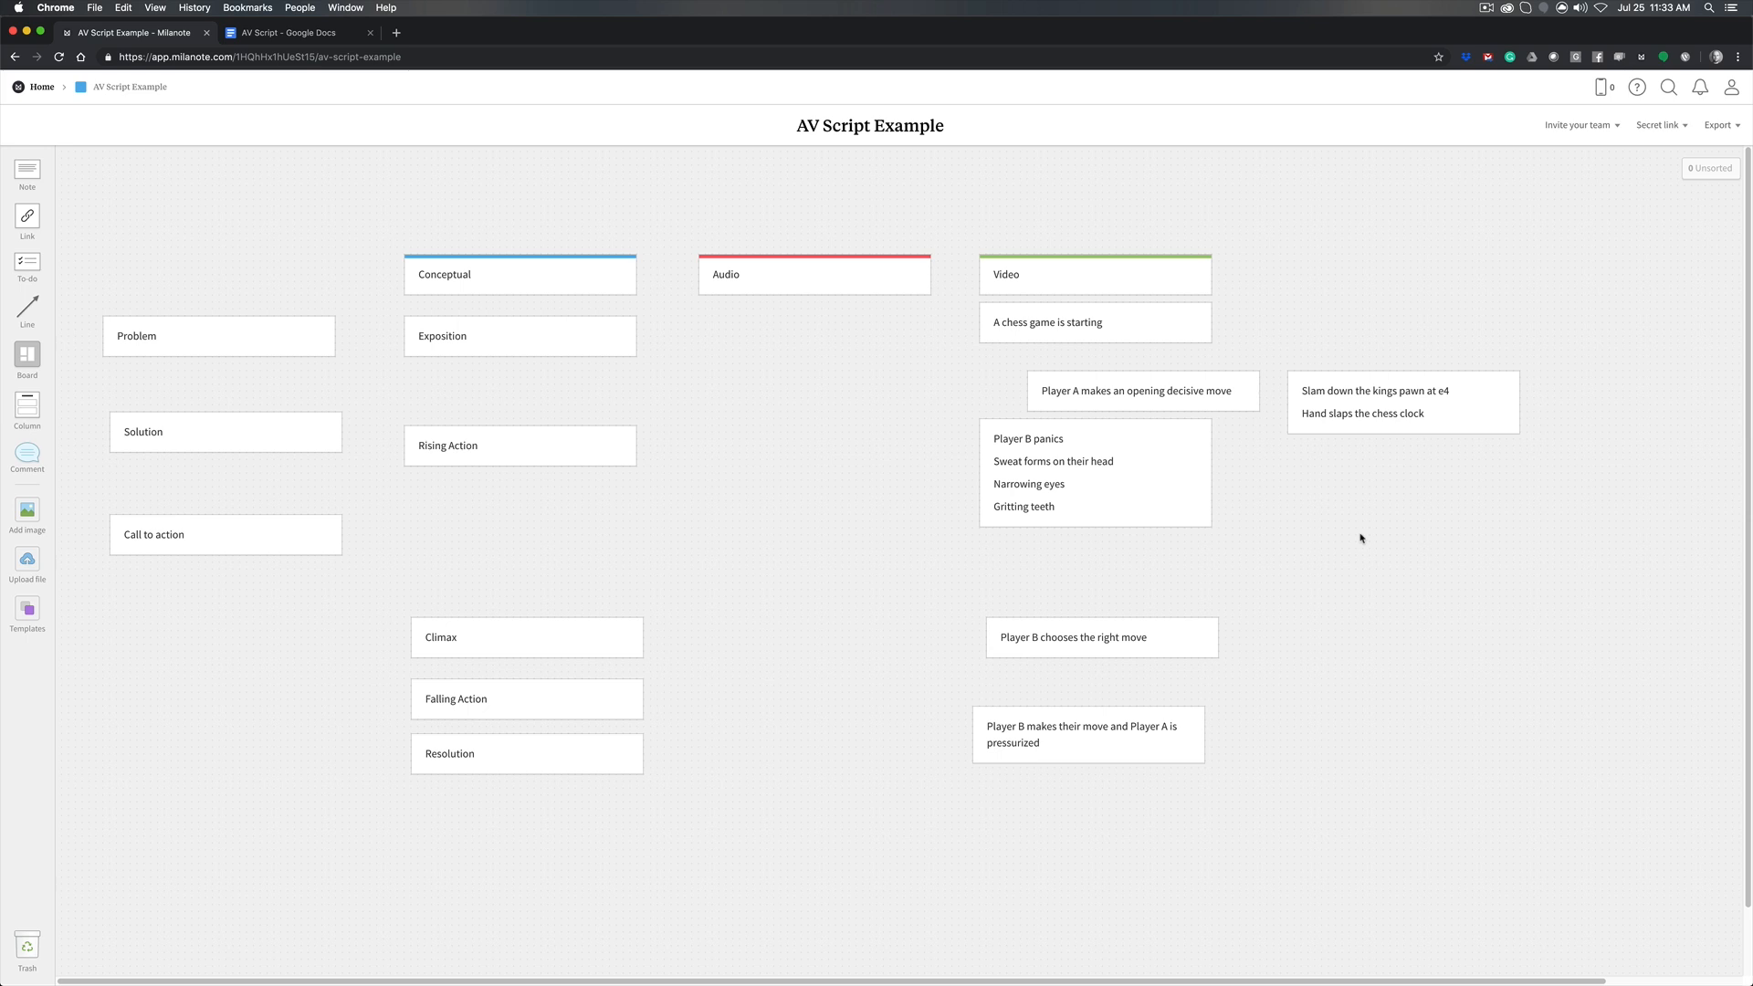
mouse_move(593, 314)
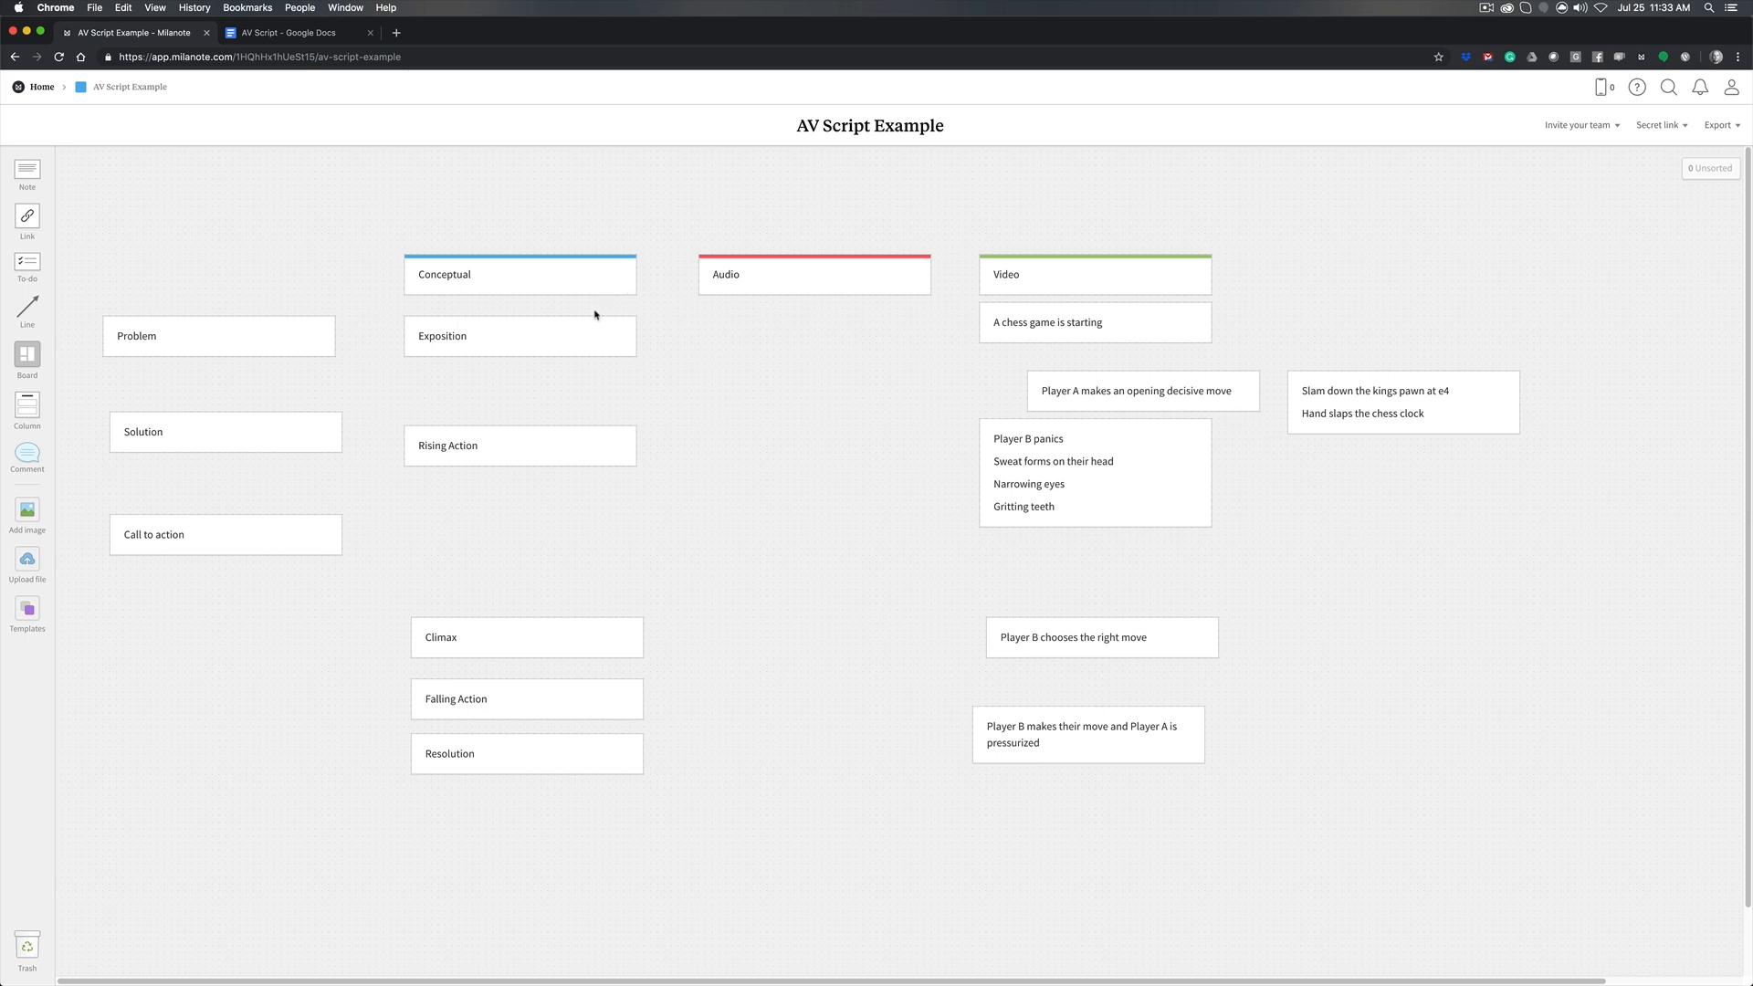
mouse_move(1450, 883)
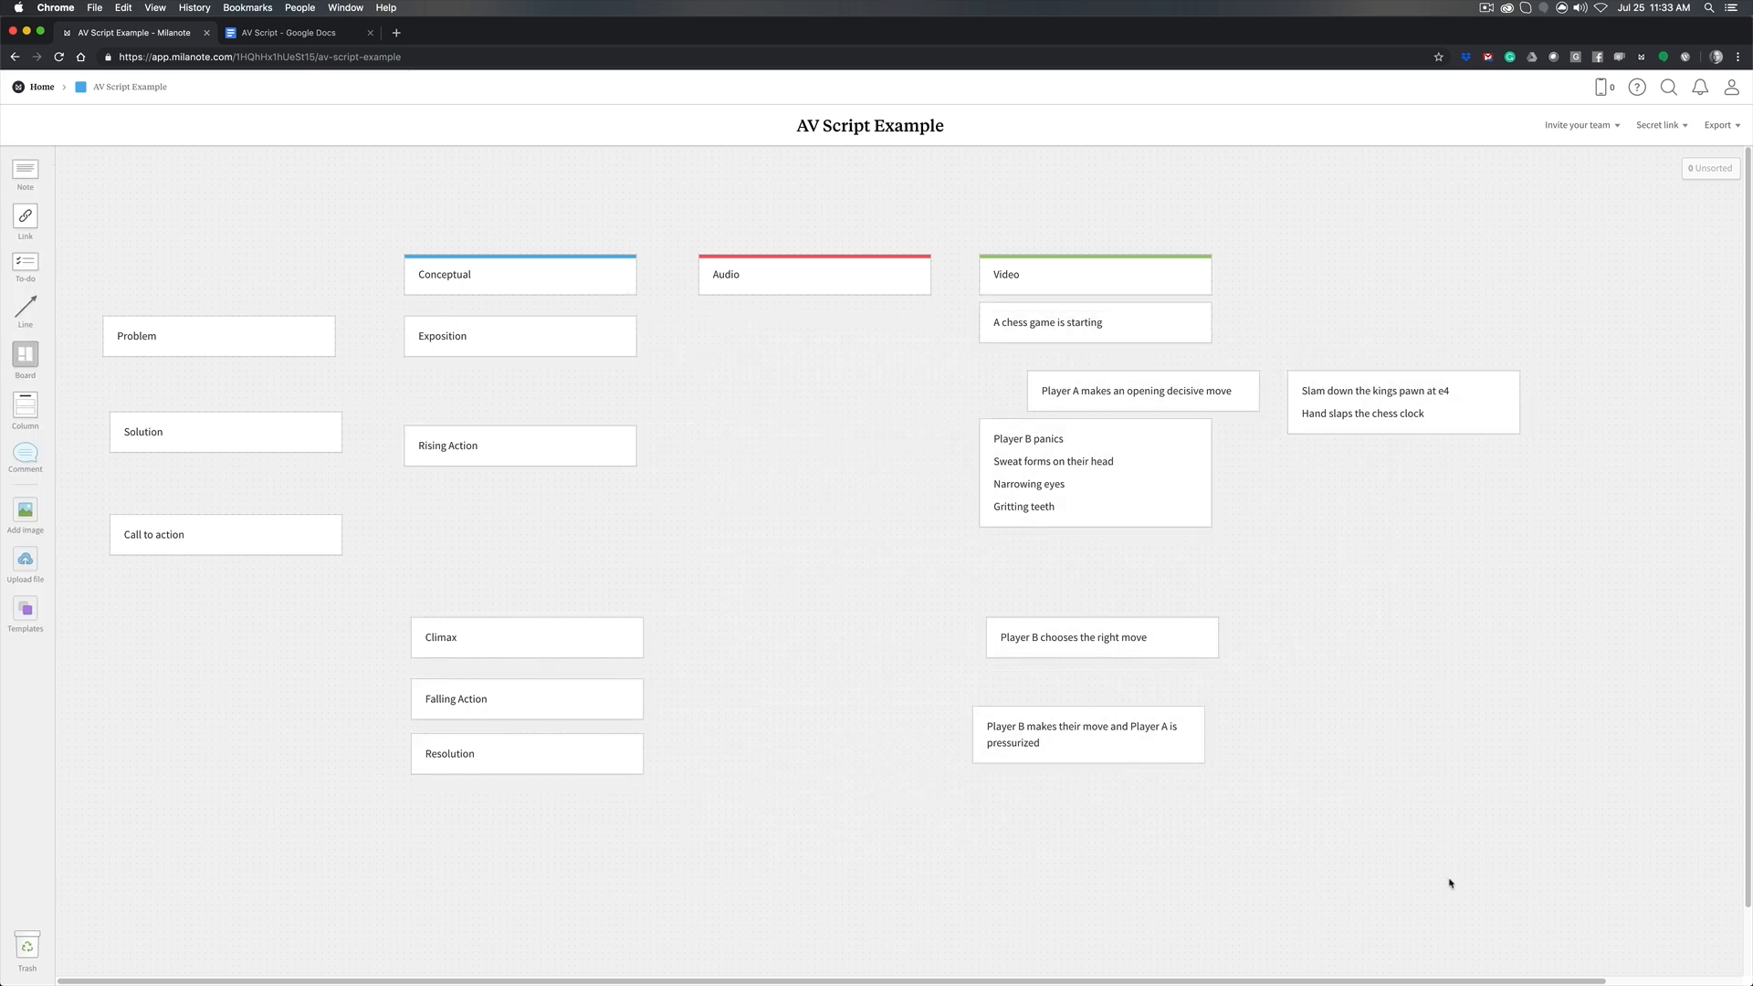
mouse_move(1170, 631)
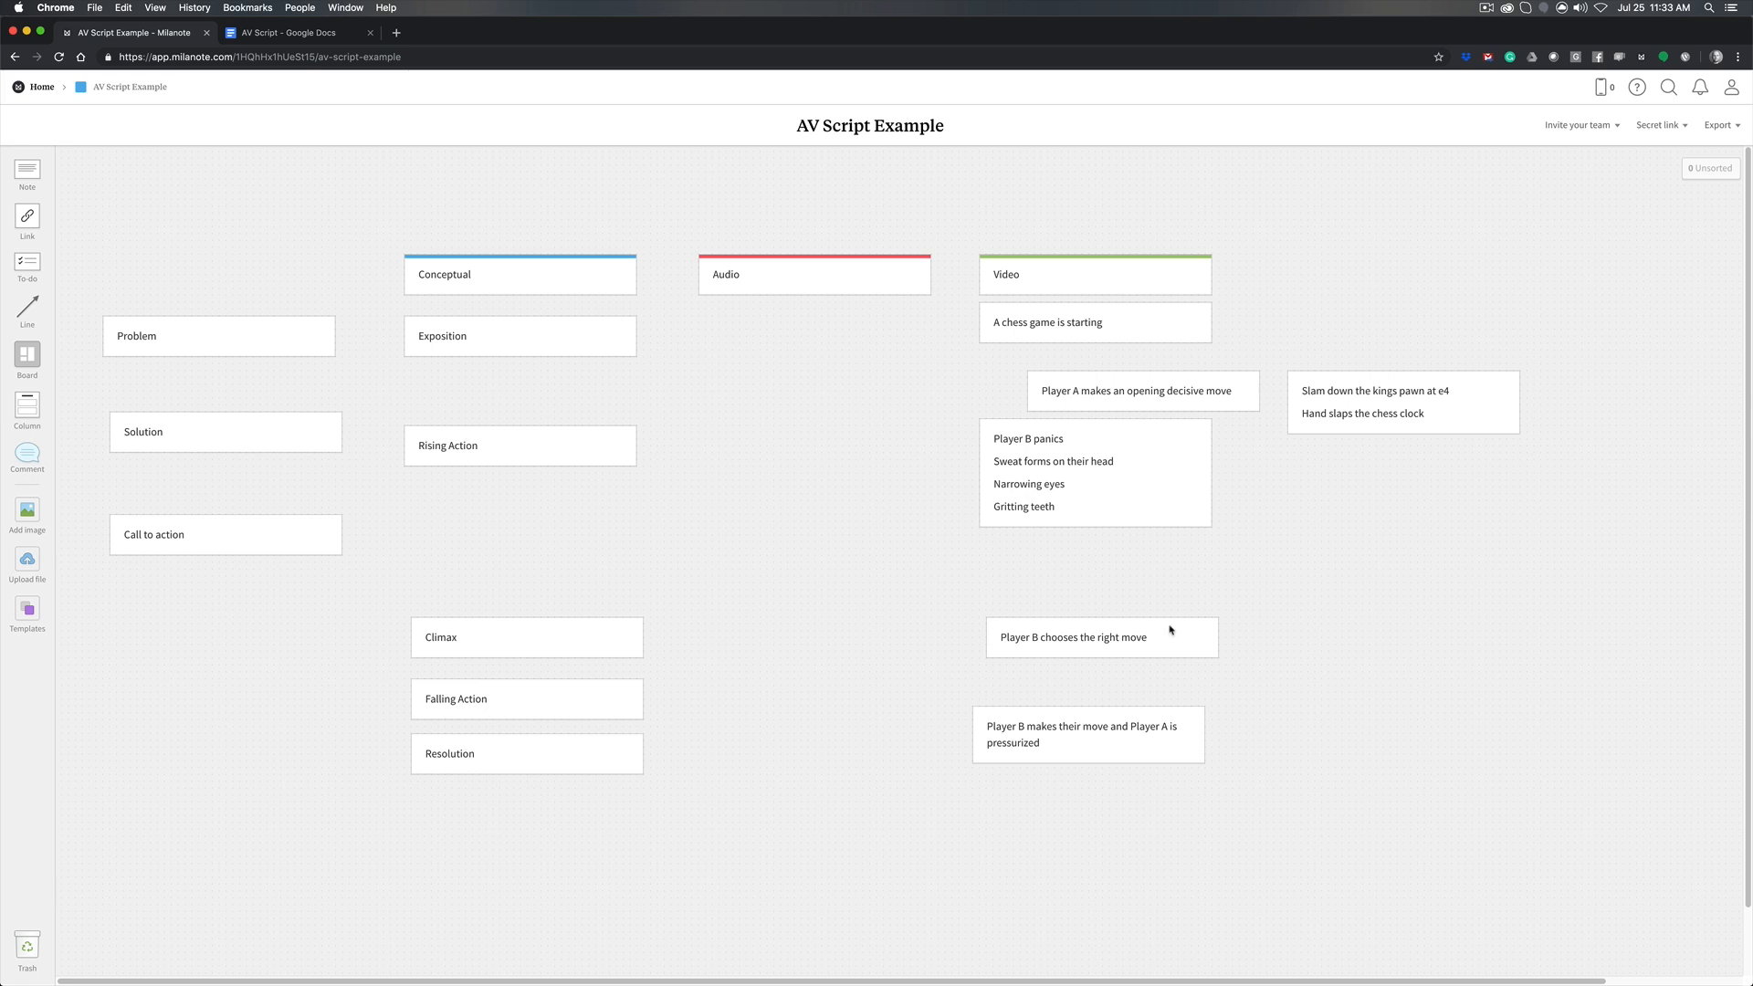
mouse_move(676, 252)
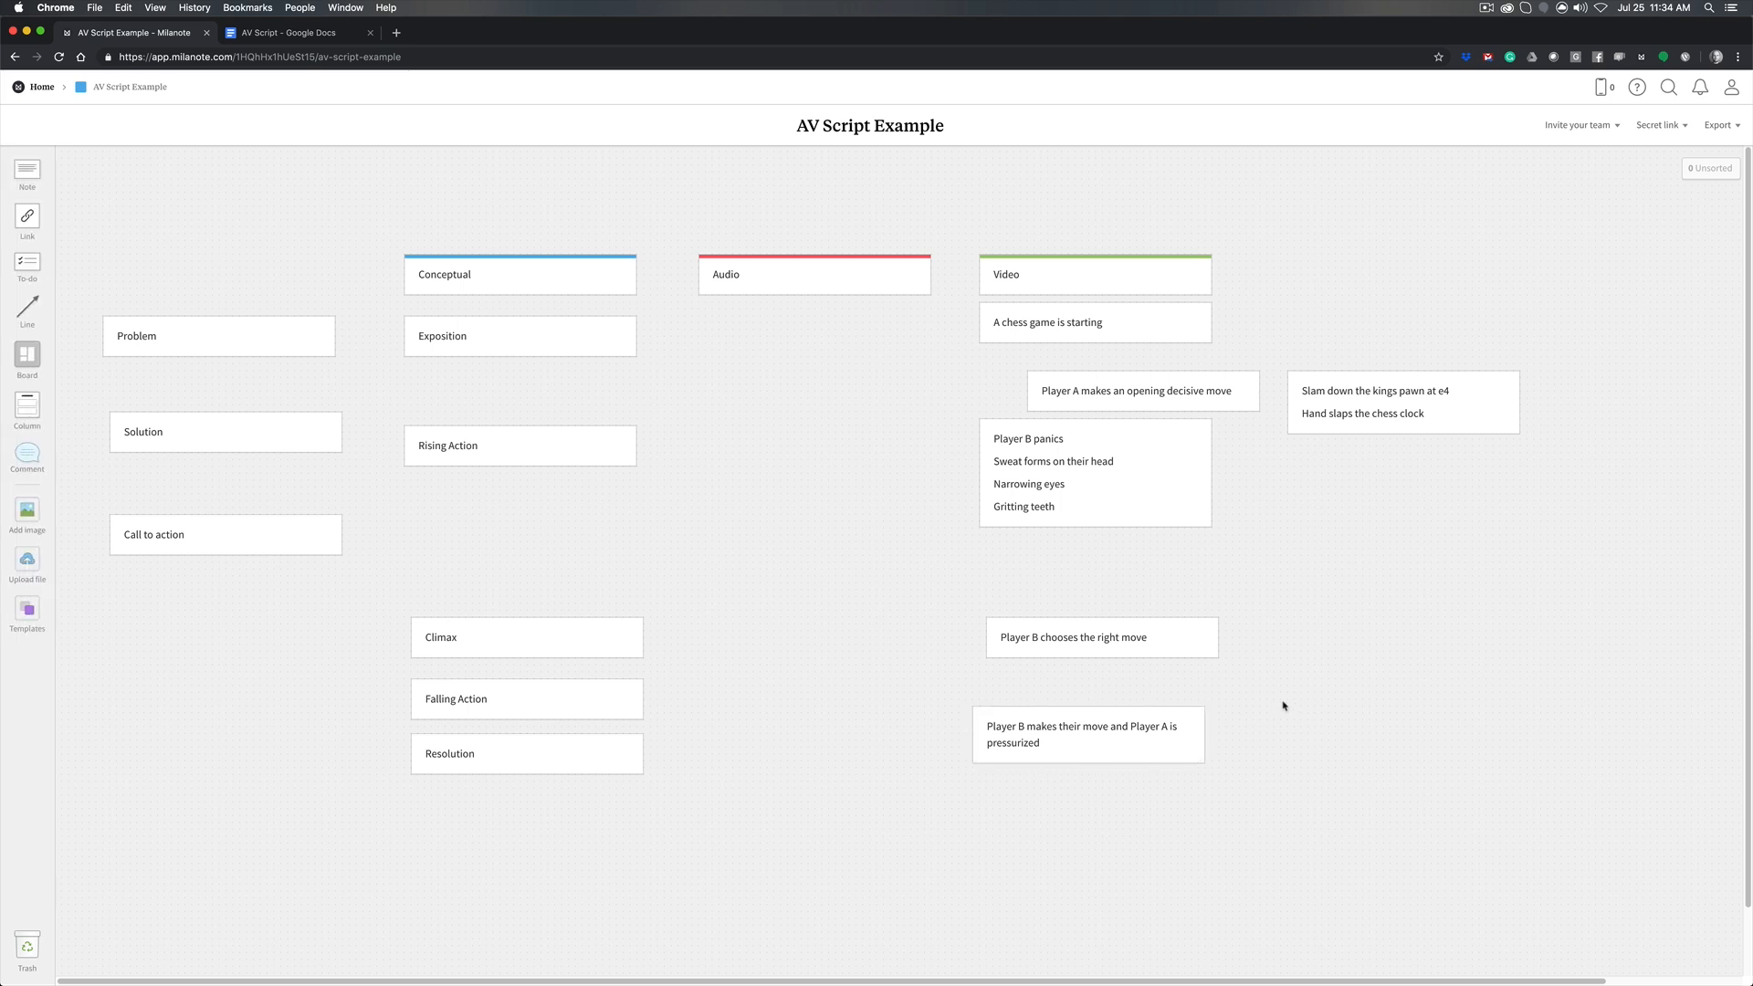
mouse_move(966, 499)
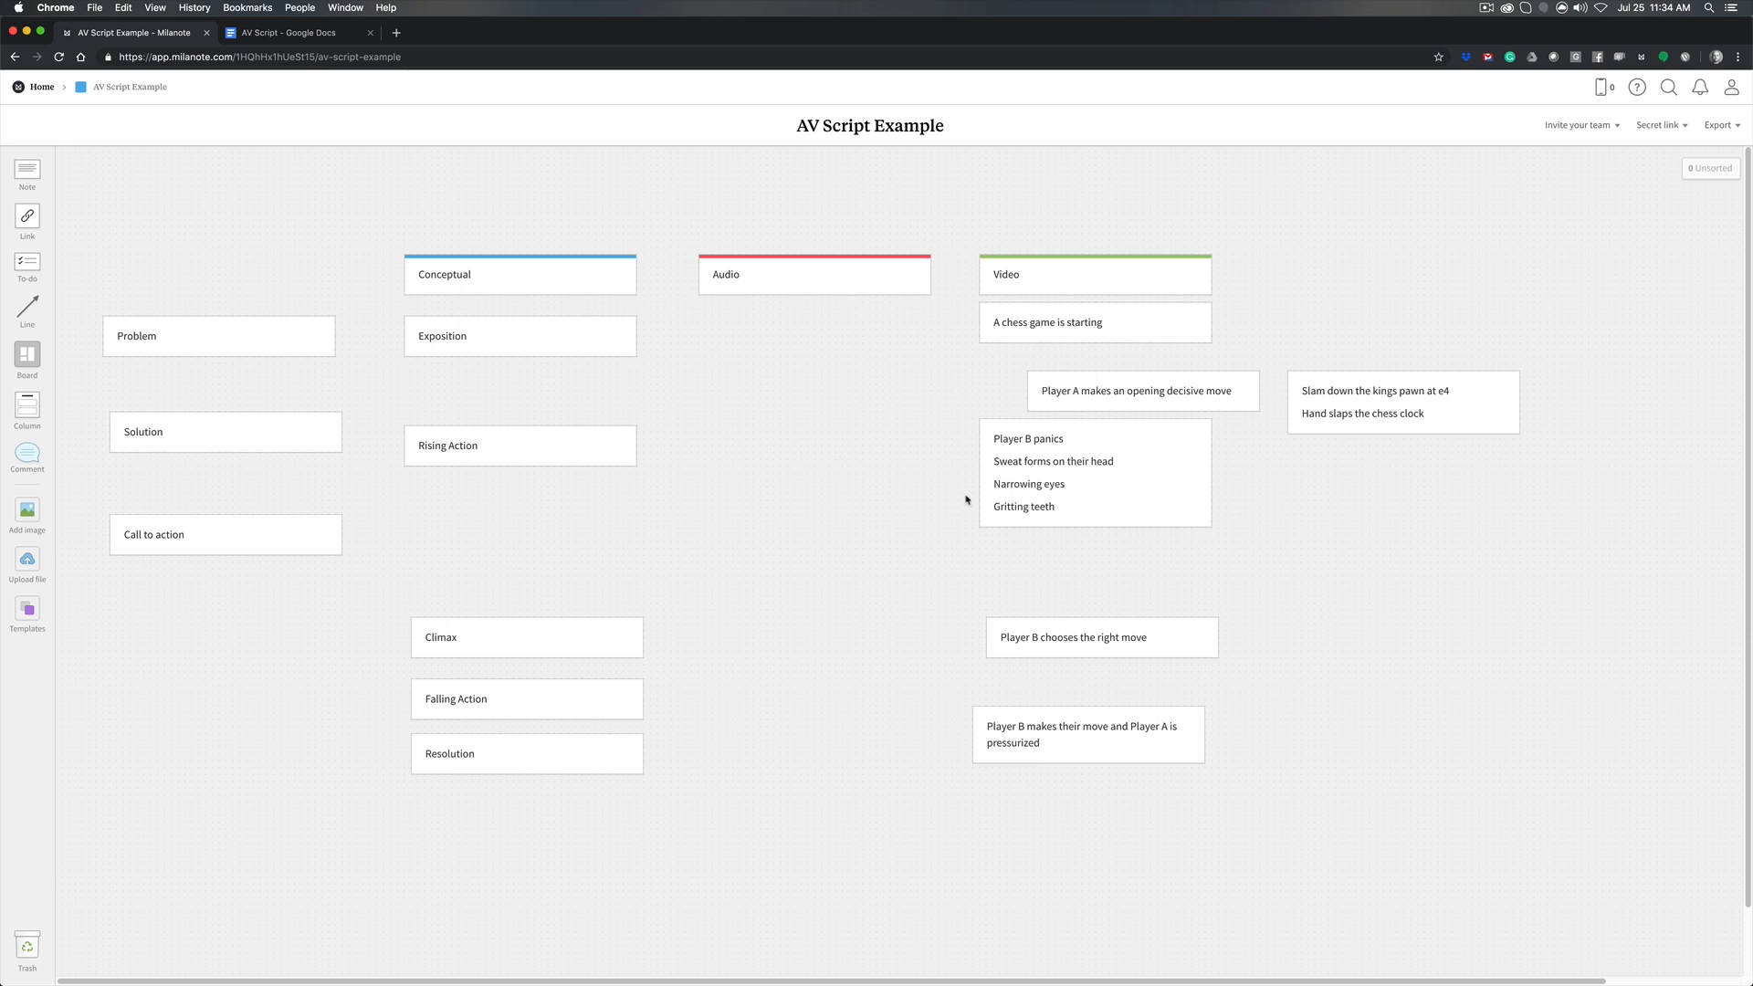
mouse_move(1042, 770)
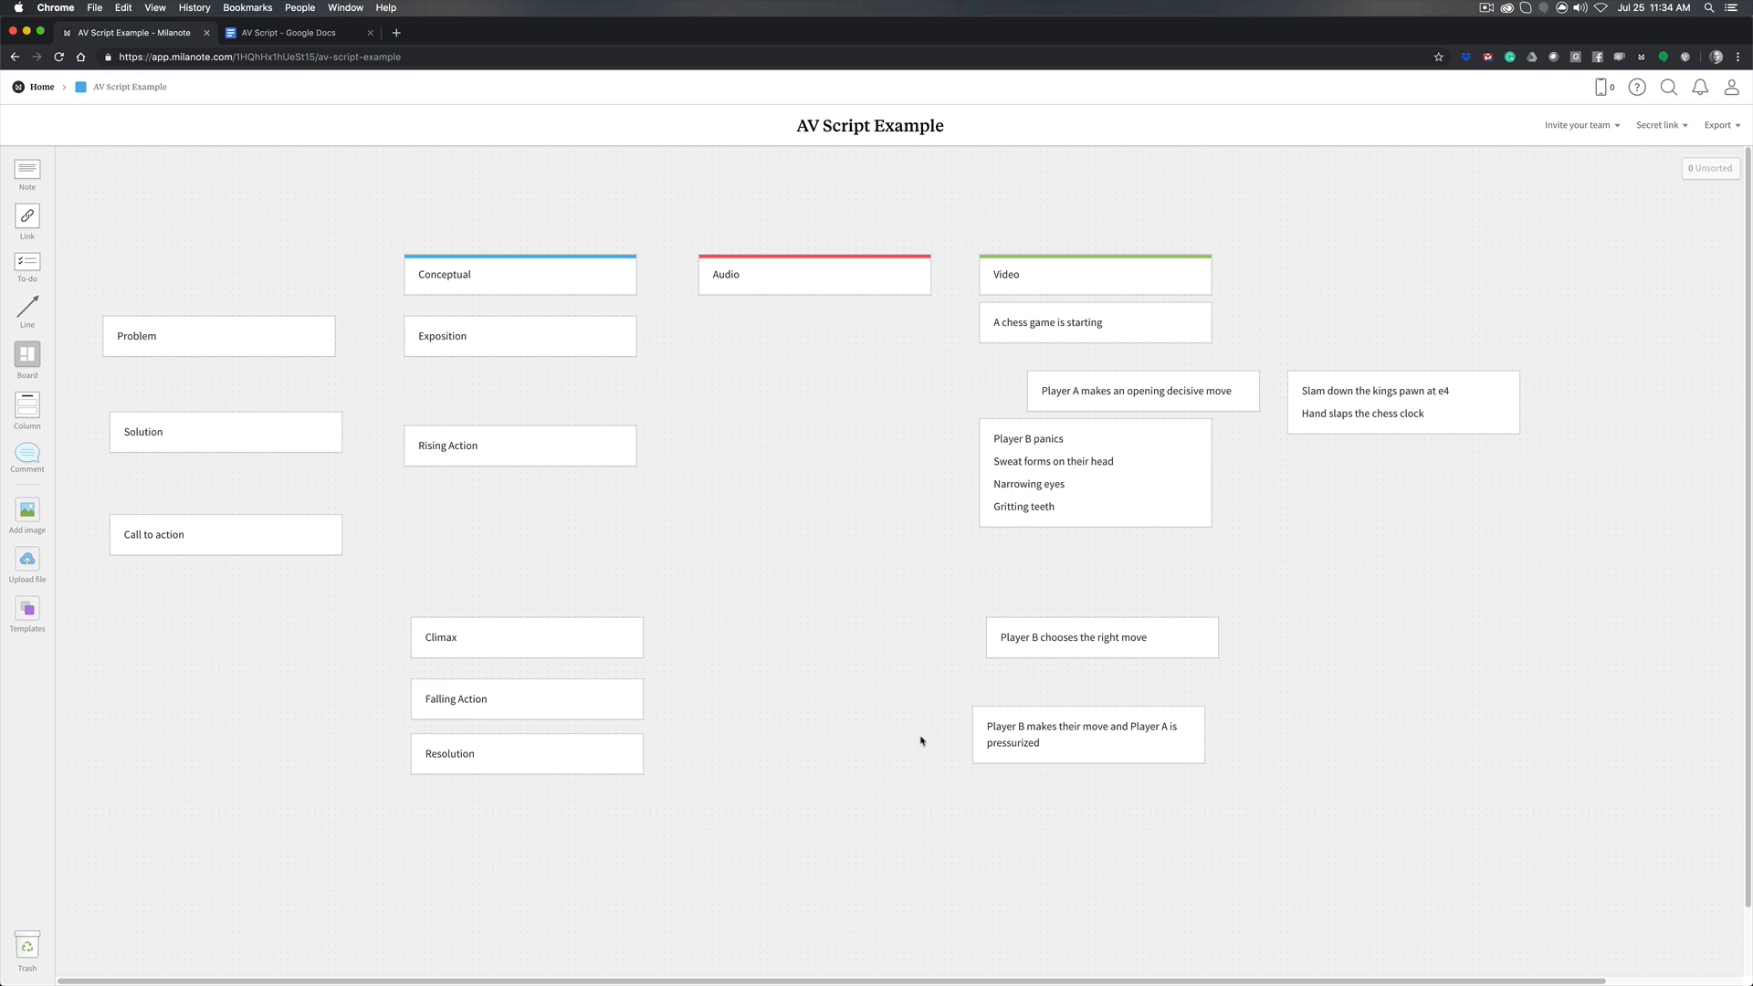
mouse_move(240, 16)
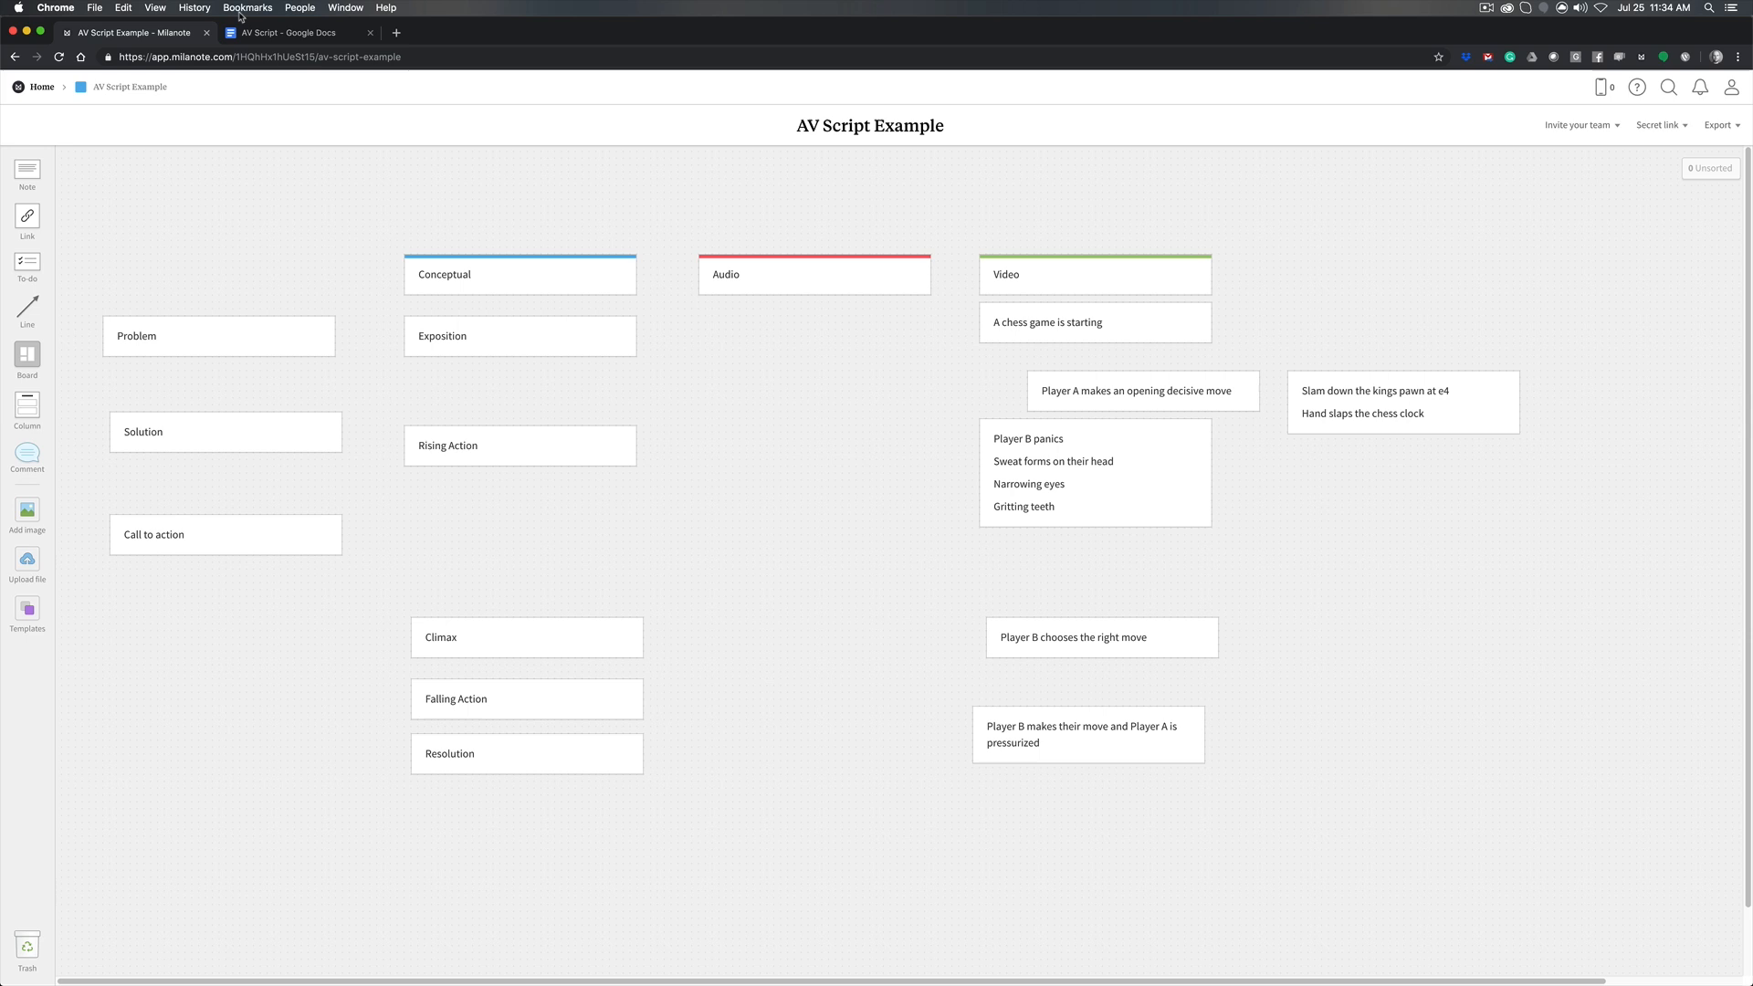
Switch to the 'AV Script - Google Docs' tab to view the Luckiest Man script table
left_click(290, 33)
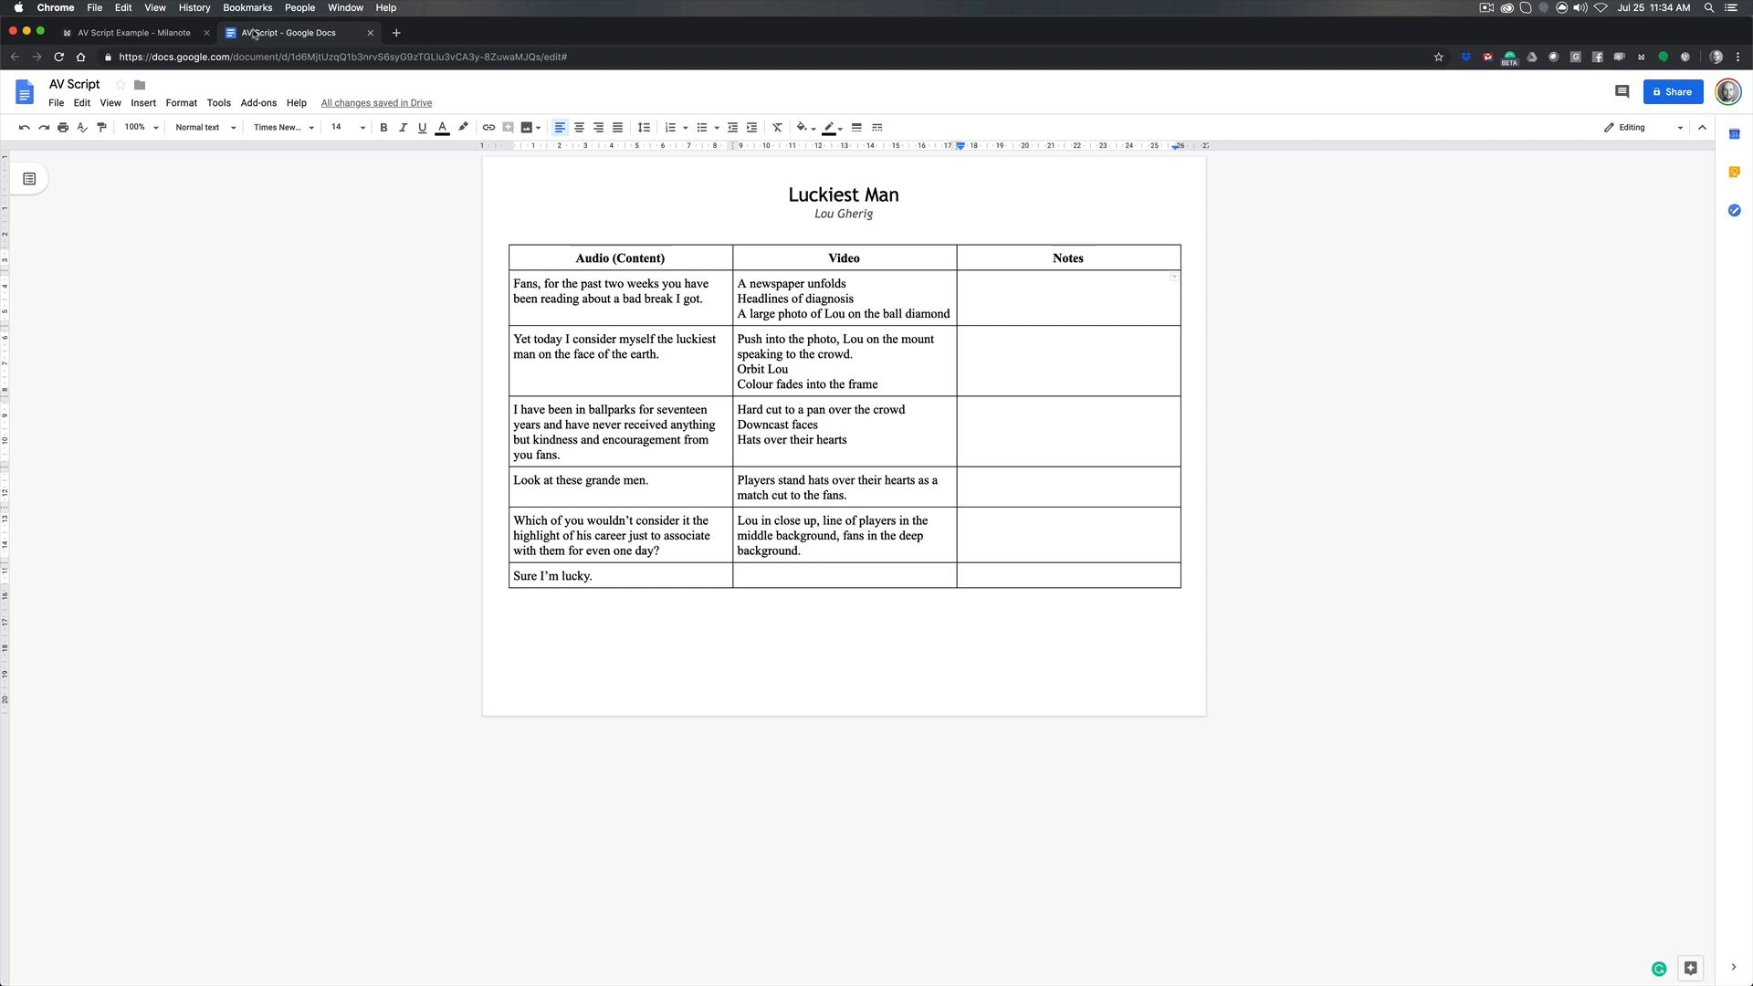
left_click(961, 291)
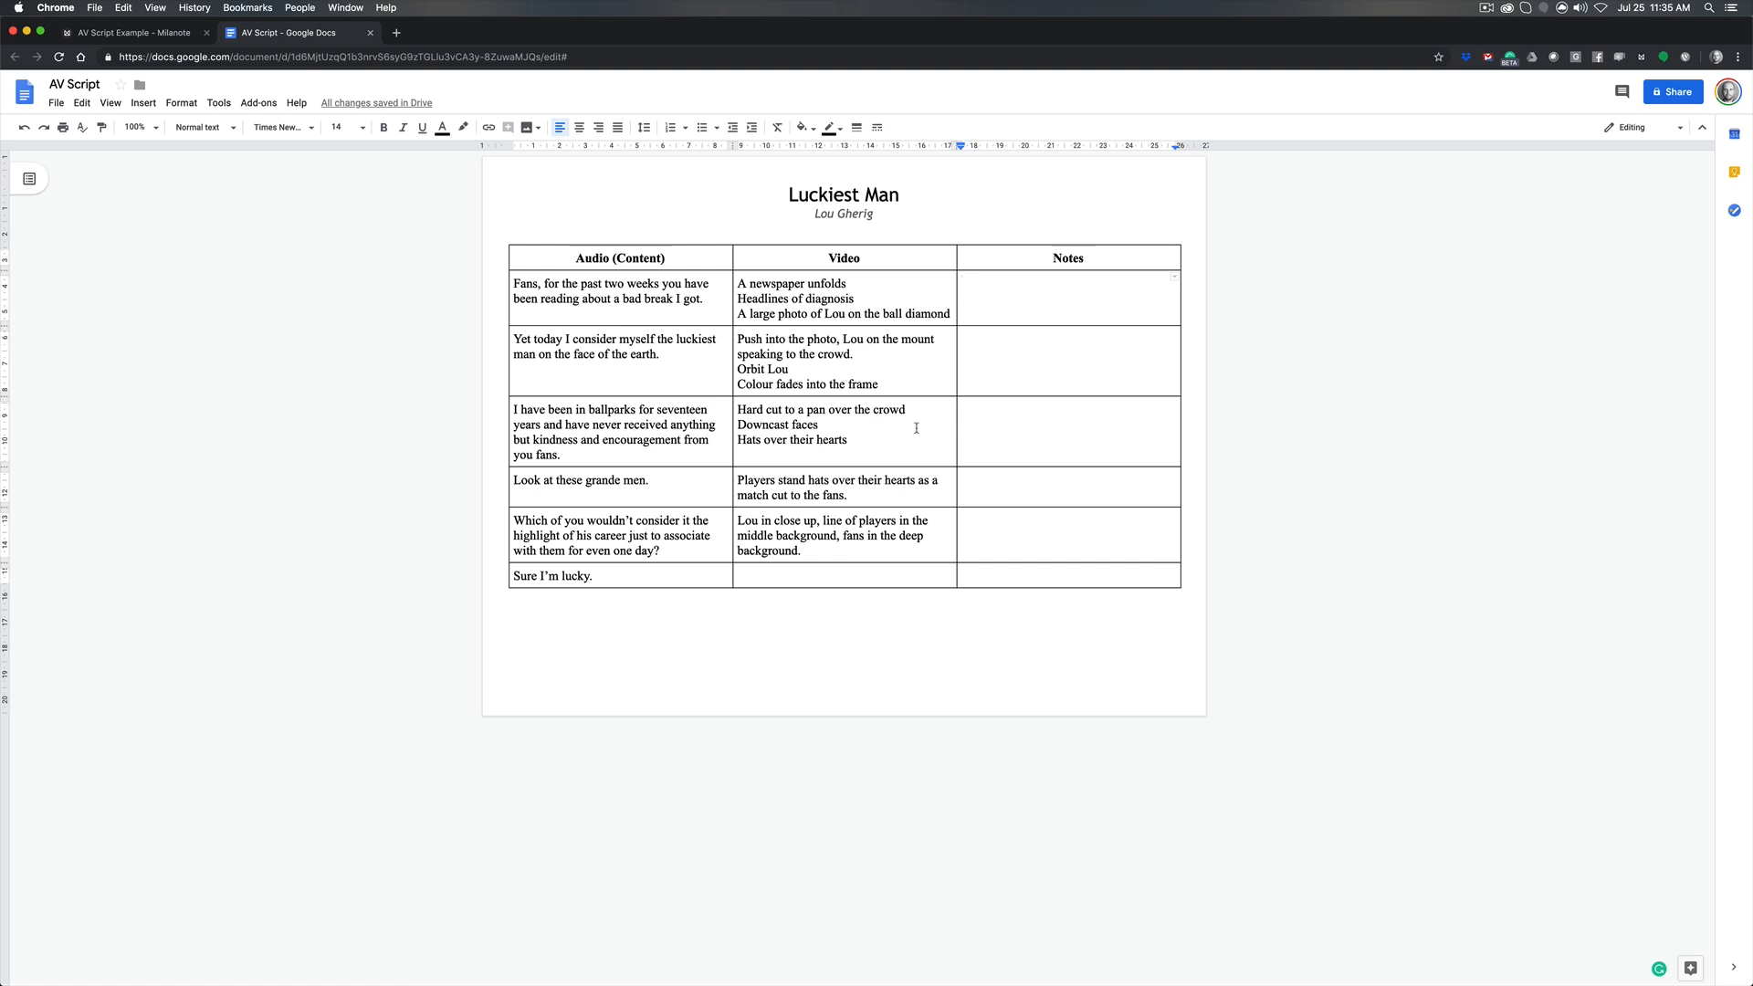
left_click(961, 289)
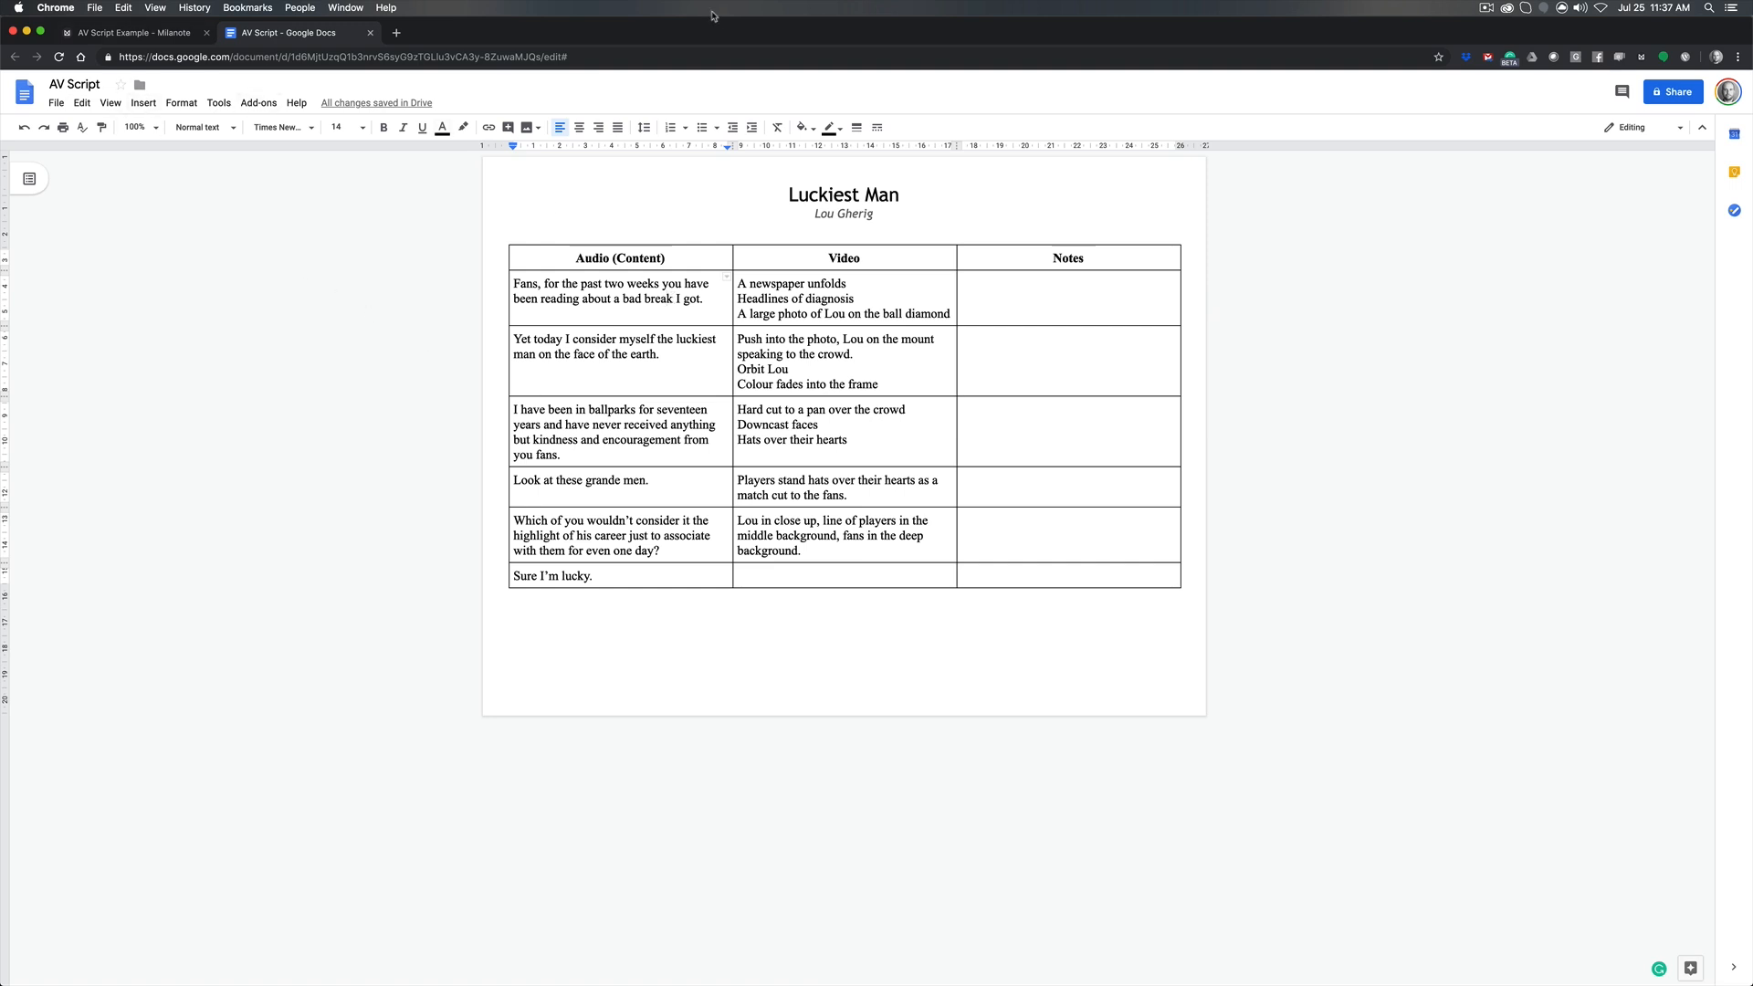
mouse_move(691, 451)
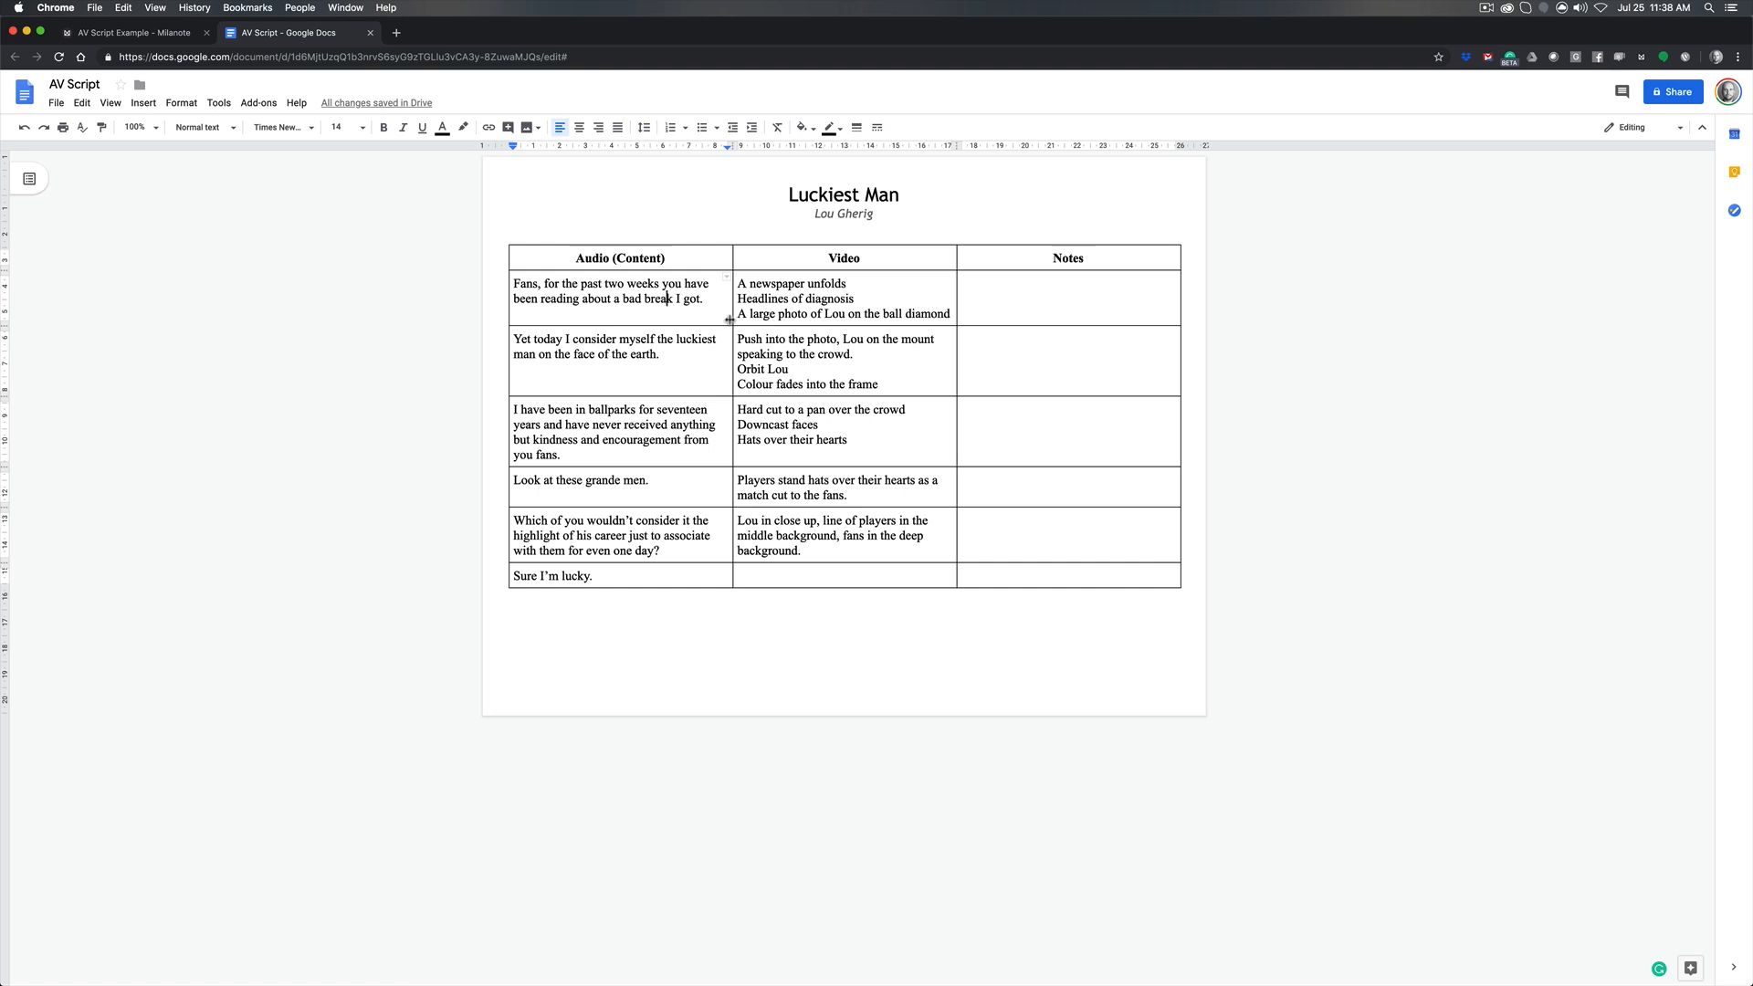
mouse_move(866, 253)
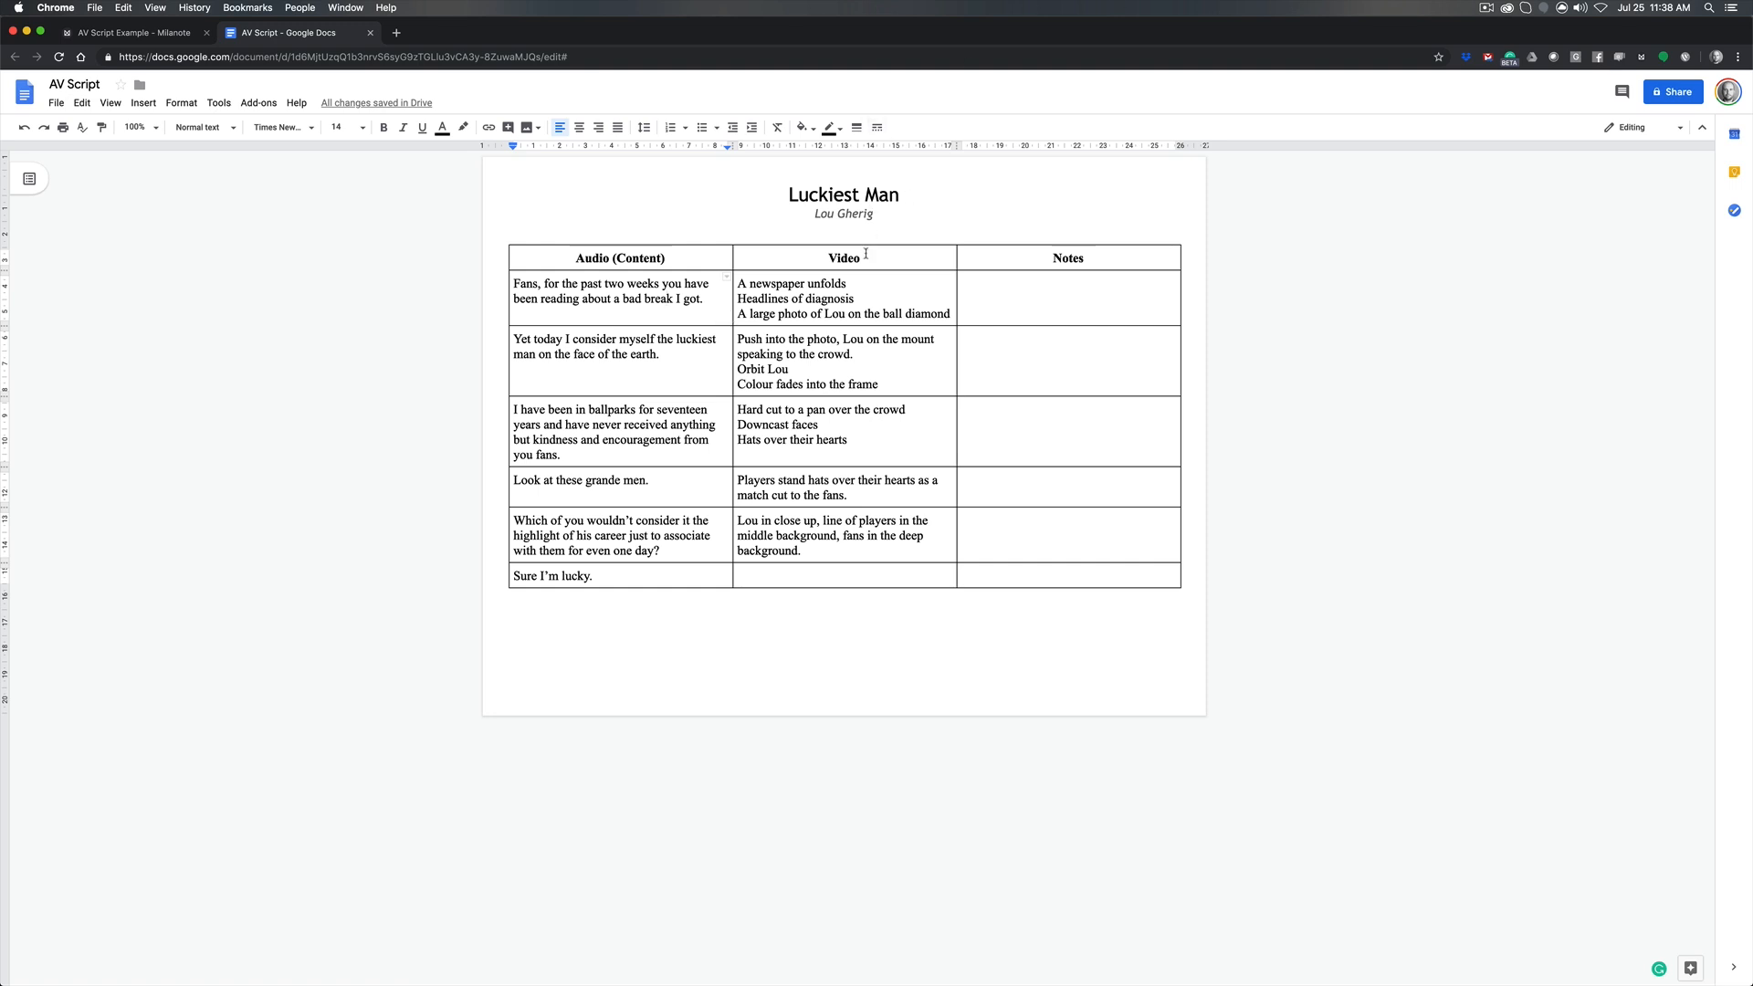
mouse_move(521, 294)
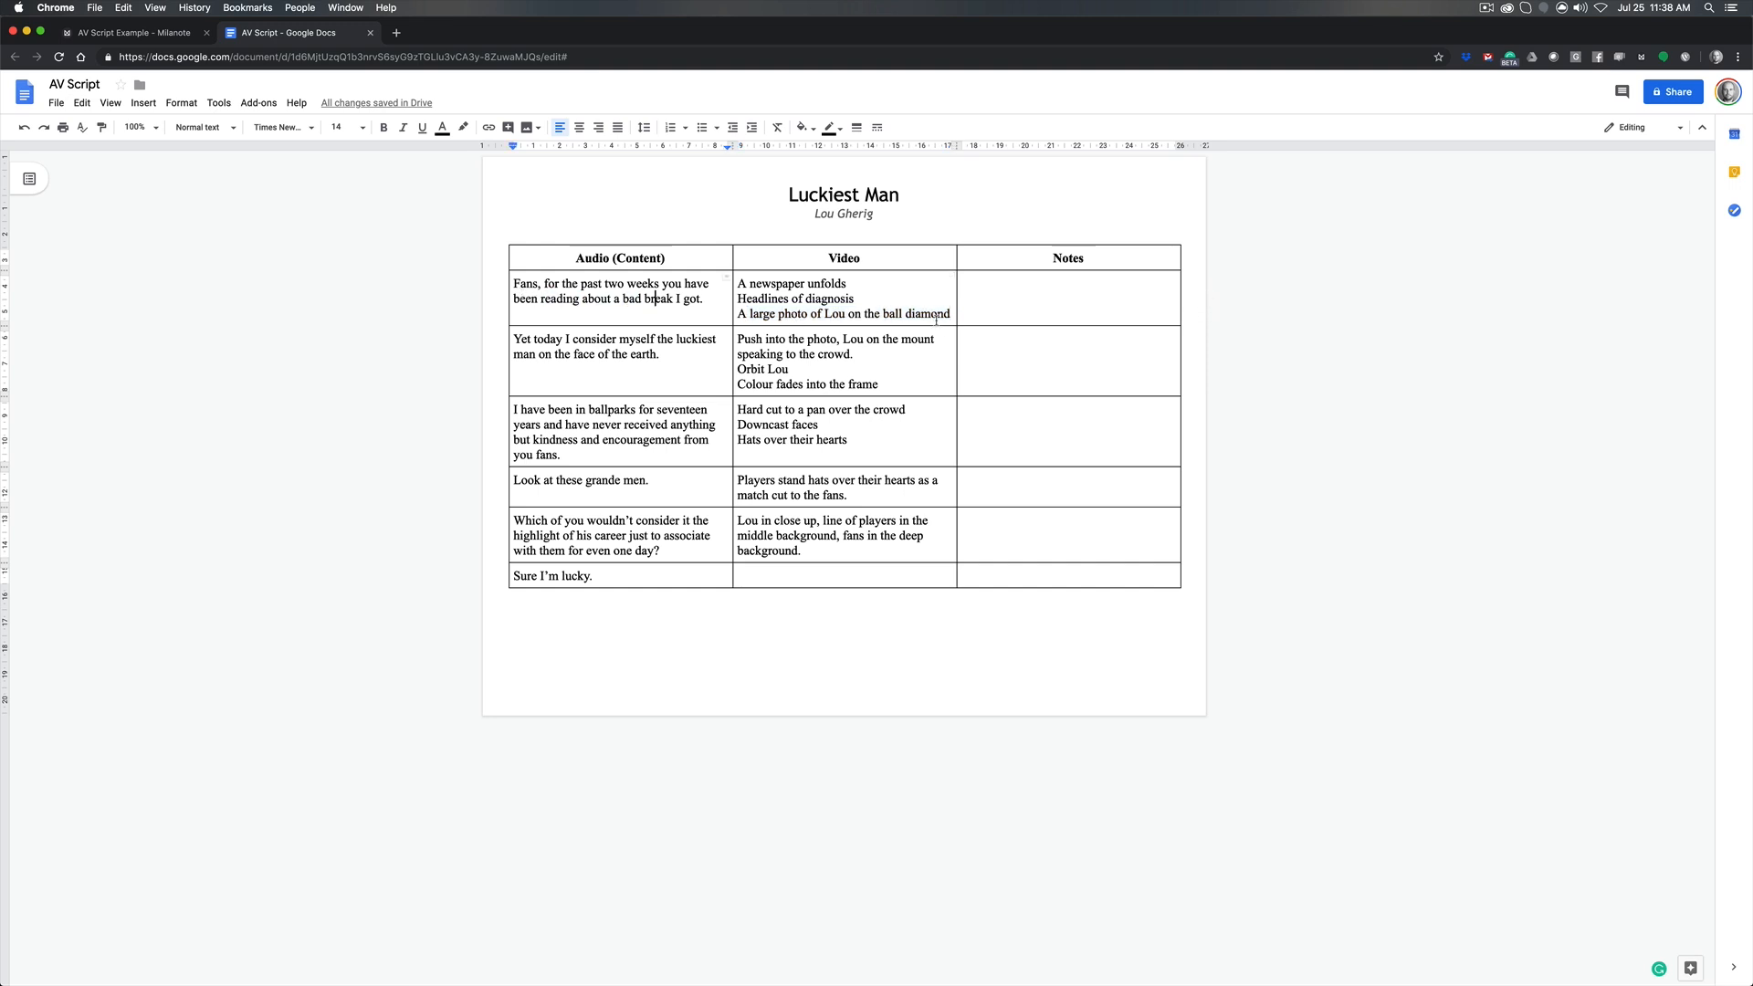
left_click_drag(823, 314, 949, 314)
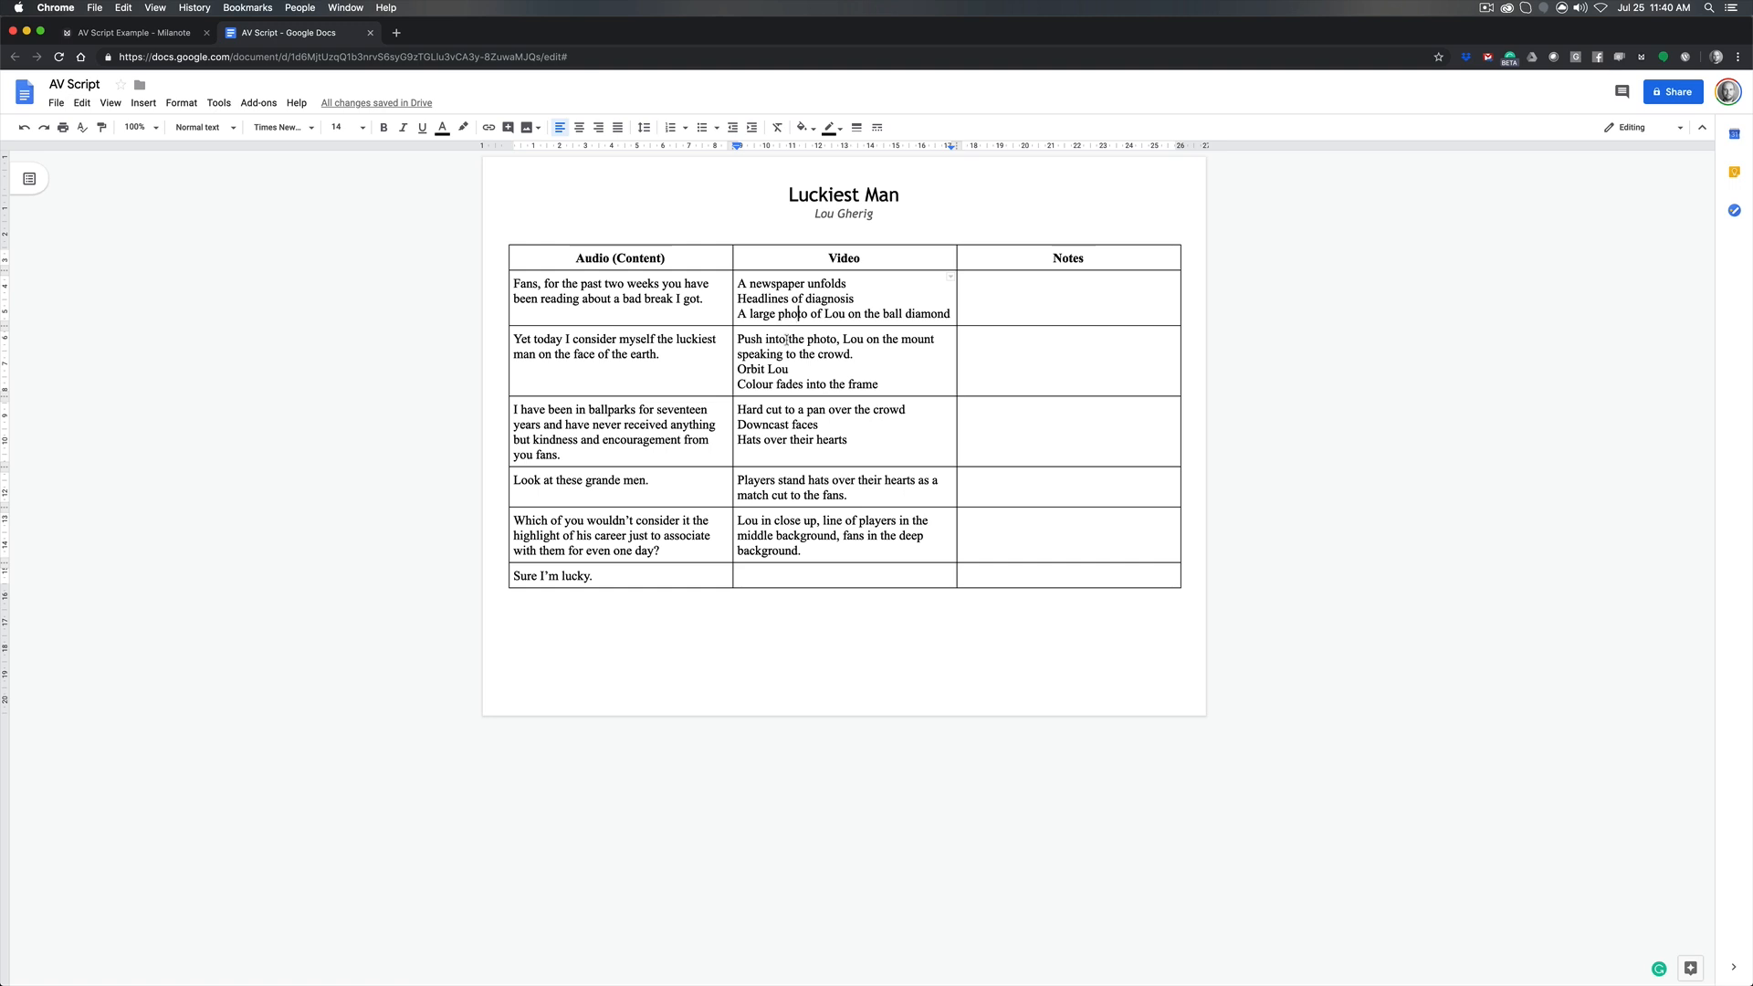
Highlight individual Video shot lines, including Orbit Lou and the colour fade, without editing them
double_click(766, 313)
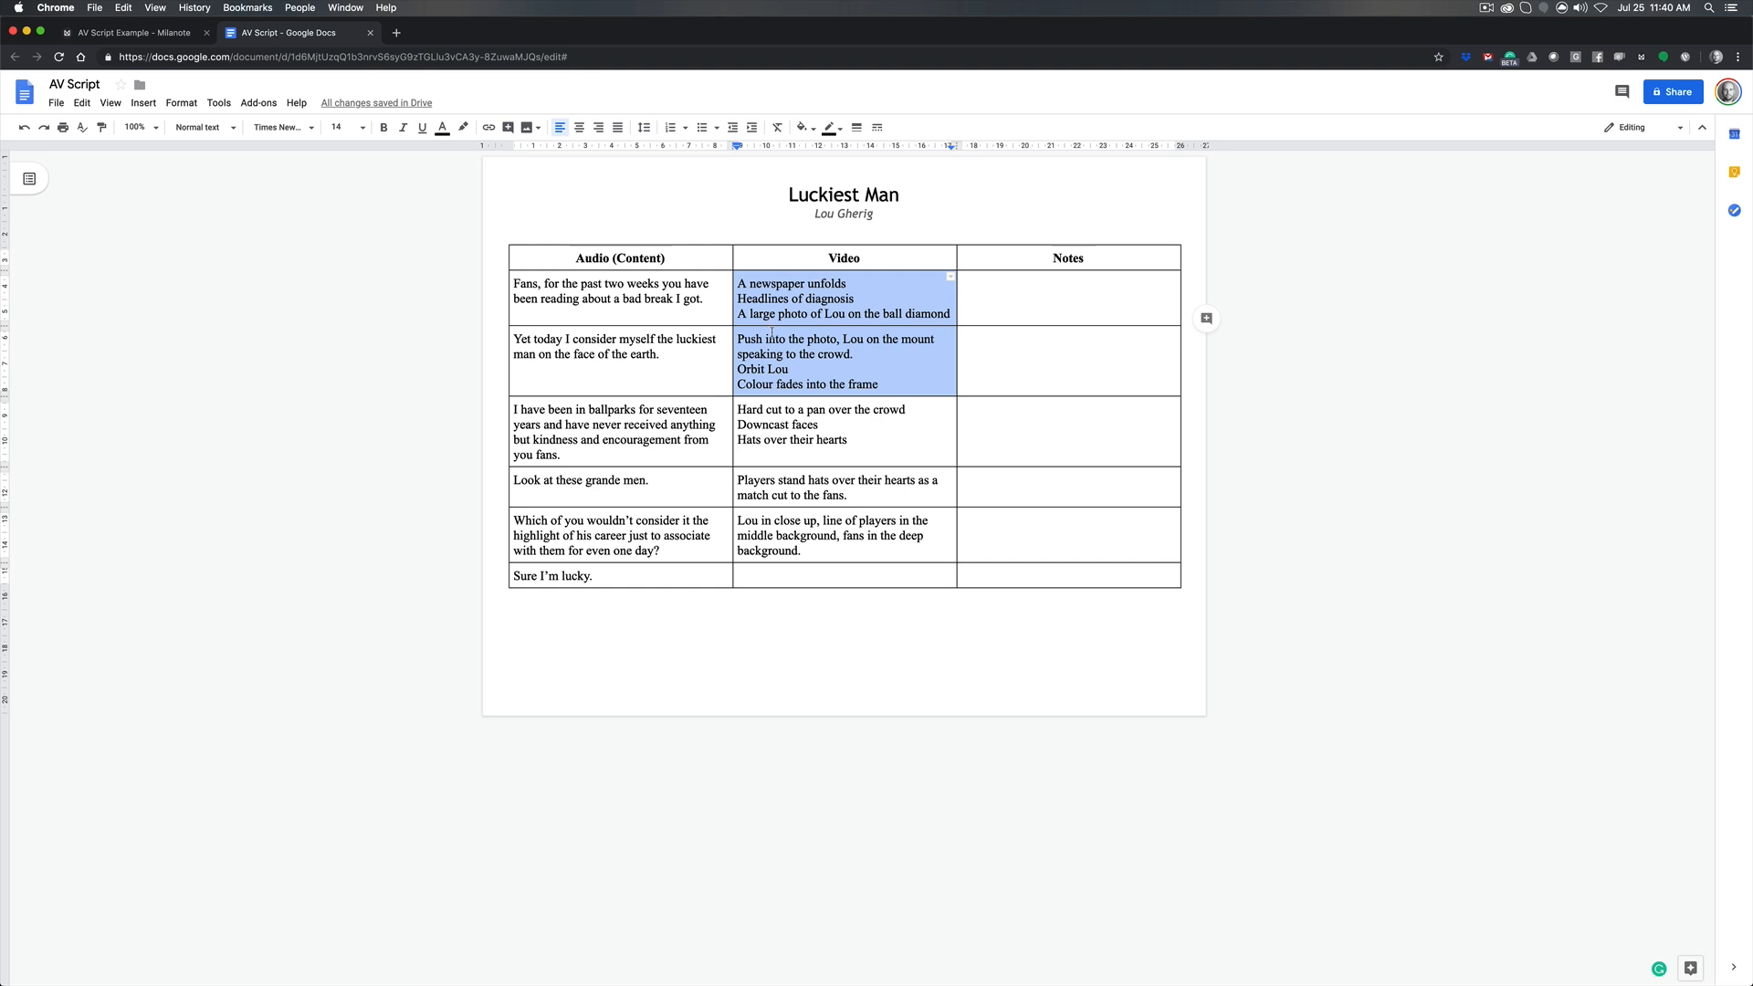
left_click(646, 354)
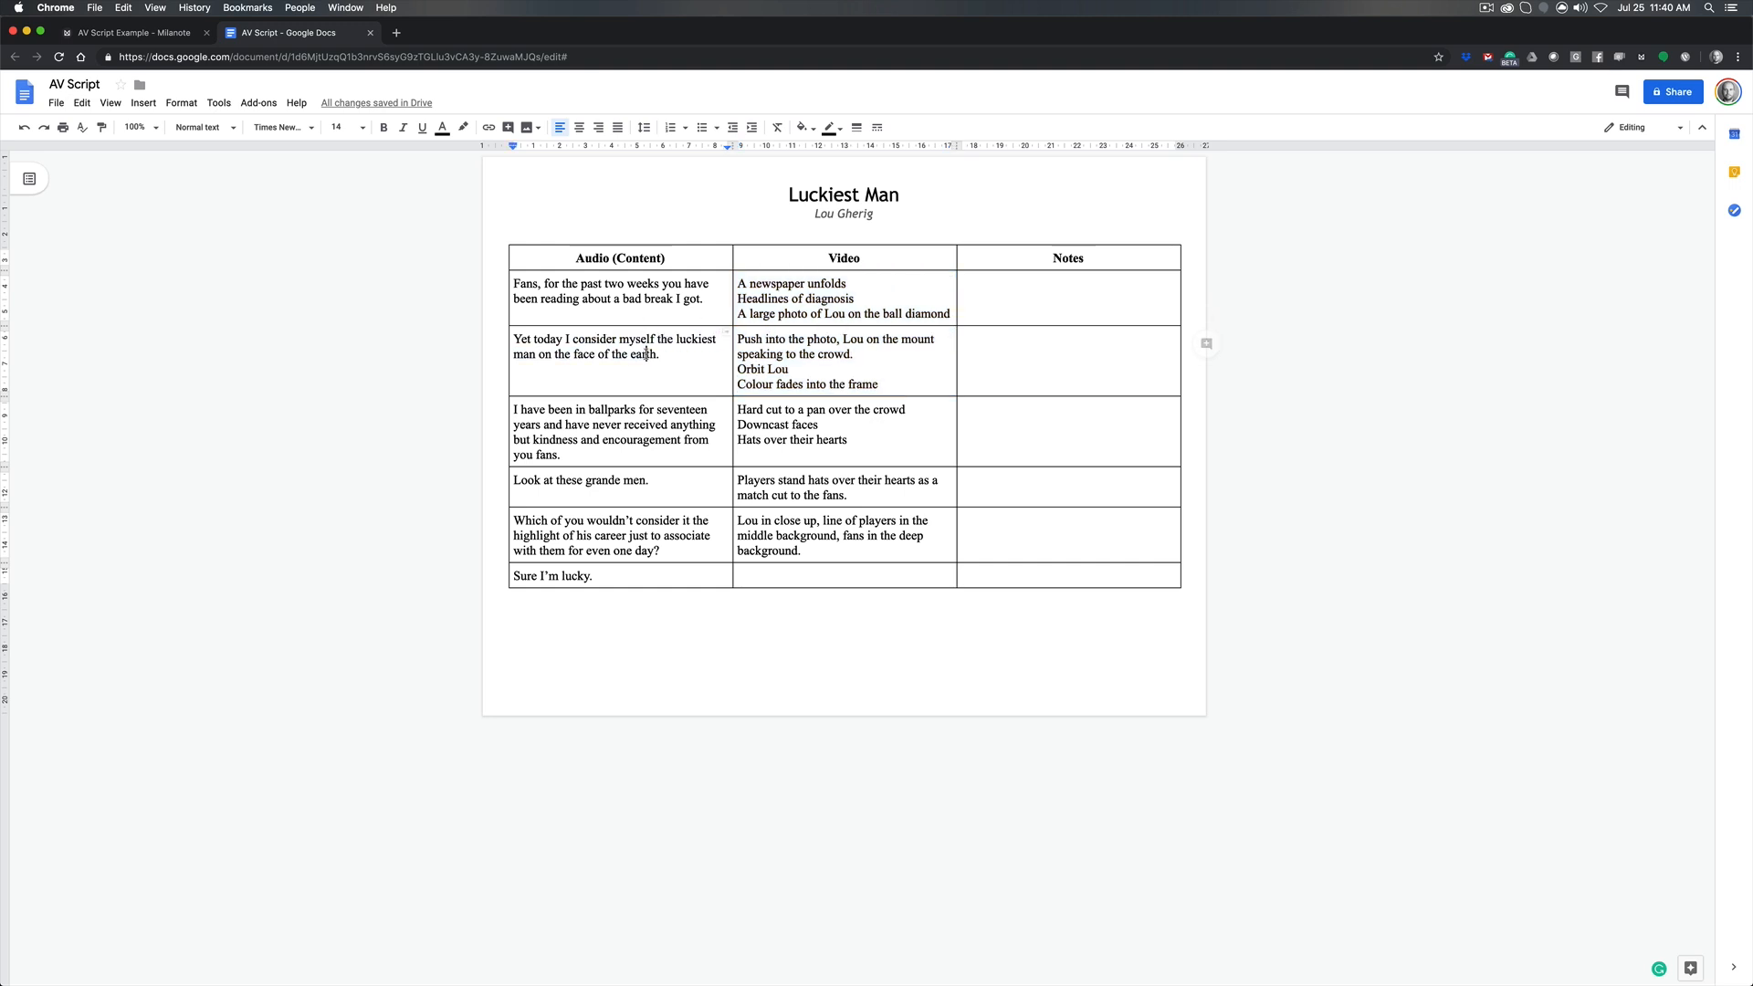
left_click_drag(739, 339, 861, 354)
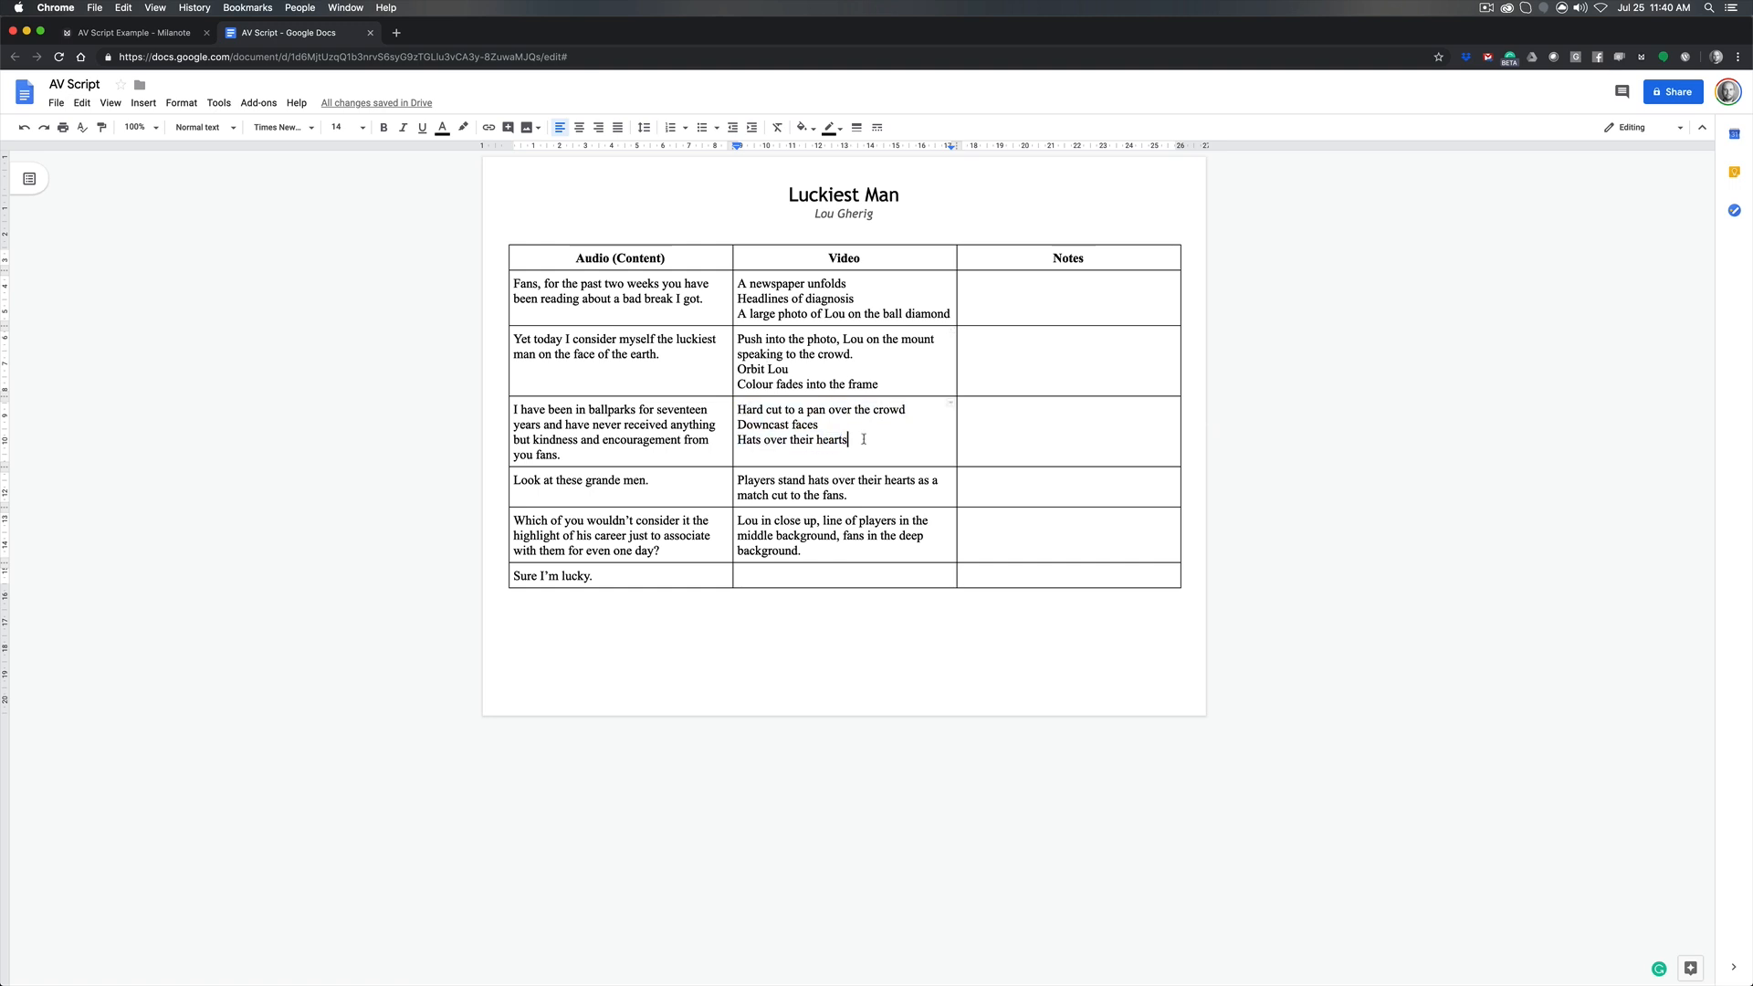
mouse_move(862, 423)
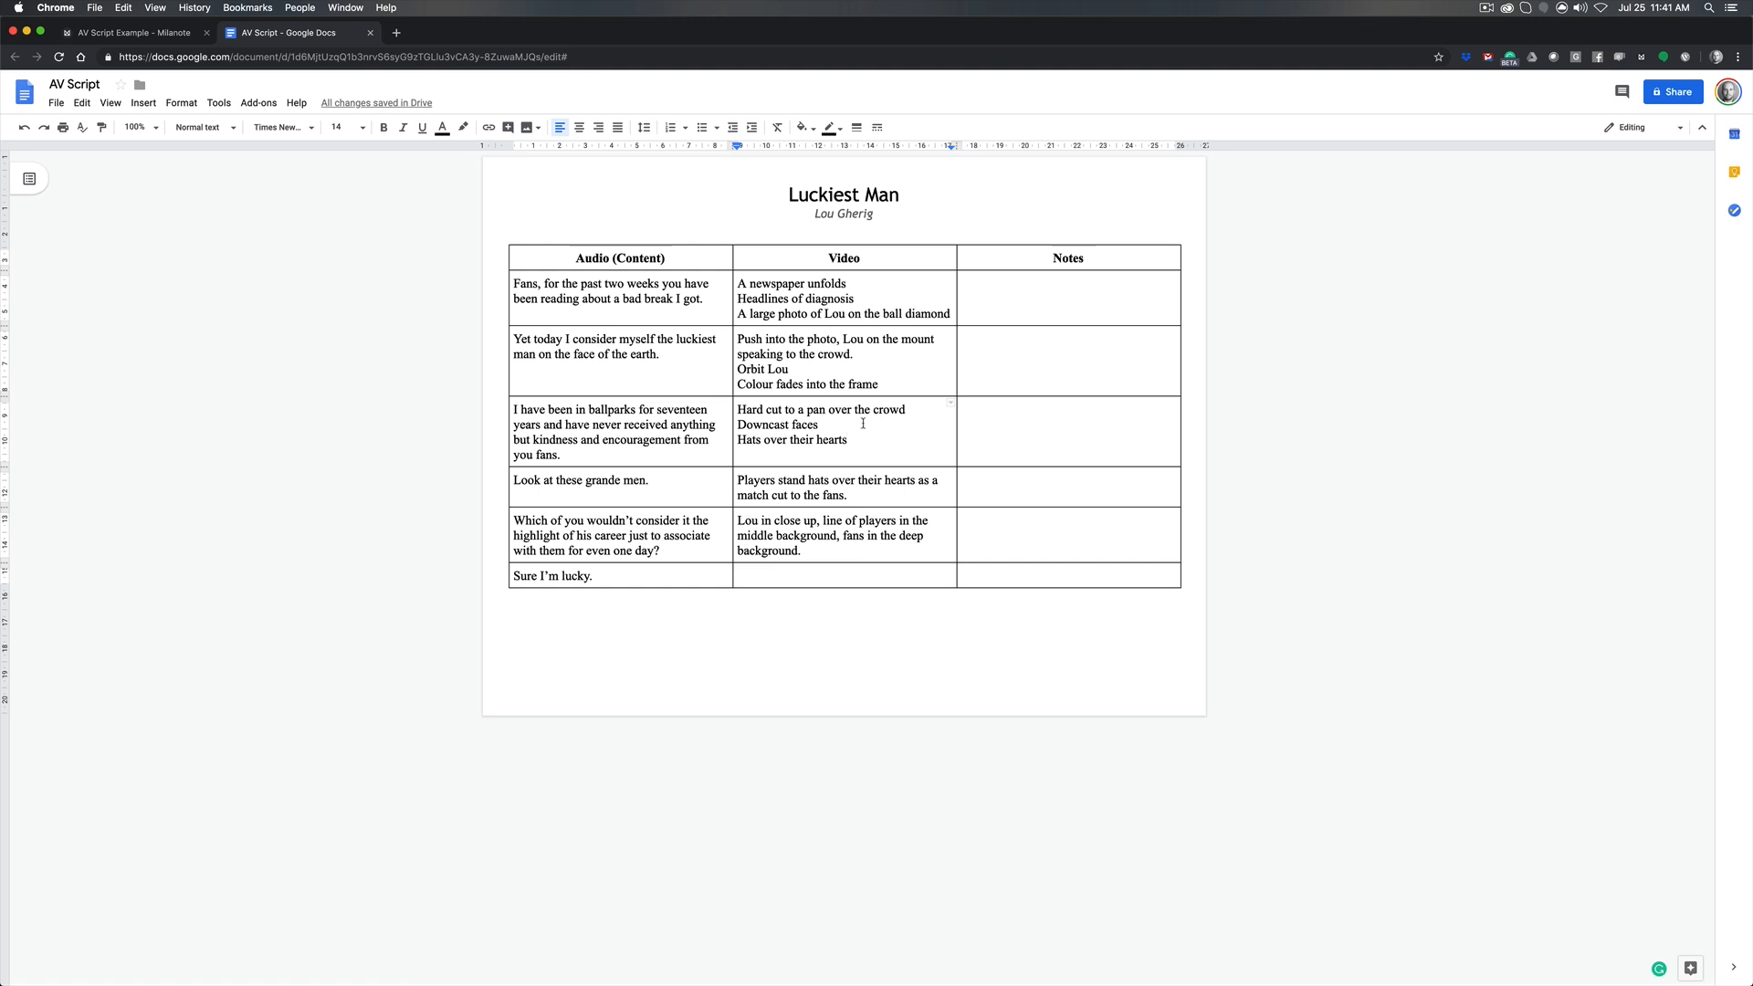
double_click(762, 369)
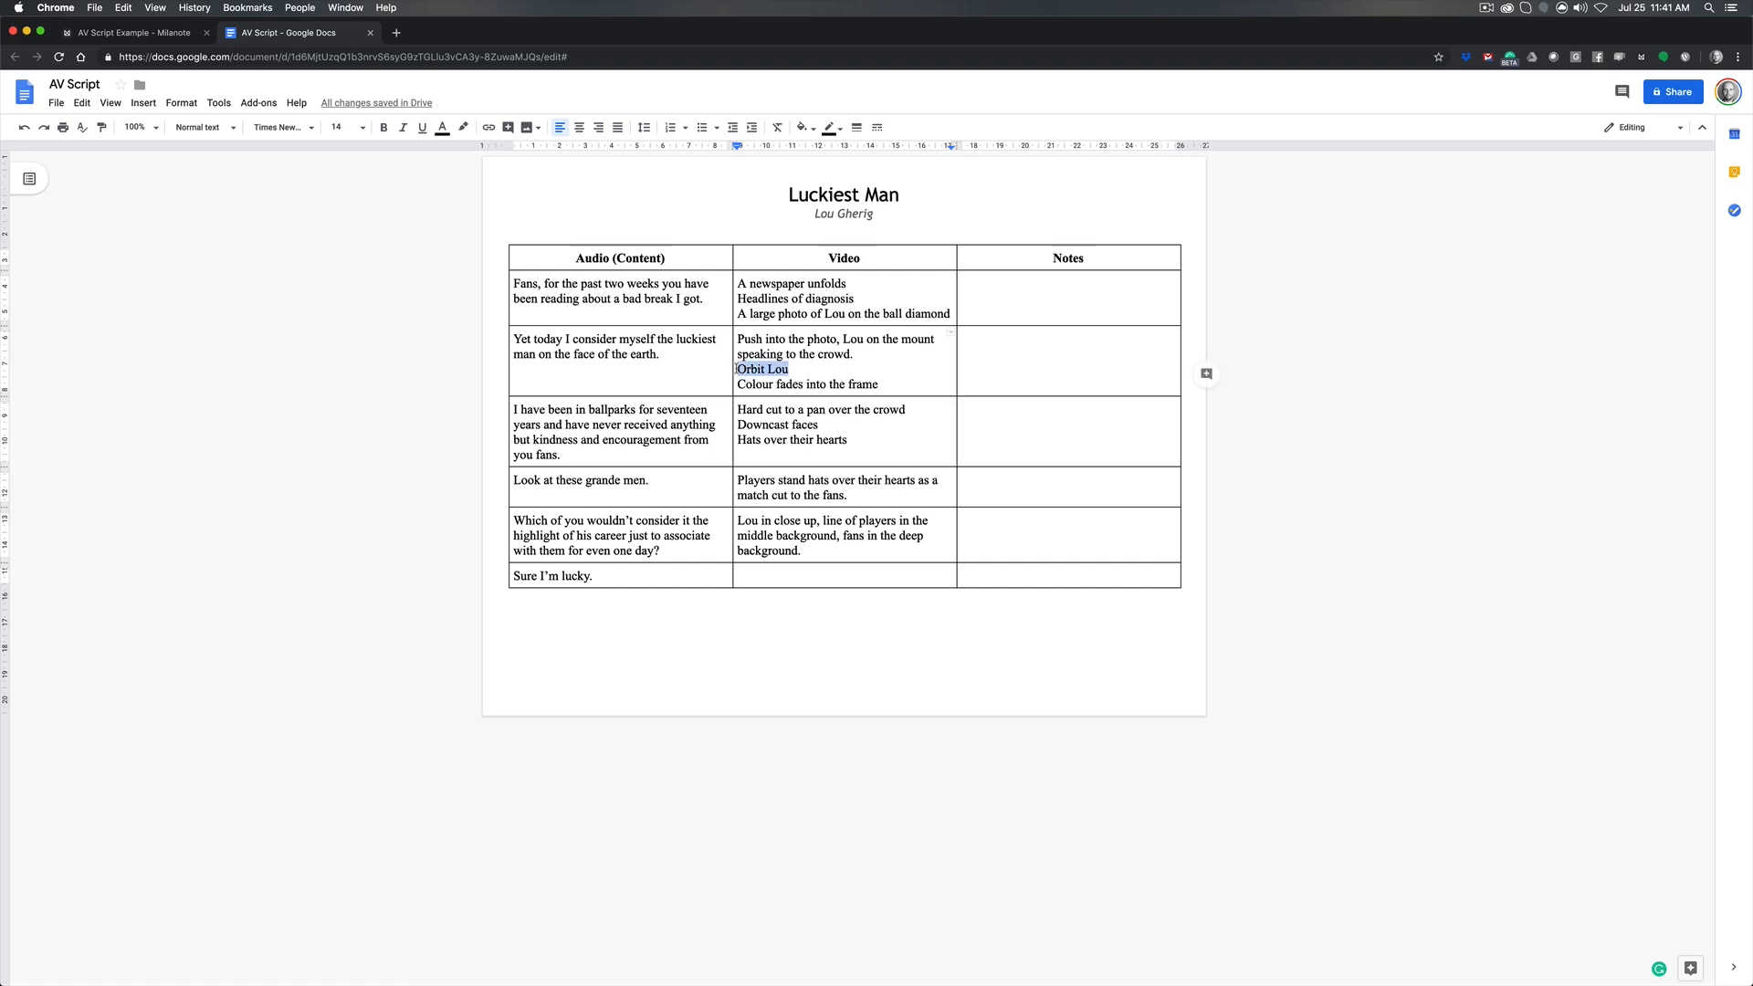
left_click(760, 369)
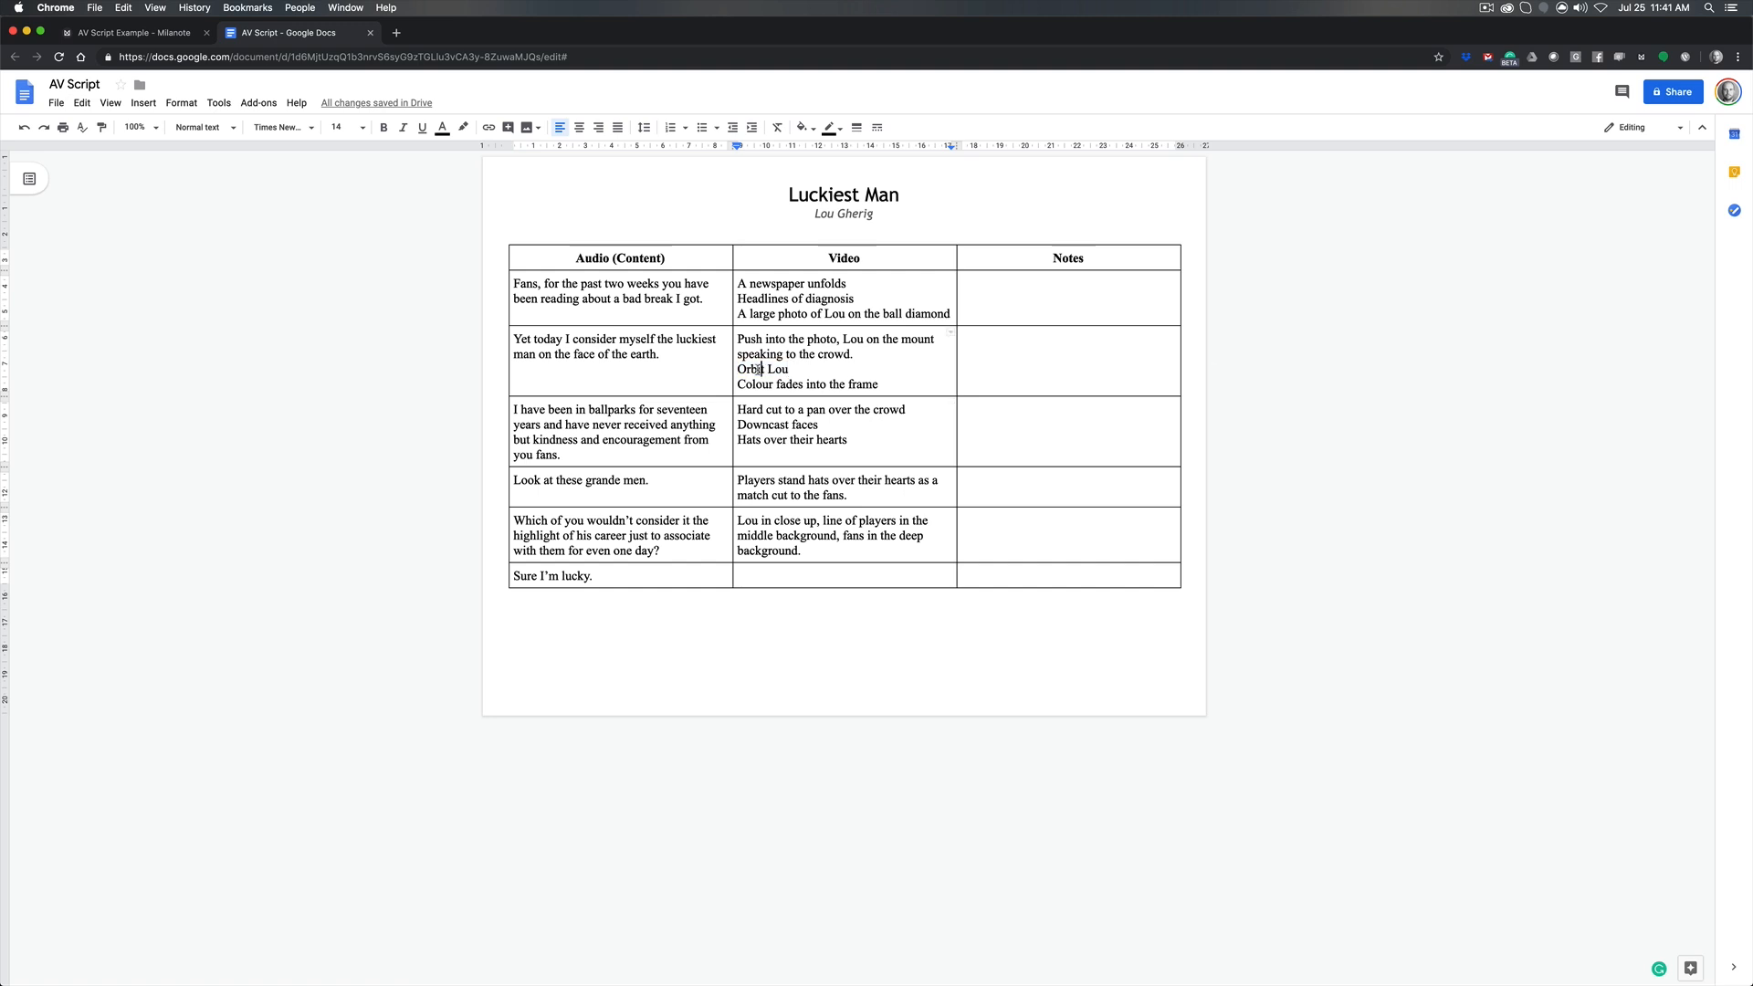
left_click_drag(739, 369, 831, 384)
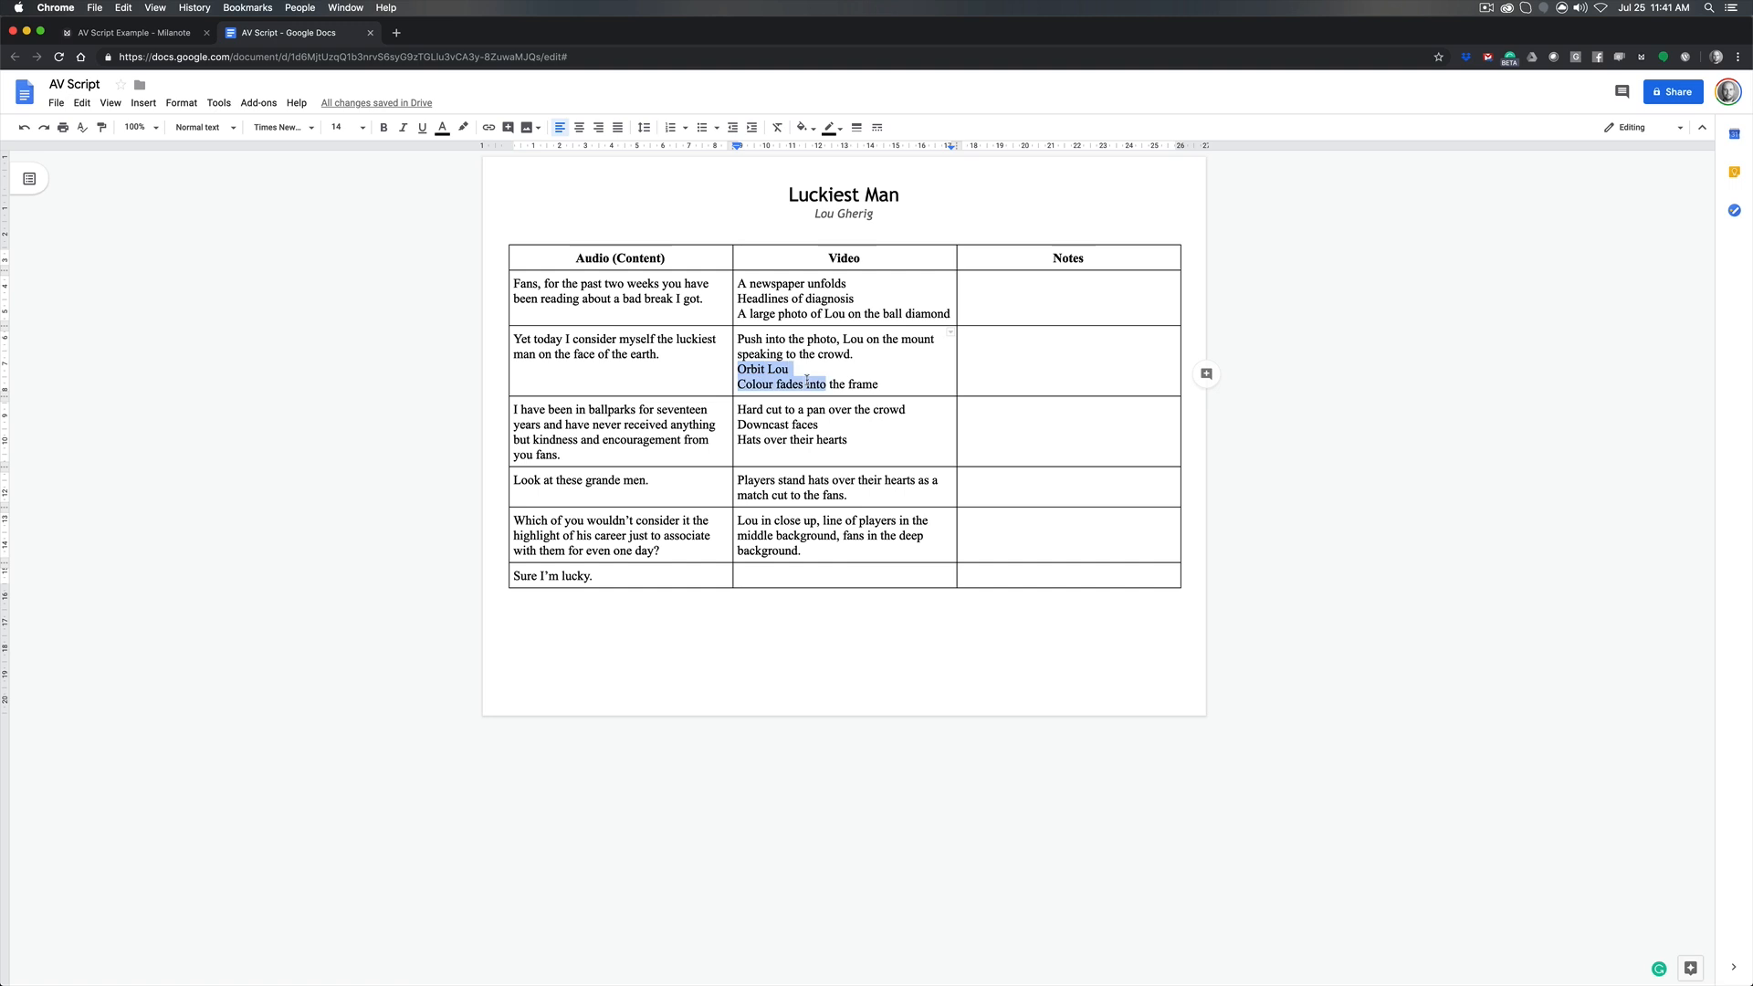
left_click(996, 371)
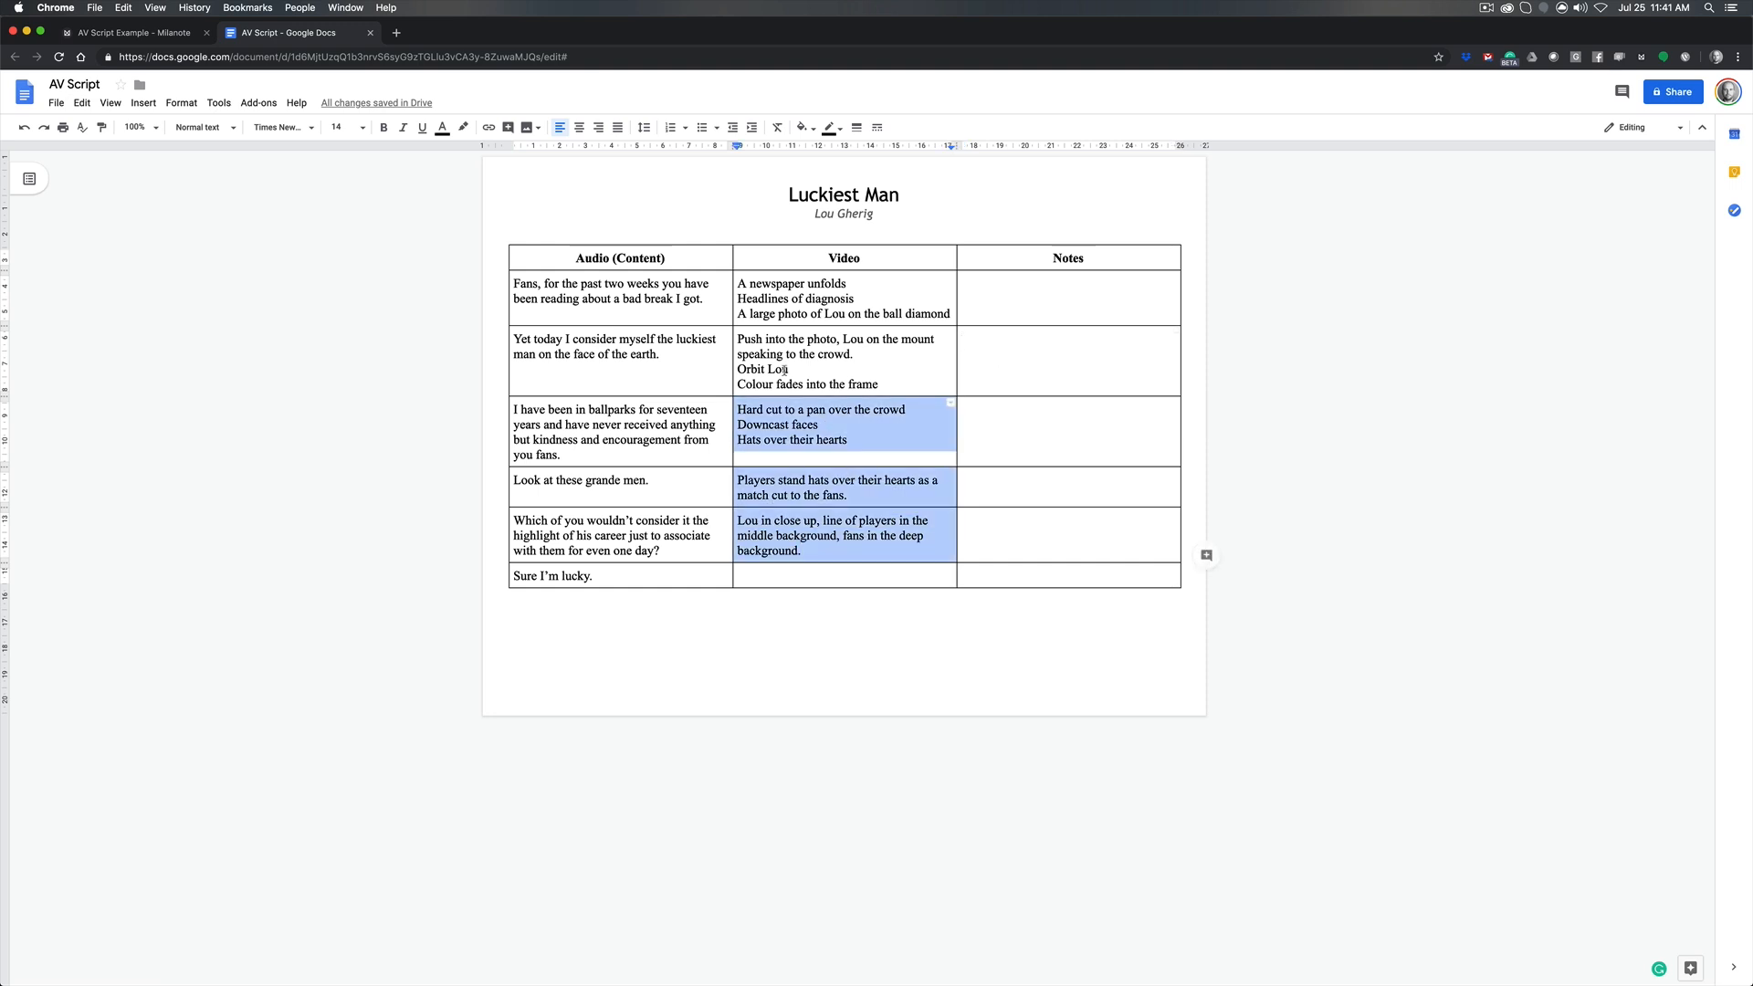
left_click(768, 299)
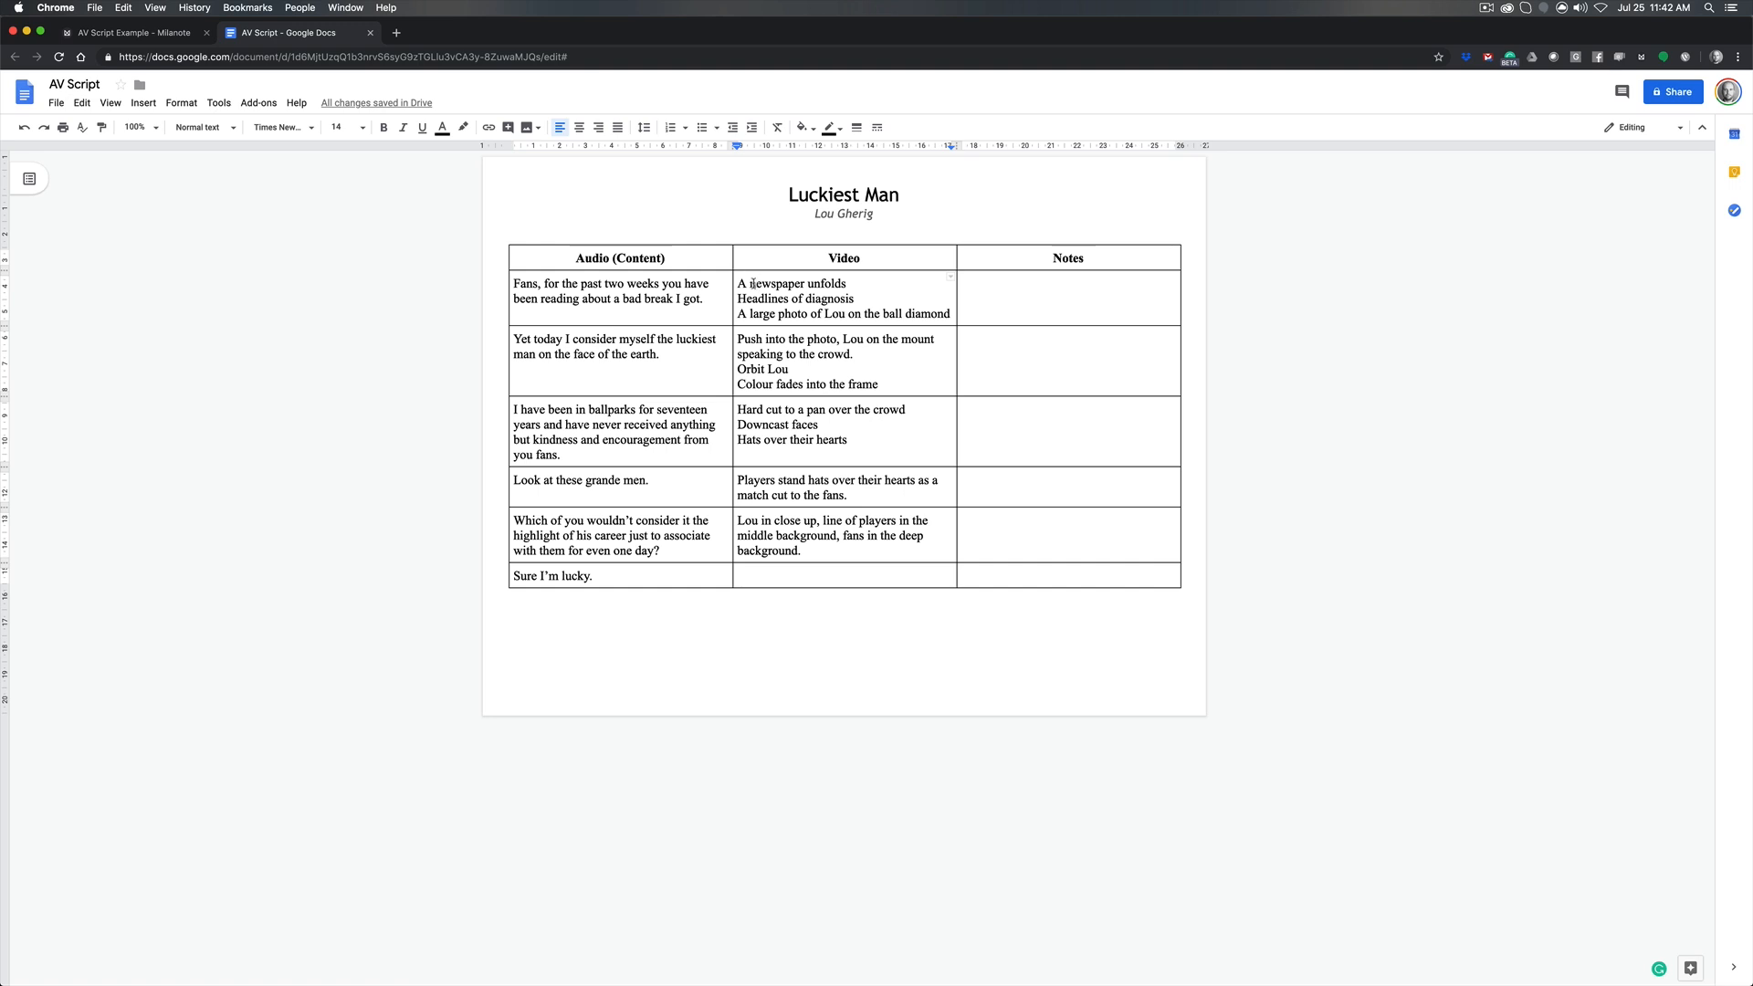
Highlight the whole Video column, click into the first Notes cell, then return to the Milanote board
left_click_drag(752, 283, 861, 549)
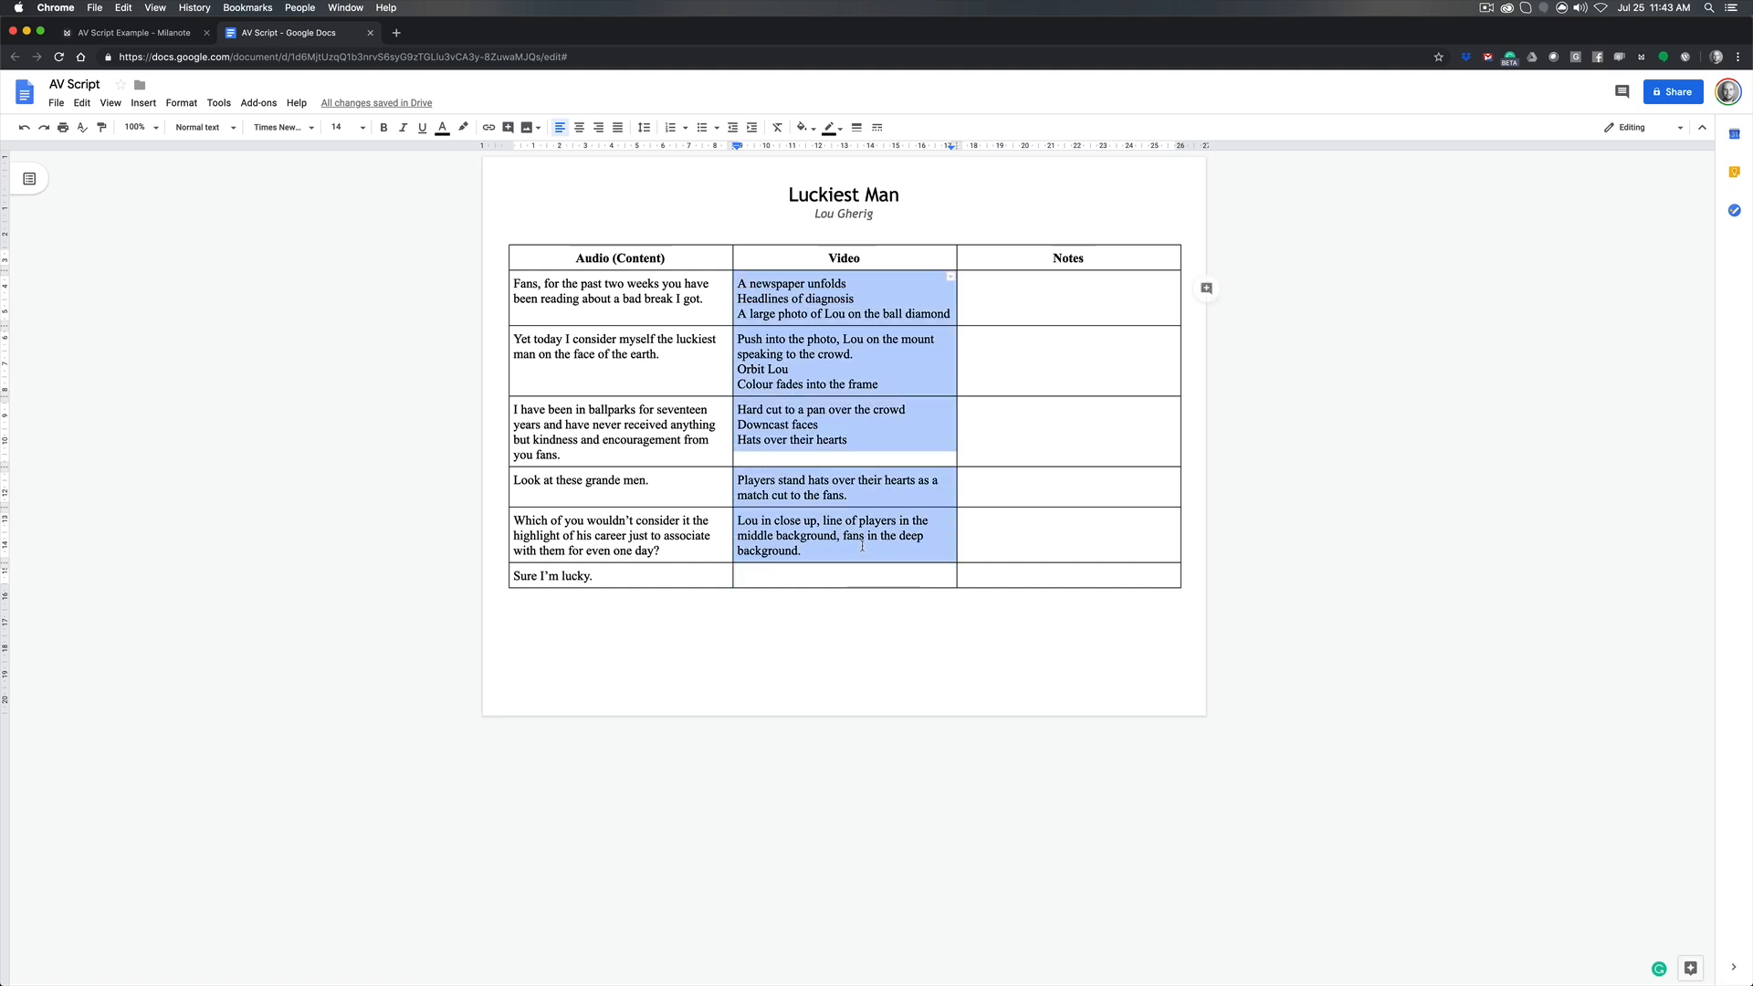
left_click(863, 549)
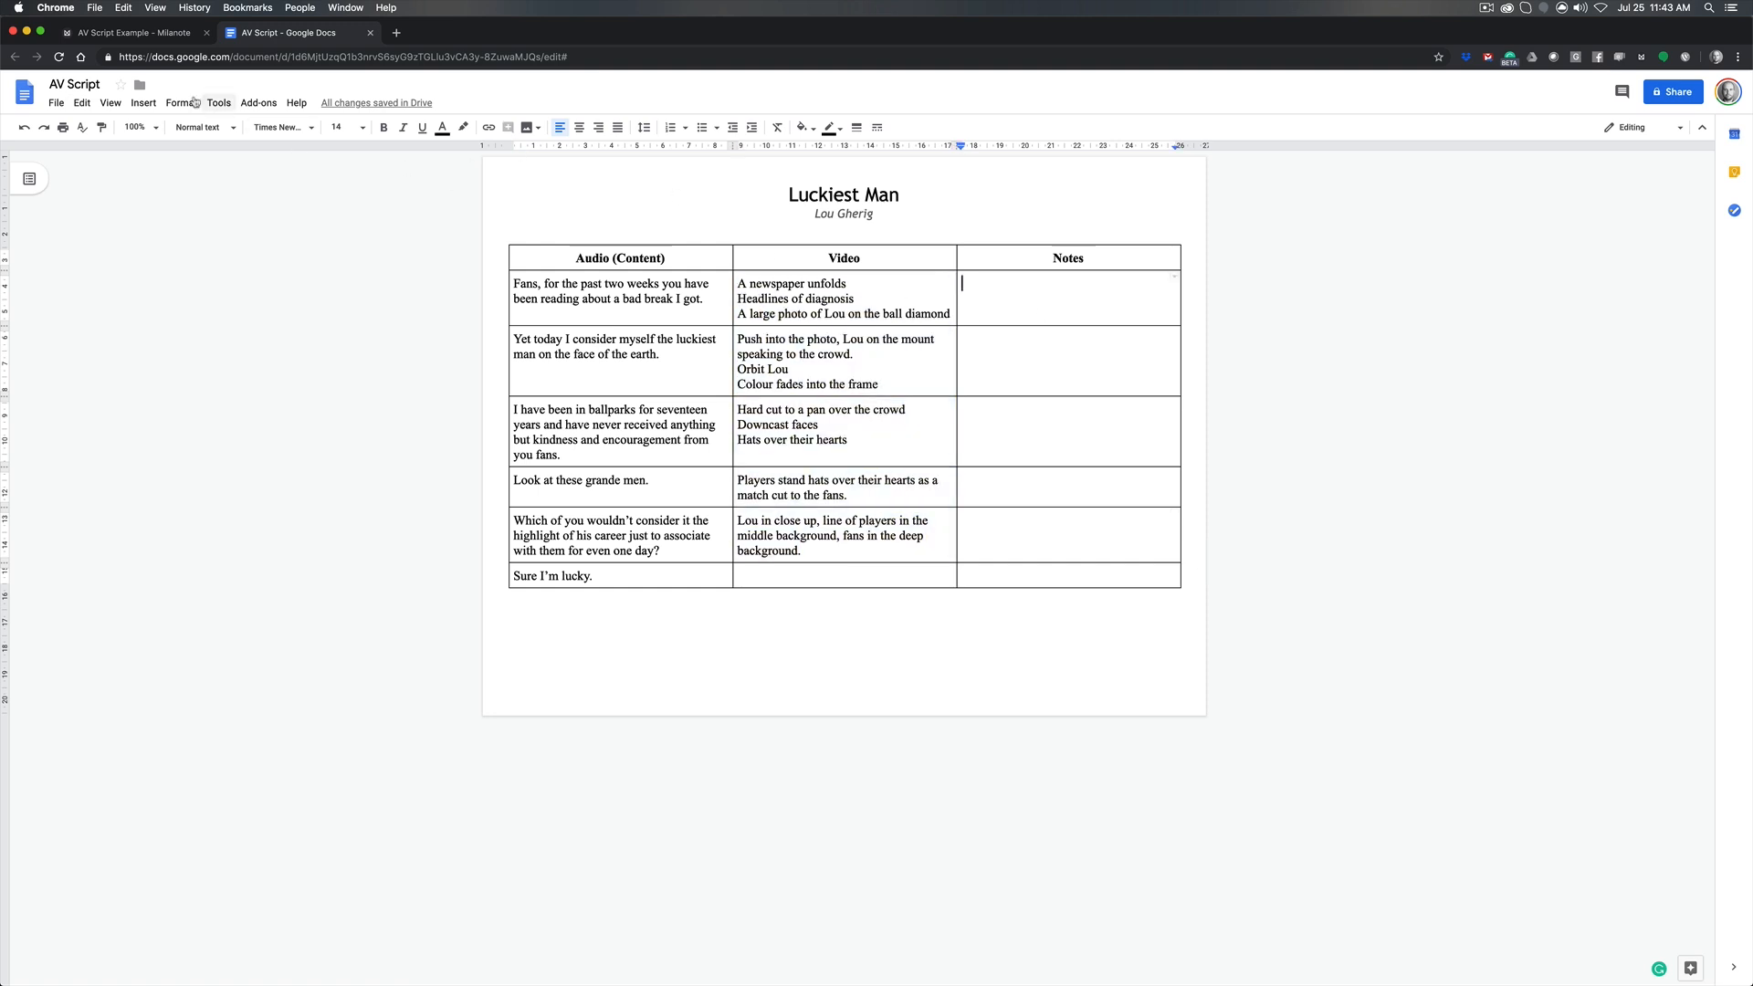
left_click(135, 32)
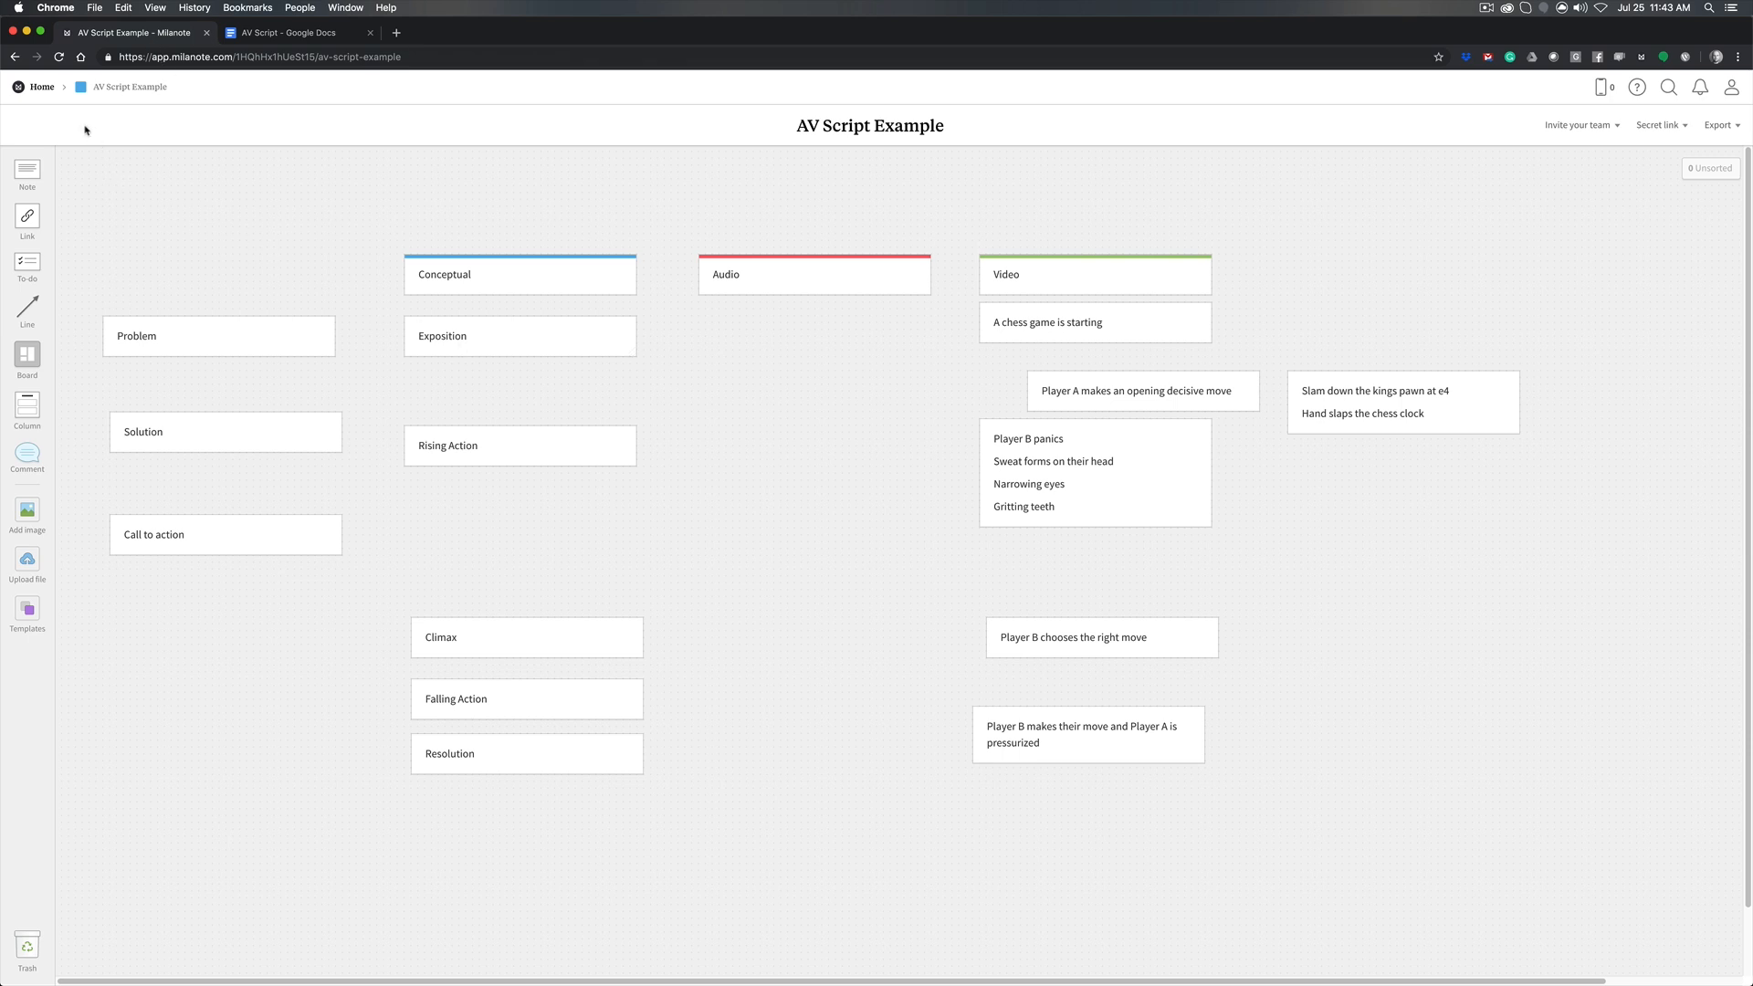
From Home, open Chess Motion Project and lower the one-card Shot List beside the three-card column
left_click(42, 86)
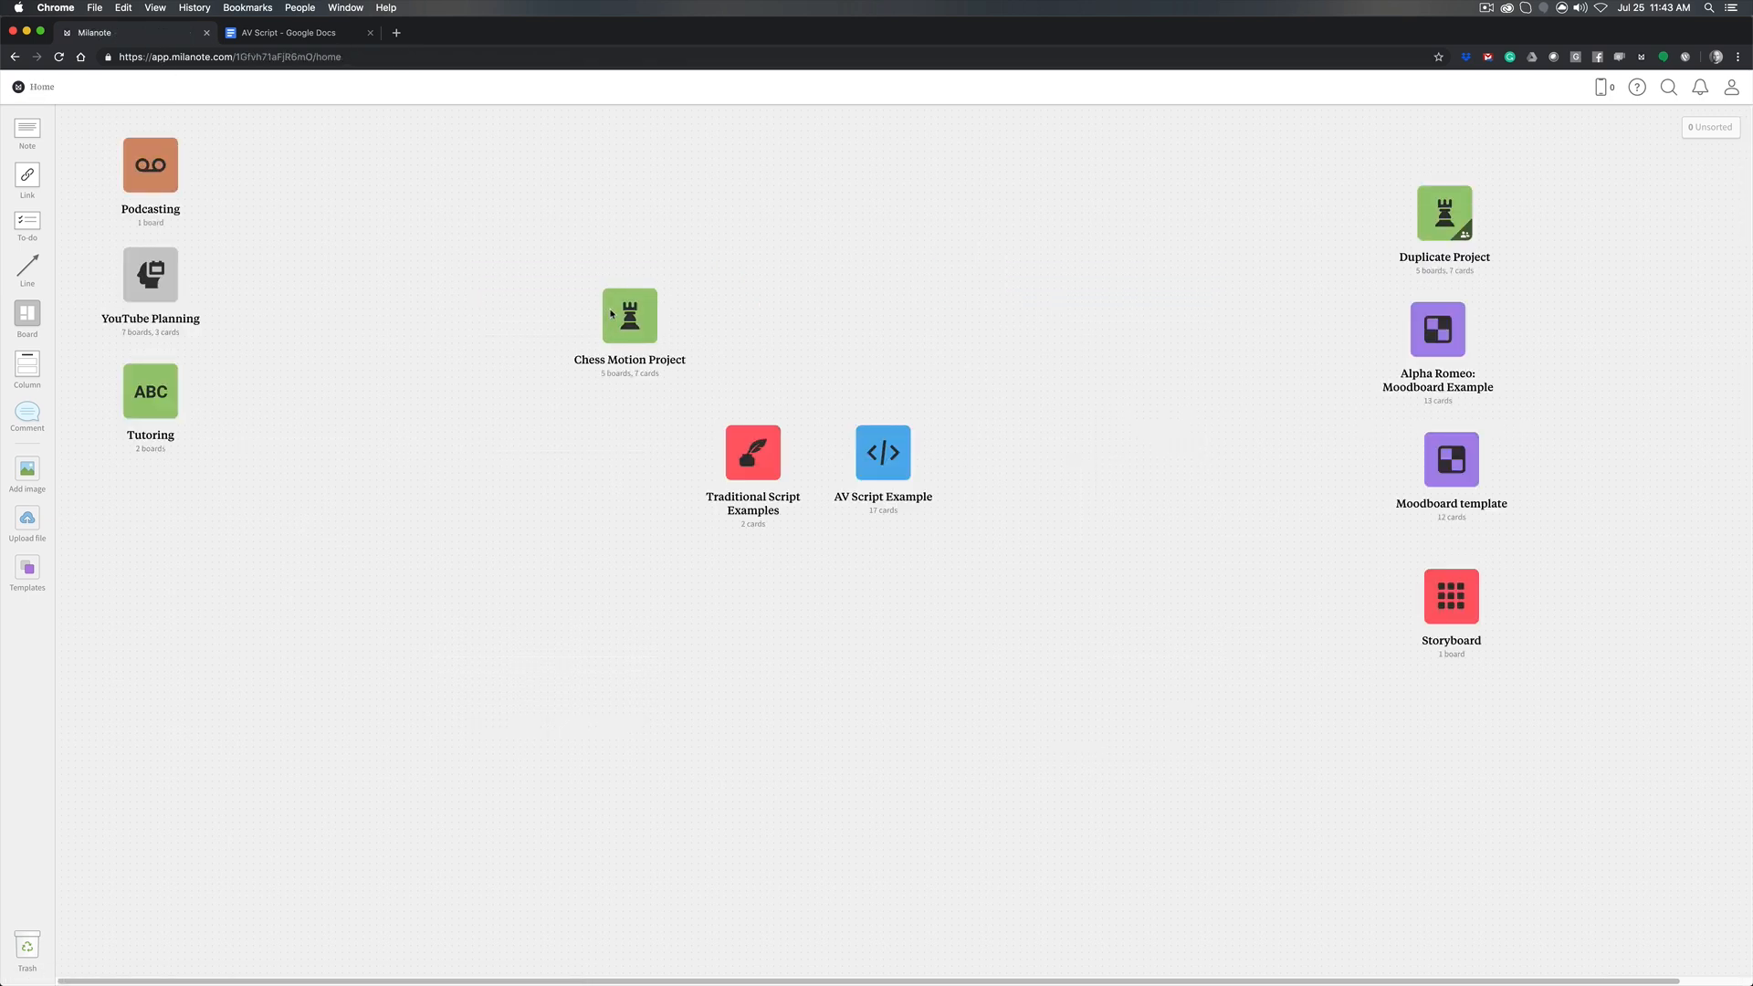
double_click(628, 314)
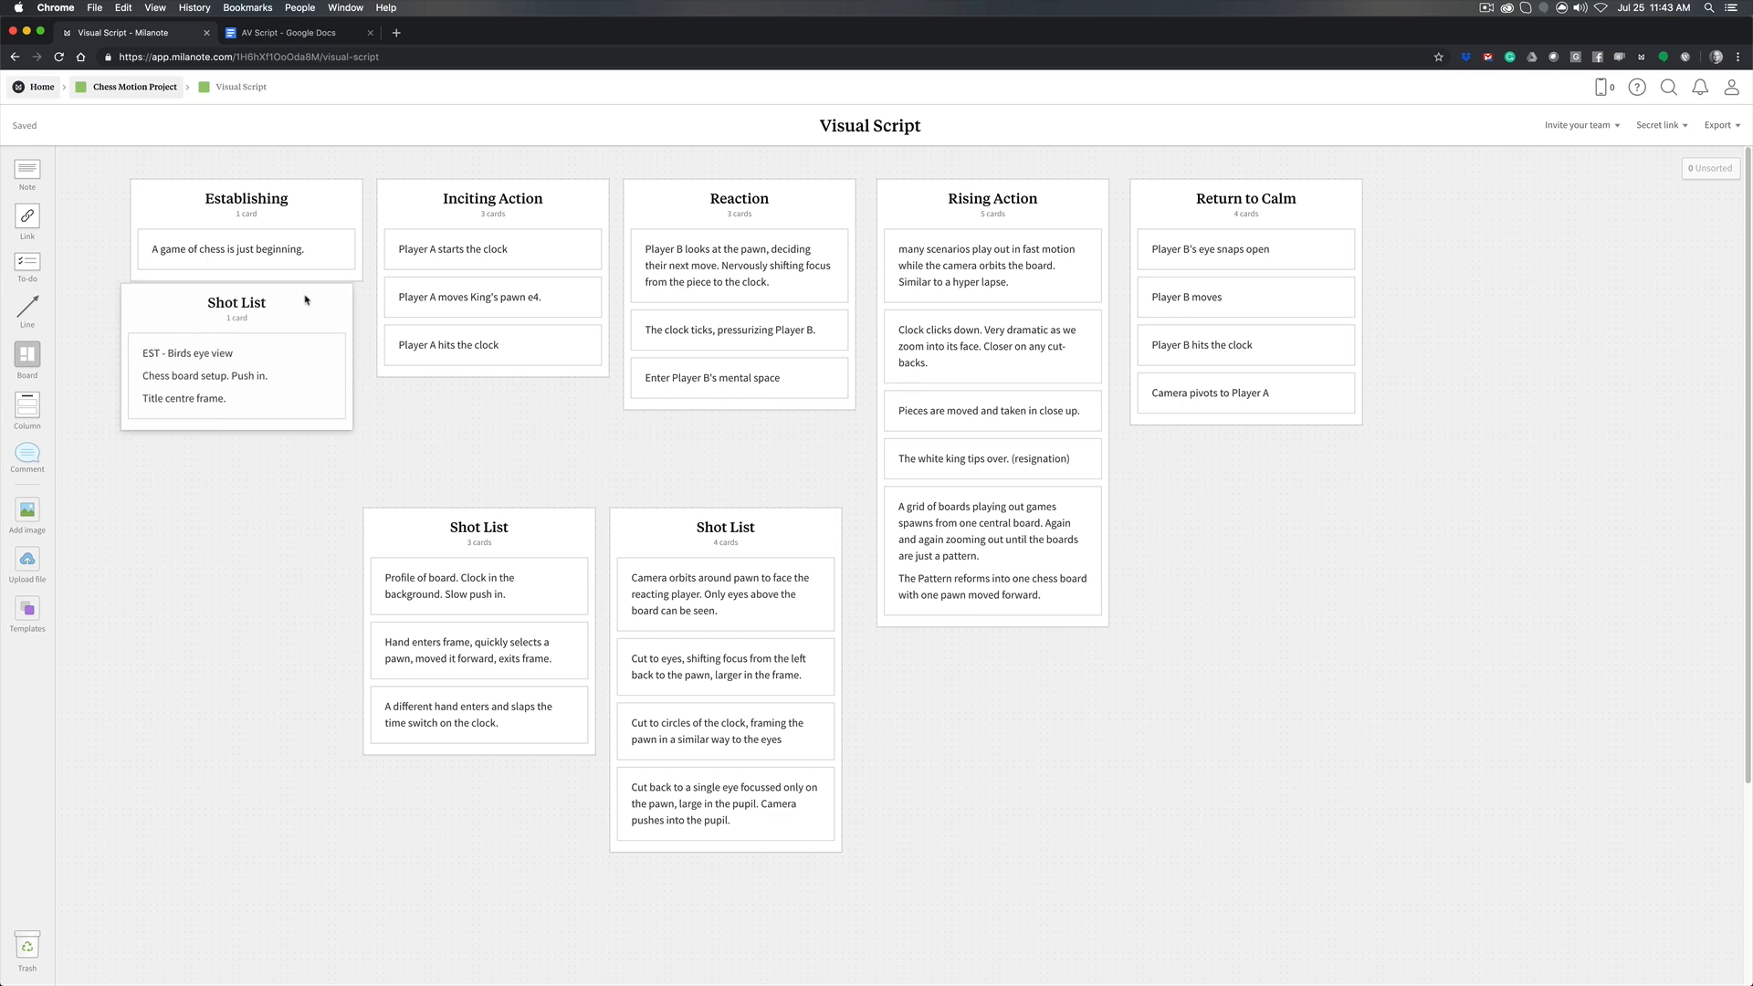
left_click_drag(235, 302, 238, 533)
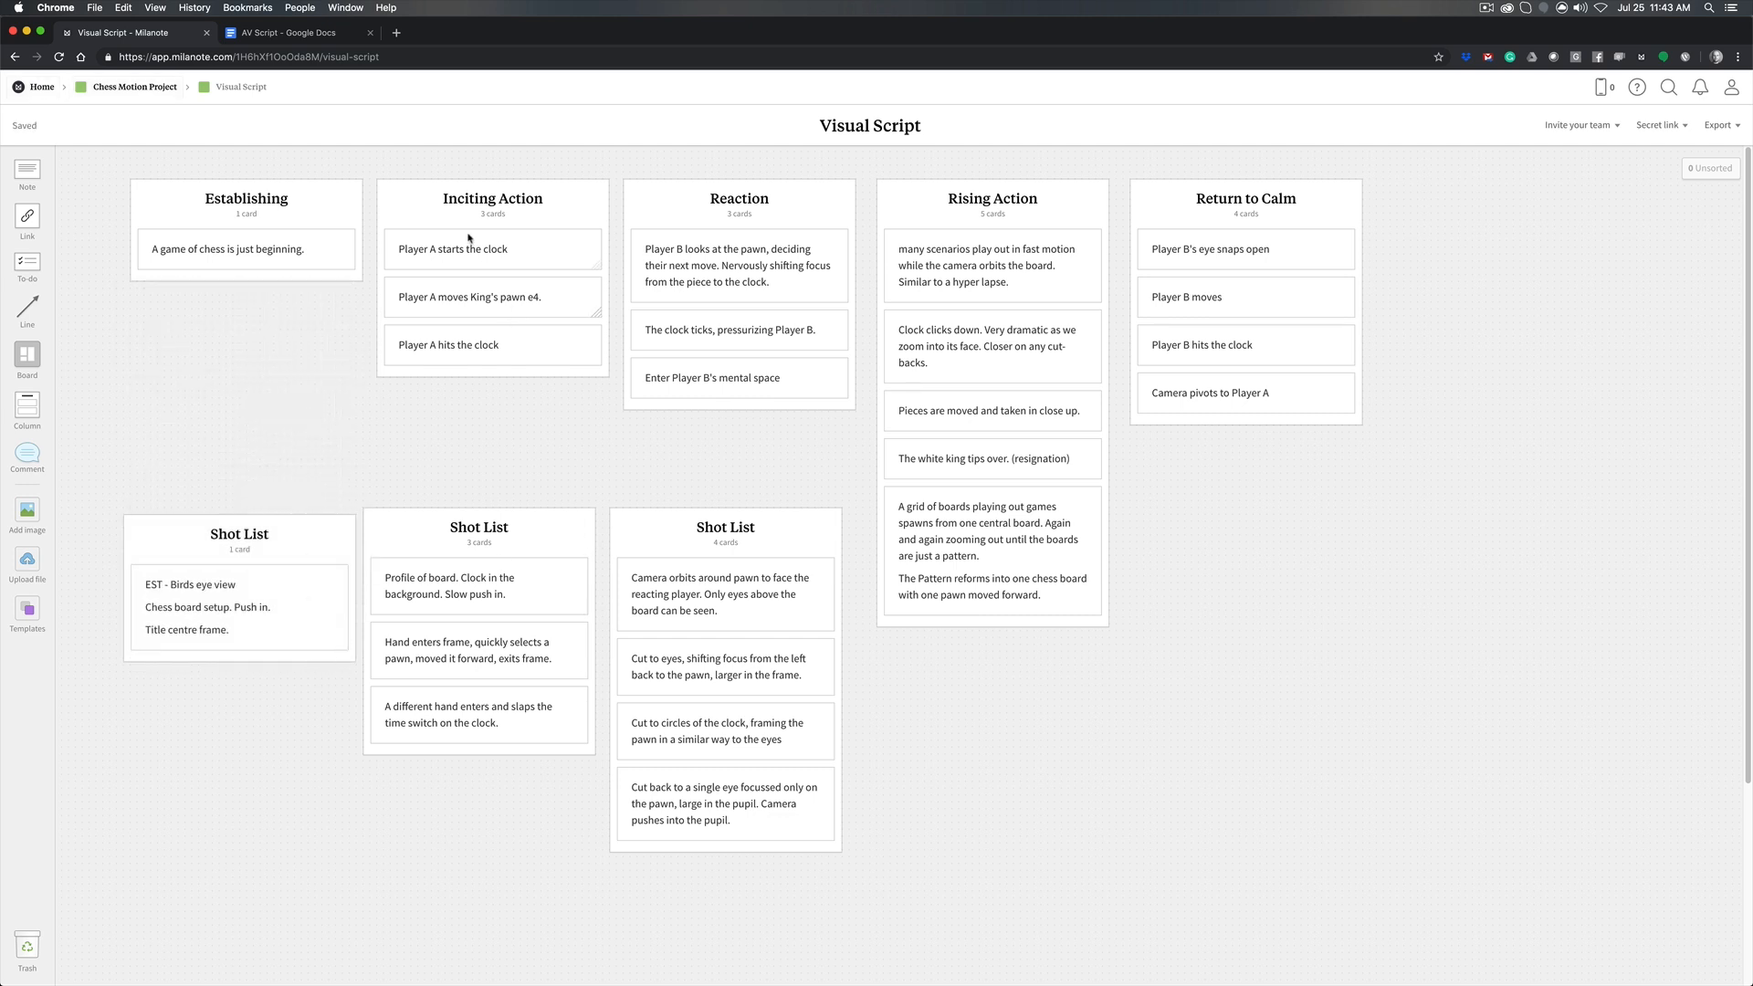
left_click_drag(478, 527, 472, 479)
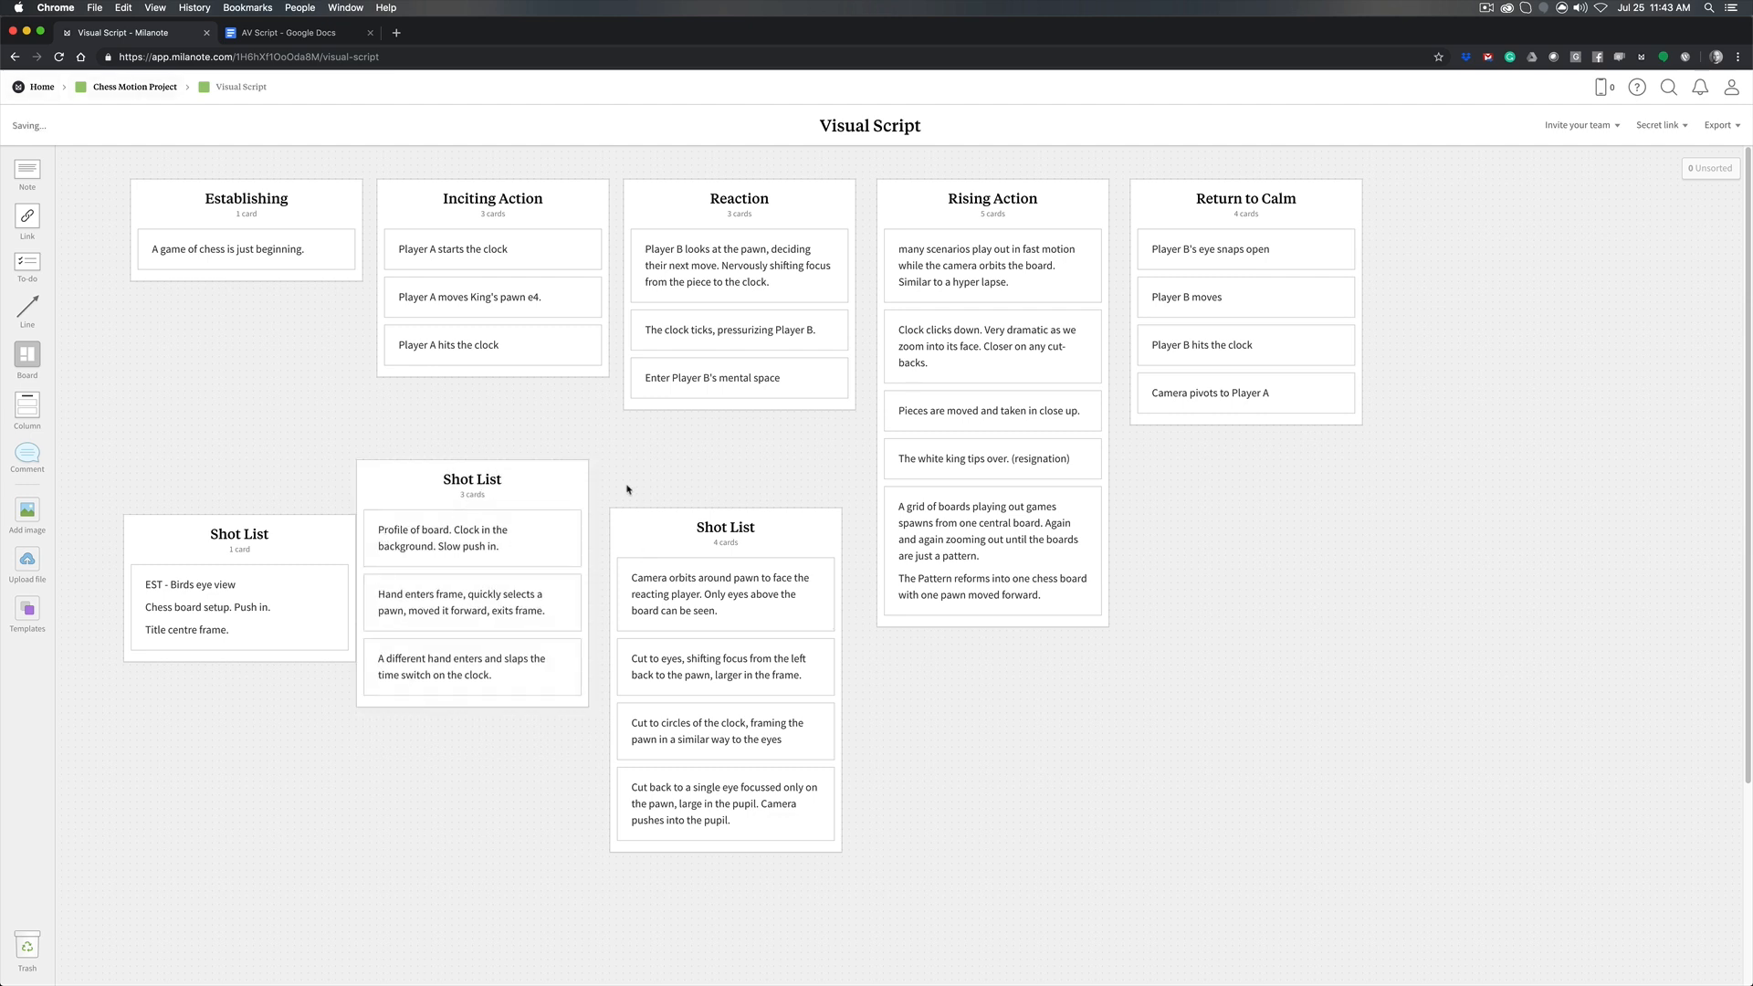